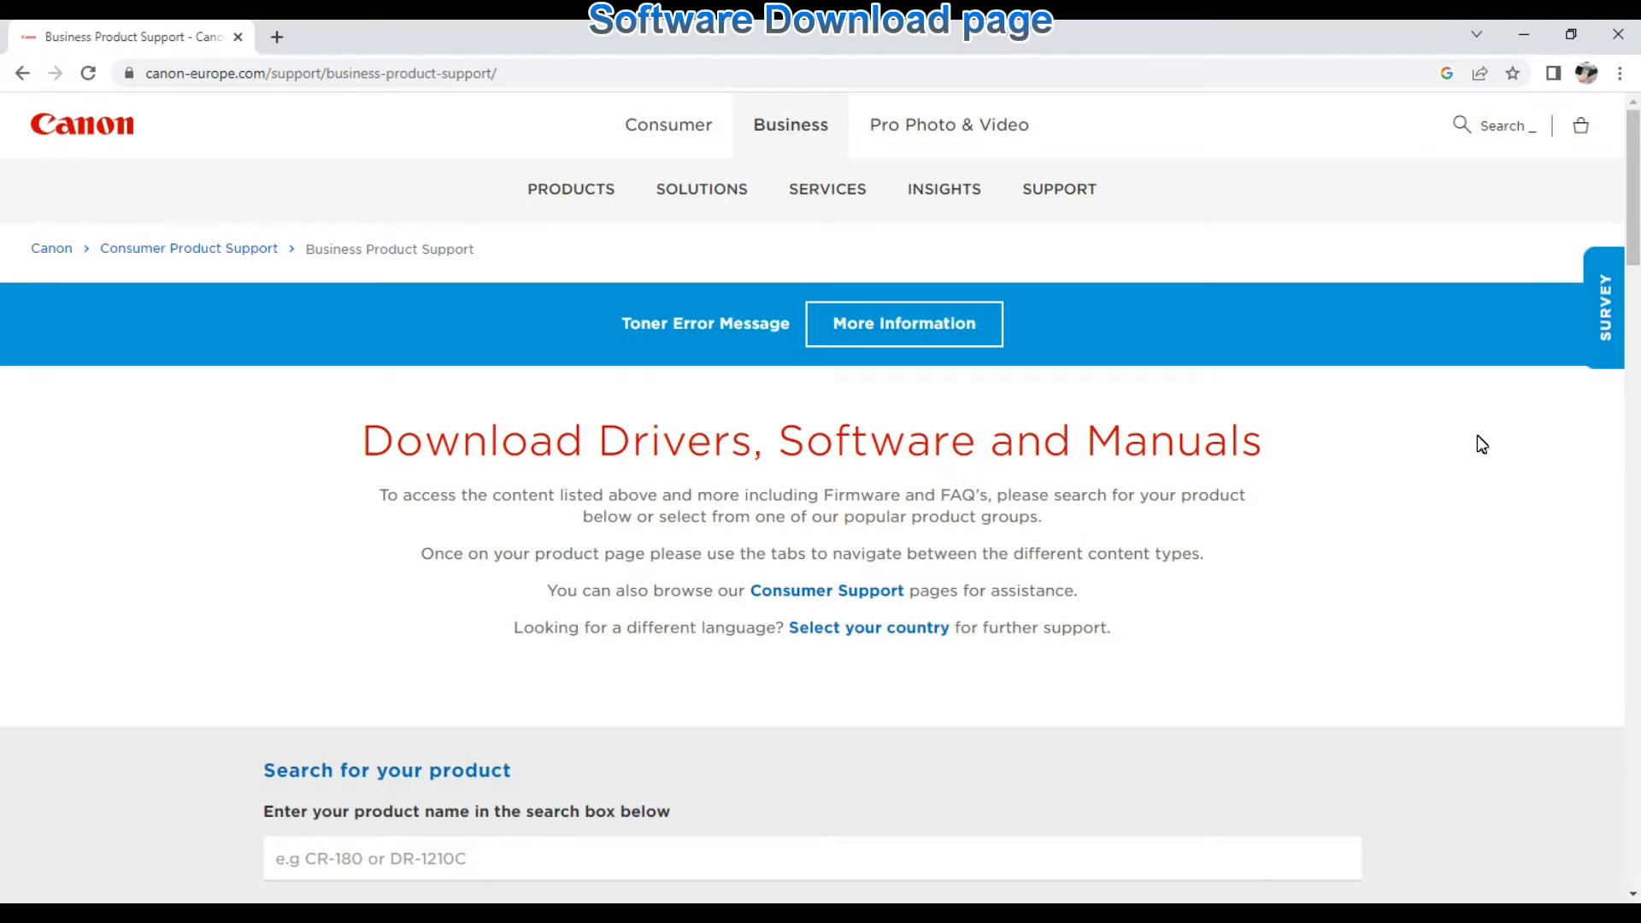
Step: Search the Canon support site for 'MF754' and pick the i-SENSYS MF754Cdw suggestion
{"action": "scroll", "scroll_direction": "down", "scroll_amount": 3}
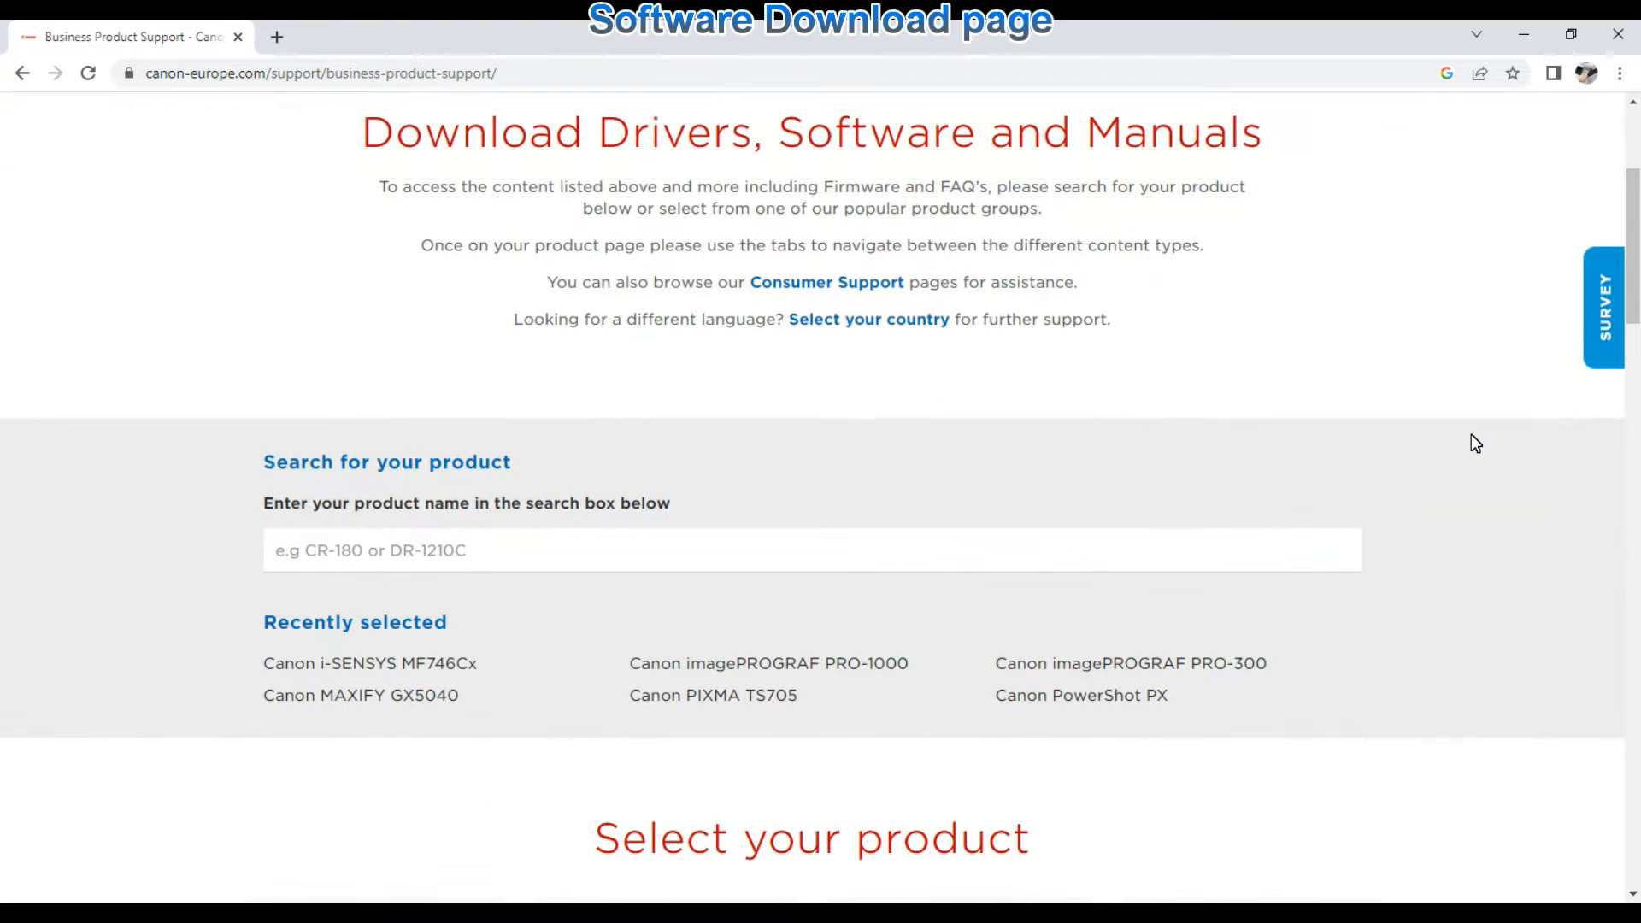
{"action": "left_click", "coordinate": [450, 550]}
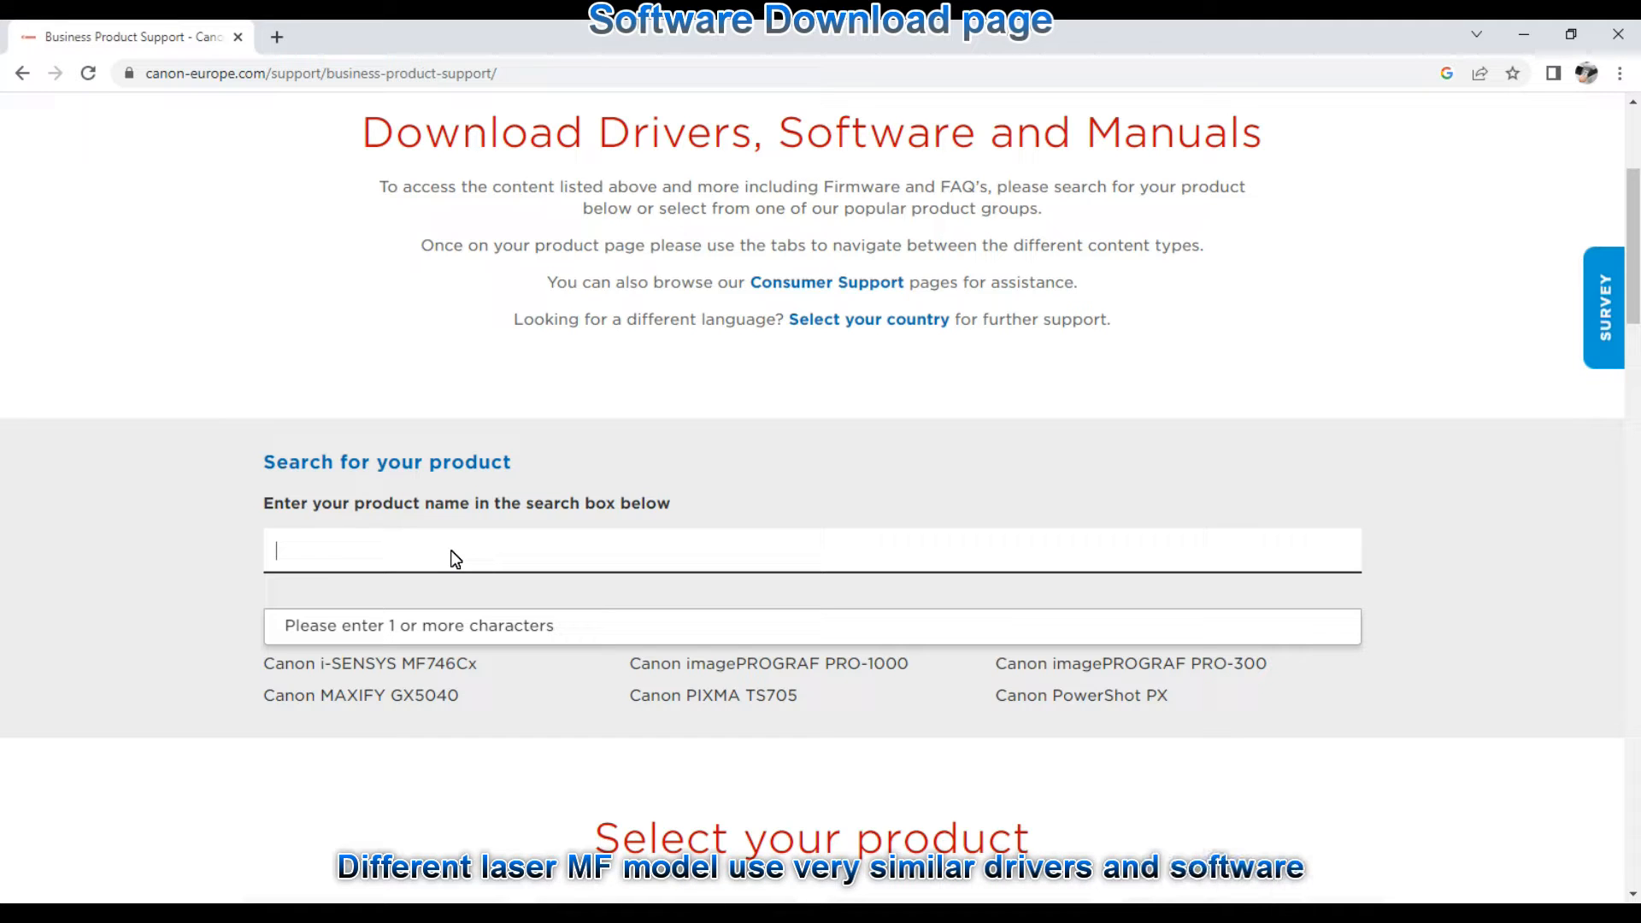
{"action": "type", "text": "MF754"}
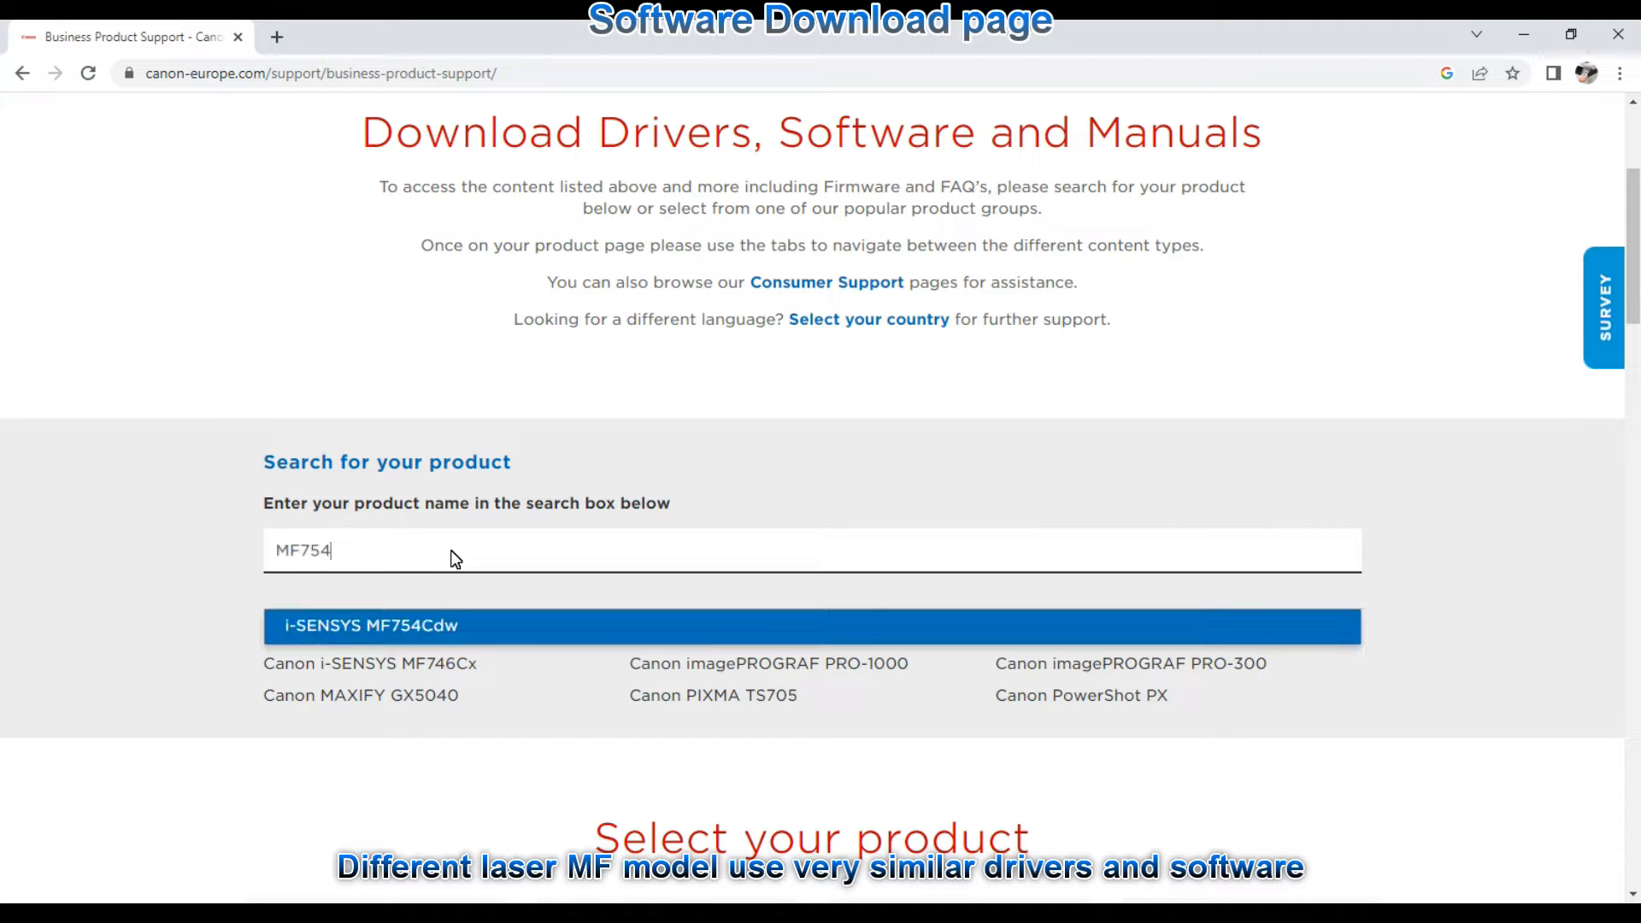
{"action": "left_click", "coordinate": [370, 626]}
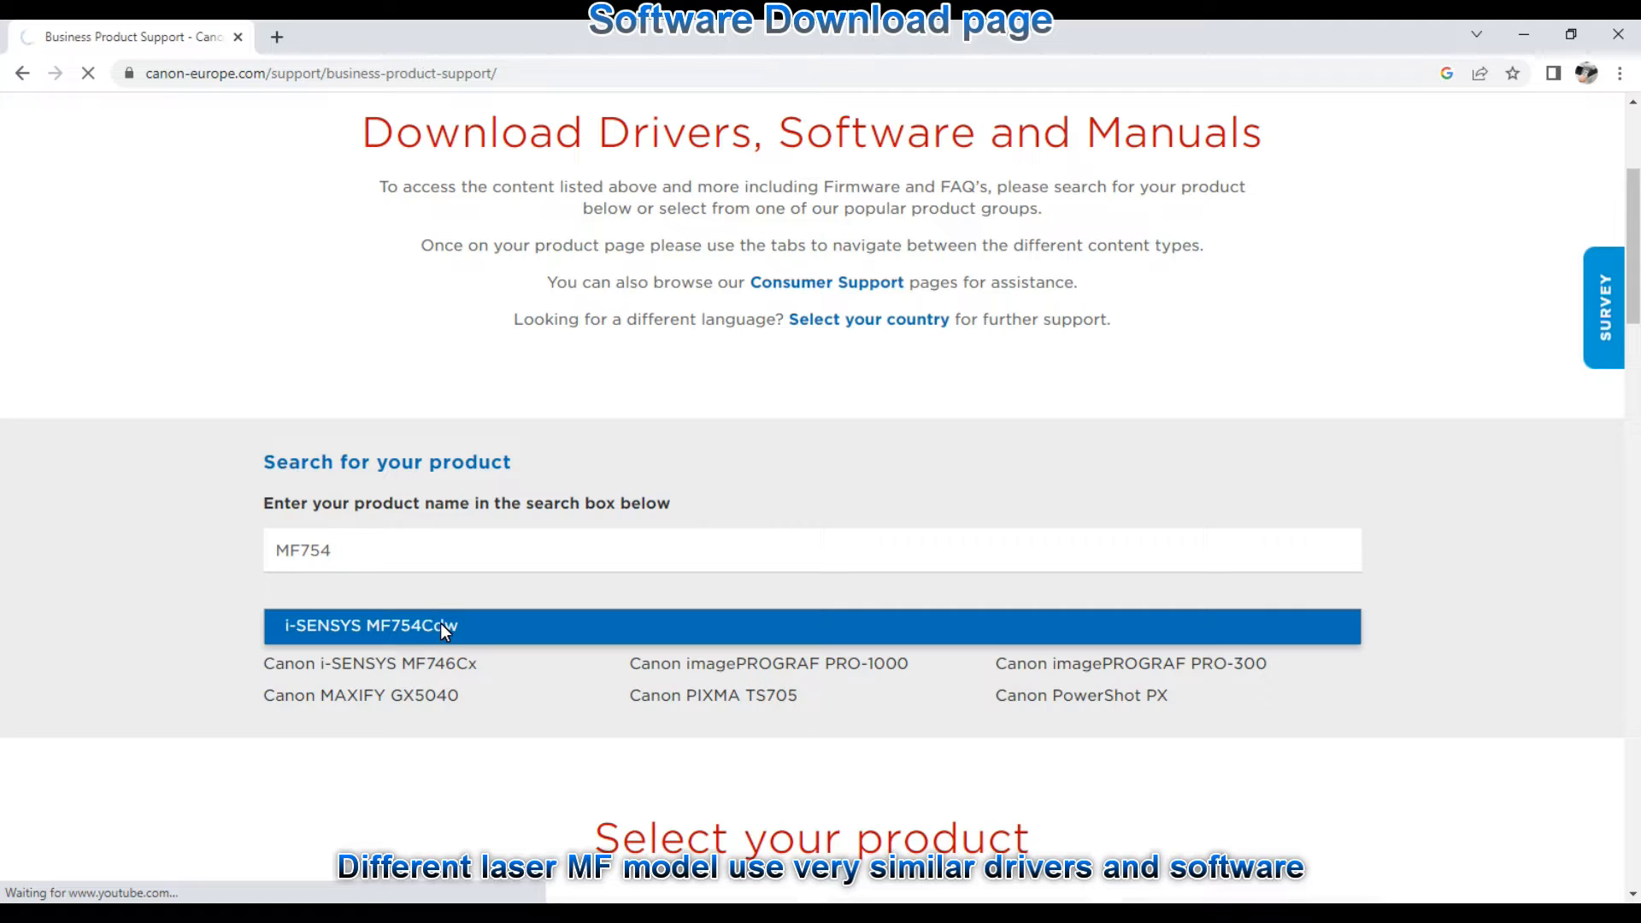
Step: Open the MF754Cdw support page, expand PostScript and UFR II drivers, and scroll to MFDrivers
{"action": "left_click", "coordinate": [369, 625]}
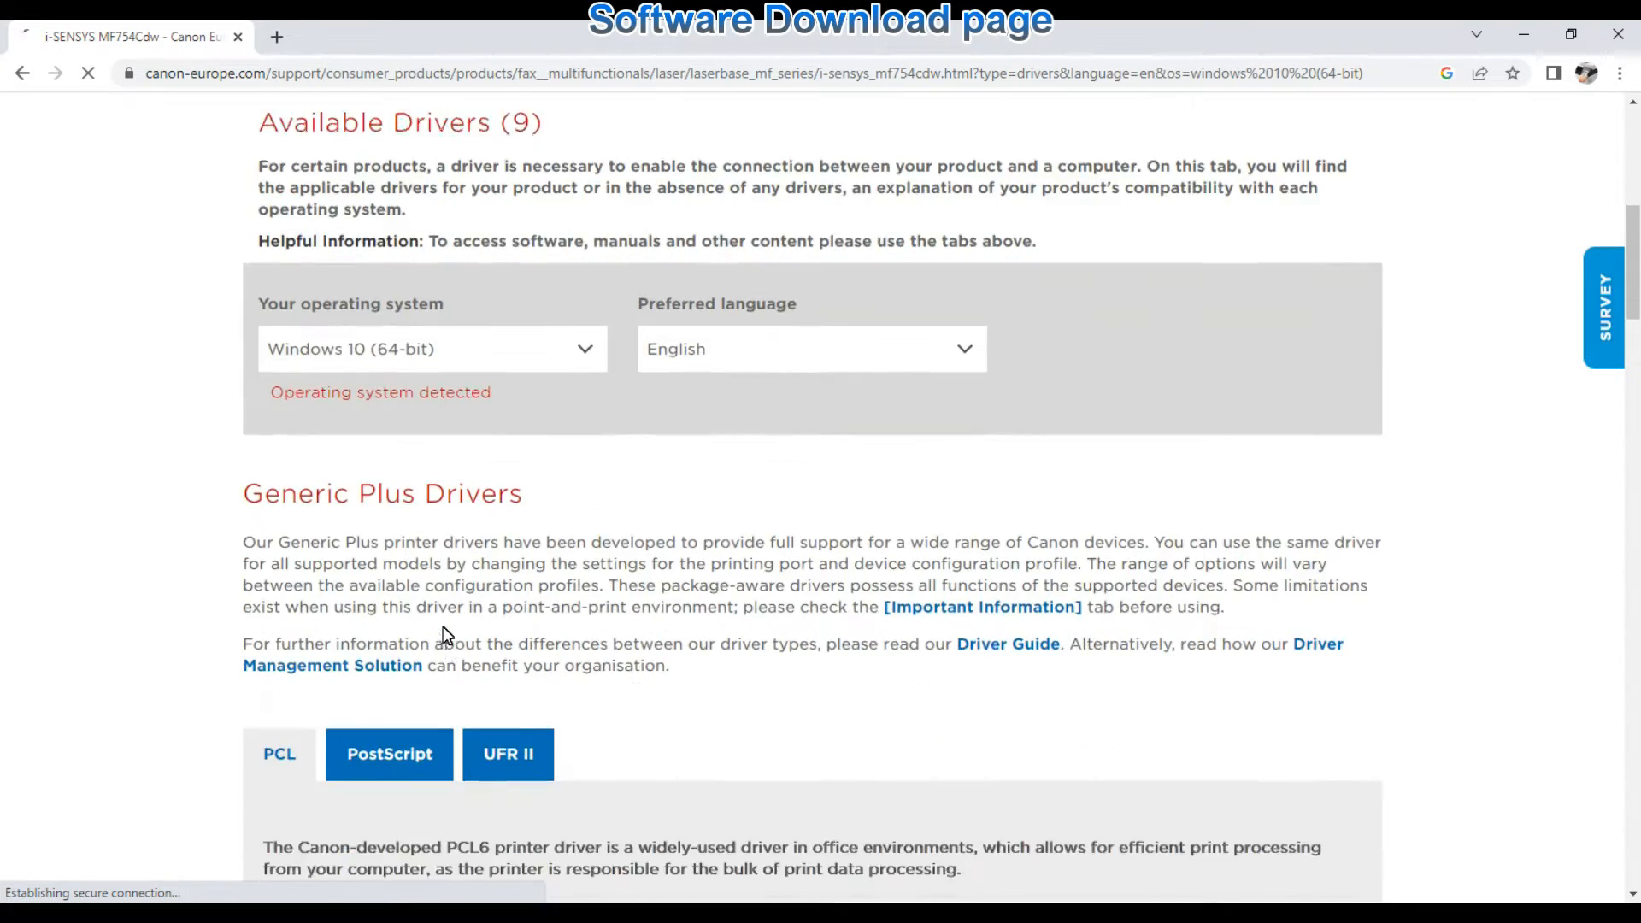
{"action": "scroll", "scroll_direction": "down", "scroll_amount": 3}
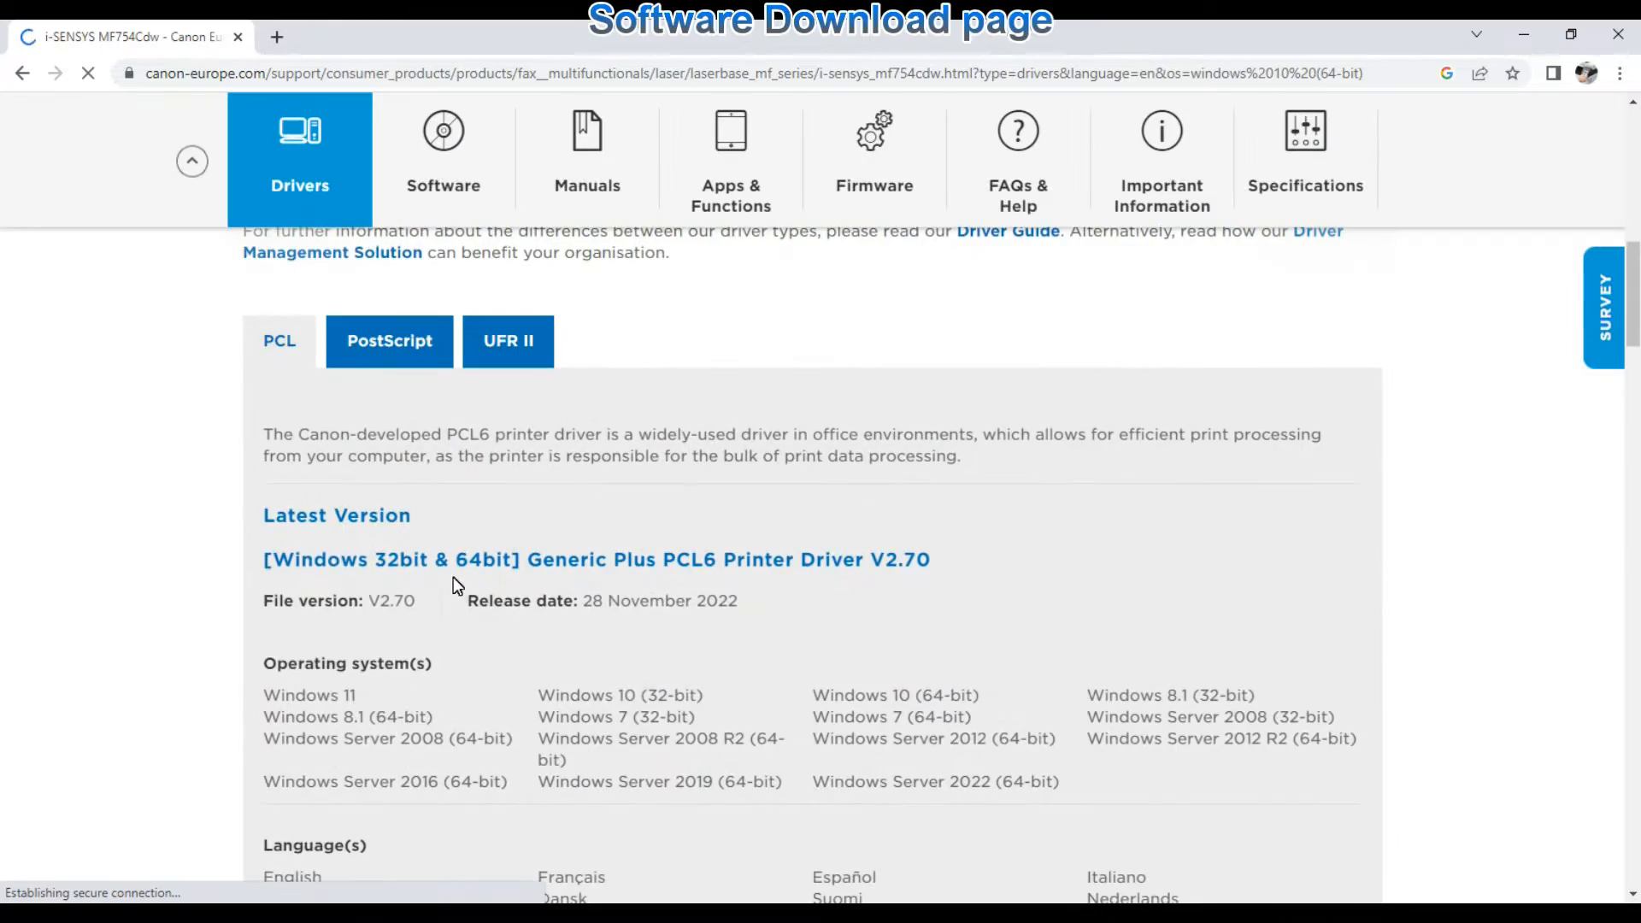
{"action": "left_click", "coordinate": [388, 340]}
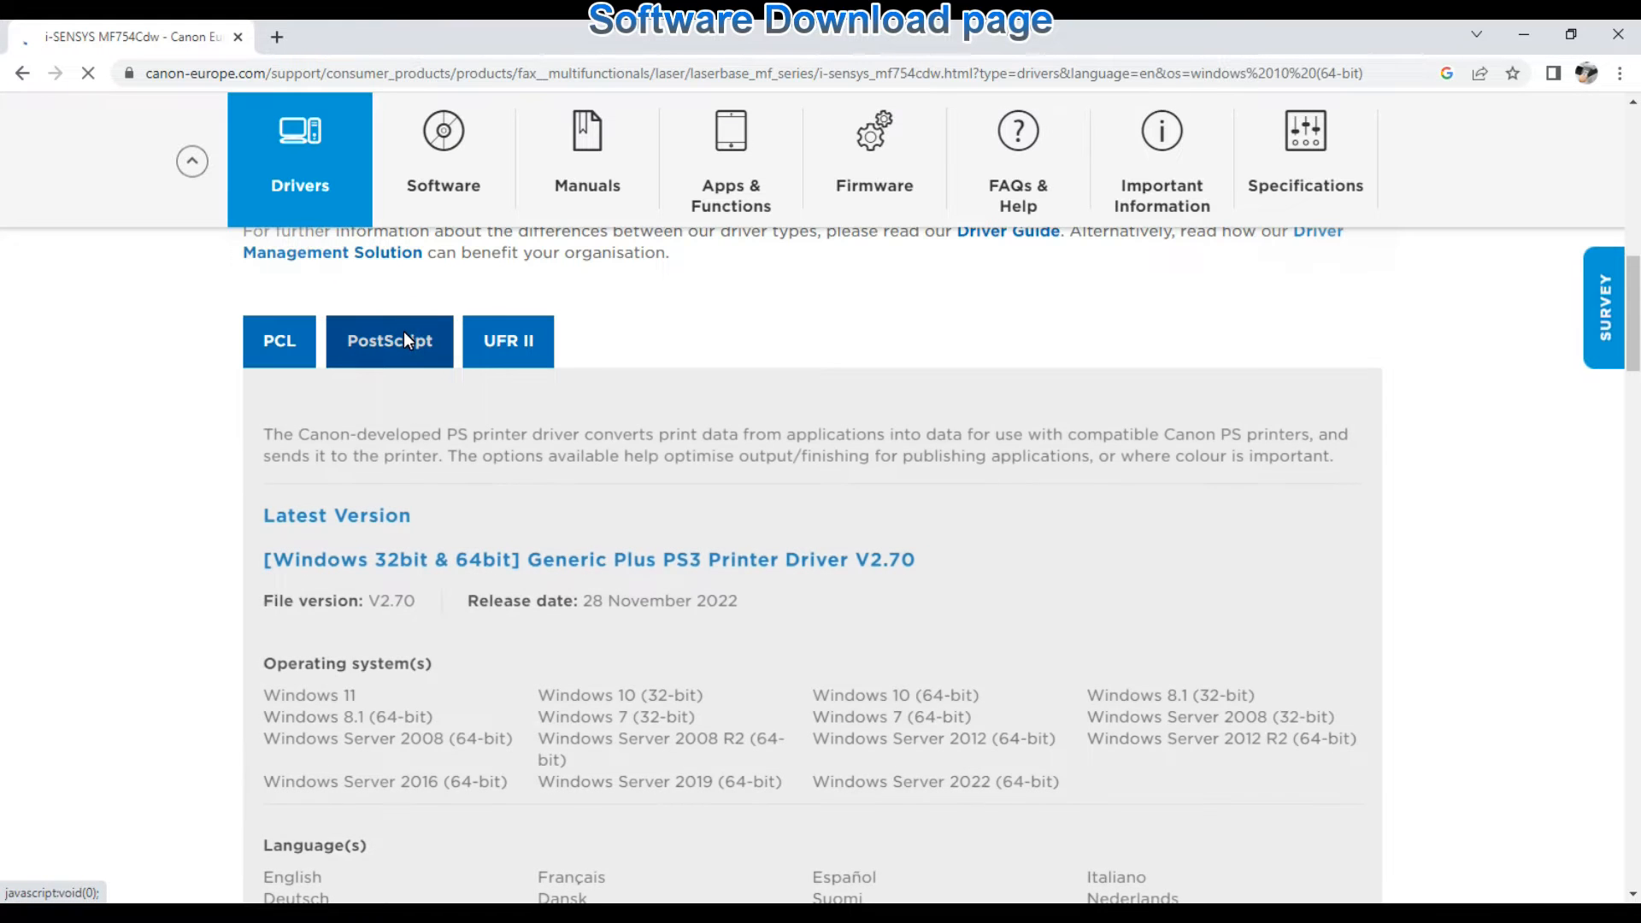
{"action": "left_click", "coordinate": [508, 340]}
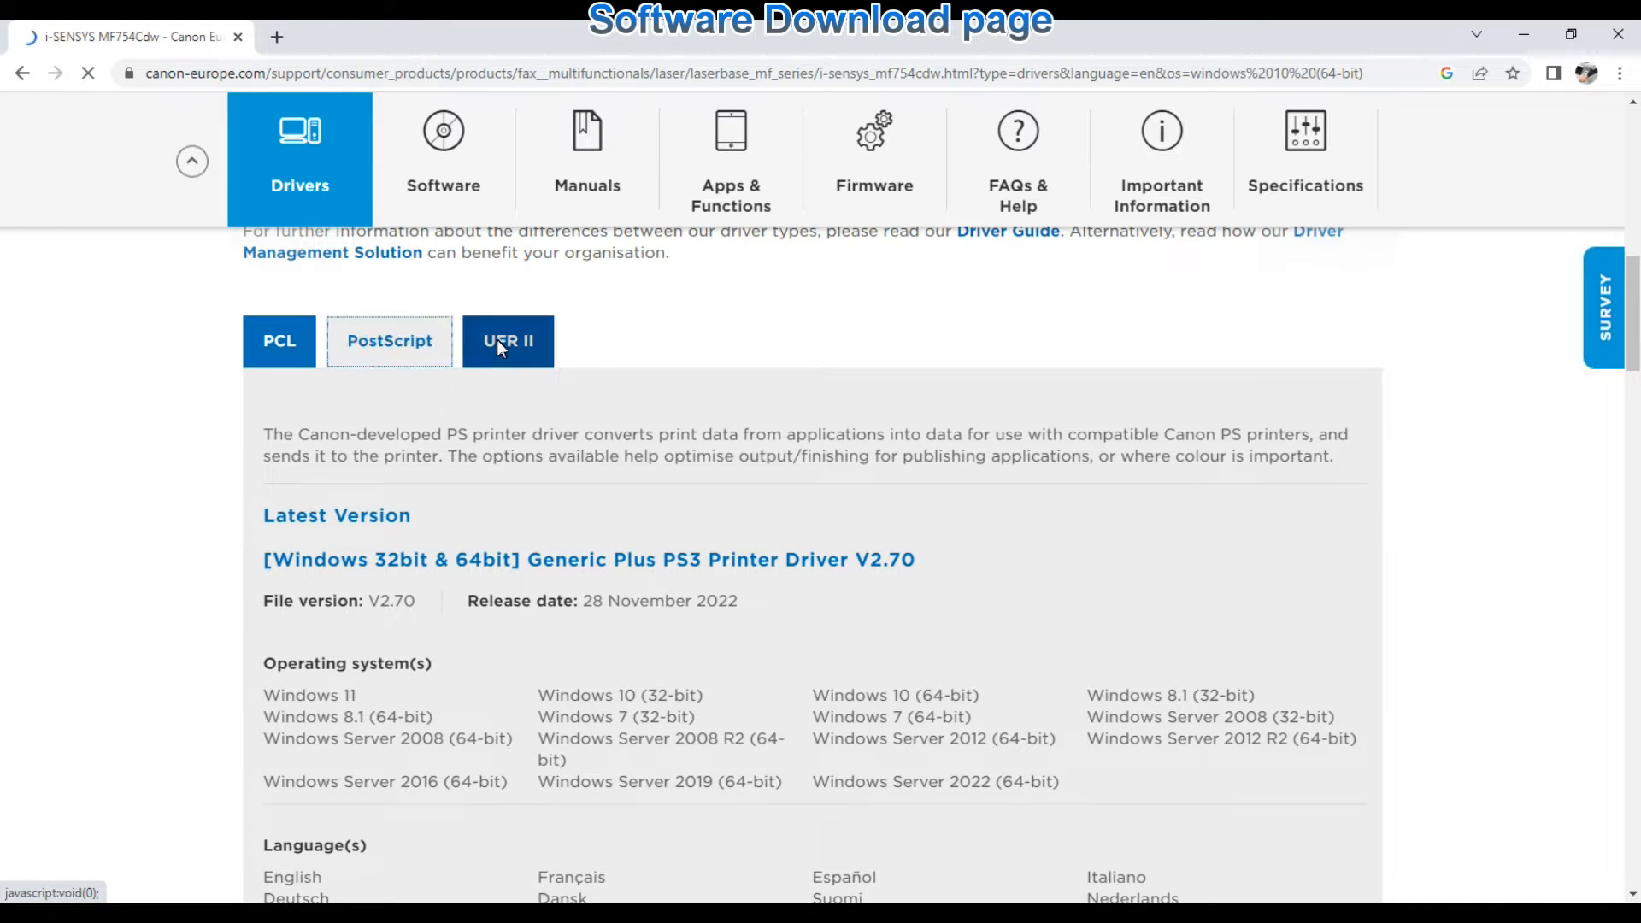
{"action": "left_click", "coordinate": [508, 340]}
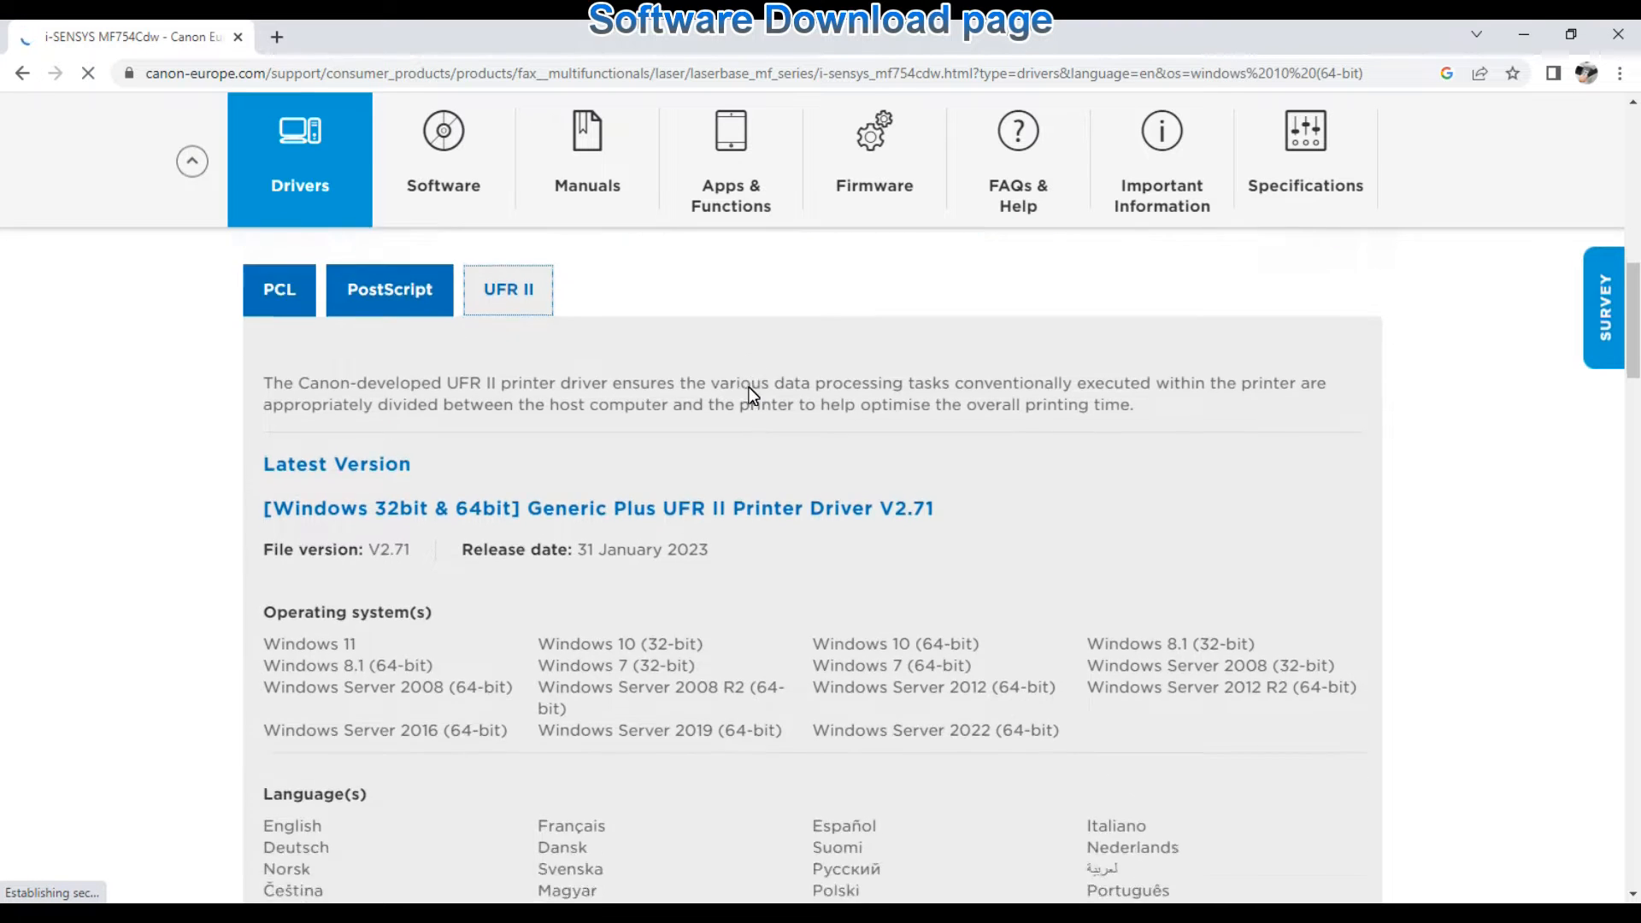
{"action": "scroll", "scroll_direction": "down", "scroll_amount": 3}
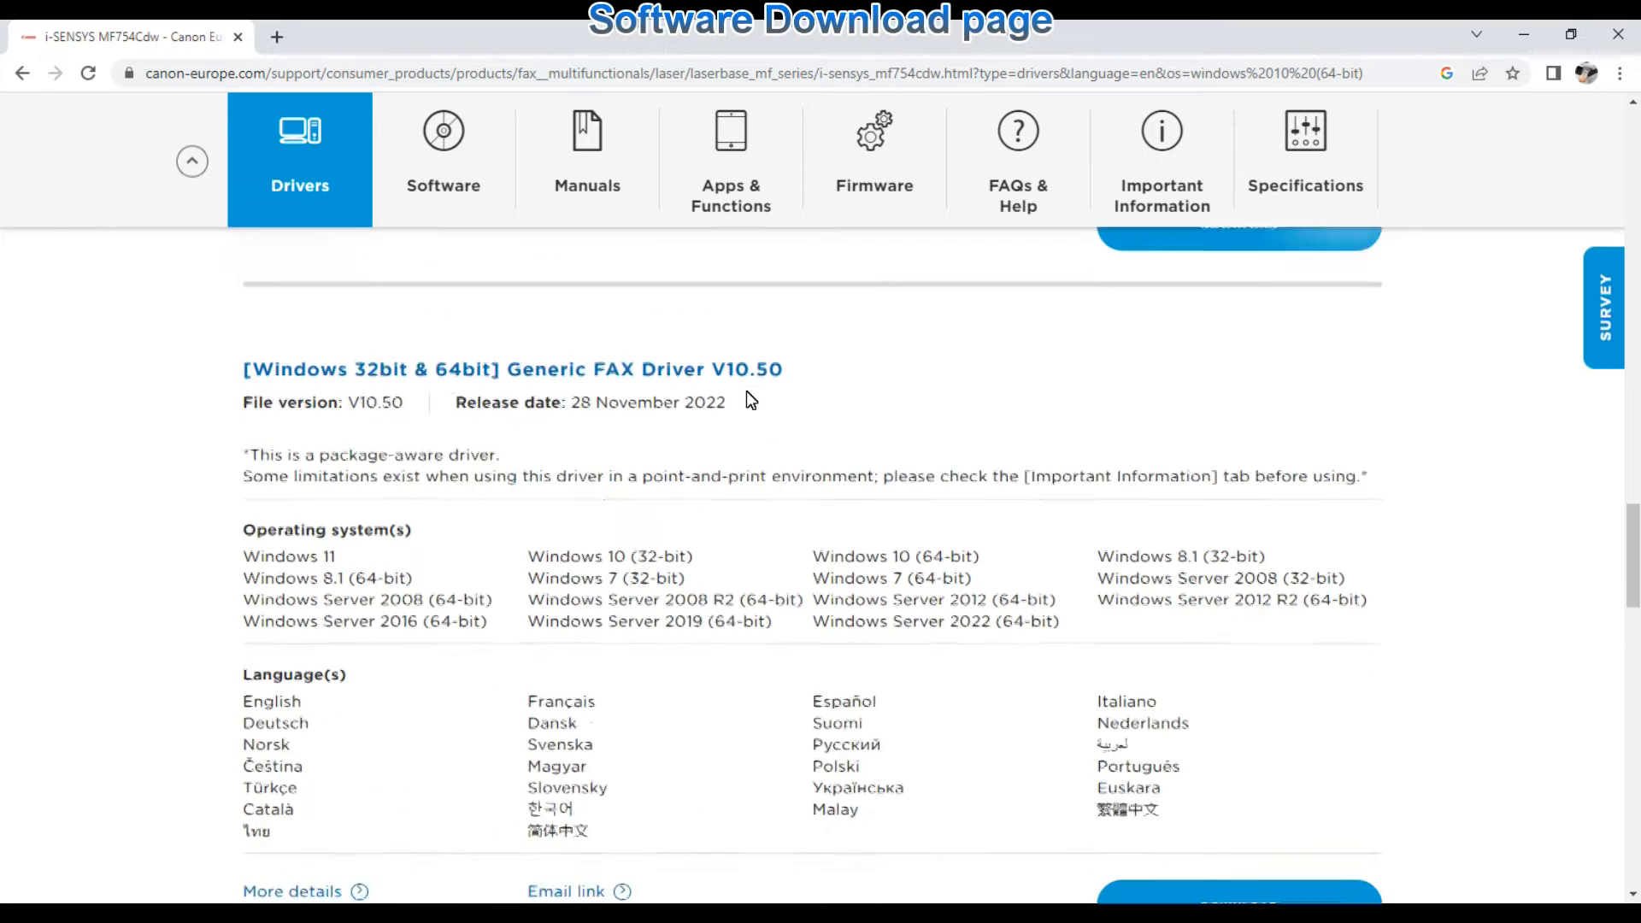
{"action": "scroll", "scroll_direction": "down", "scroll_amount": 3}
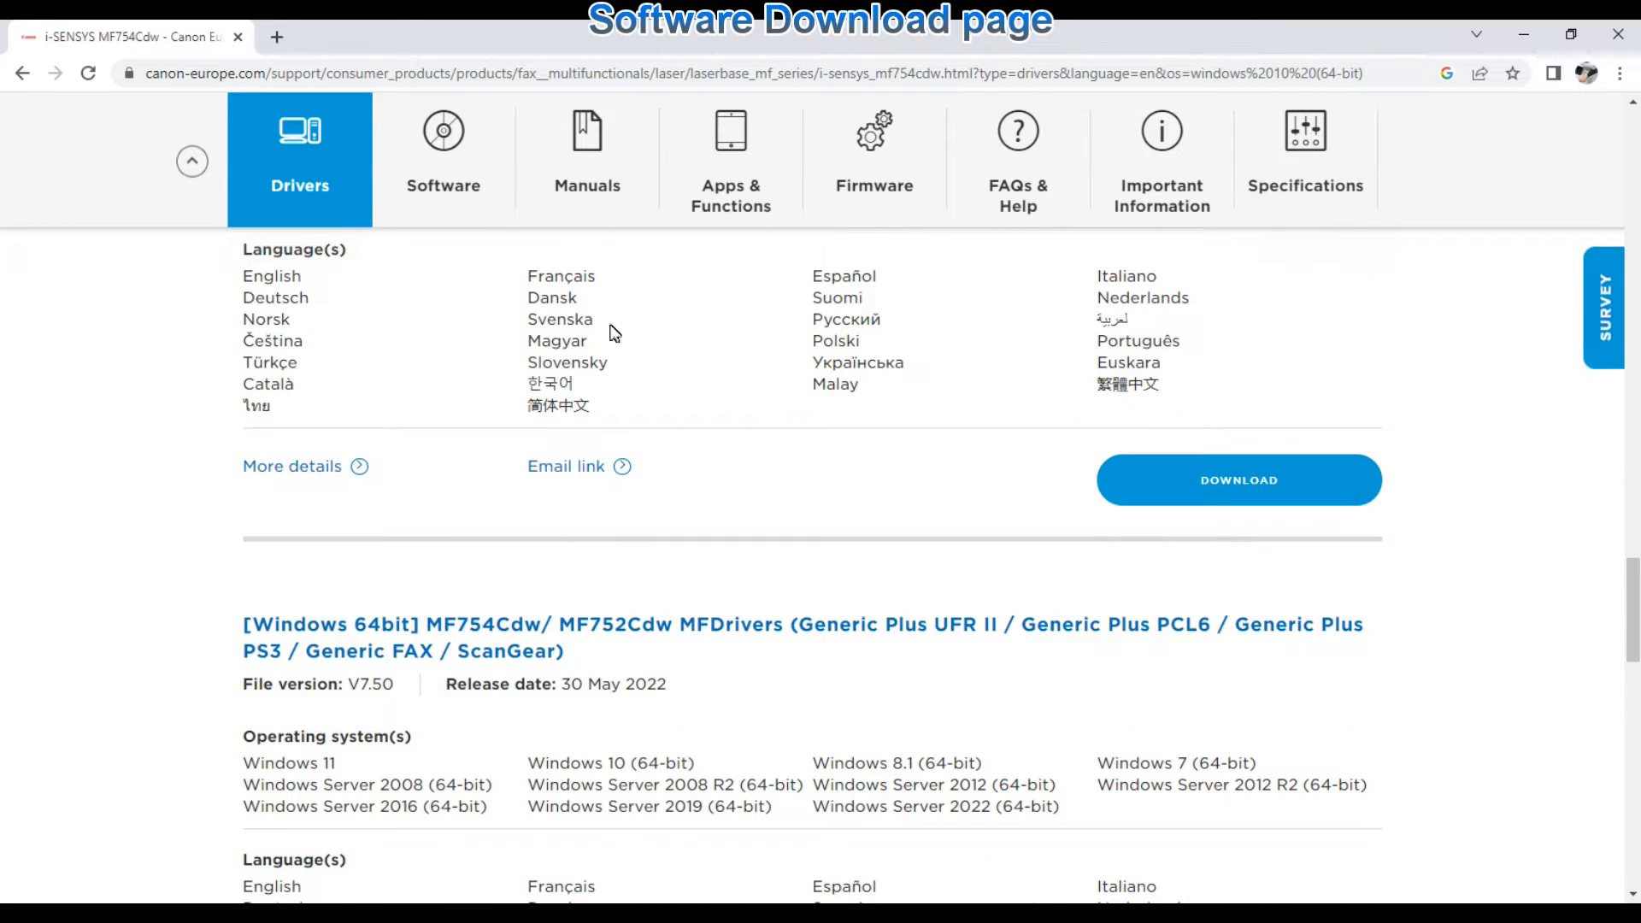
{"action": "left_click", "coordinate": [443, 157]}
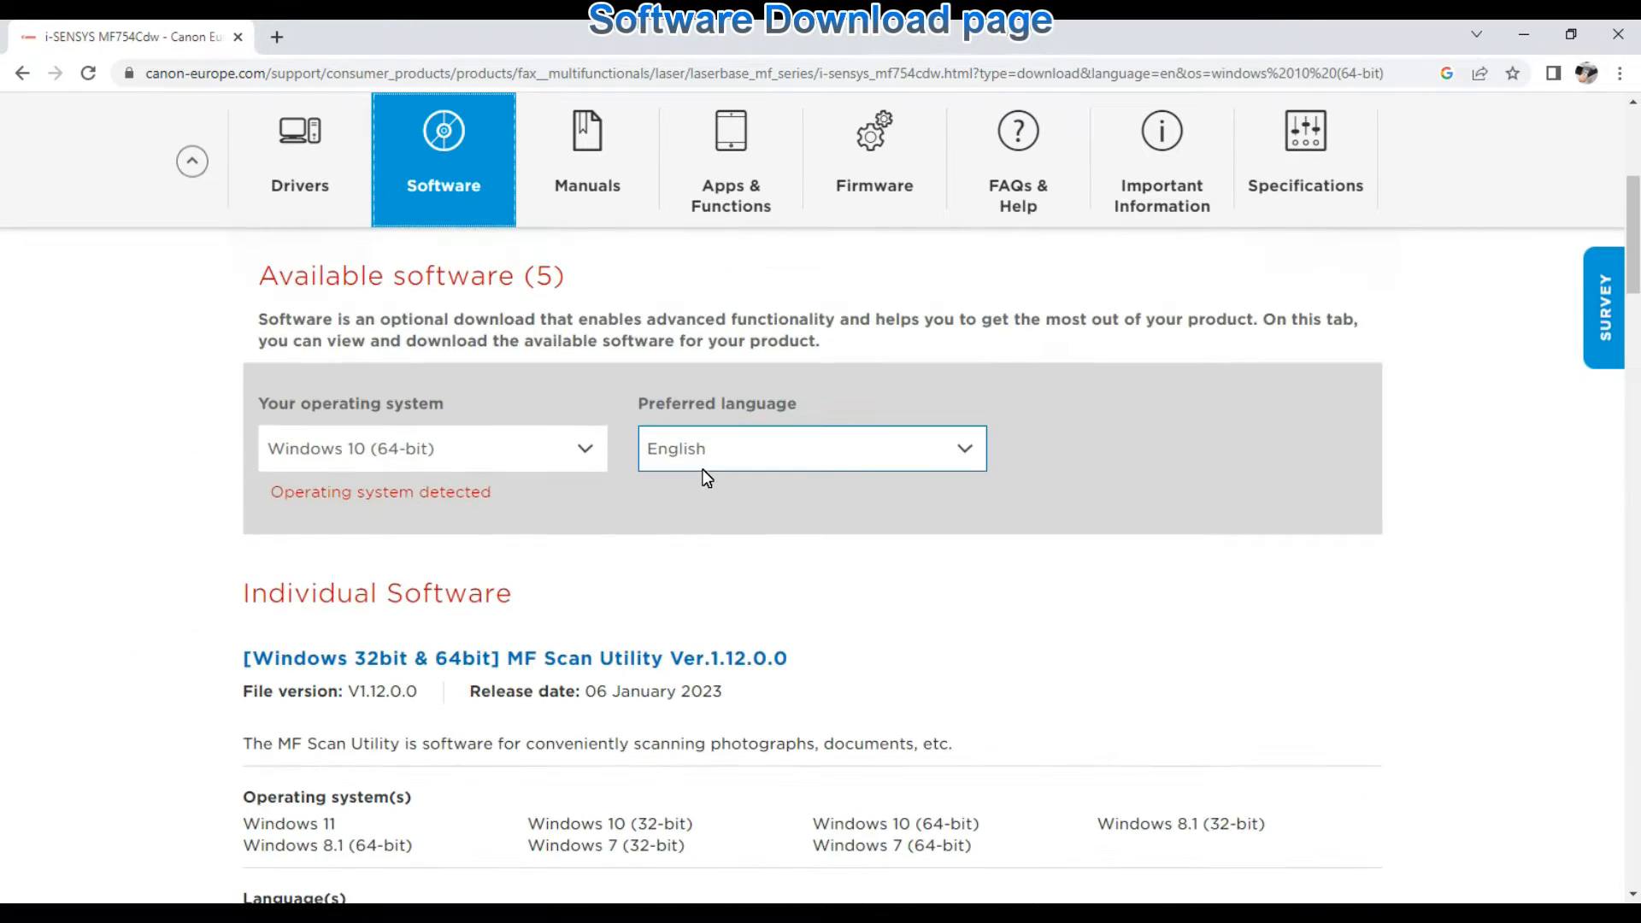
{"action": "scroll", "scroll_direction": "down", "scroll_amount": 3}
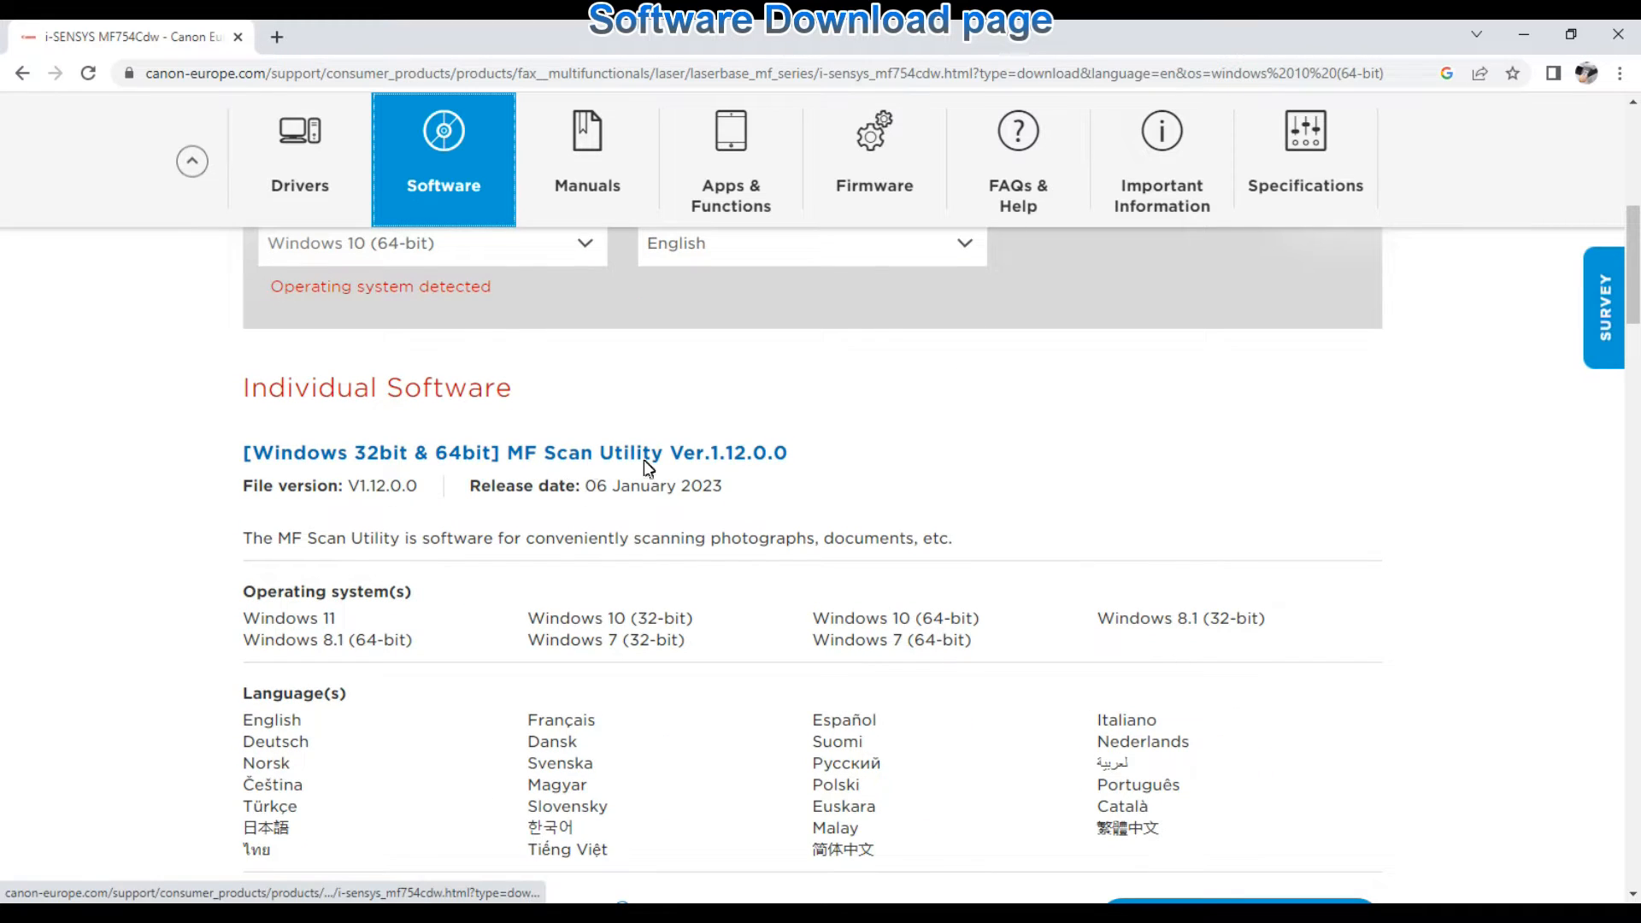
{"action": "scroll", "scroll_direction": "down", "scroll_amount": 3}
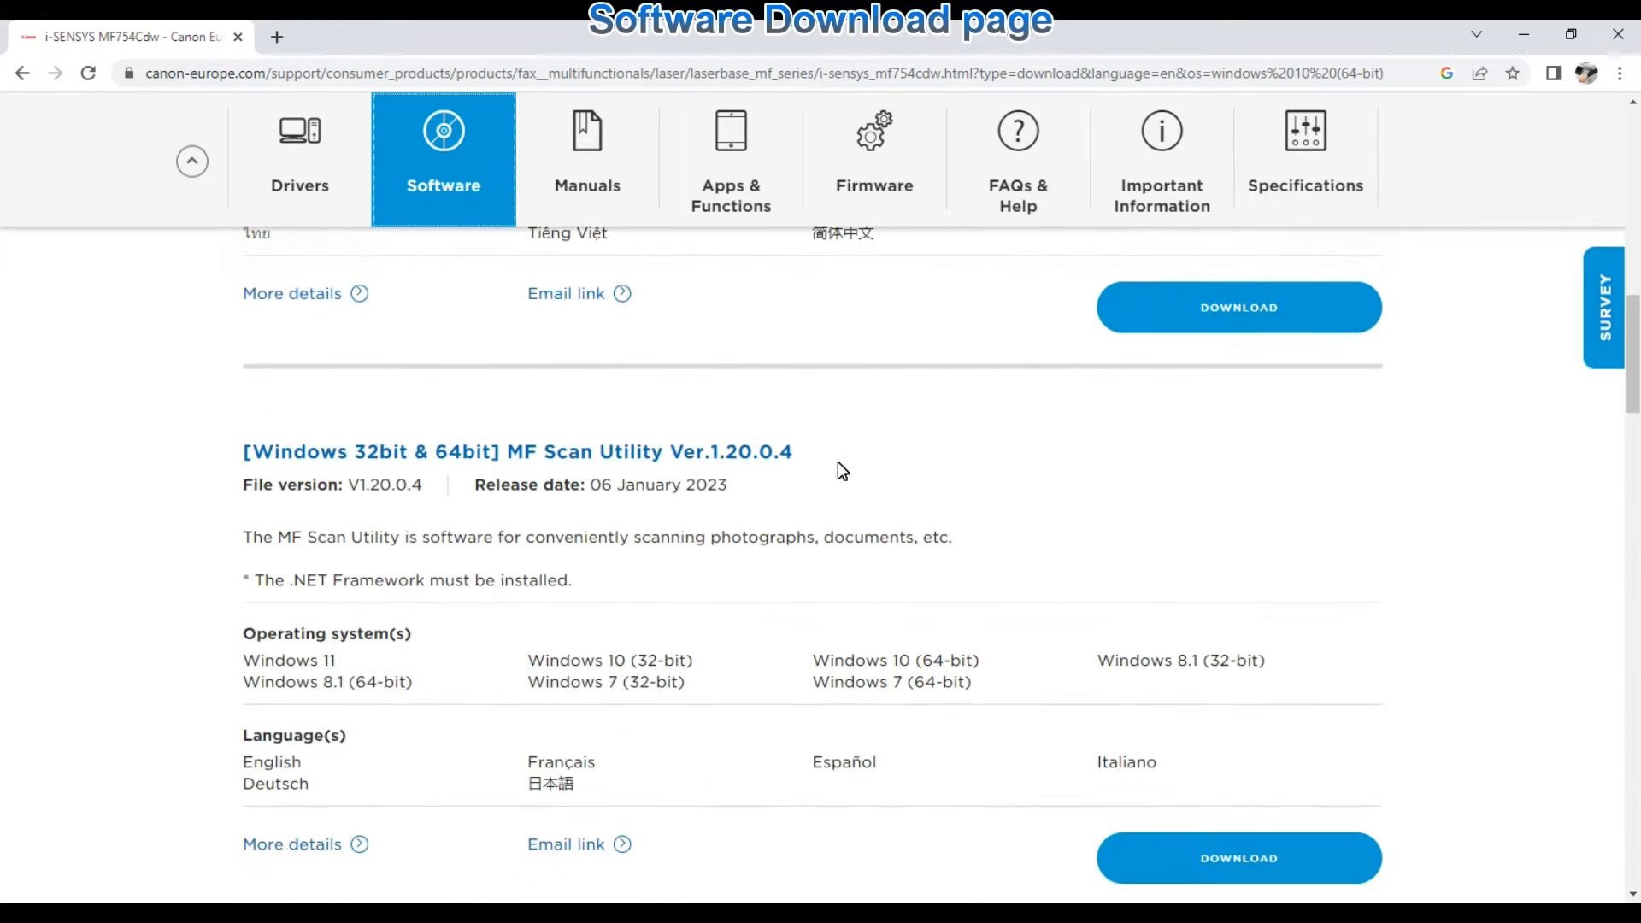
{"action": "scroll", "scroll_direction": "down", "scroll_amount": 3}
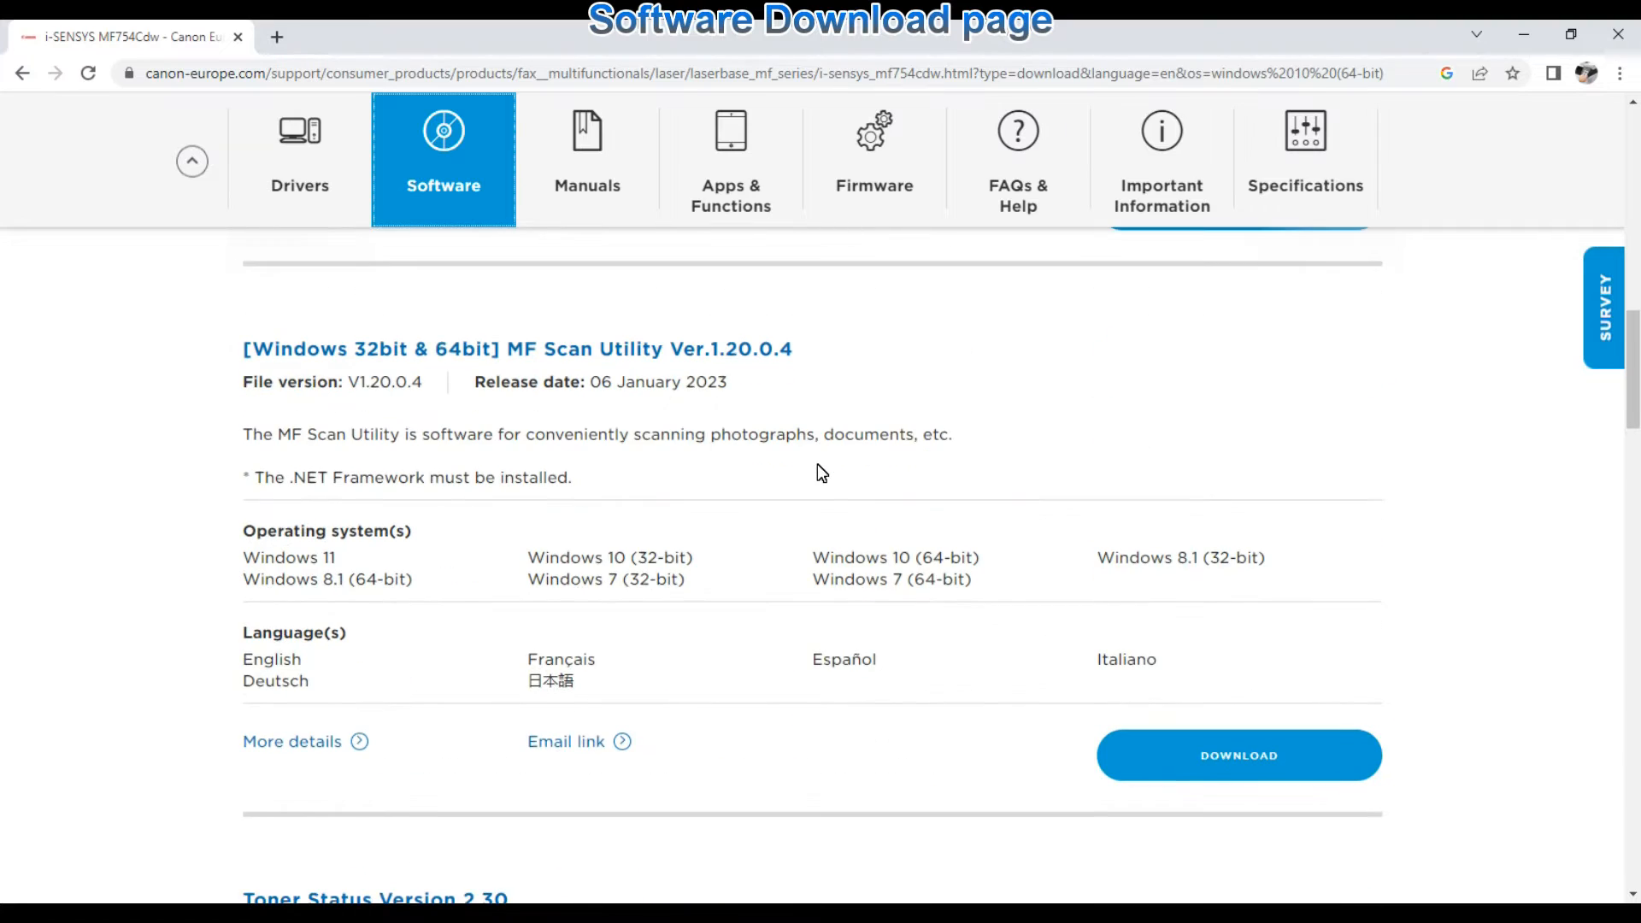
{"action": "scroll", "scroll_direction": "down", "scroll_amount": 3}
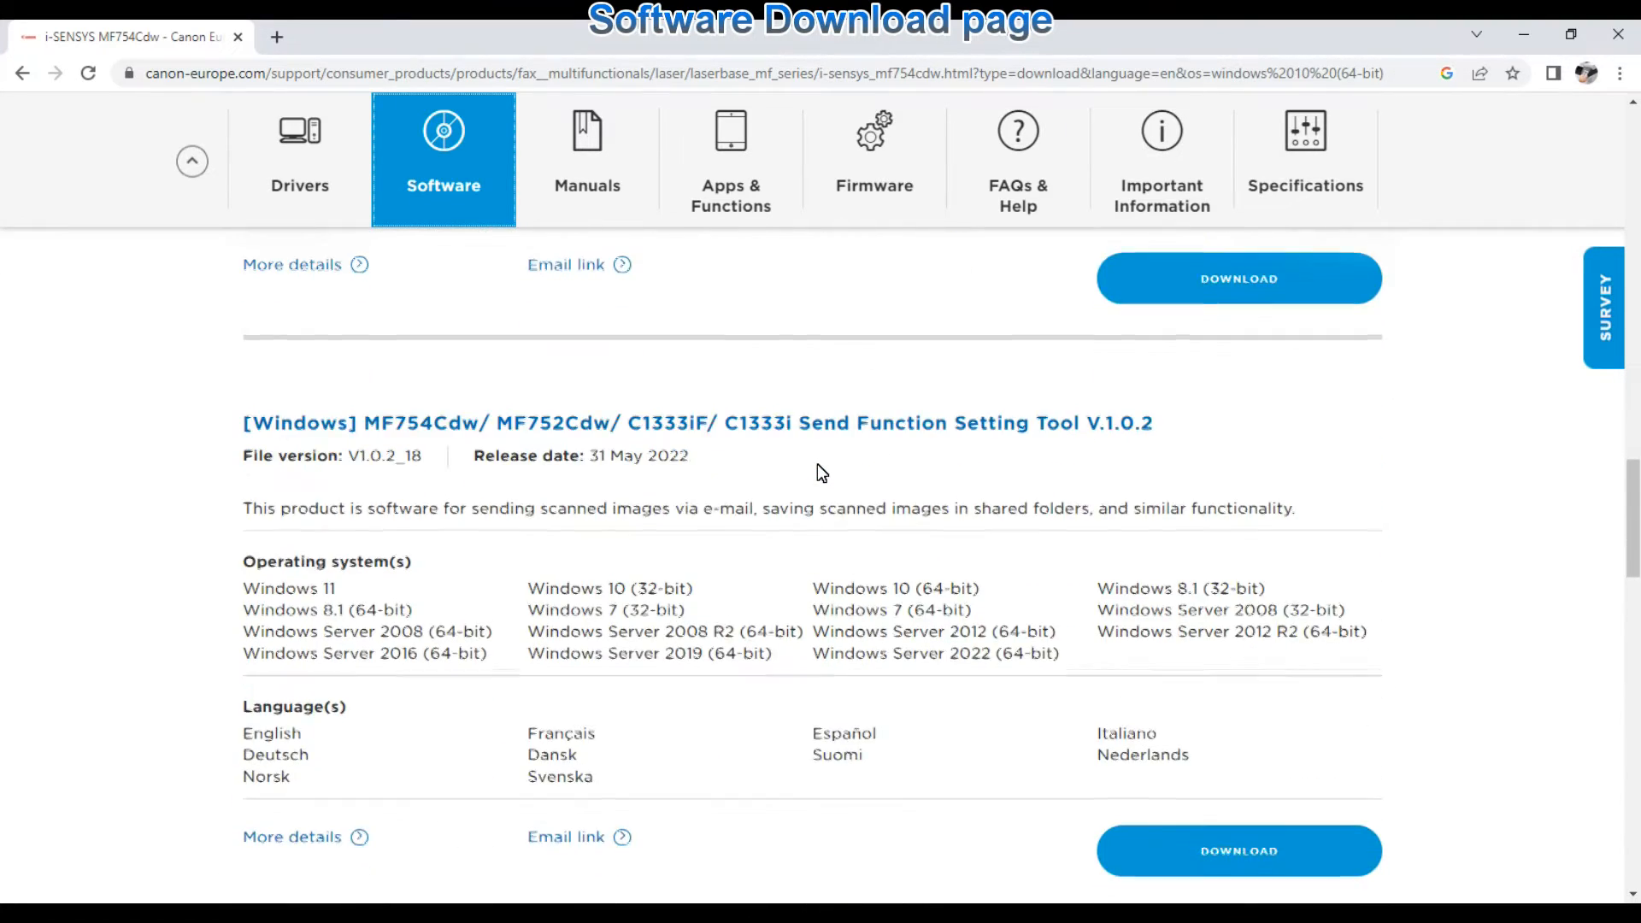
{"action": "scroll", "scroll_direction": "down", "scroll_amount": 3}
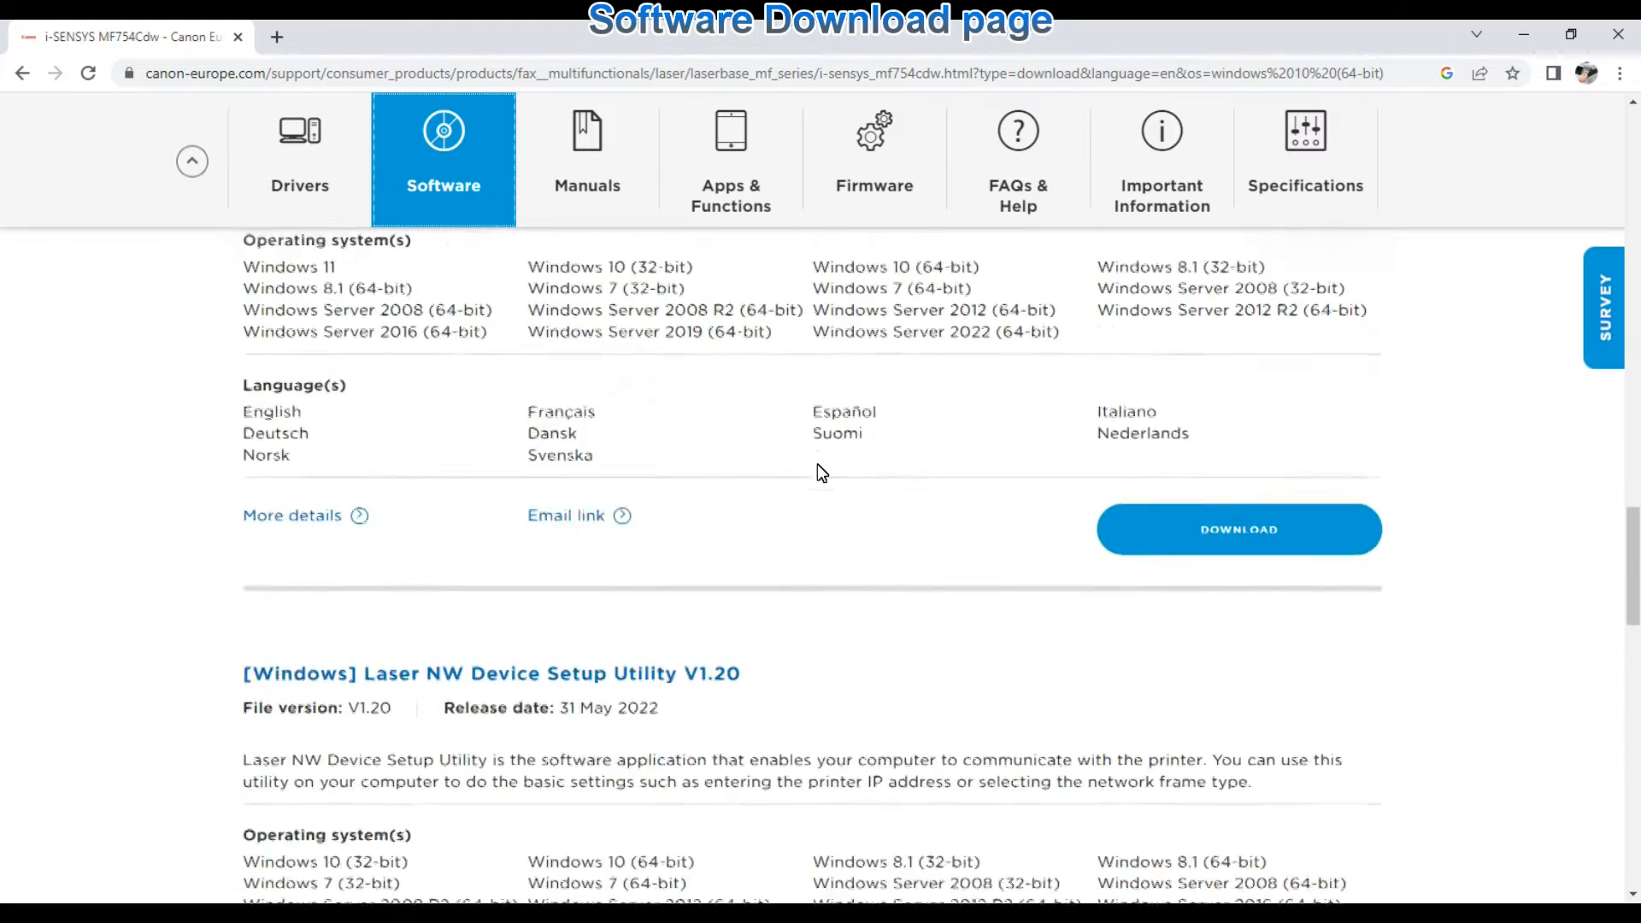
{"action": "scroll", "scroll_direction": "down", "scroll_amount": 3}
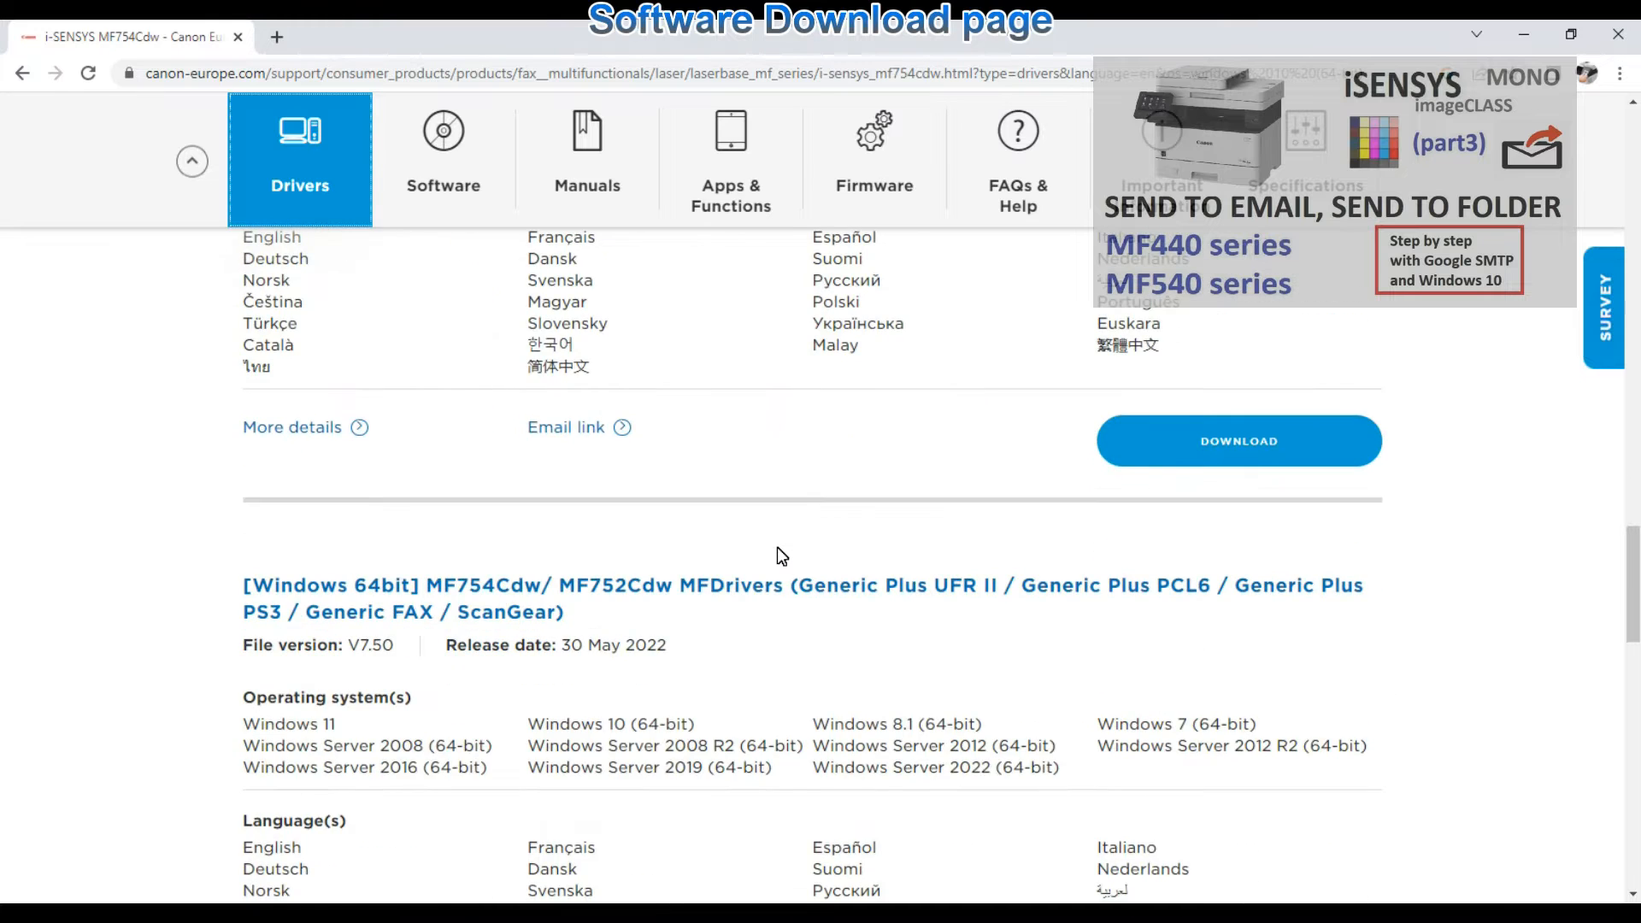
Step: Download the MFDrivers package after accepting the software licence agreement
{"action": "scroll", "scroll_direction": "down", "scroll_amount": 3}
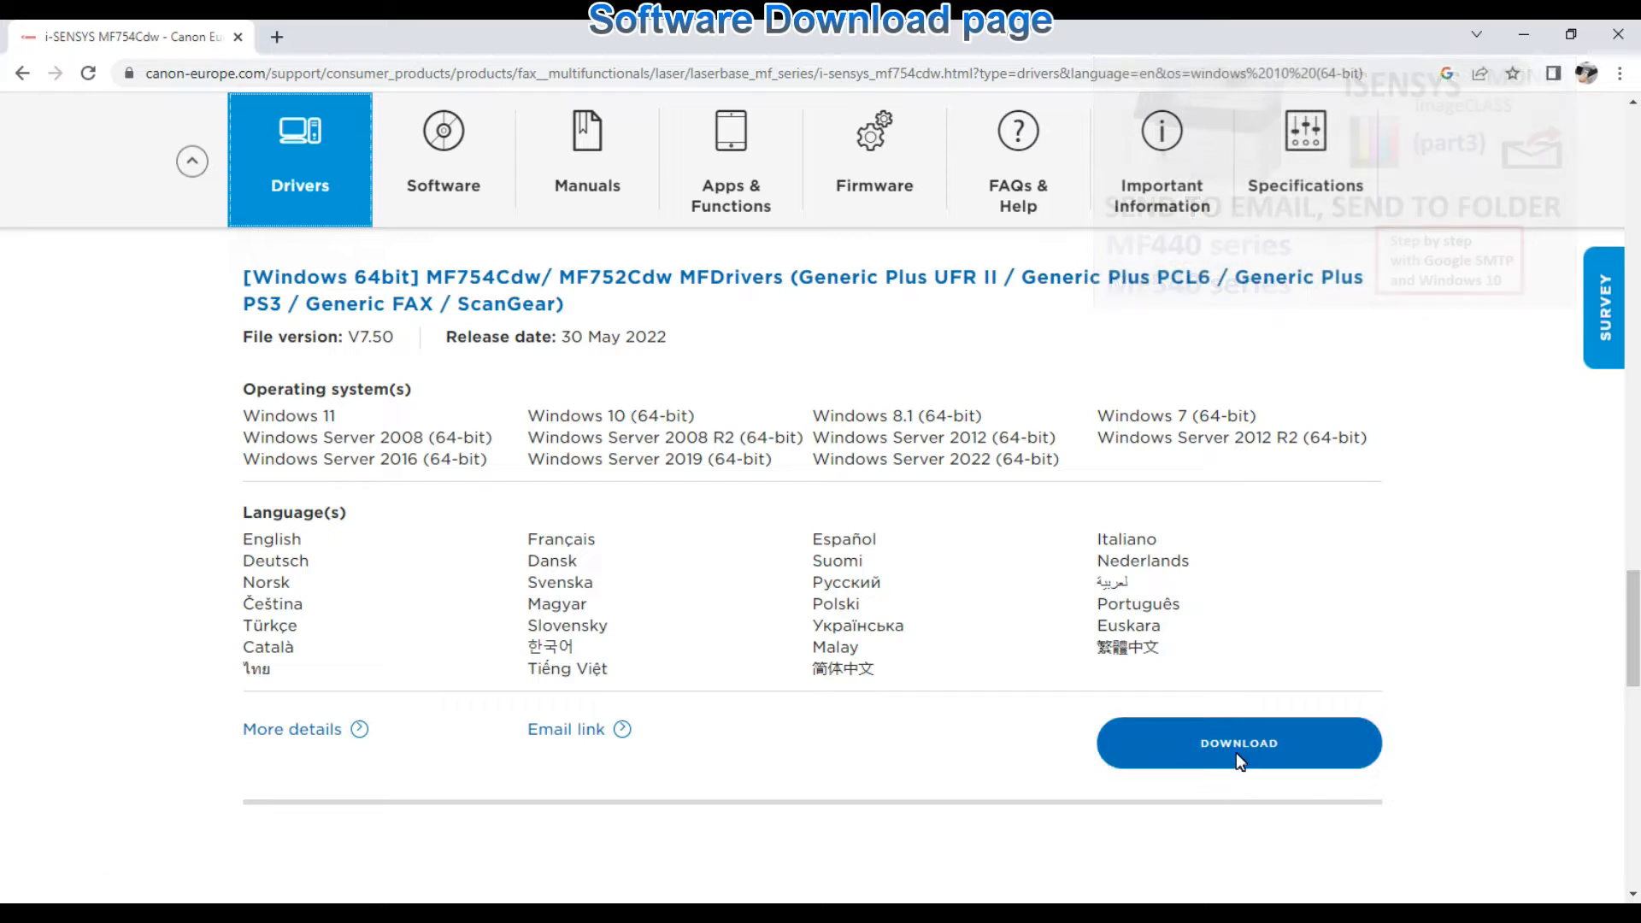
{"action": "left_click", "coordinate": [1238, 743]}
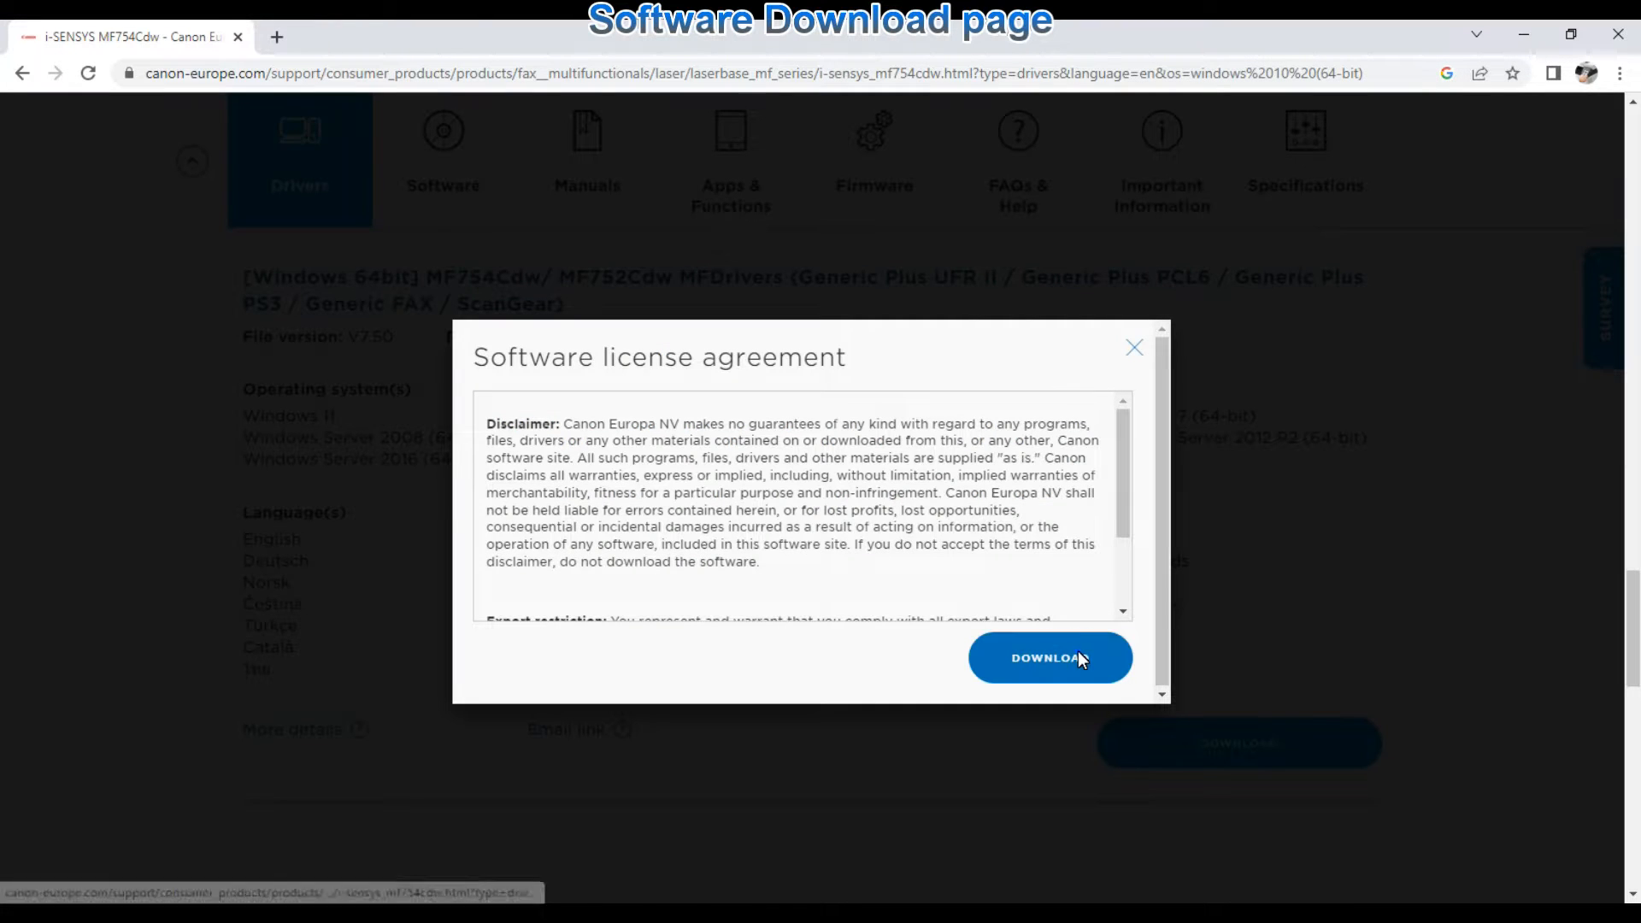
{"action": "left_click", "coordinate": [1049, 658]}
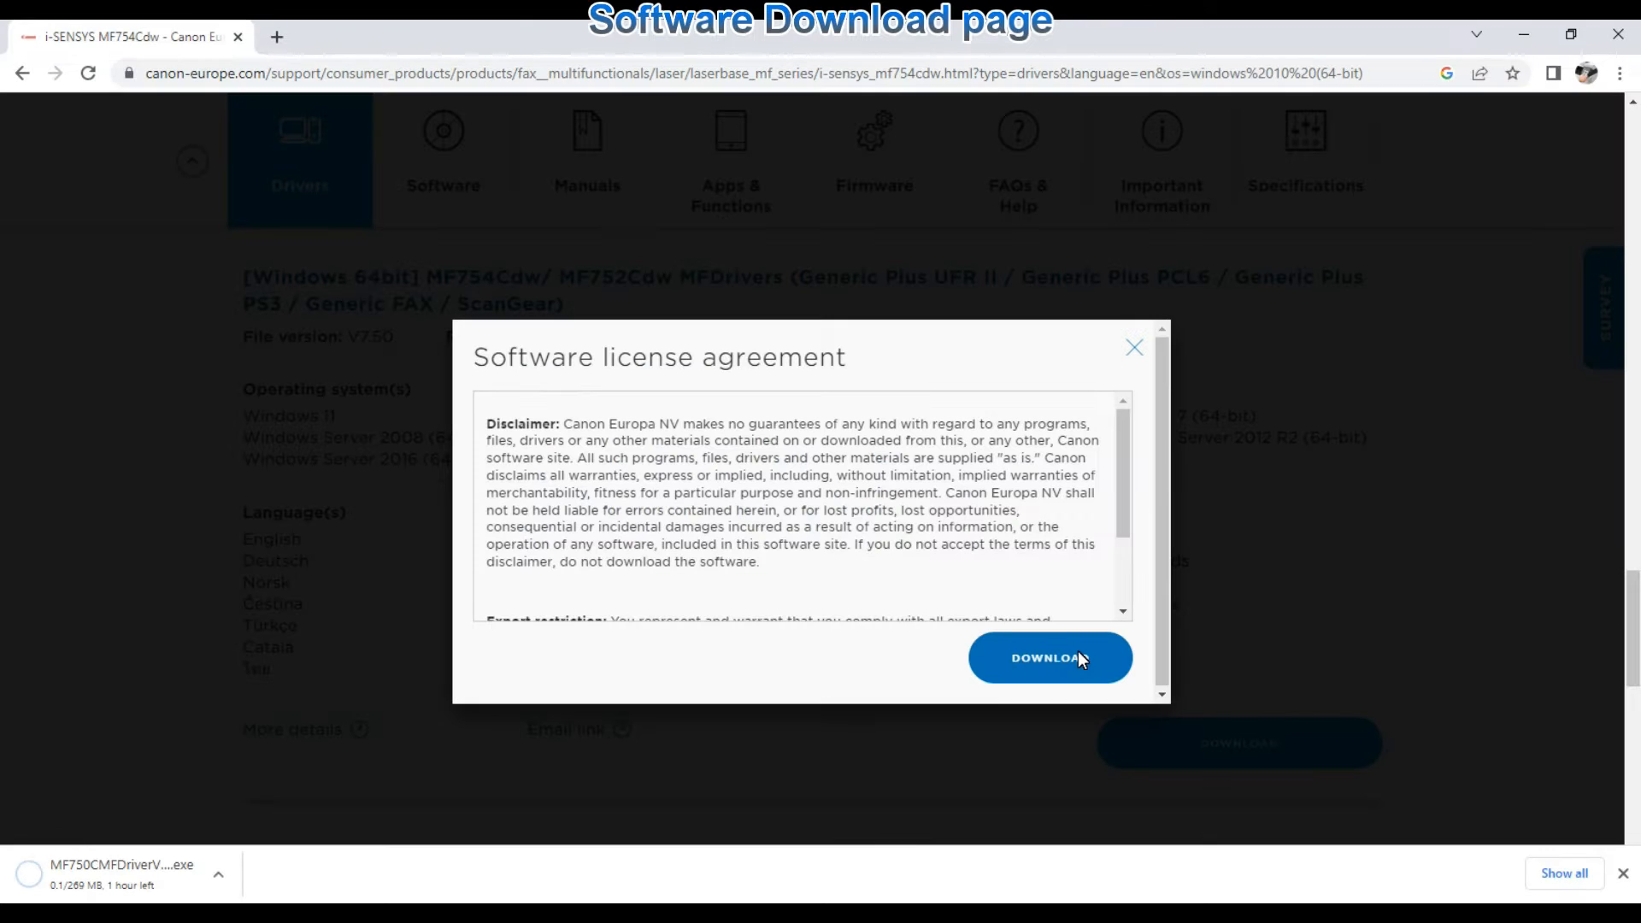
{"action": "left_click", "coordinate": [1048, 657]}
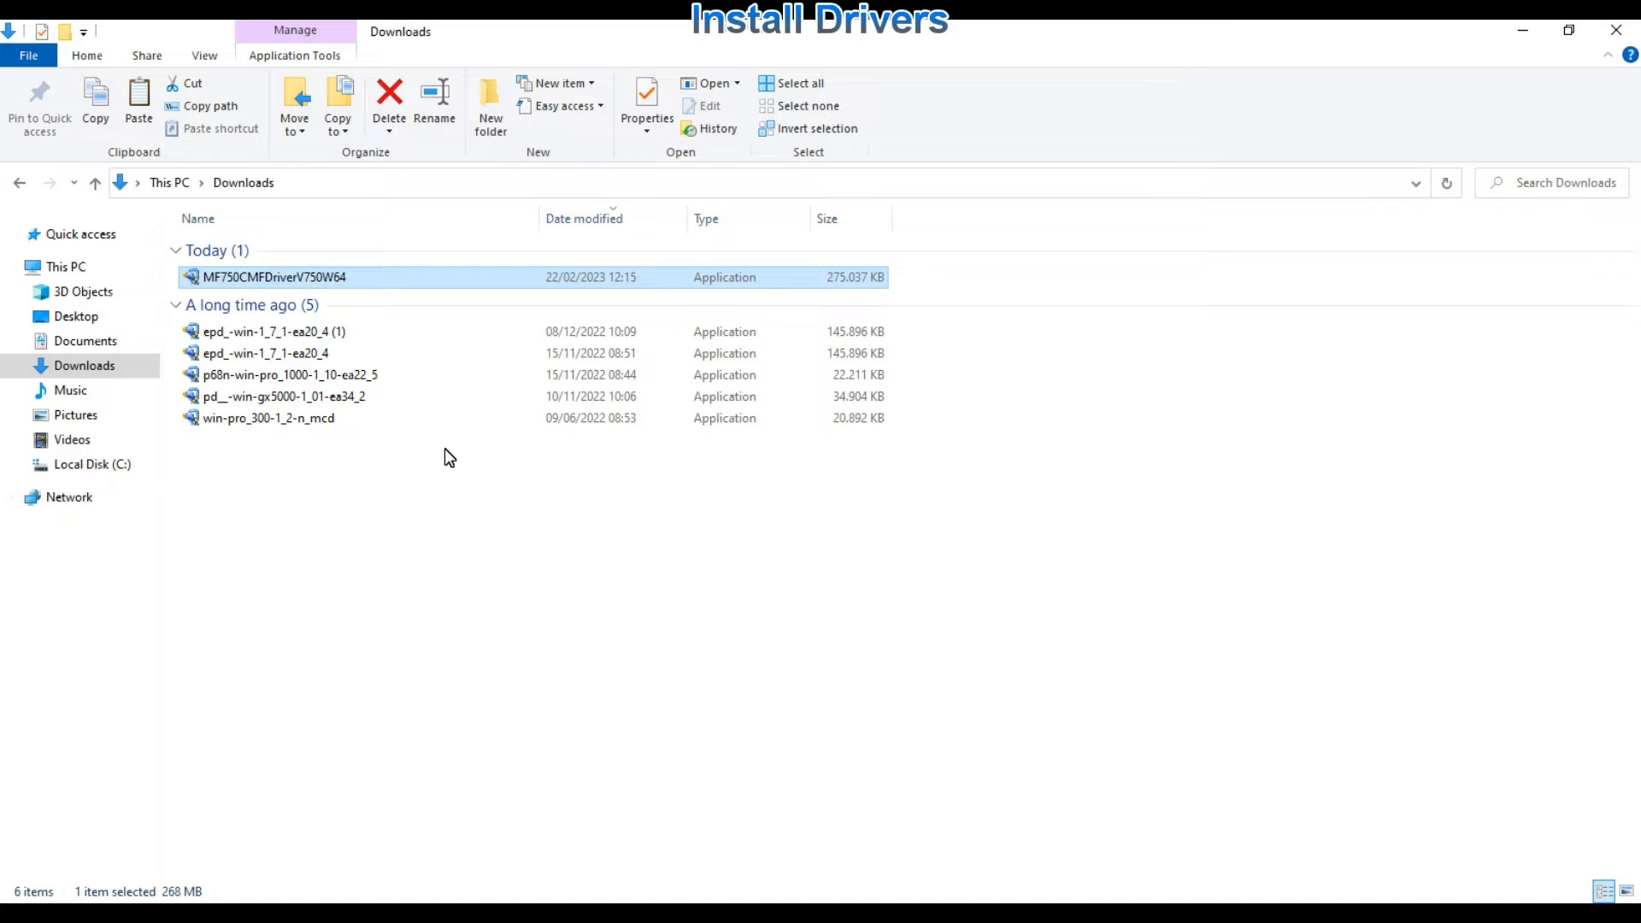
Step: Extract MF750CMFDriverV750W64.exe into its own folder and launch the MF Drivers Setup
{"action": "double_click", "coordinate": [273, 277]}
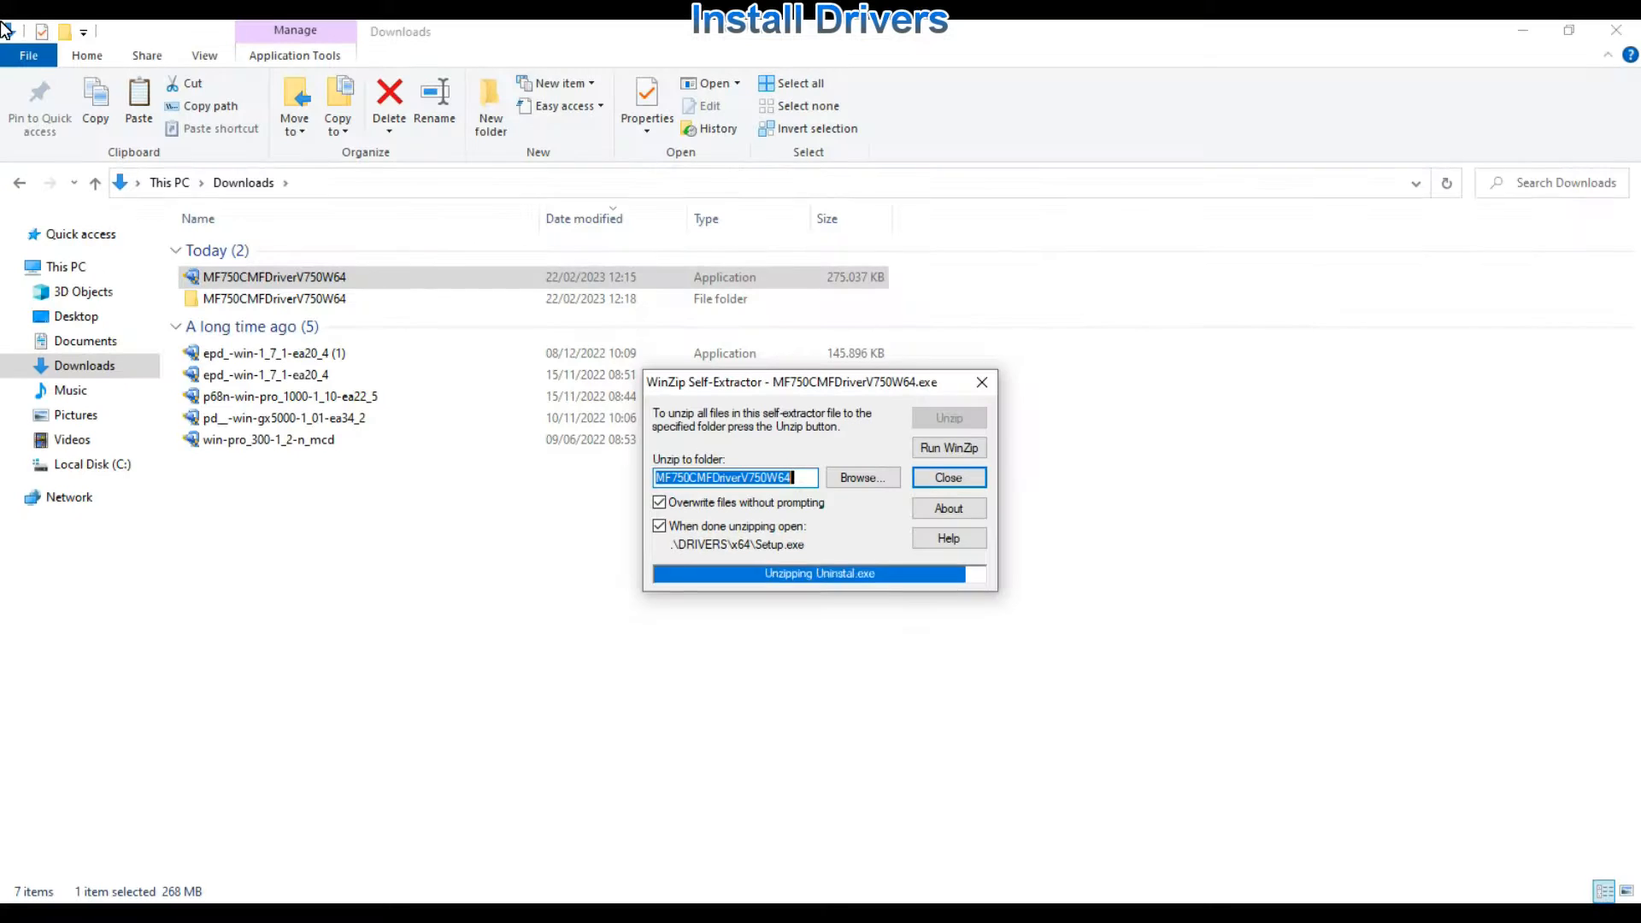
{"action": "left_click", "coordinate": [947, 477]}
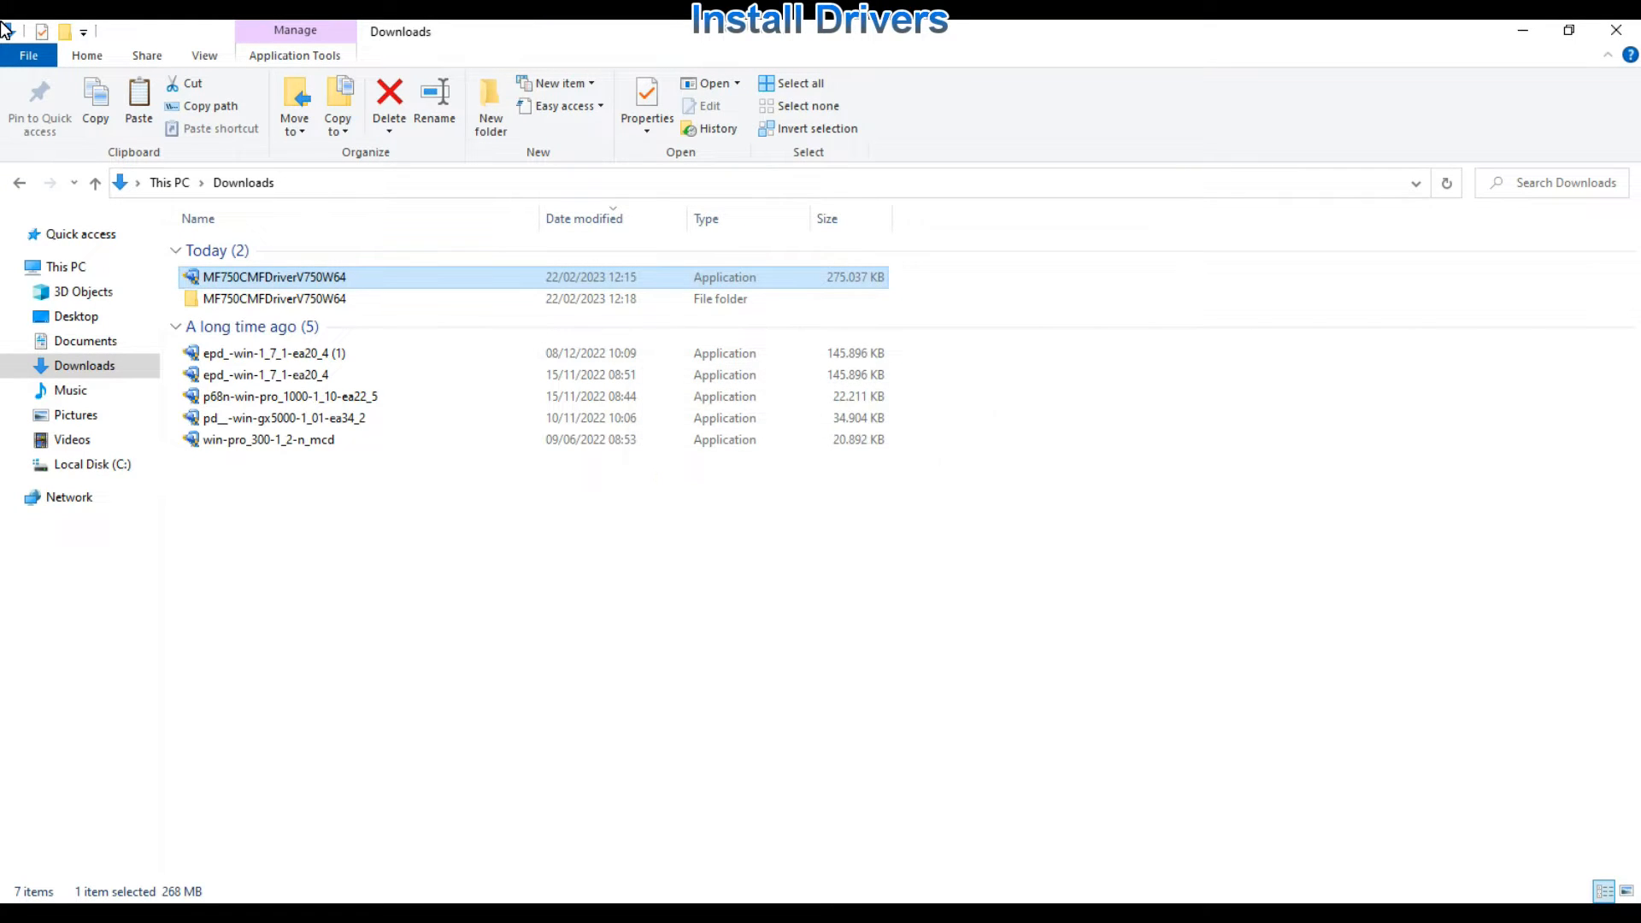
{"action": "double_click", "coordinate": [273, 276]}
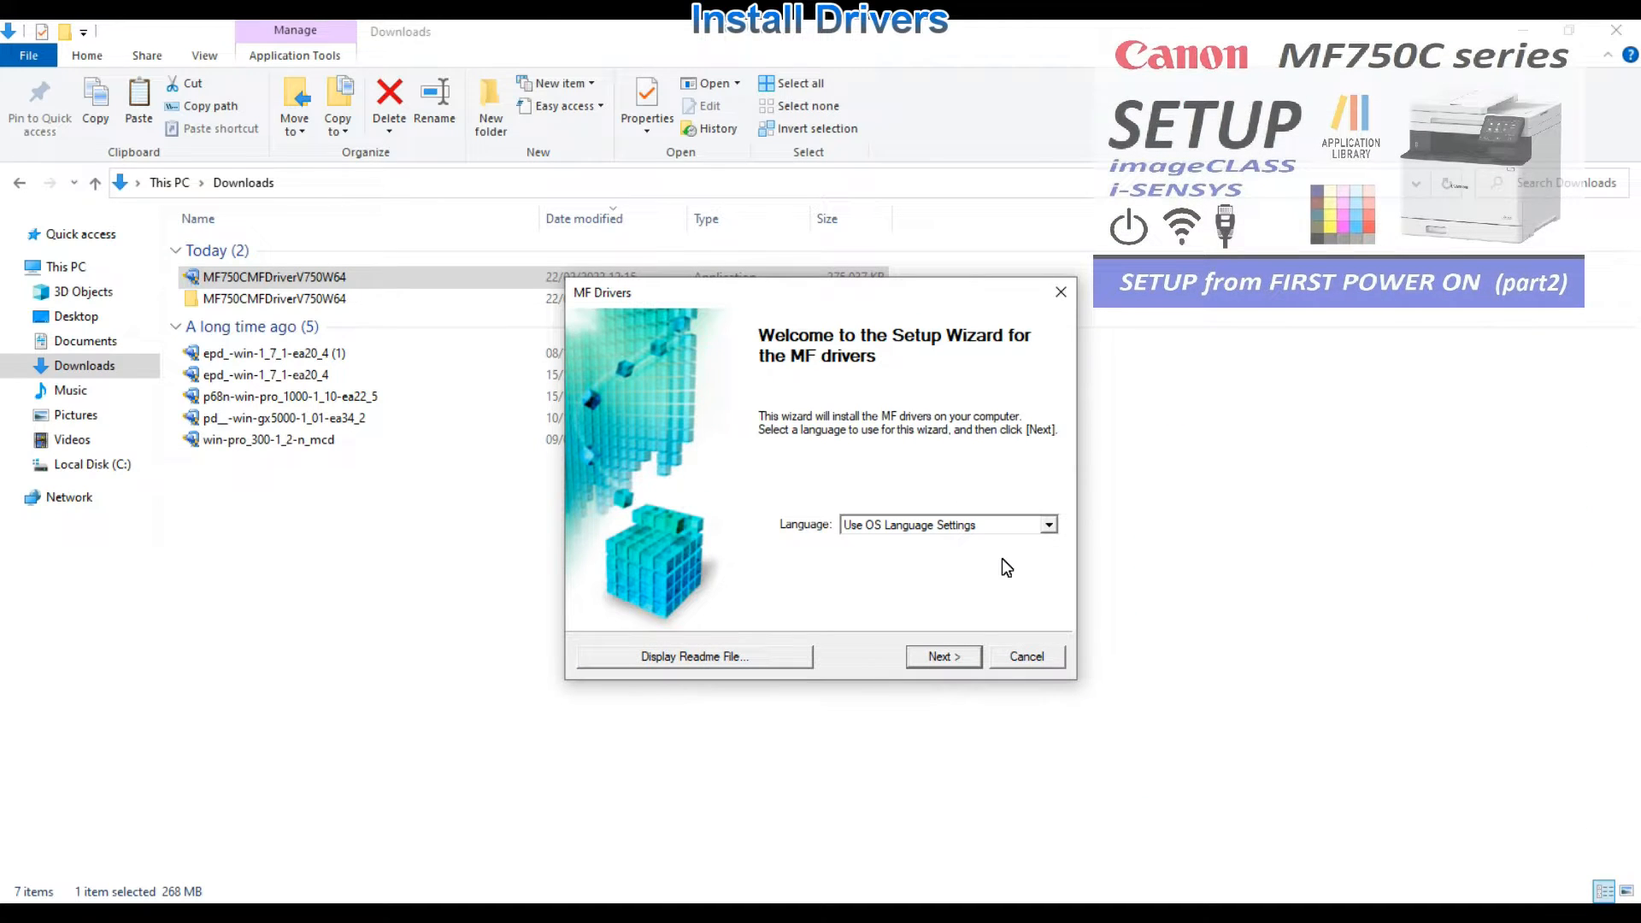
Step: Choose Network Connection in the MF Drivers wizard and allow the firewall change
{"action": "left_click", "coordinate": [941, 656]}
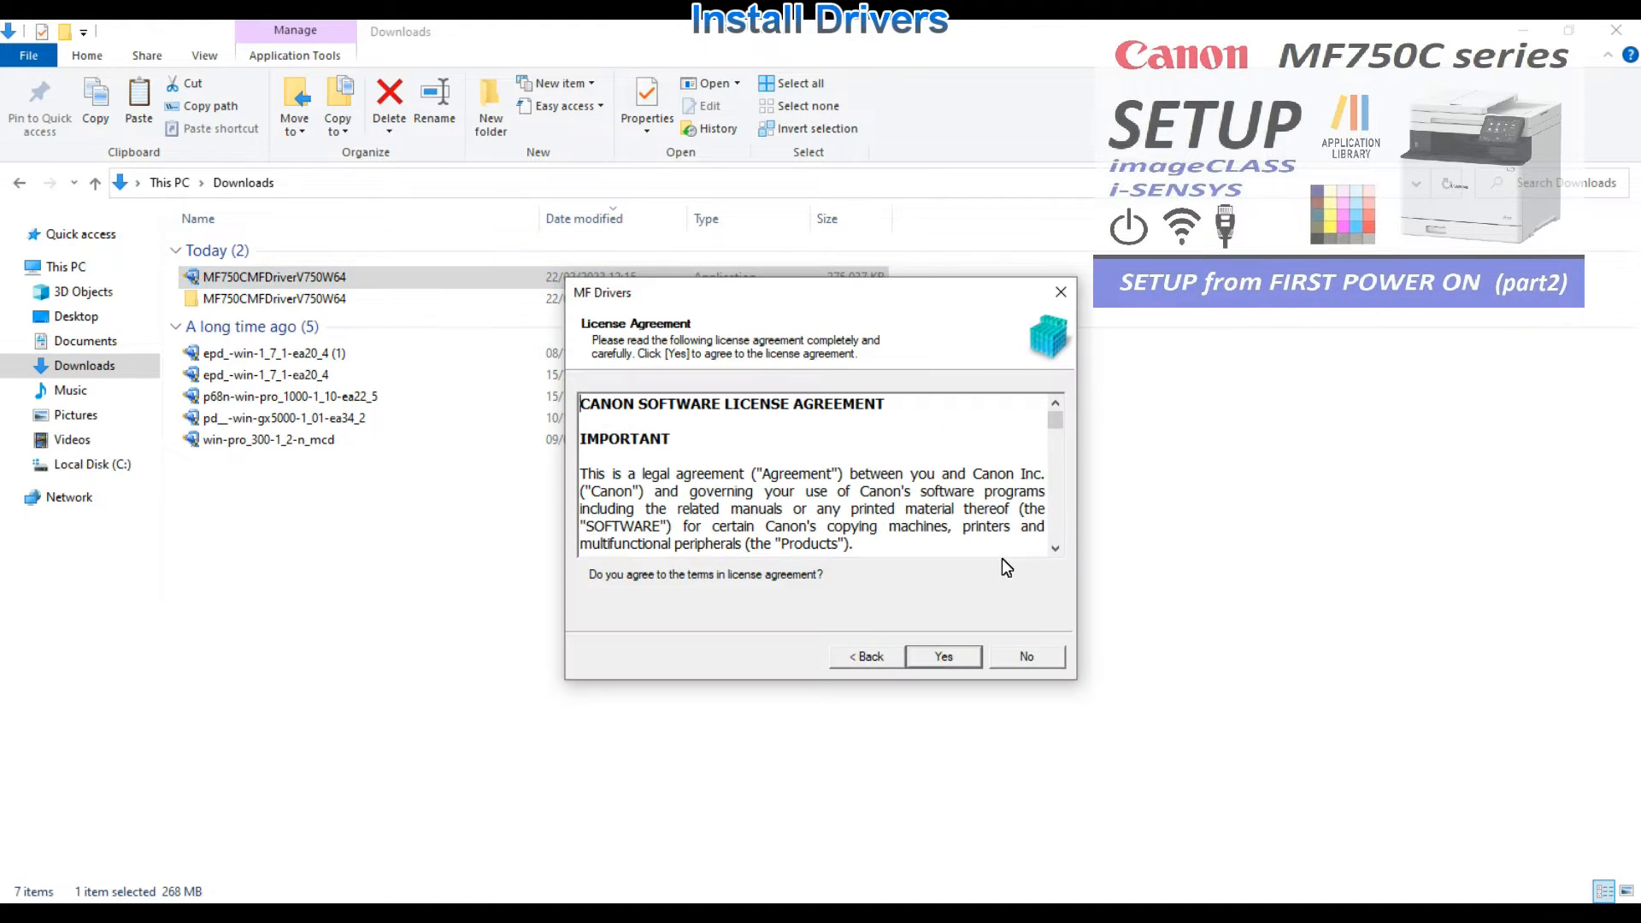
{"action": "left_click", "coordinate": [941, 657]}
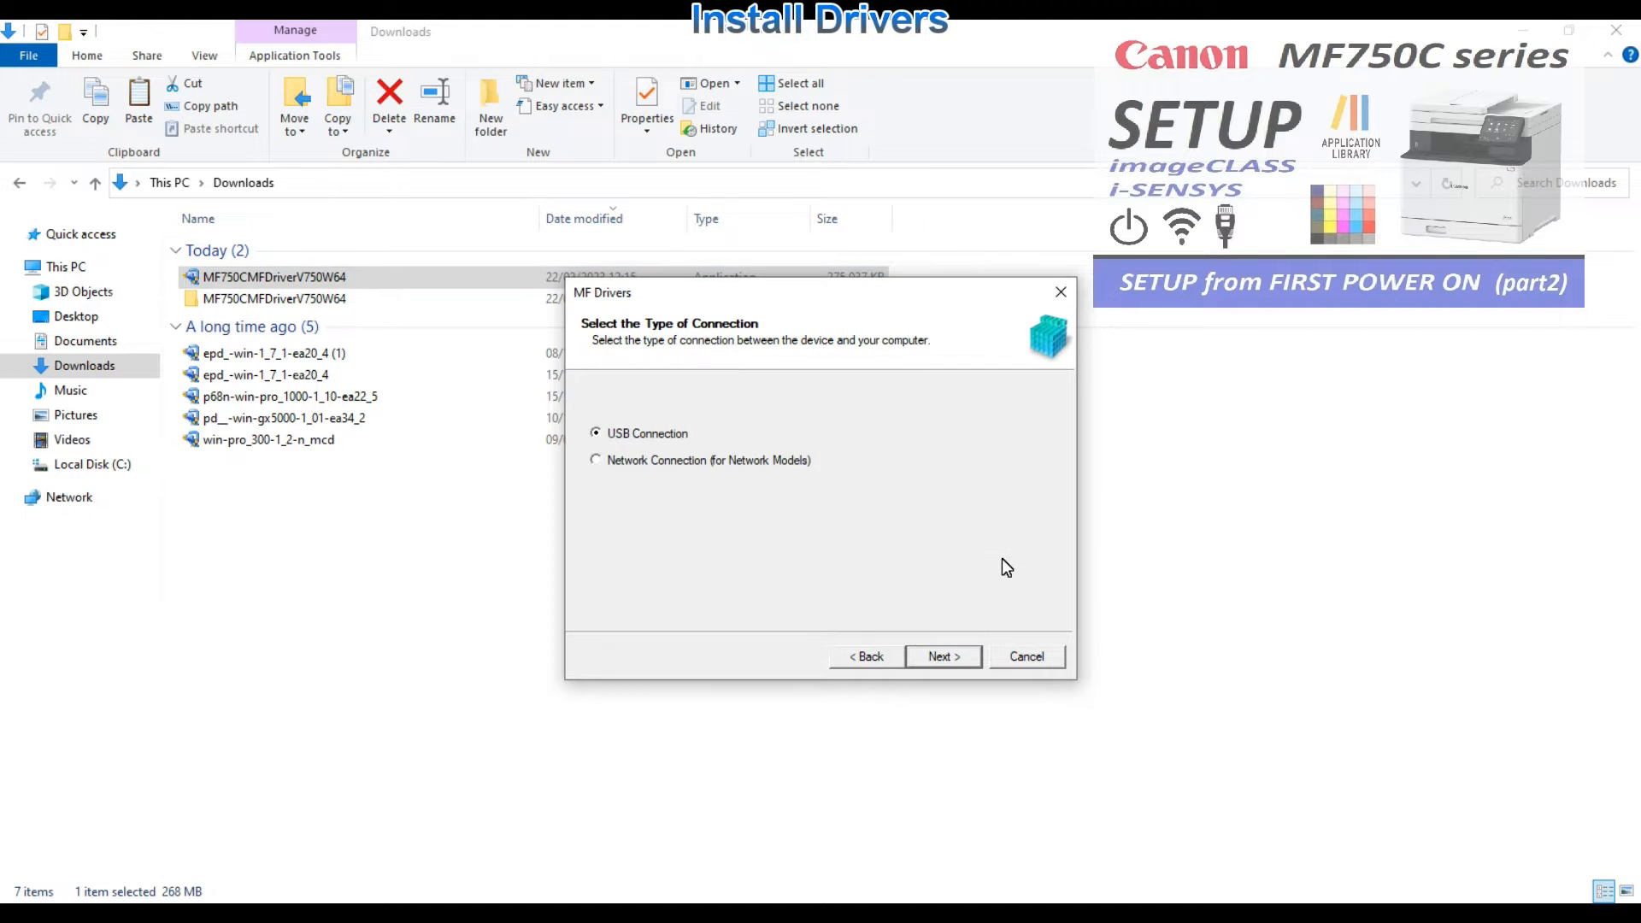
{"action": "left_click", "coordinate": [595, 461]}
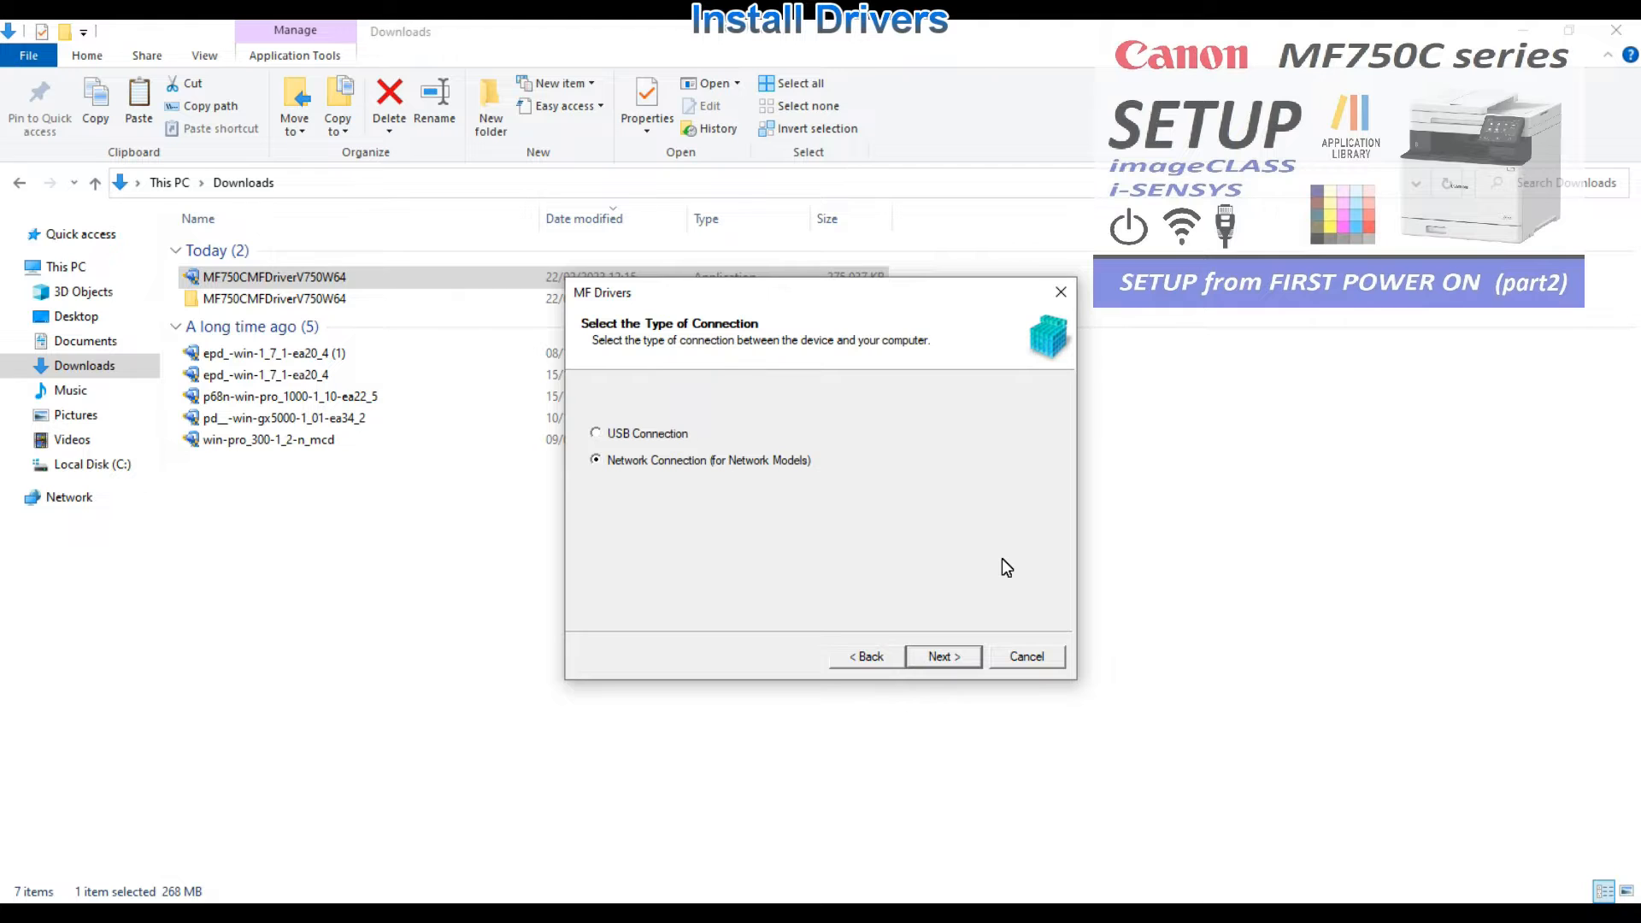
{"action": "left_click", "coordinate": [941, 656]}
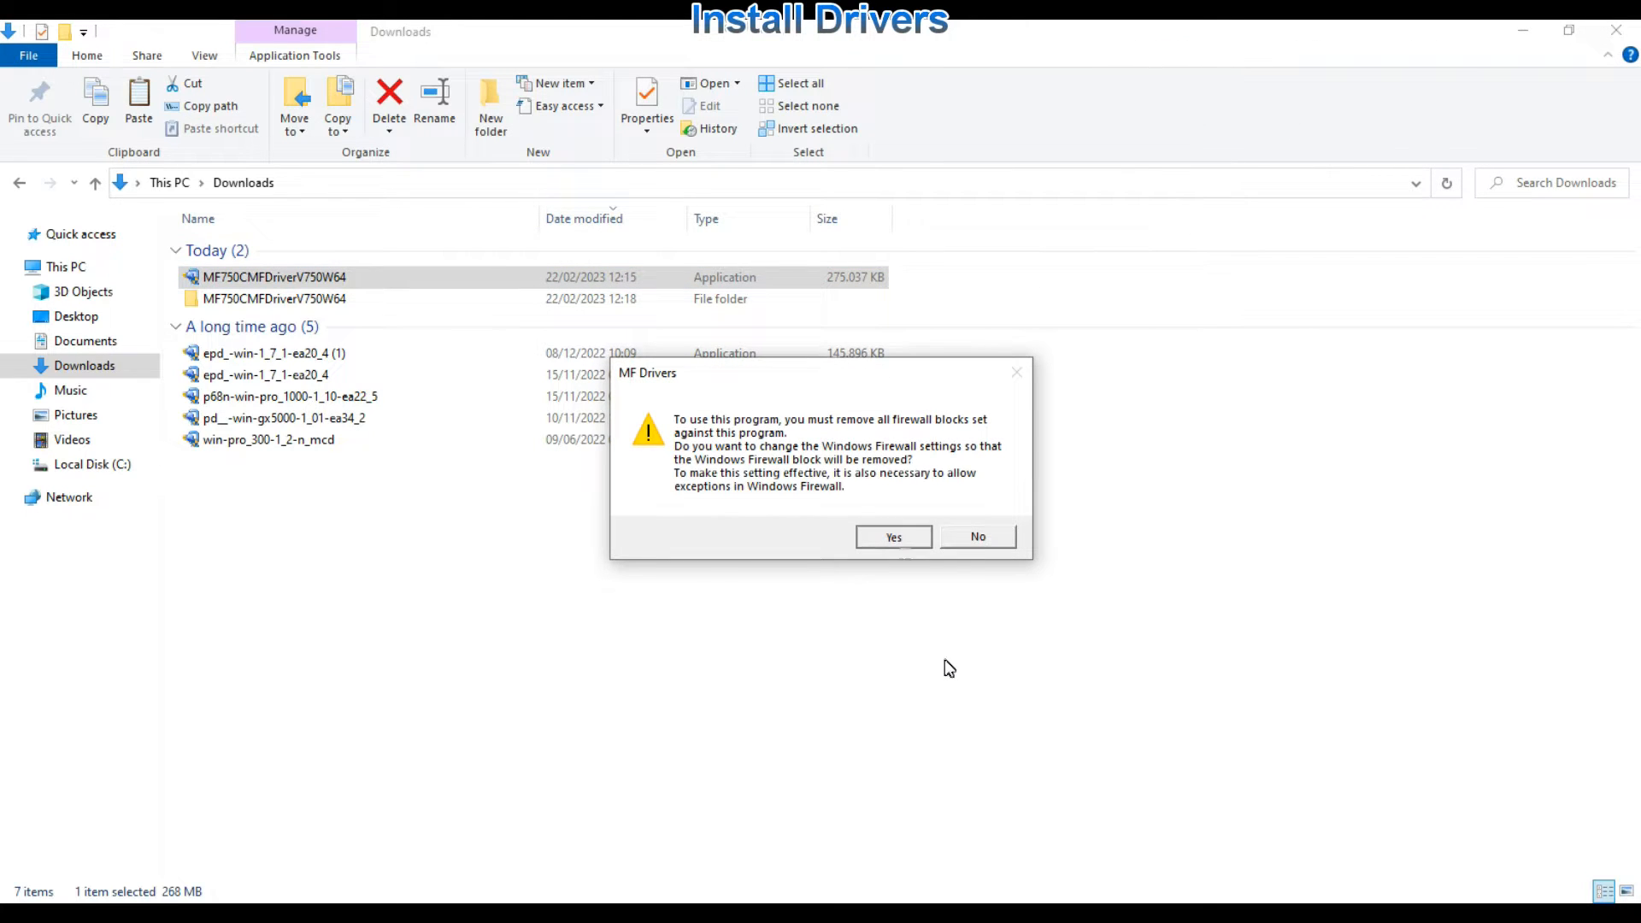
{"action": "left_click", "coordinate": [892, 536]}
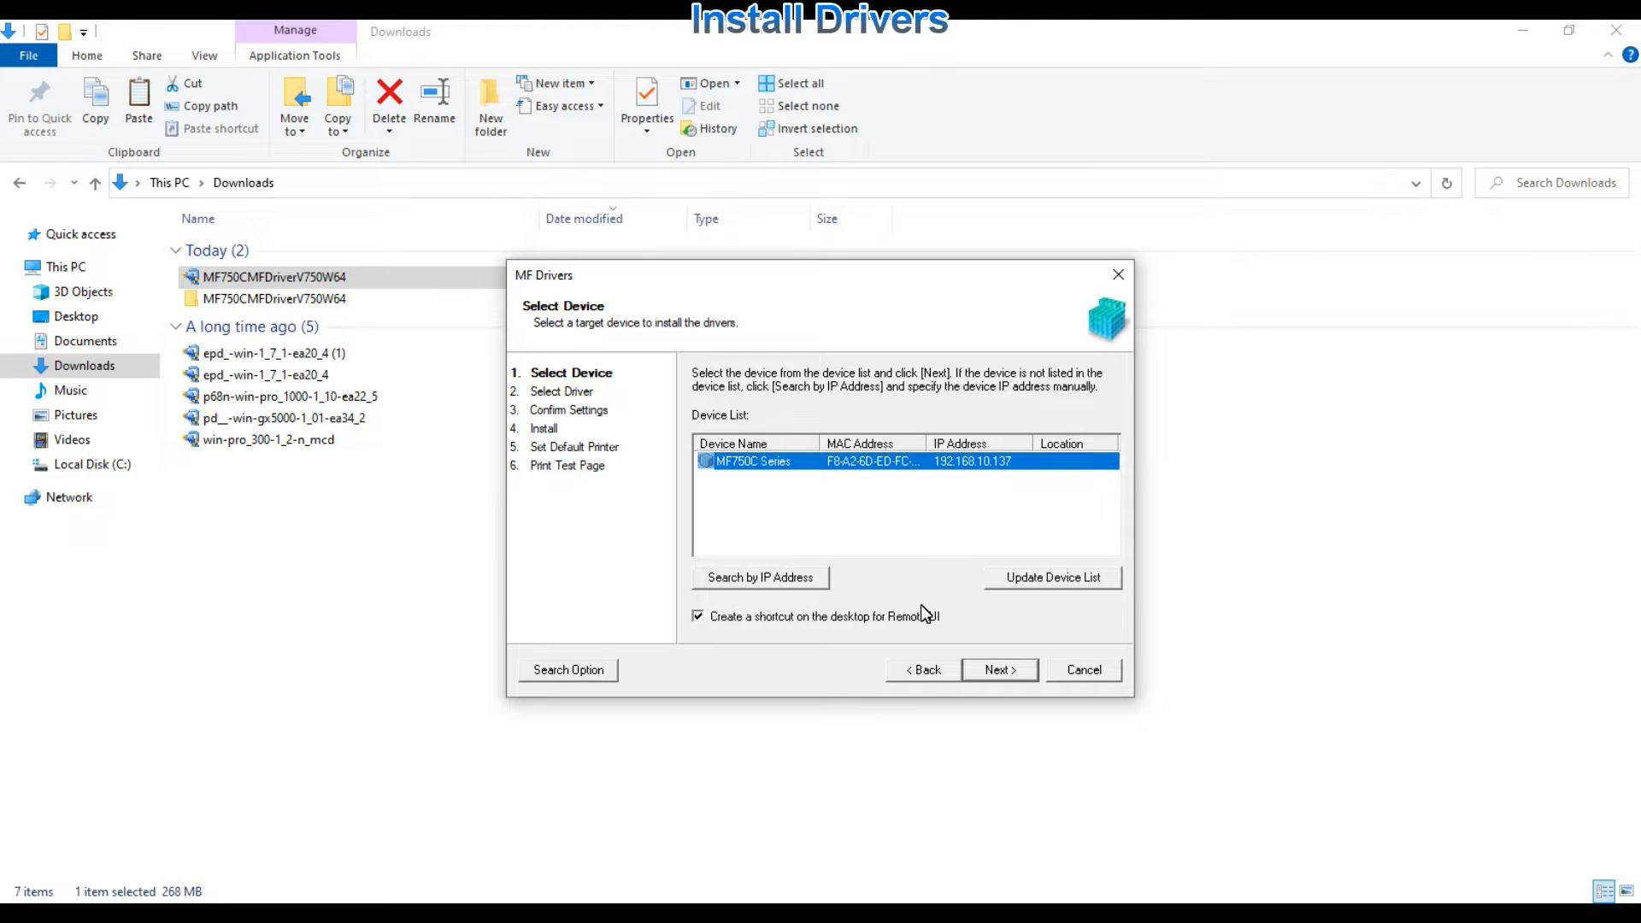
Step: Install printer, fax and scanner drivers with Generic Plus UFR II for the MF750C Series
{"action": "left_click", "coordinate": [996, 670]}
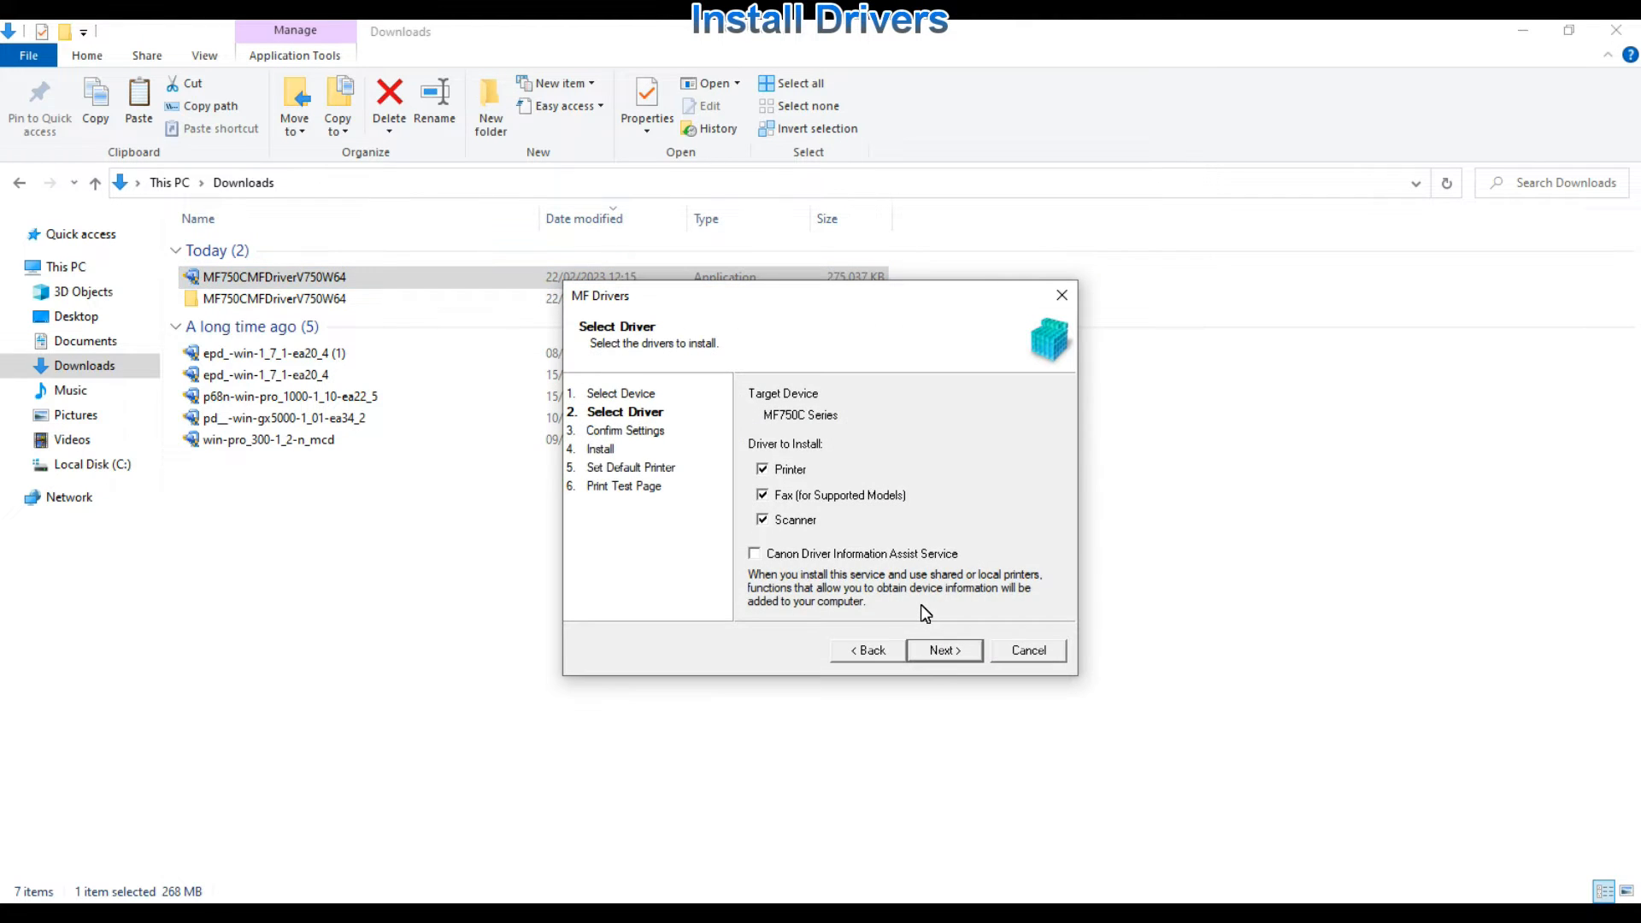
{"action": "left_click", "coordinate": [763, 495]}
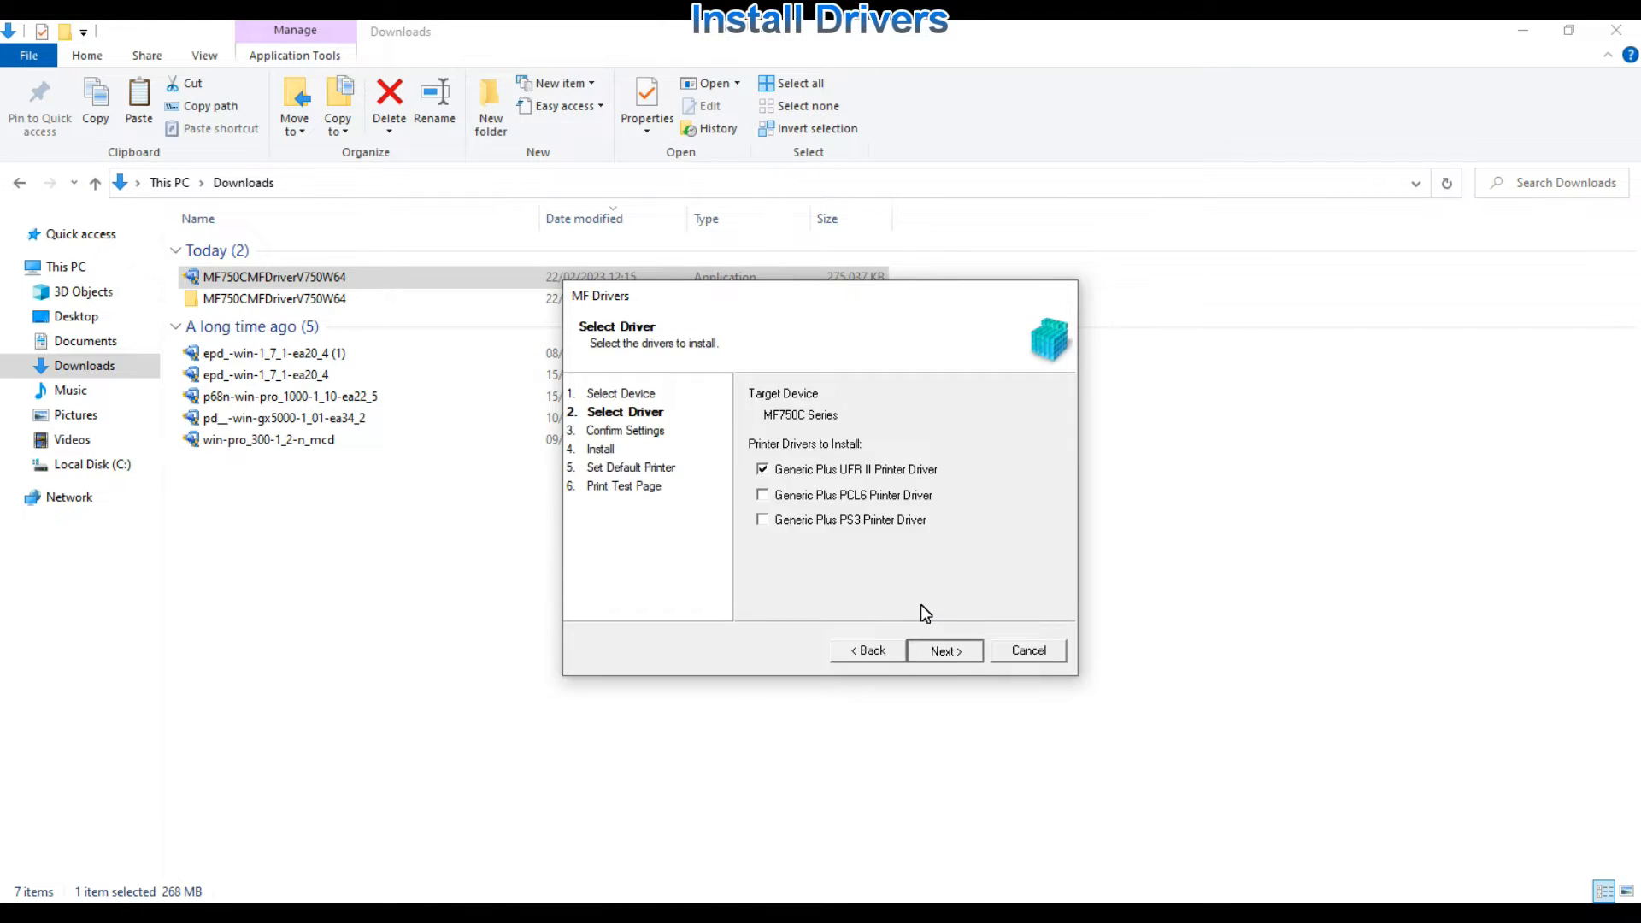
{"action": "left_click", "coordinate": [942, 650]}
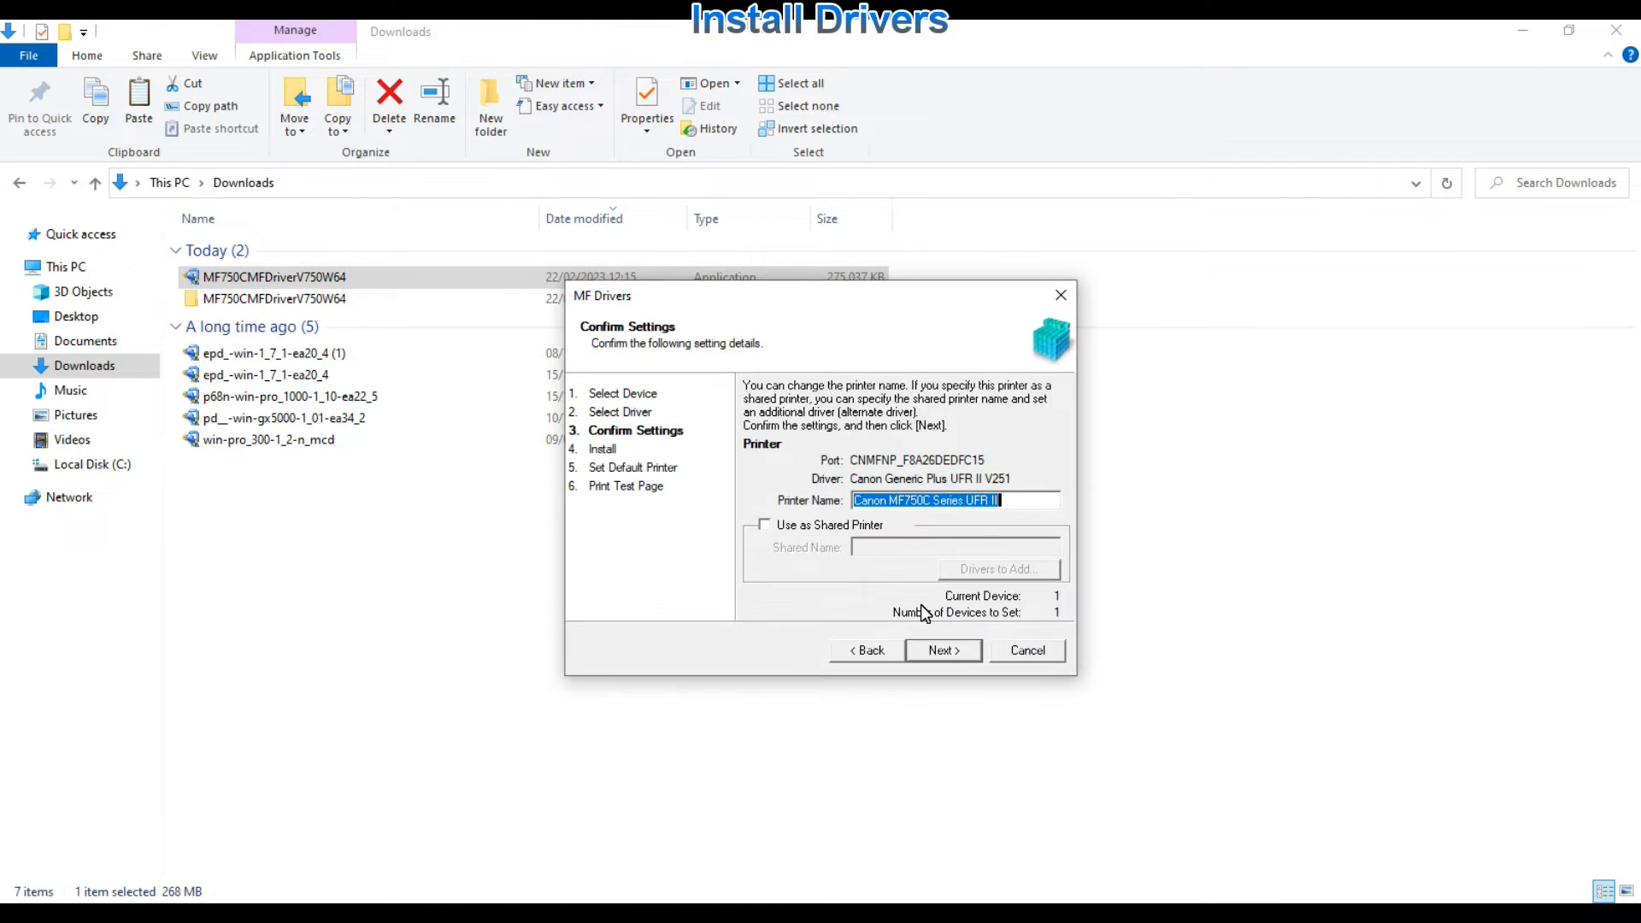
{"action": "left_click", "coordinate": [940, 649]}
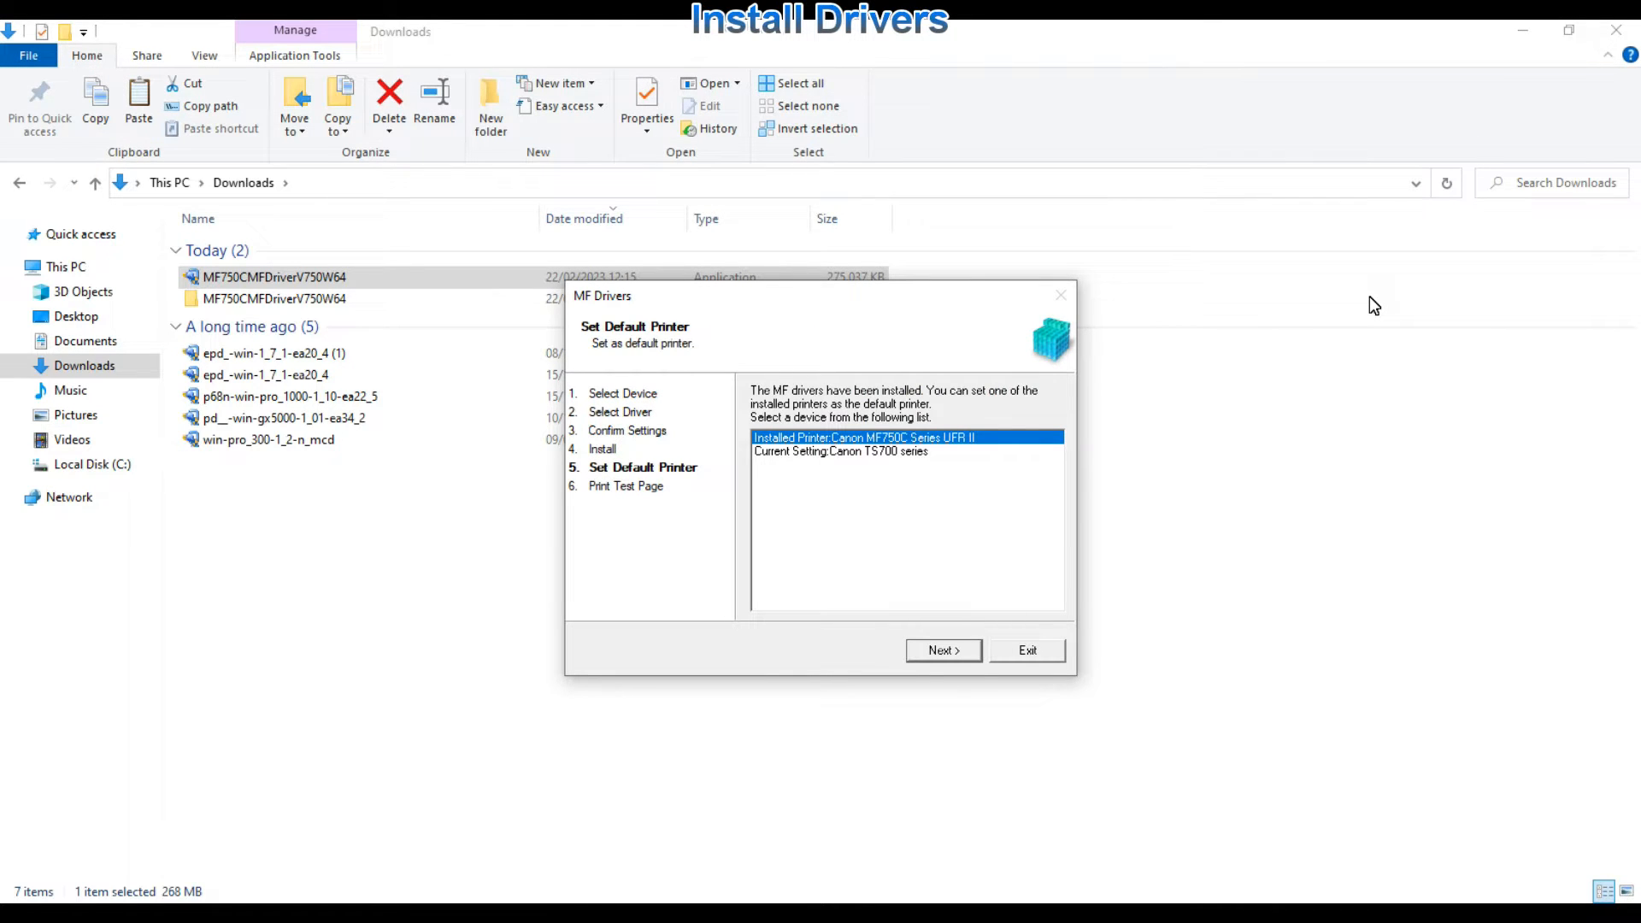
Step: Set Canon MF750C Series UFR II as the default printer and finish the wizard
{"action": "left_click", "coordinate": [941, 649]}
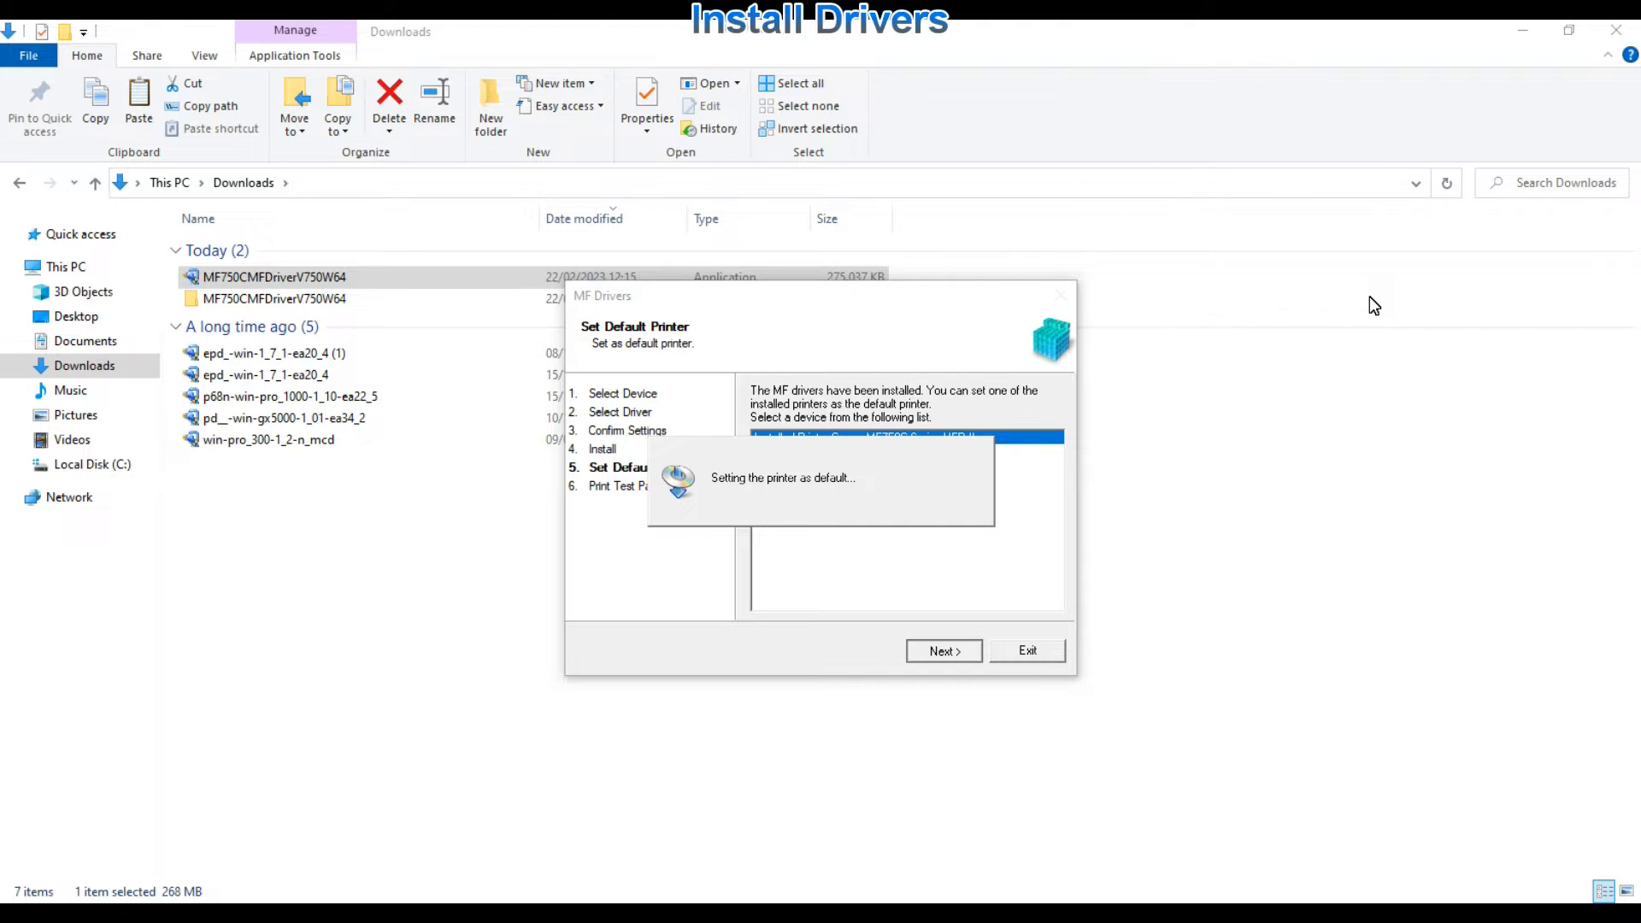
{"action": "left_click", "coordinate": [940, 649]}
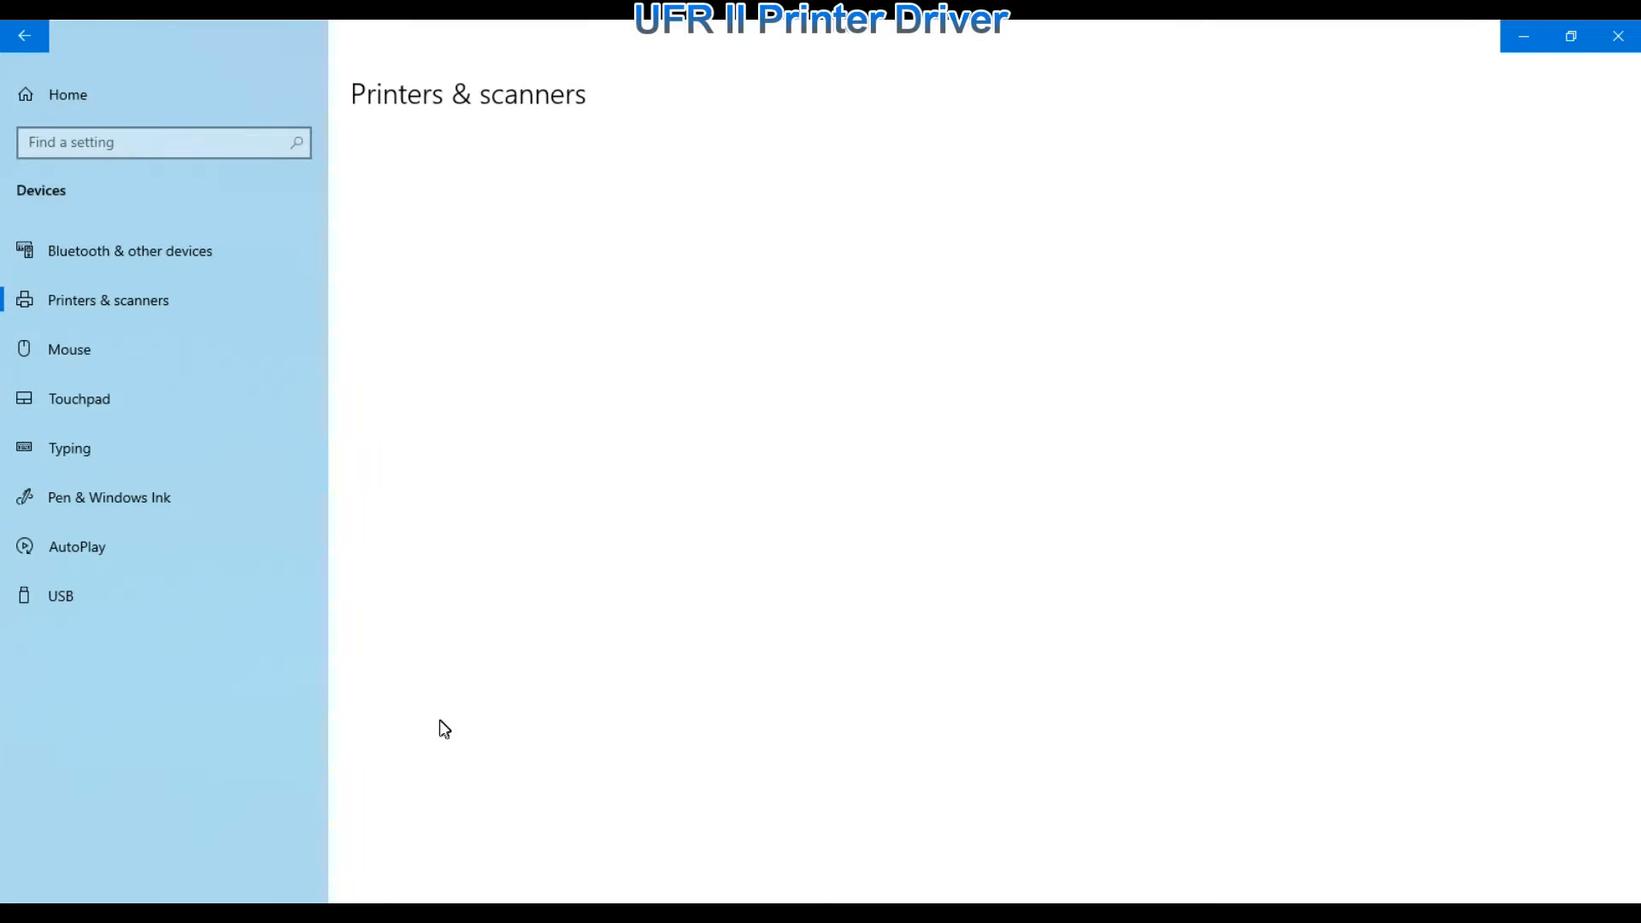
Step: Select Canon MF750C Series UFR II in Printers & scanners and open Manage
{"action": "left_click", "coordinate": [108, 300]}
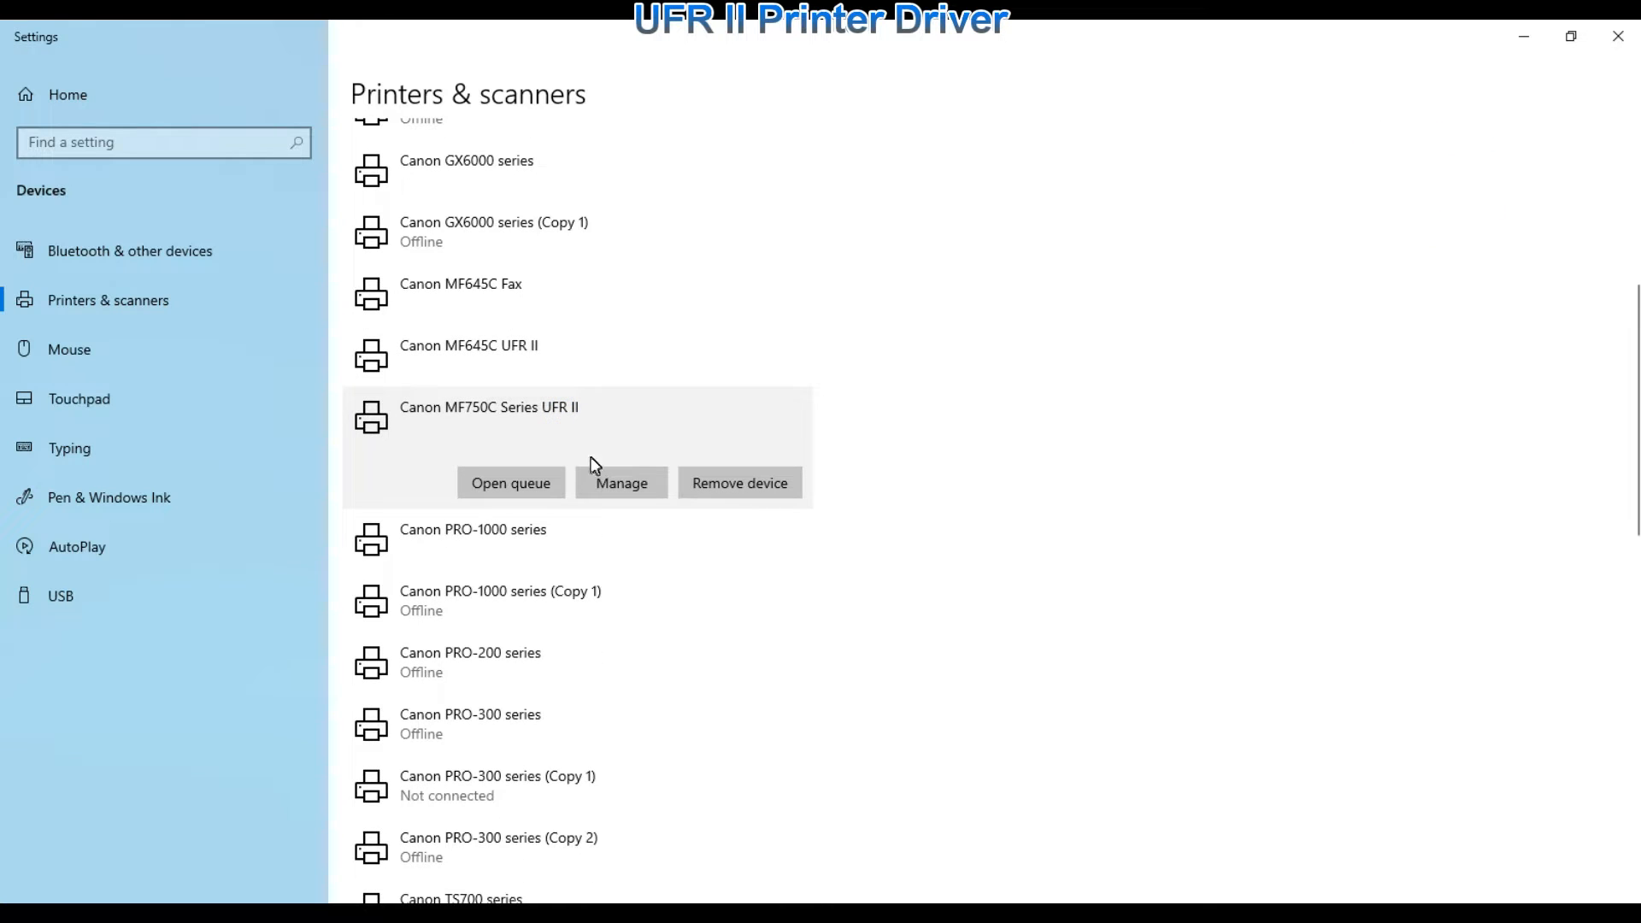
{"action": "left_click", "coordinate": [619, 482]}
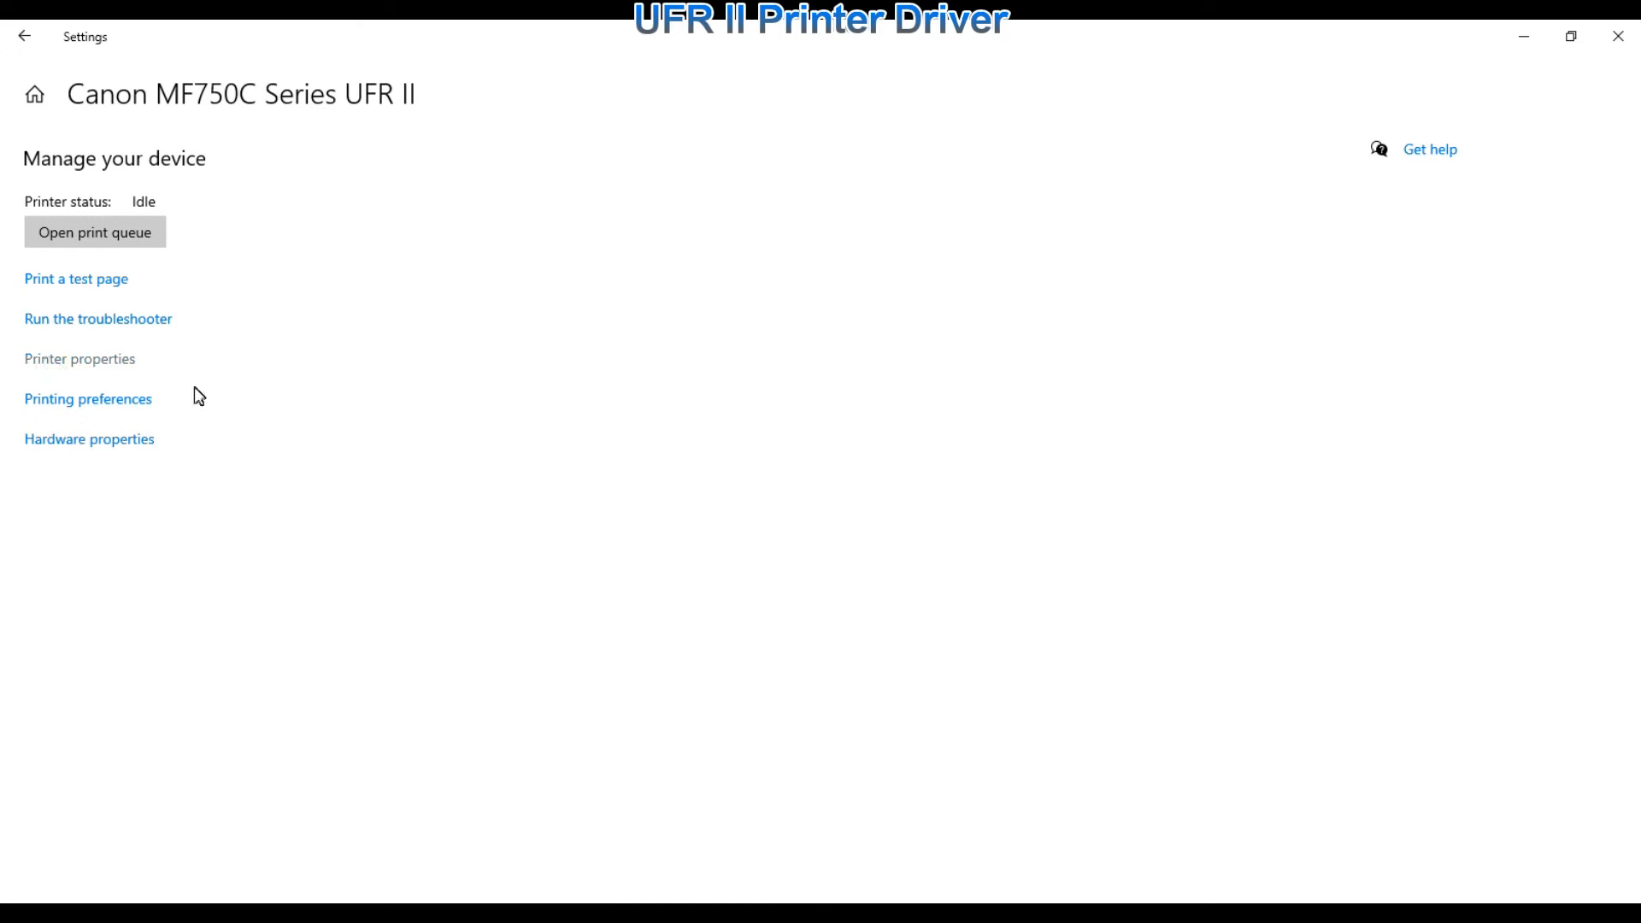
Step: Open the printer's printing preferences and check the 2-sided printing setting
{"action": "left_click", "coordinate": [80, 358]}
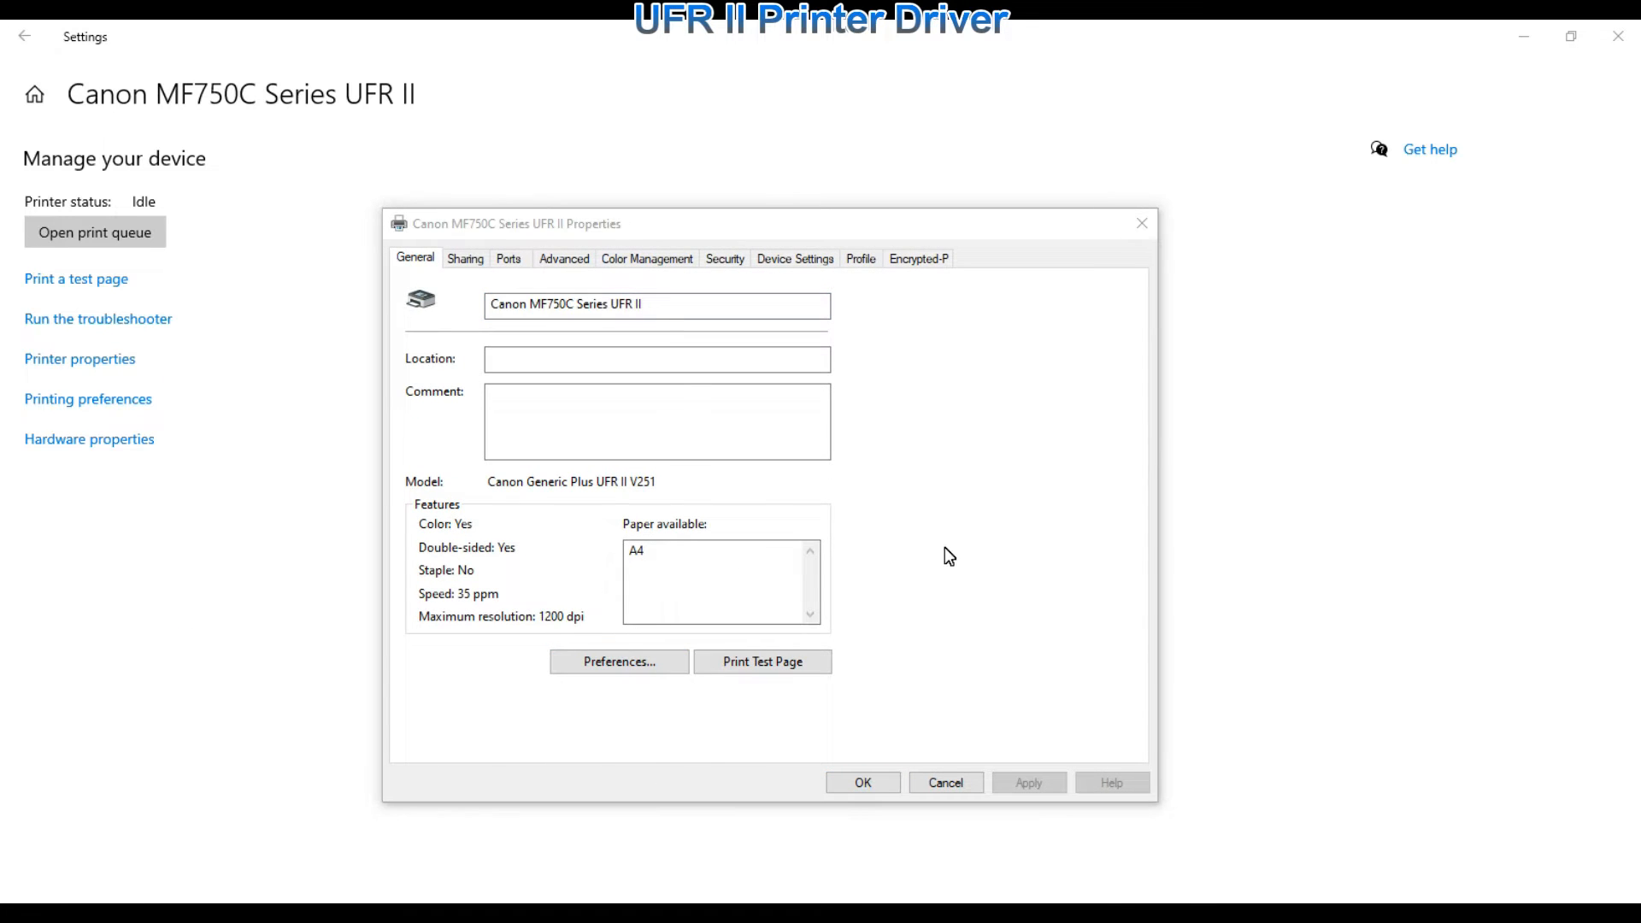
{"action": "left_click", "coordinate": [617, 661]}
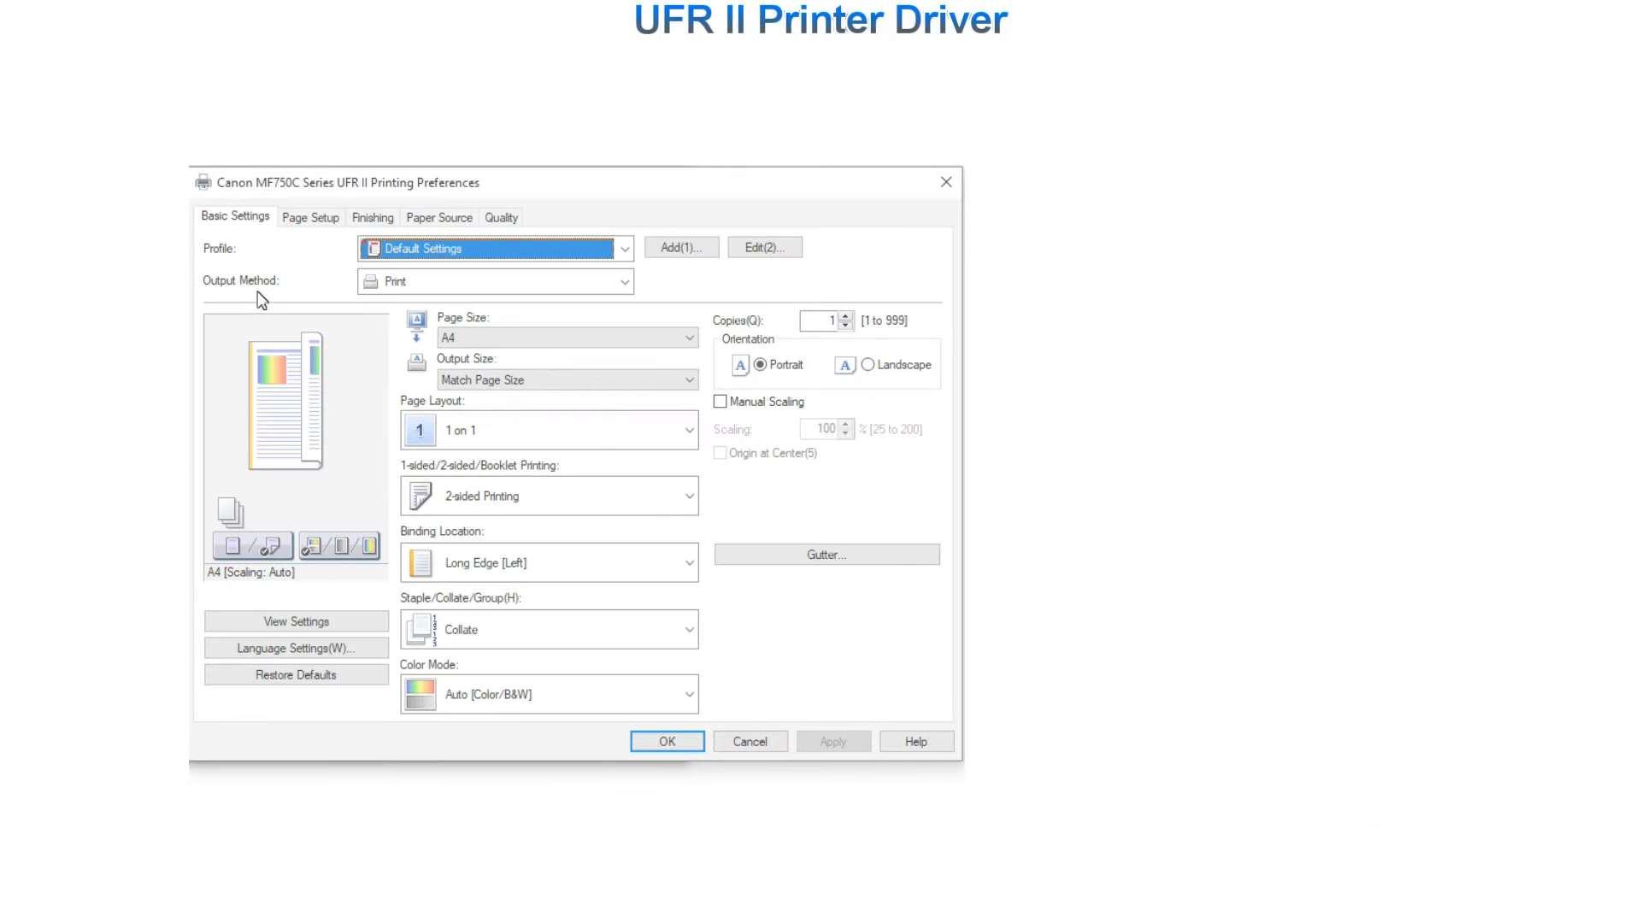
{"action": "left_click", "coordinate": [547, 495]}
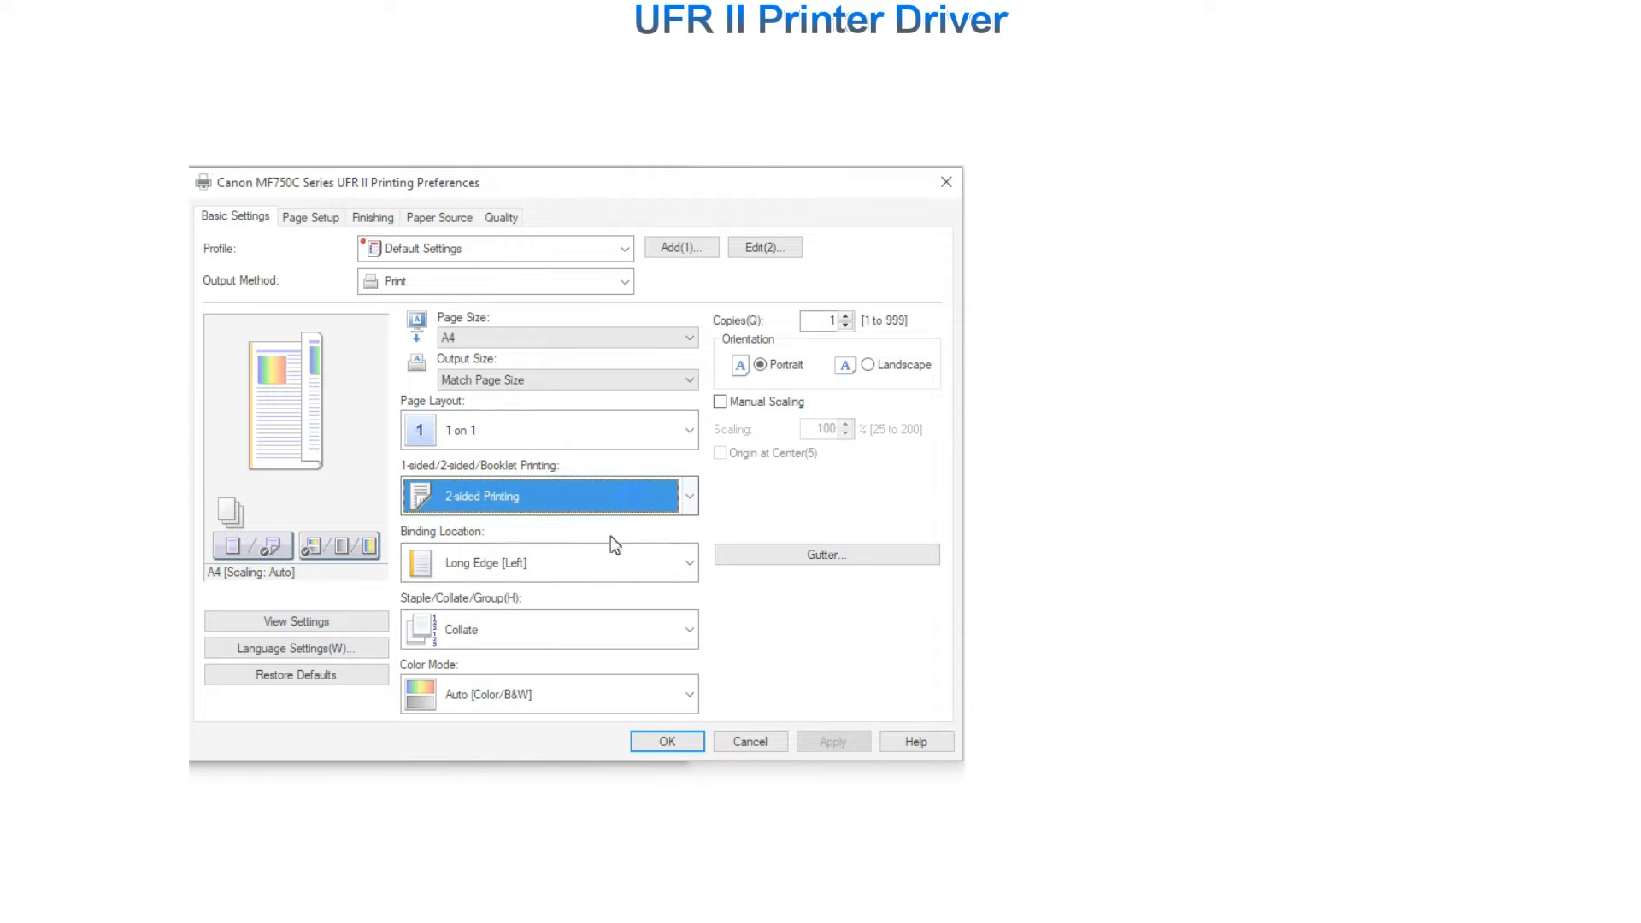
Step: Review the Page Setup, Finishing and Paper Source tabs, keeping 2-sided printing
{"action": "left_click", "coordinate": [309, 217]}
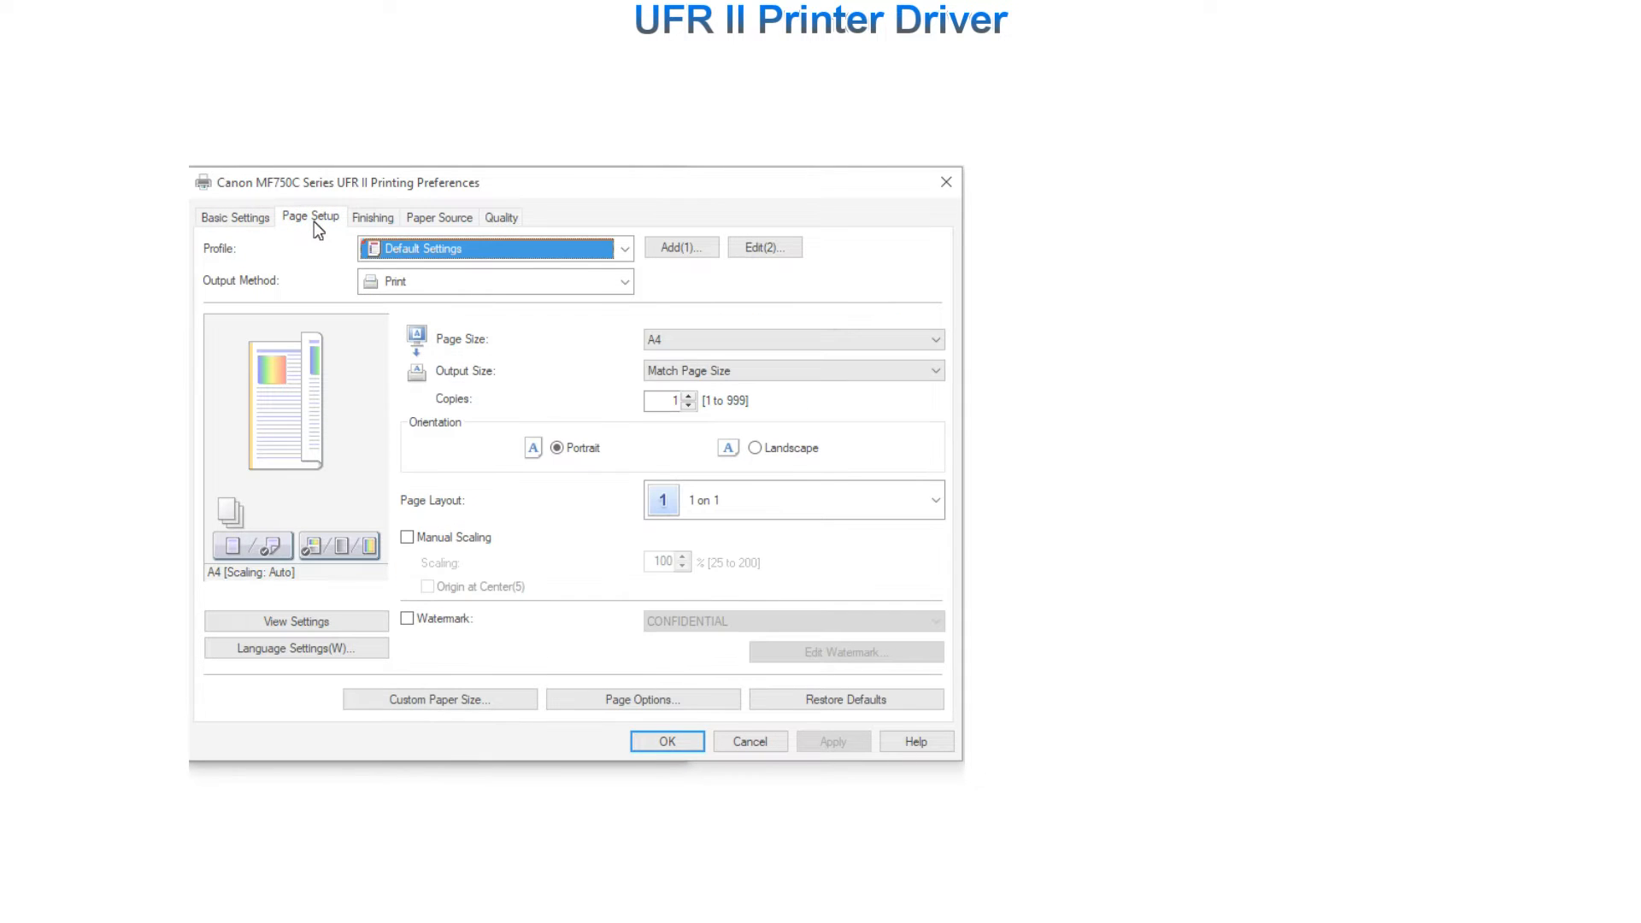
{"action": "left_click", "coordinate": [372, 216]}
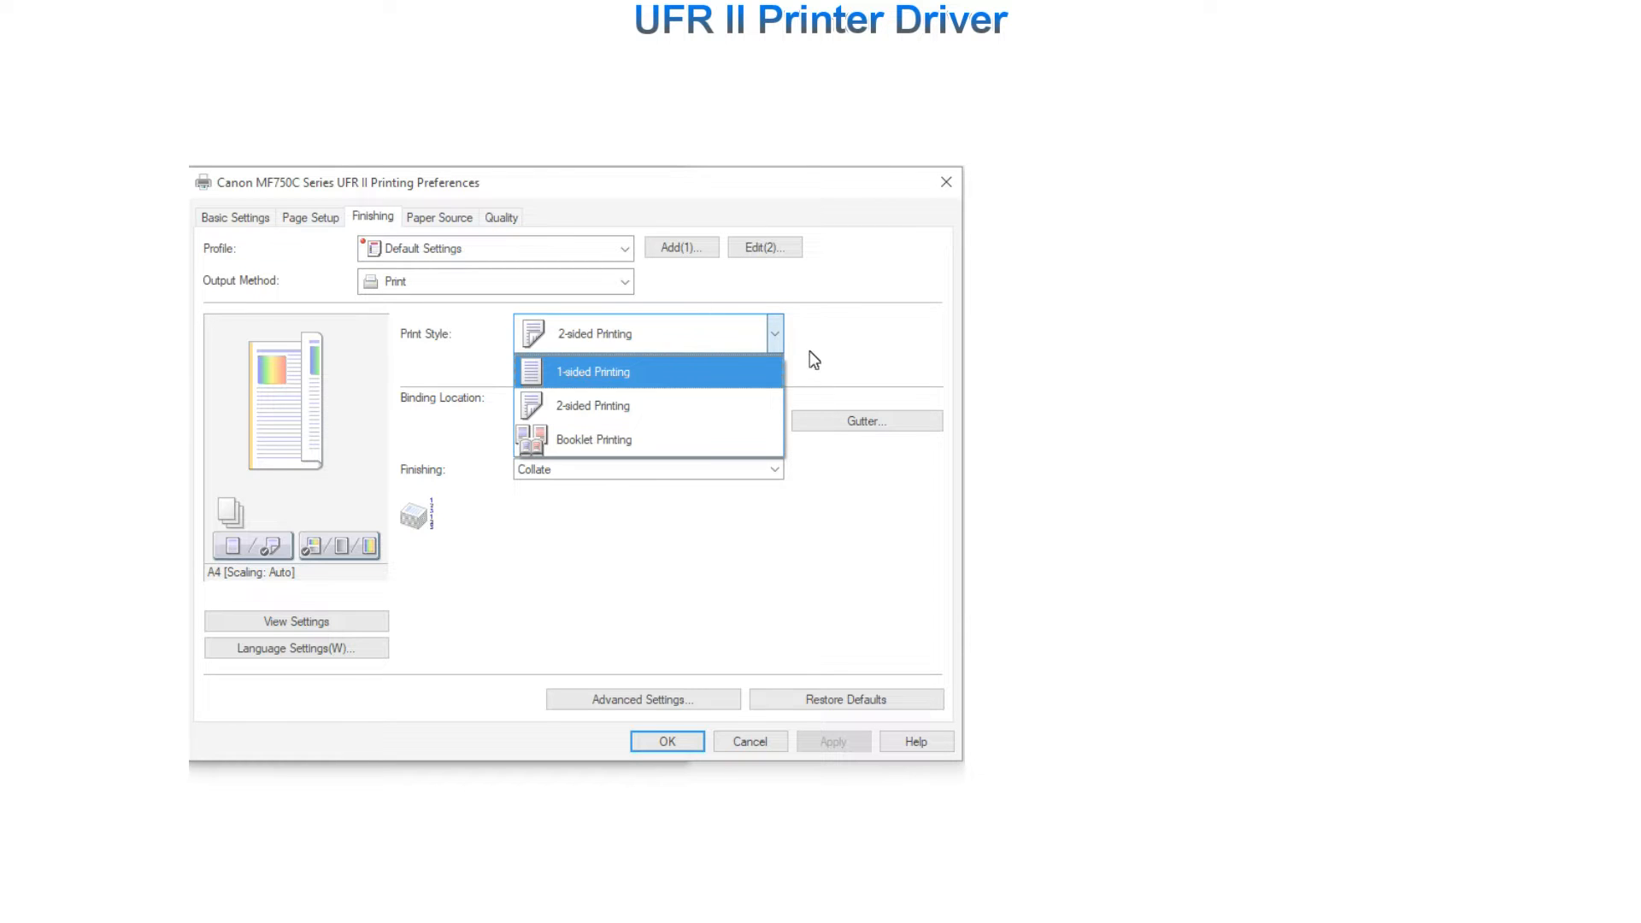
{"action": "left_click", "coordinate": [593, 405]}
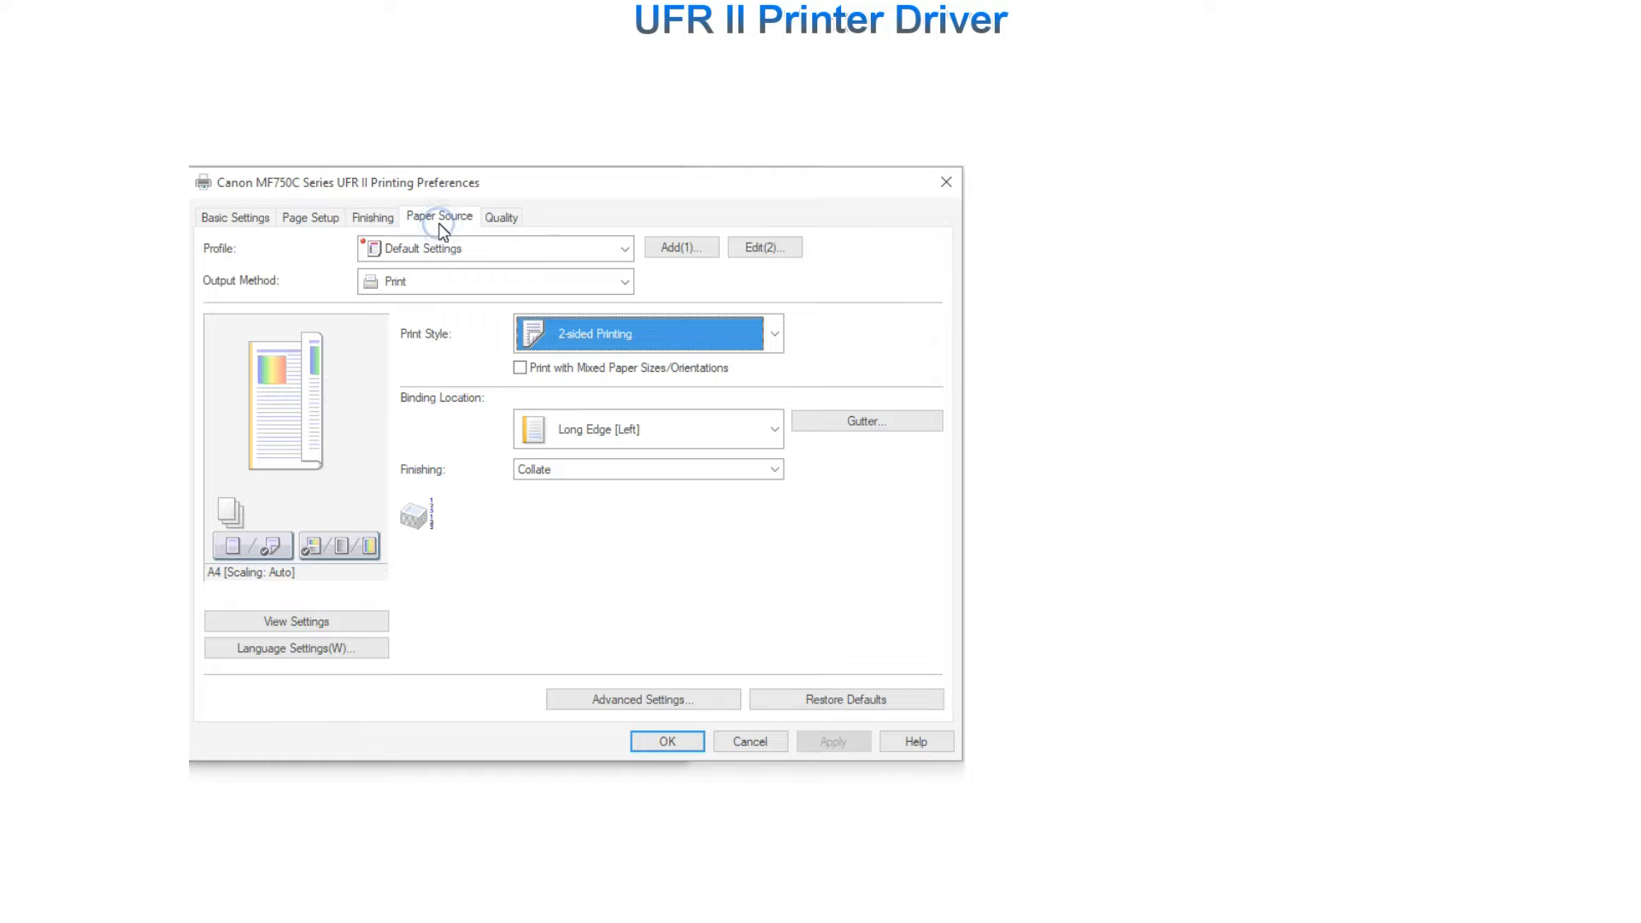
{"action": "left_click", "coordinate": [439, 216]}
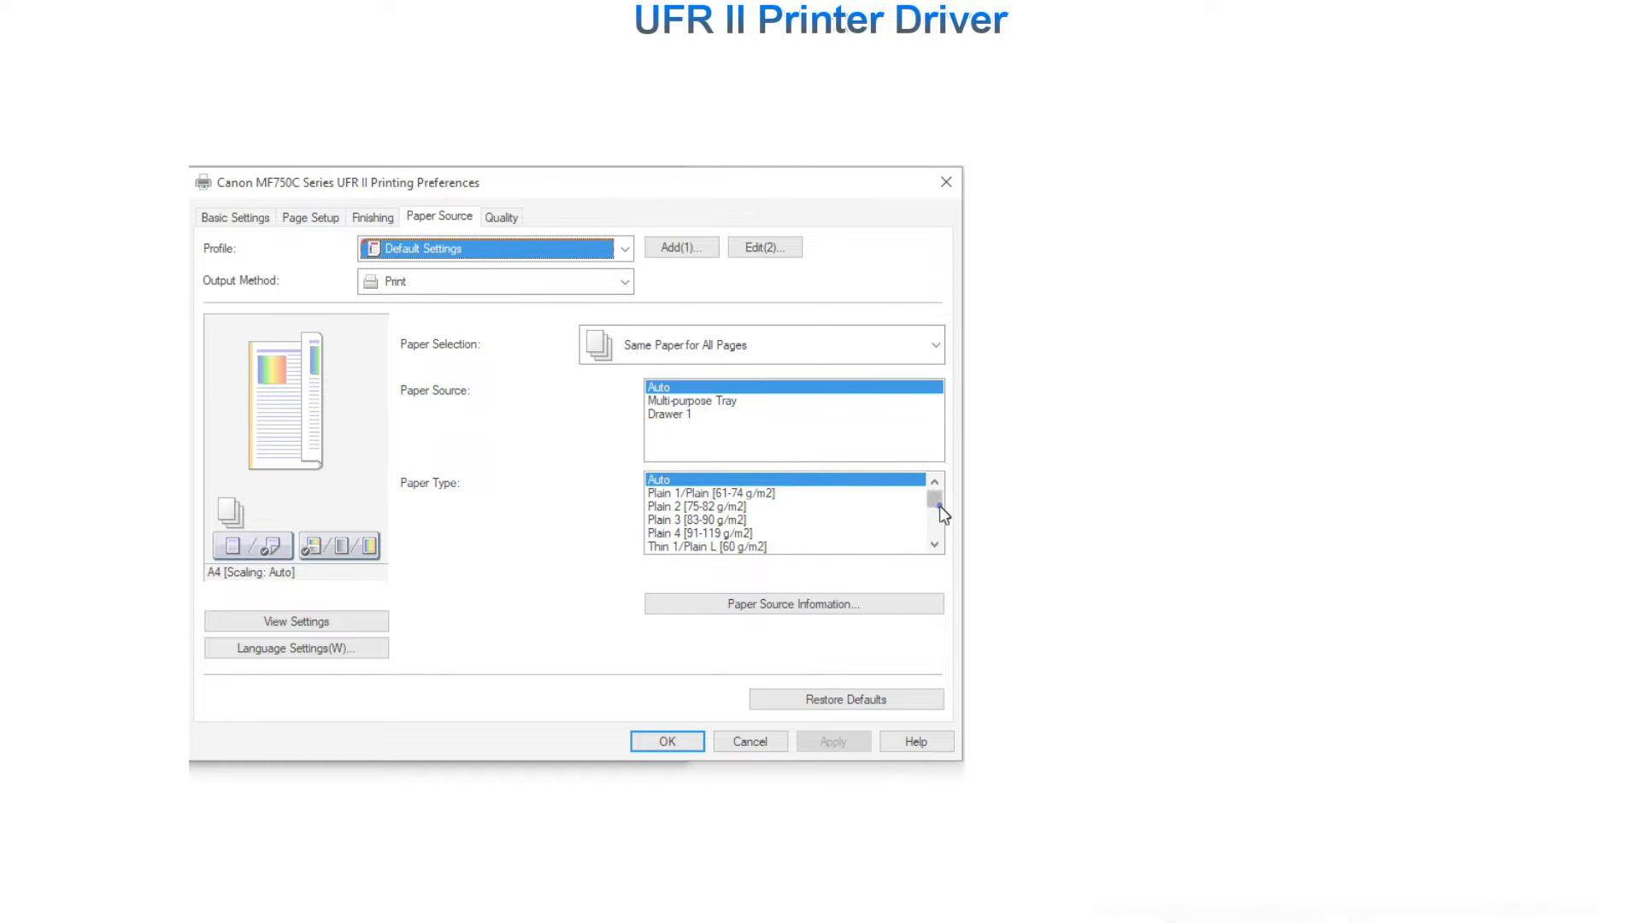
{"action": "left_click", "coordinate": [500, 216]}
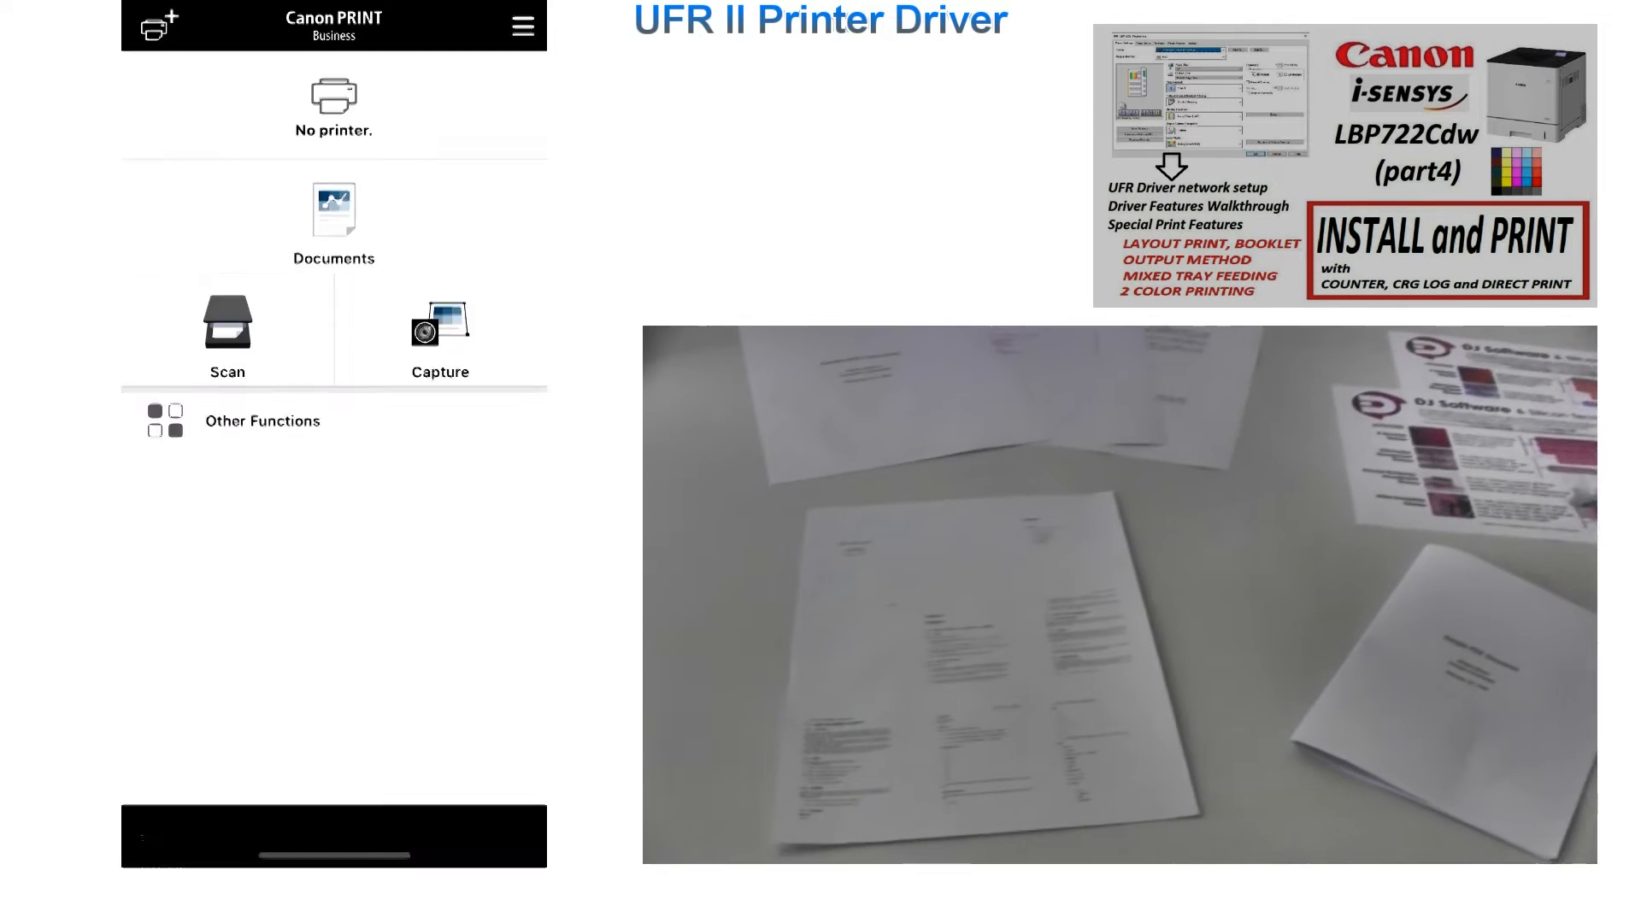
Step: Start adding a printer in Canon PRINT Business and choose QR Code registration
{"action": "left_click", "coordinate": [332, 105]}
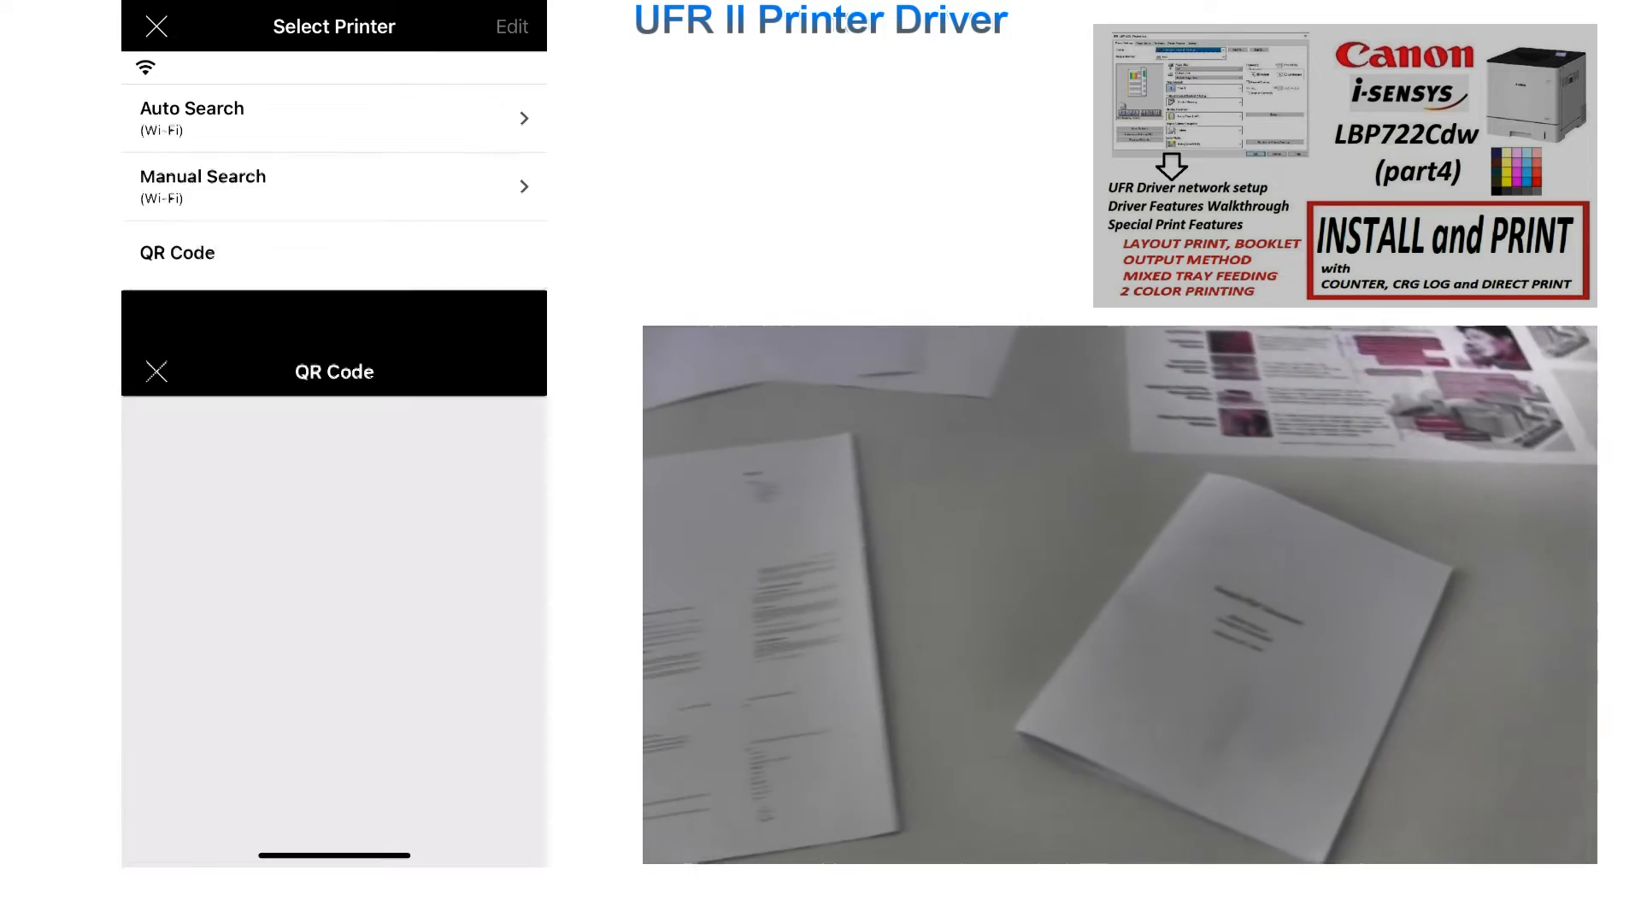
{"action": "left_click", "coordinate": [176, 252]}
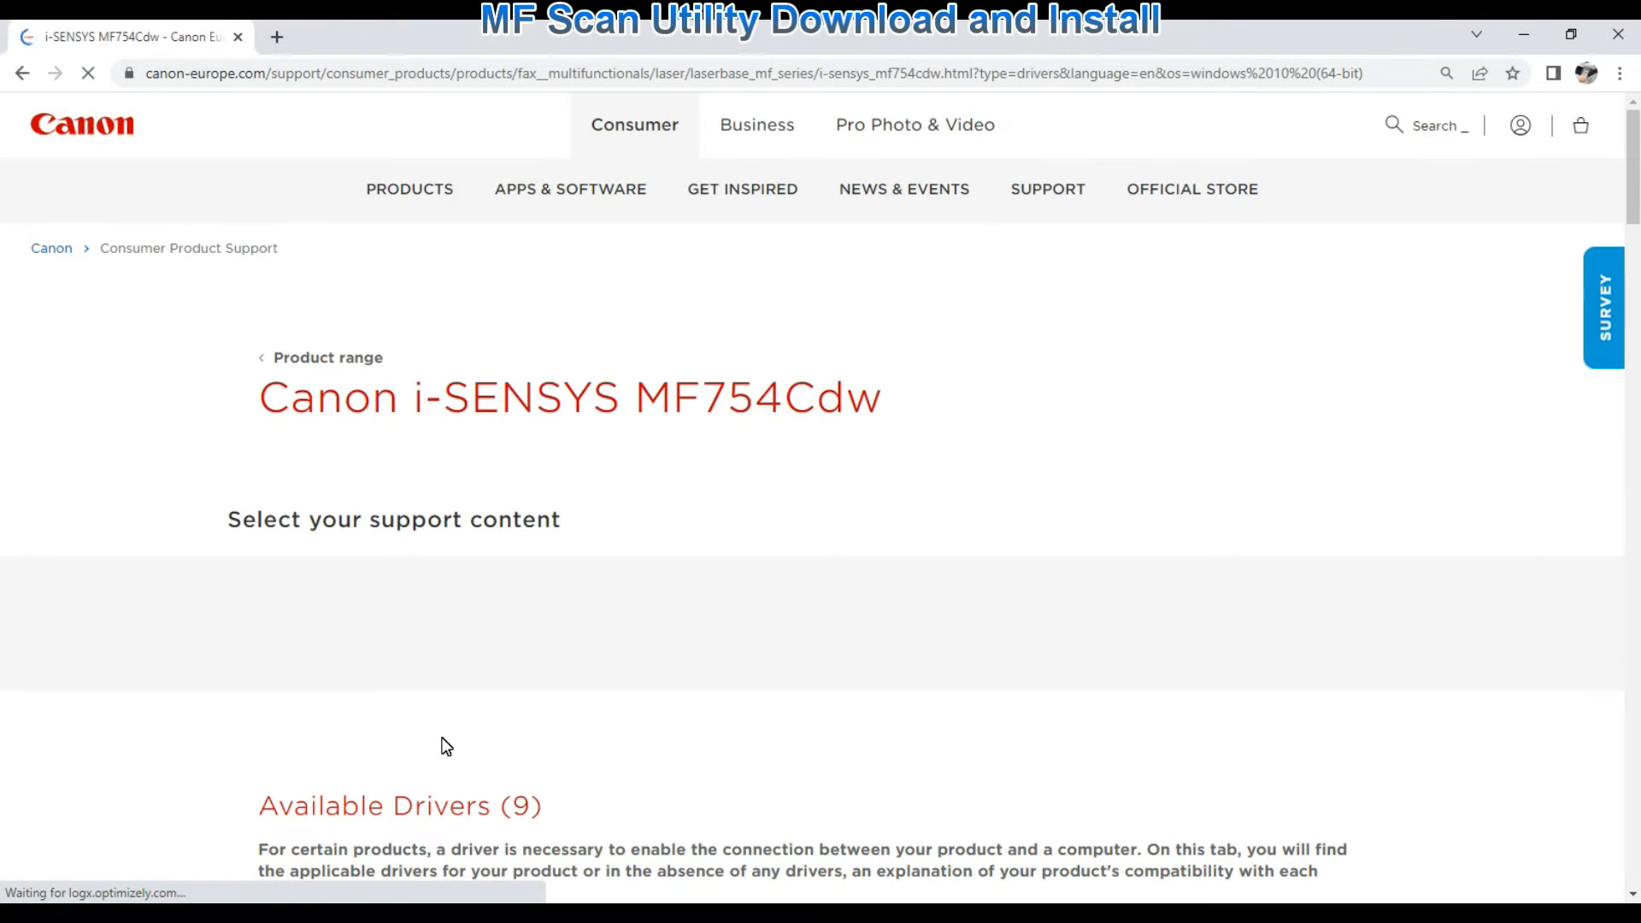
Step: Download the MF Scan Utility 1.20.0.4 installer and show it in the Downloads folder
{"action": "left_click", "coordinate": [443, 157]}
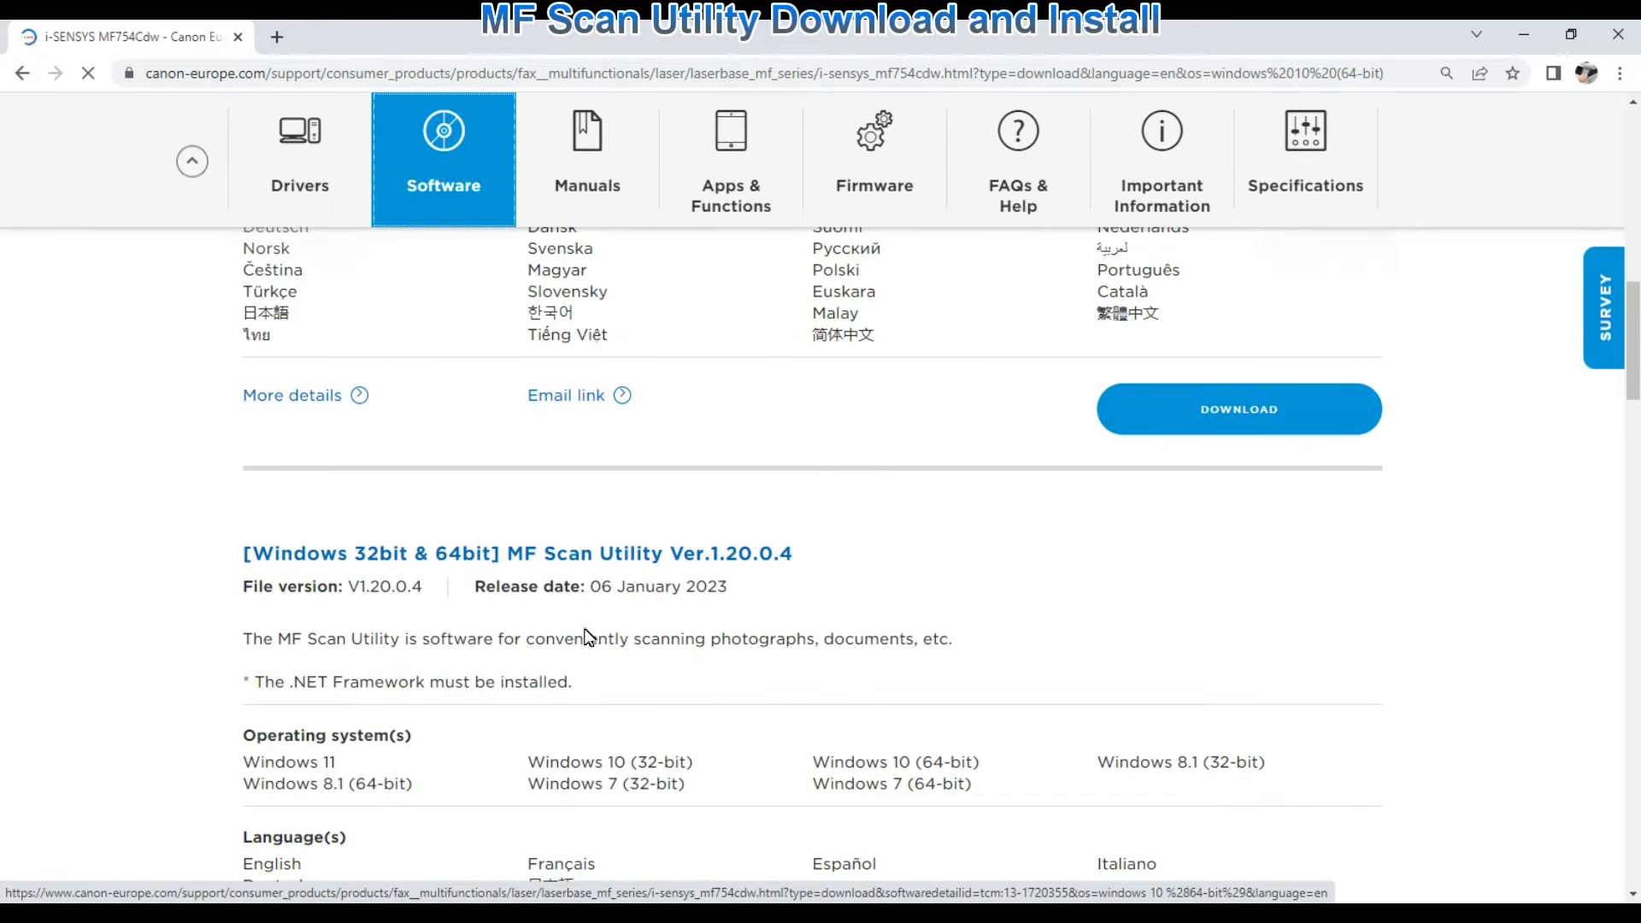
{"action": "left_click", "coordinate": [1237, 409]}
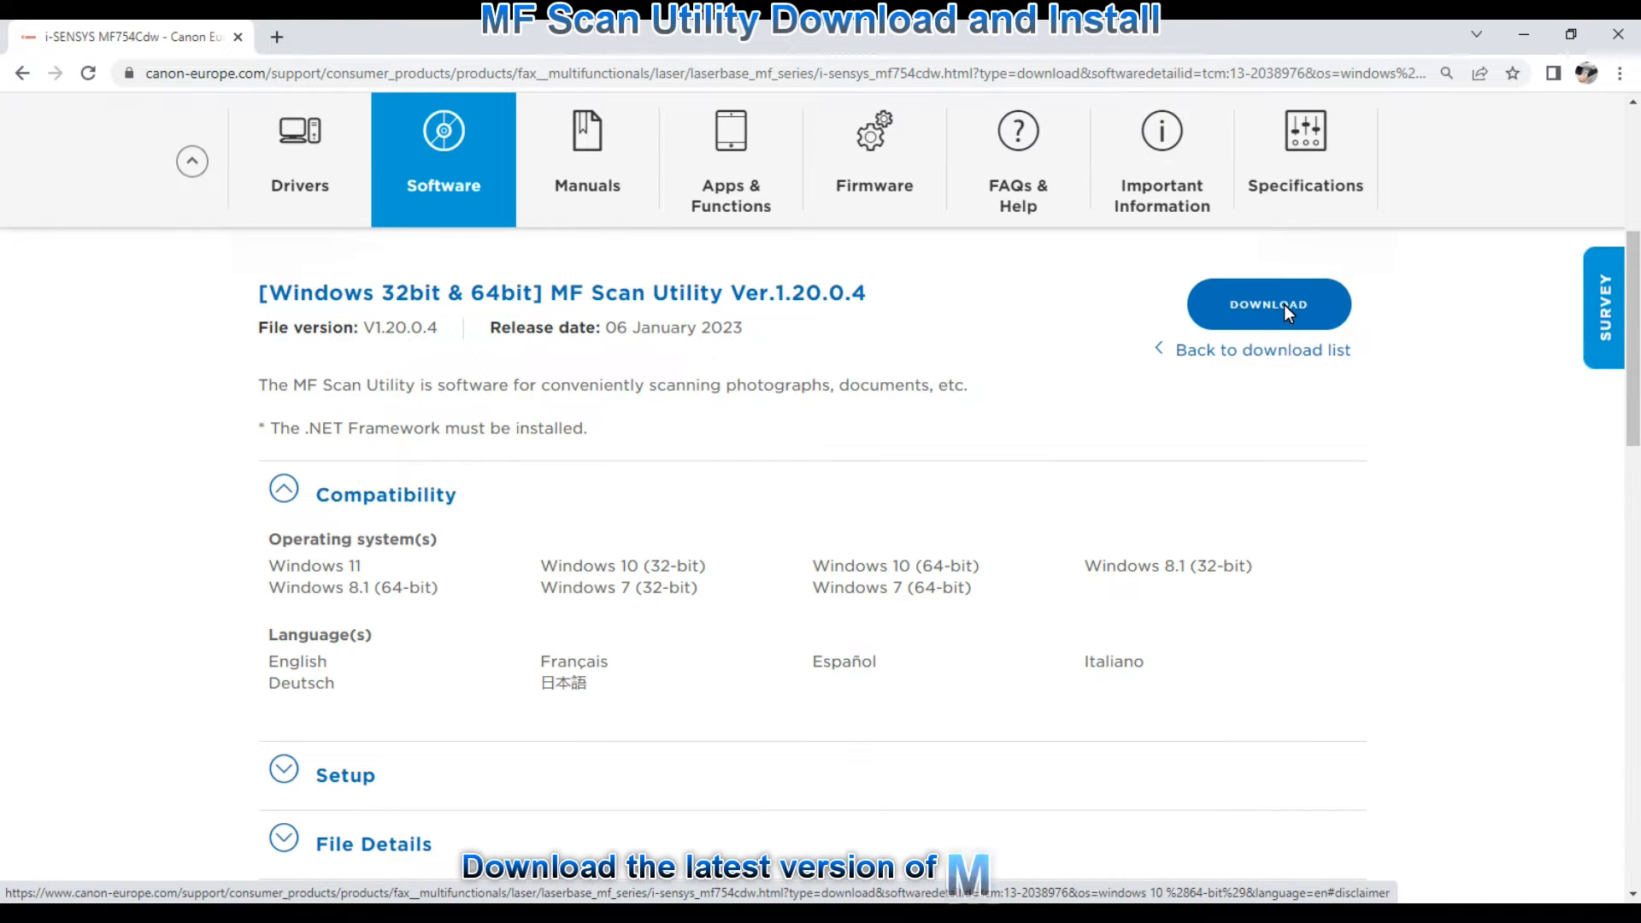
{"action": "left_click", "coordinate": [1268, 304]}
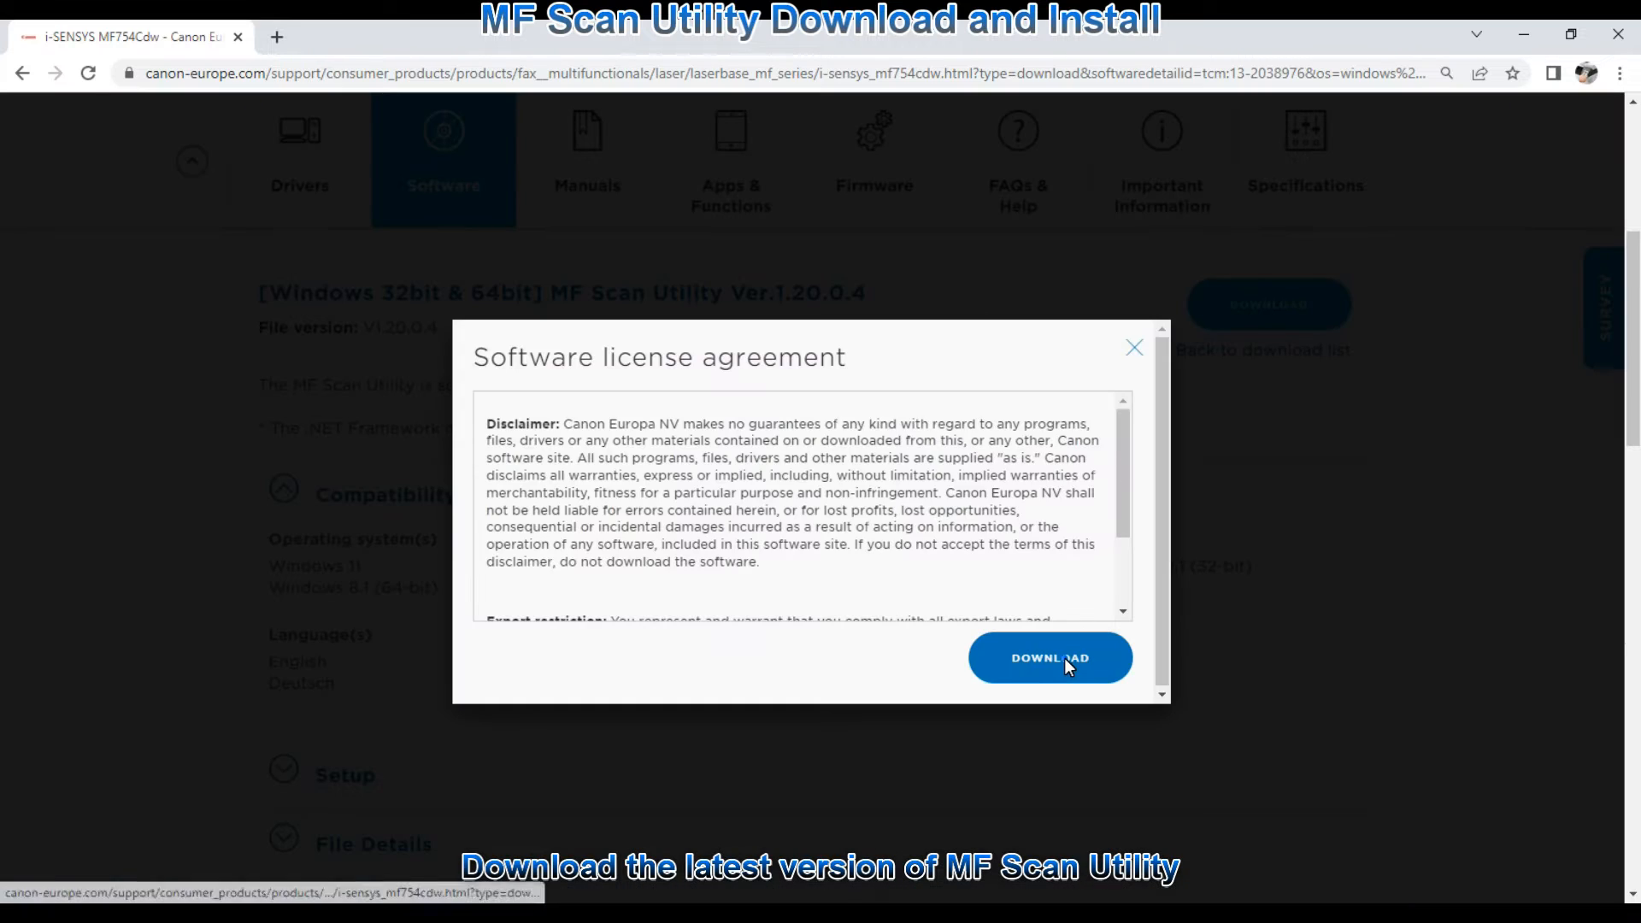
{"action": "left_click", "coordinate": [1048, 658]}
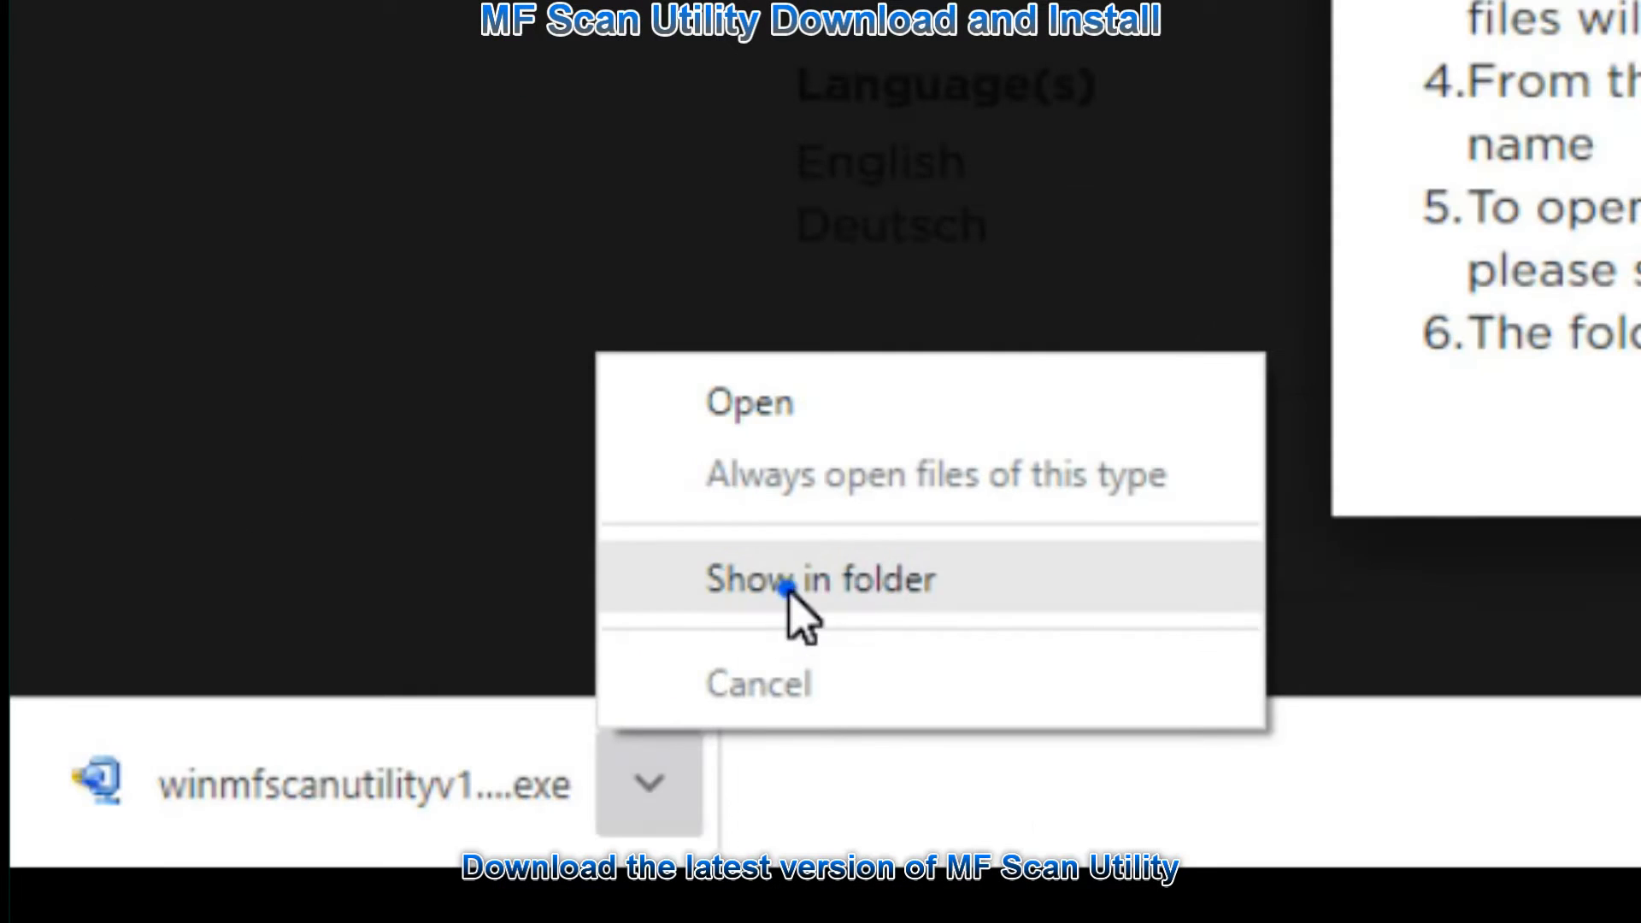
{"action": "left_click", "coordinate": [820, 579]}
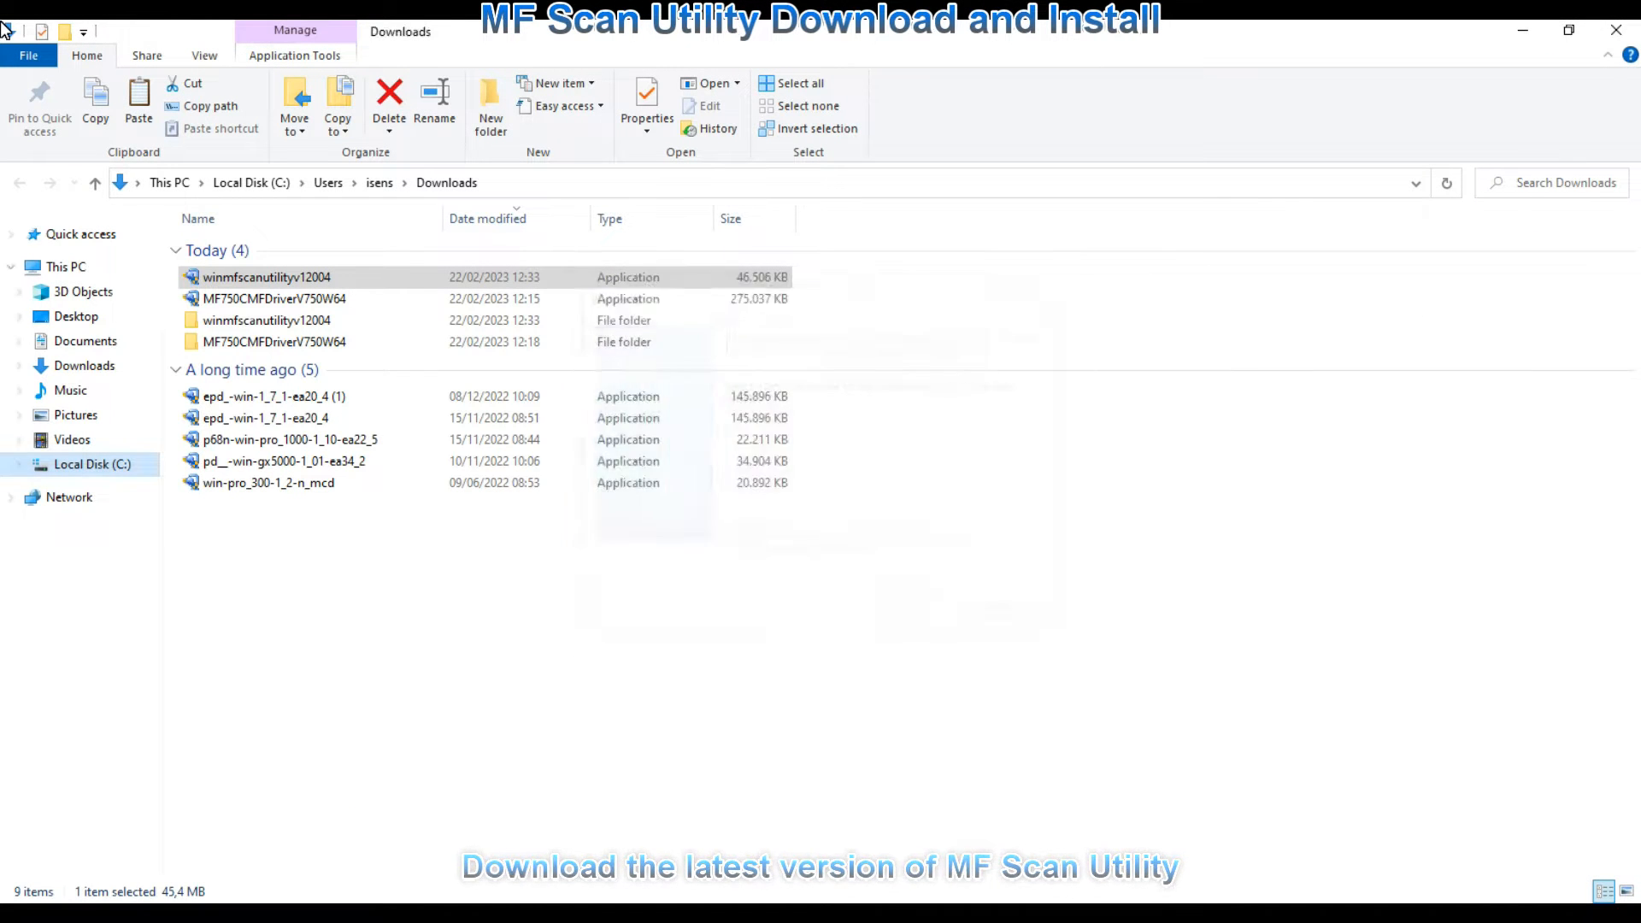
Step: Run the winmfscanutilityv12004 installer from the Downloads folder
{"action": "double_click", "coordinate": [267, 276]}
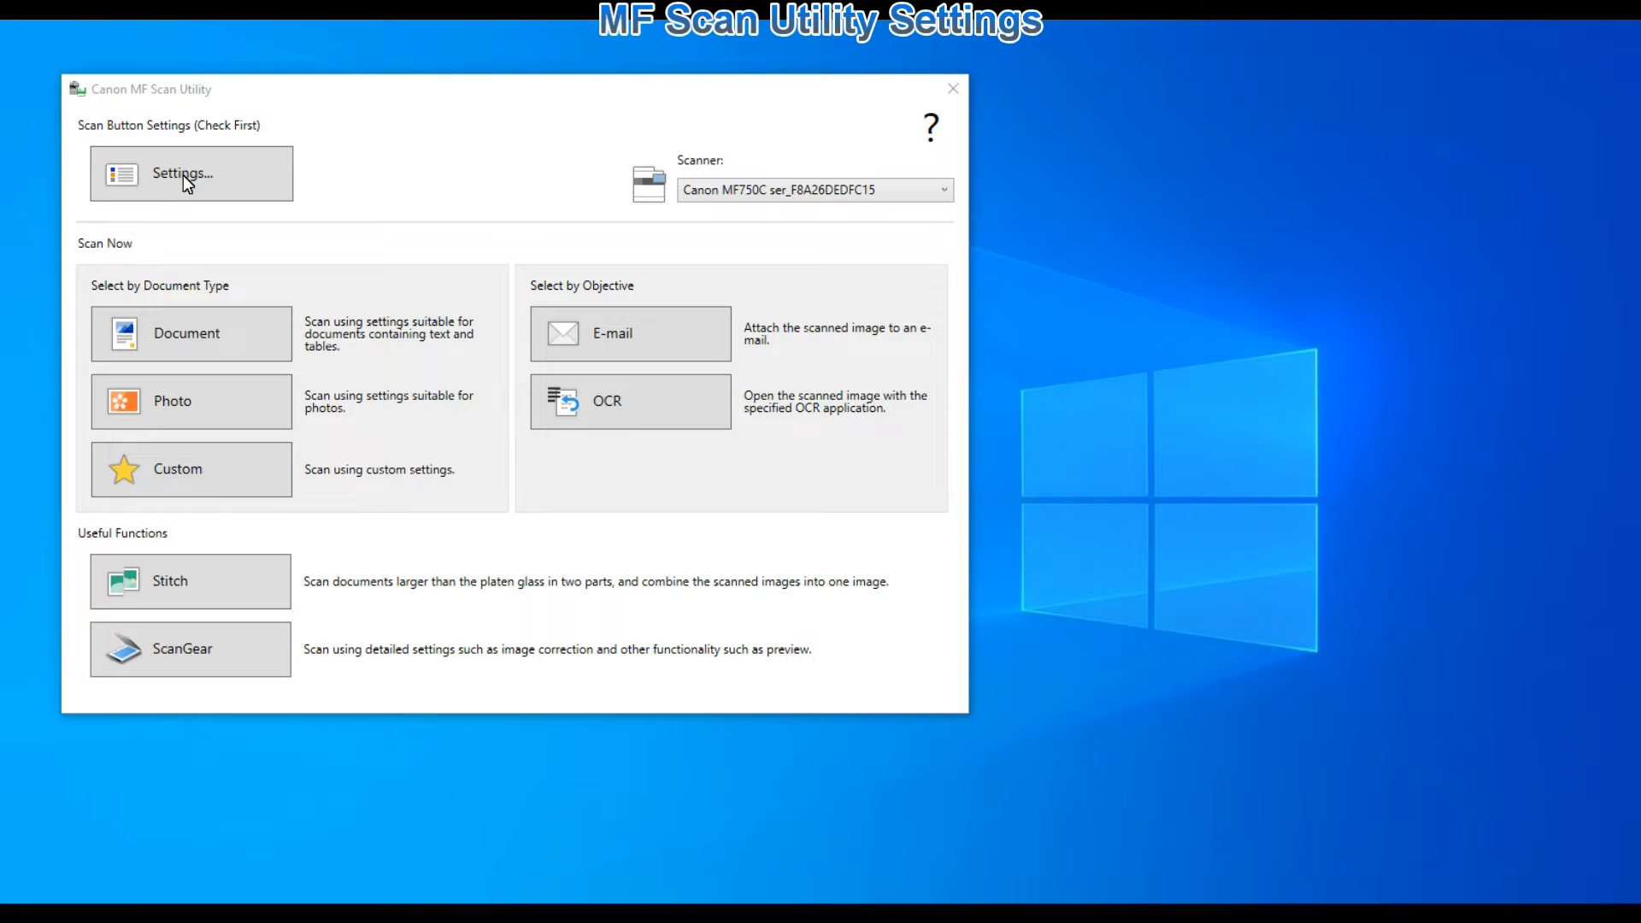
Step: Turn on two-sided scanning for Custom Scan and turn off Correct black text
{"action": "left_click", "coordinate": [190, 172]}
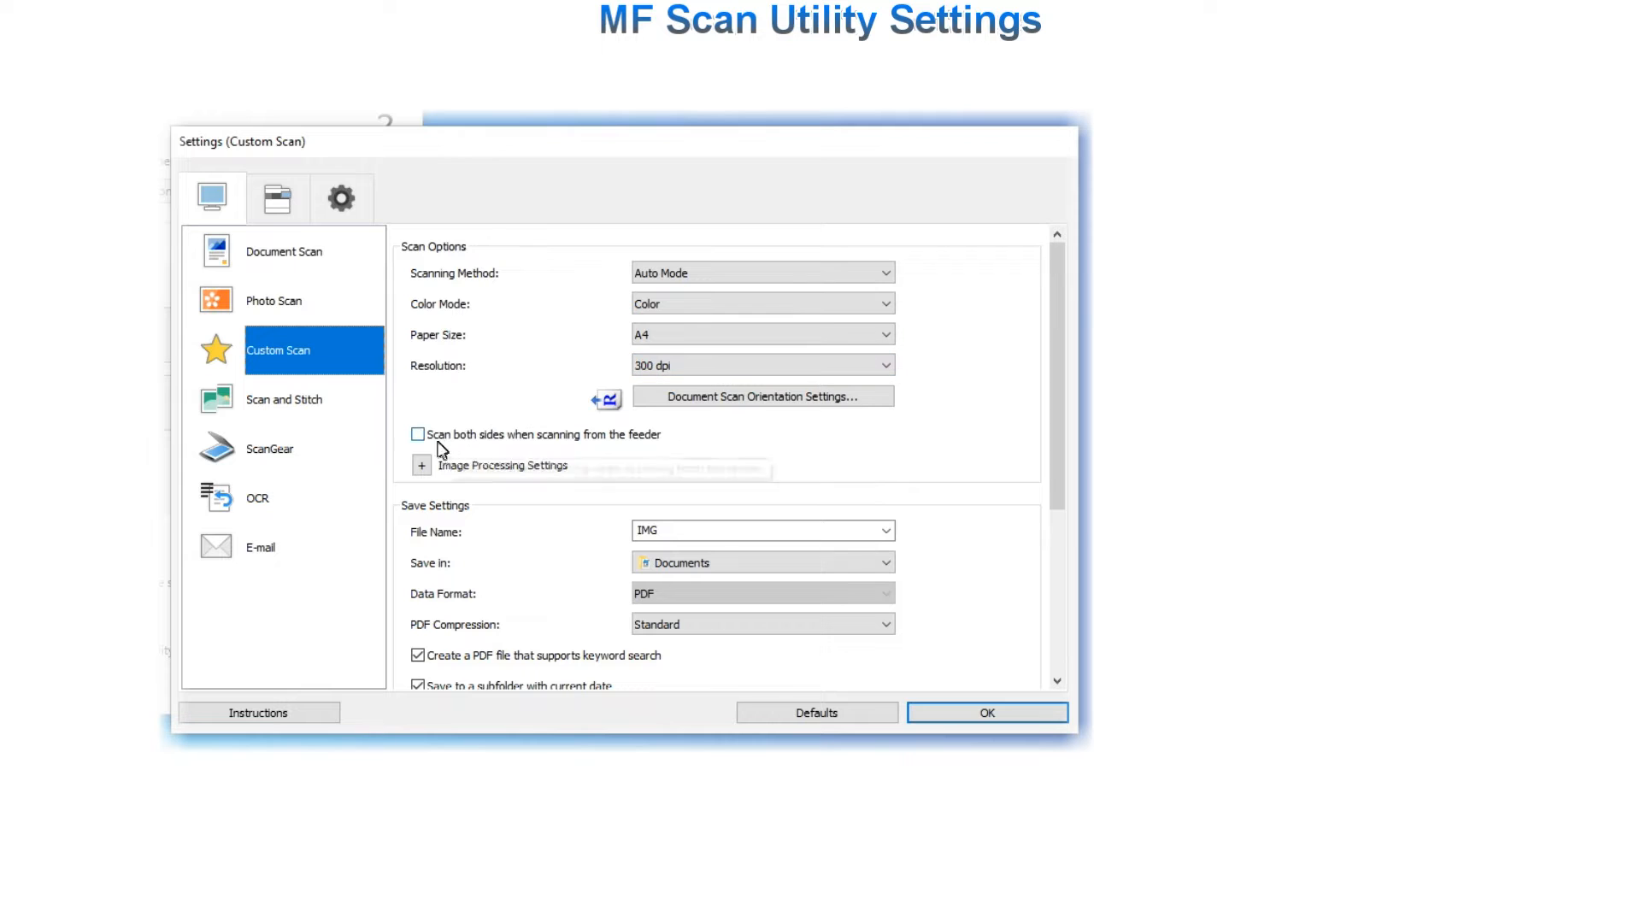
{"action": "left_click", "coordinate": [418, 434]}
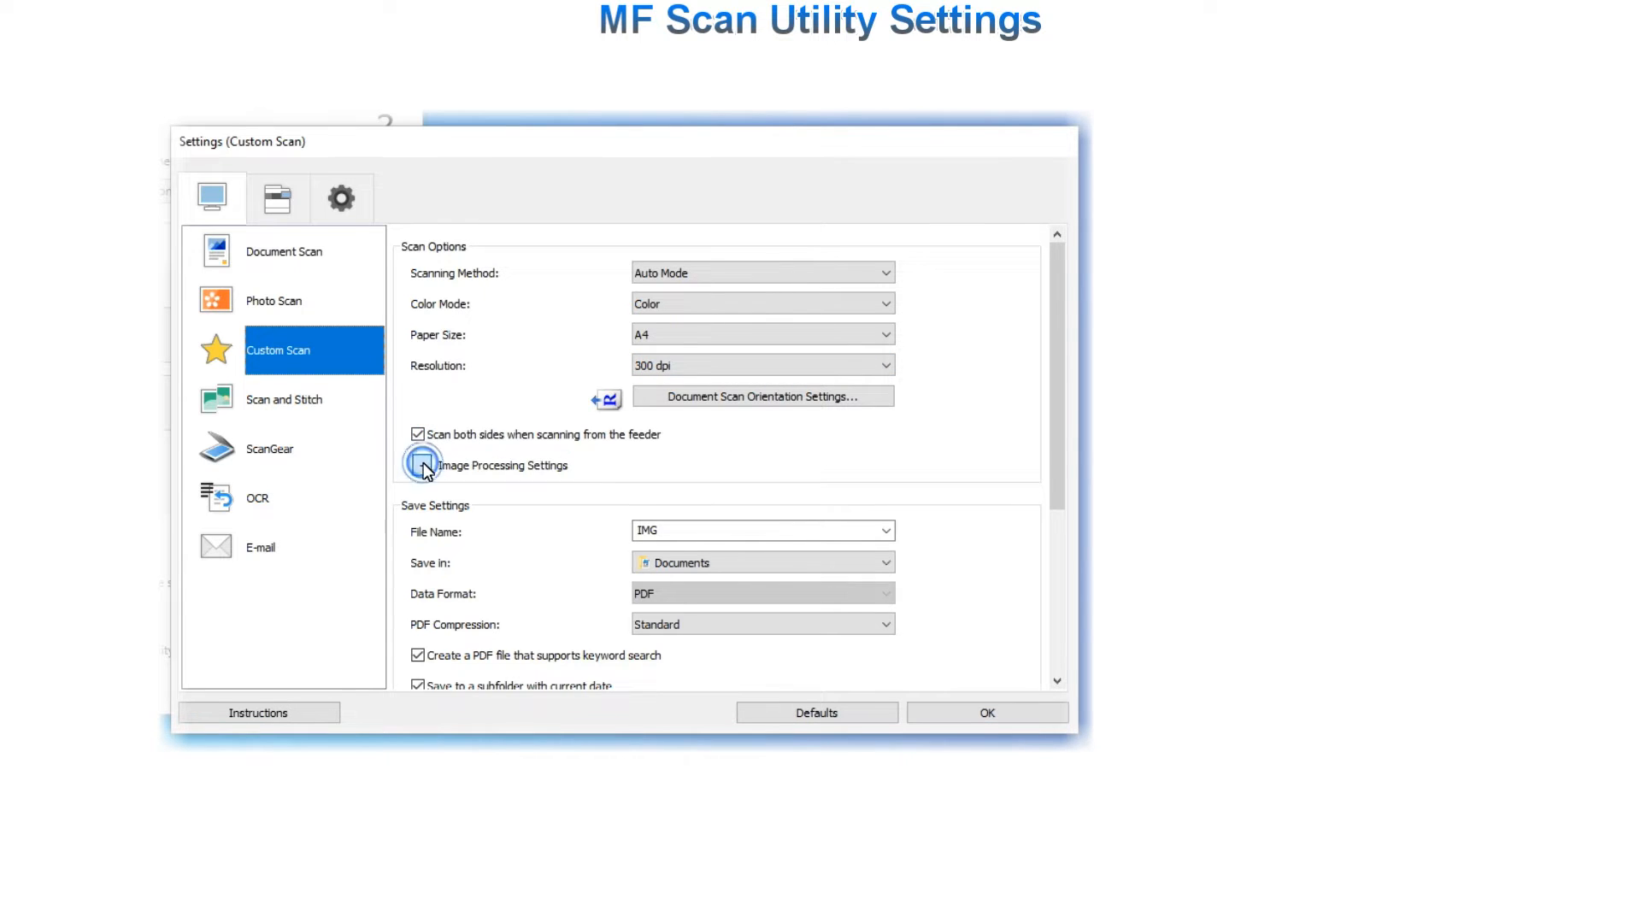
{"action": "left_click", "coordinate": [421, 466]}
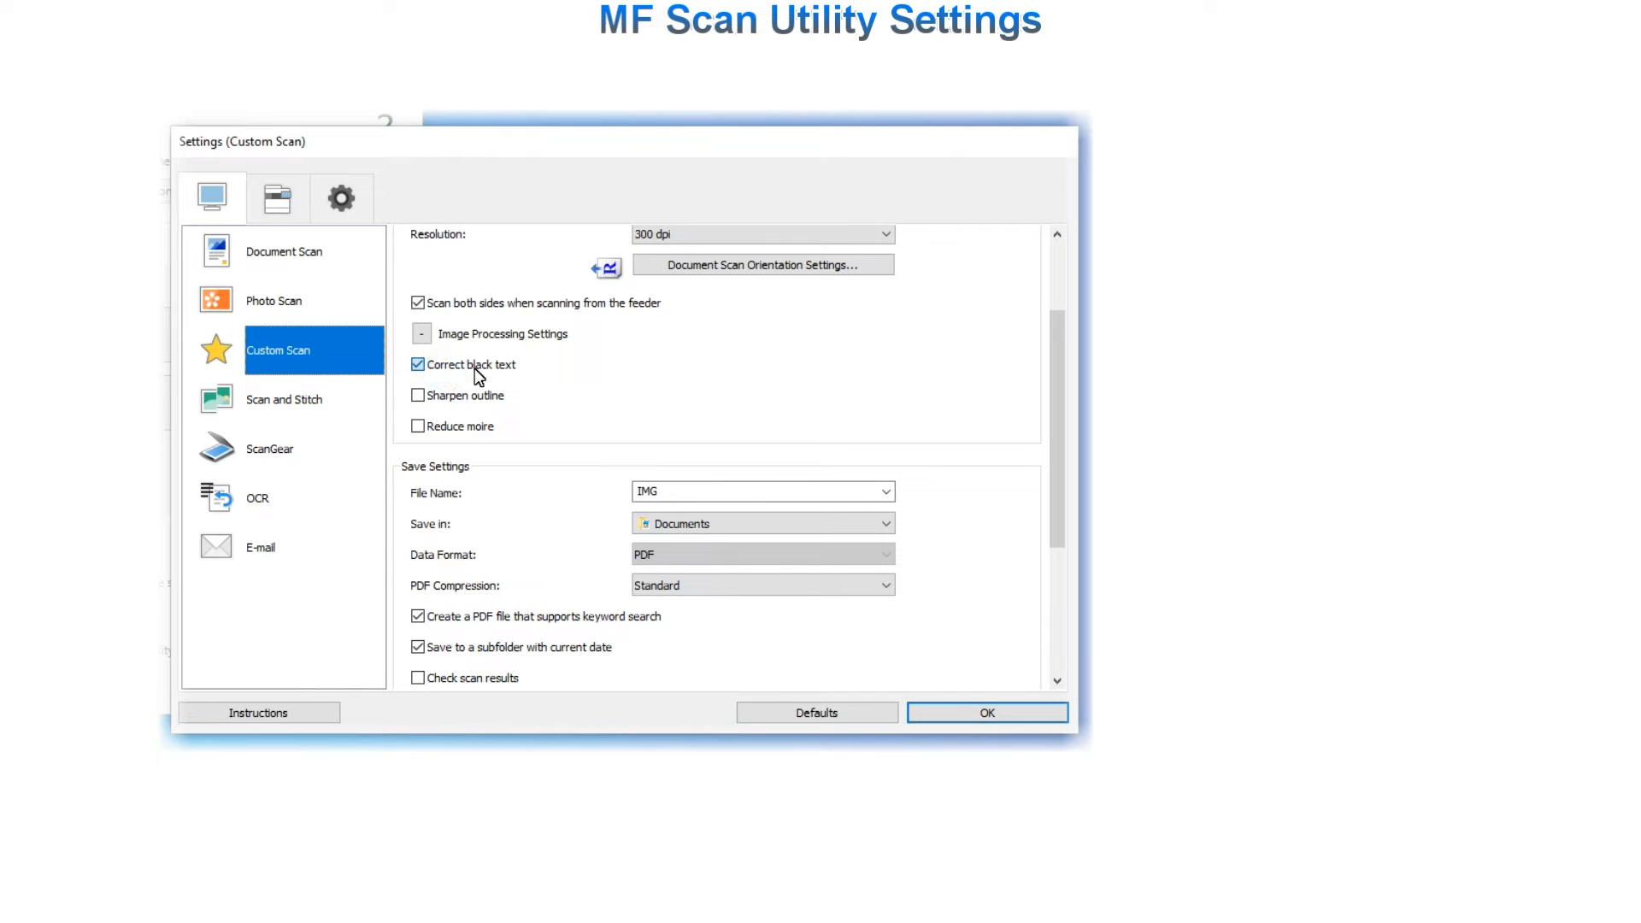
{"action": "left_click", "coordinate": [418, 364]}
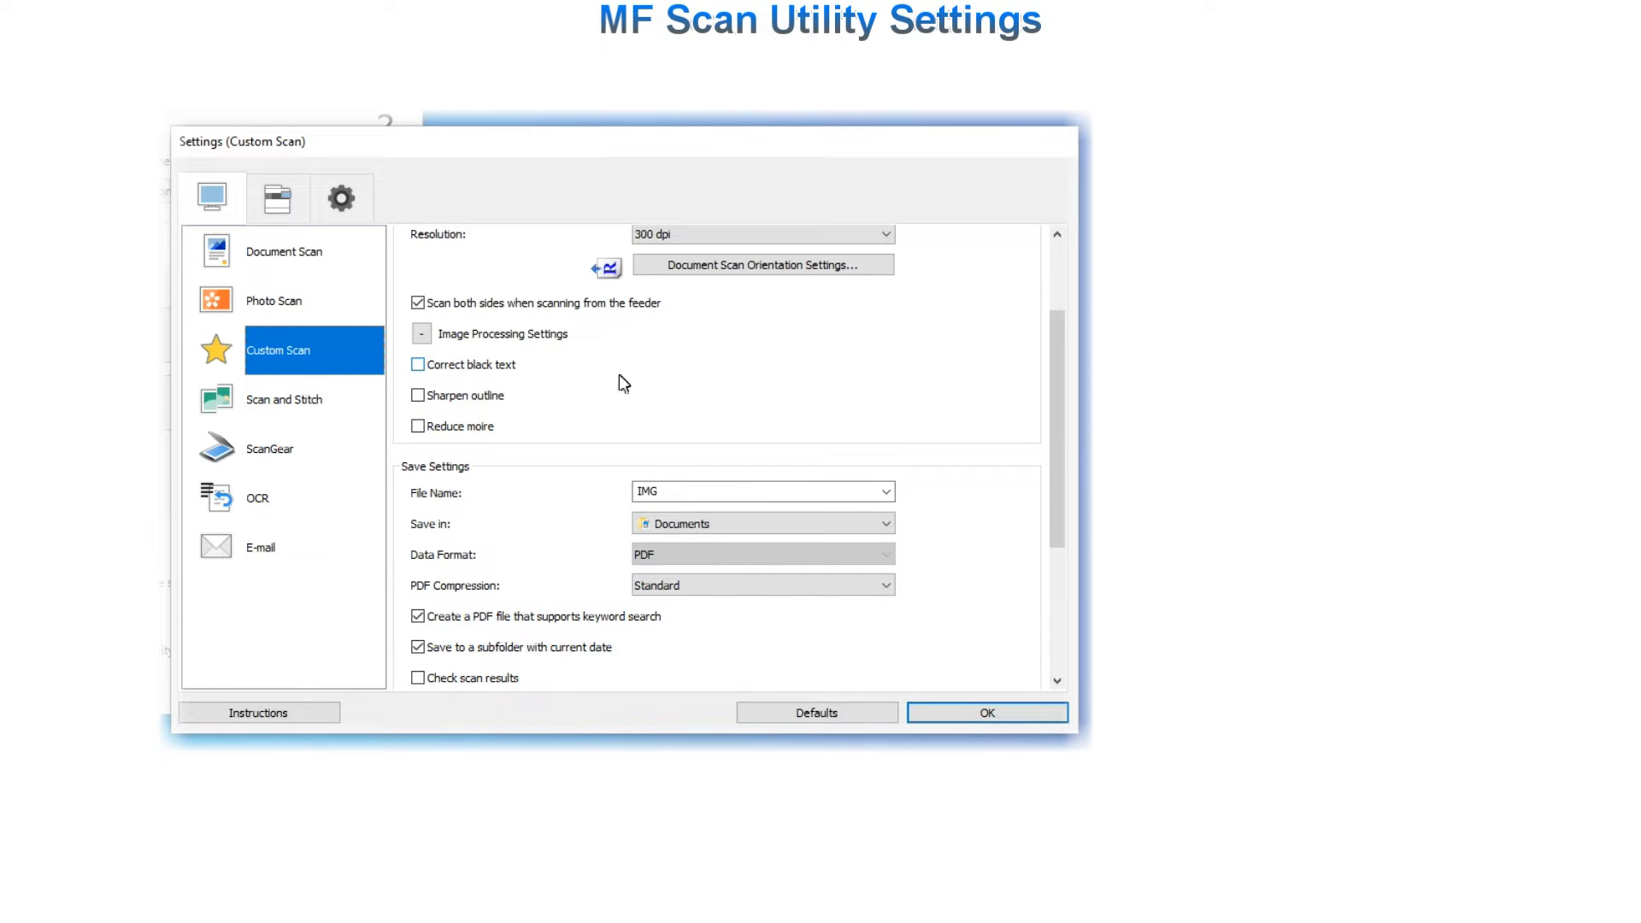
Step: Send Custom Scan results to Adobe Acrobat DC / Reader DC
{"action": "scroll", "scroll_direction": "down", "scroll_amount": 3}
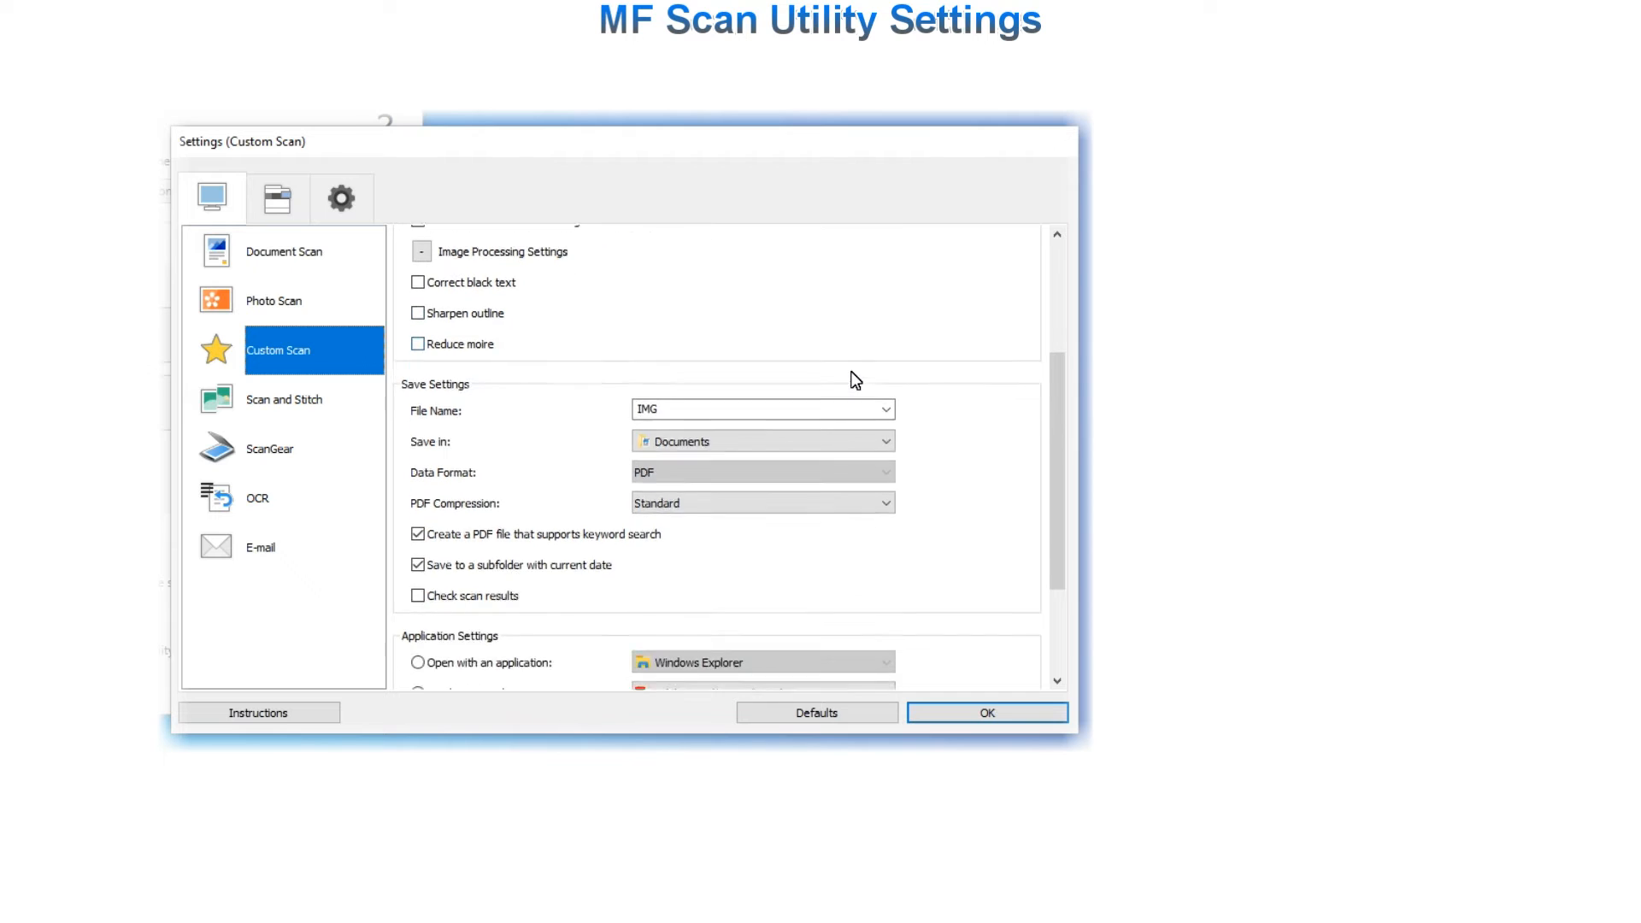
{"action": "scroll", "scroll_direction": "down", "scroll_amount": 3}
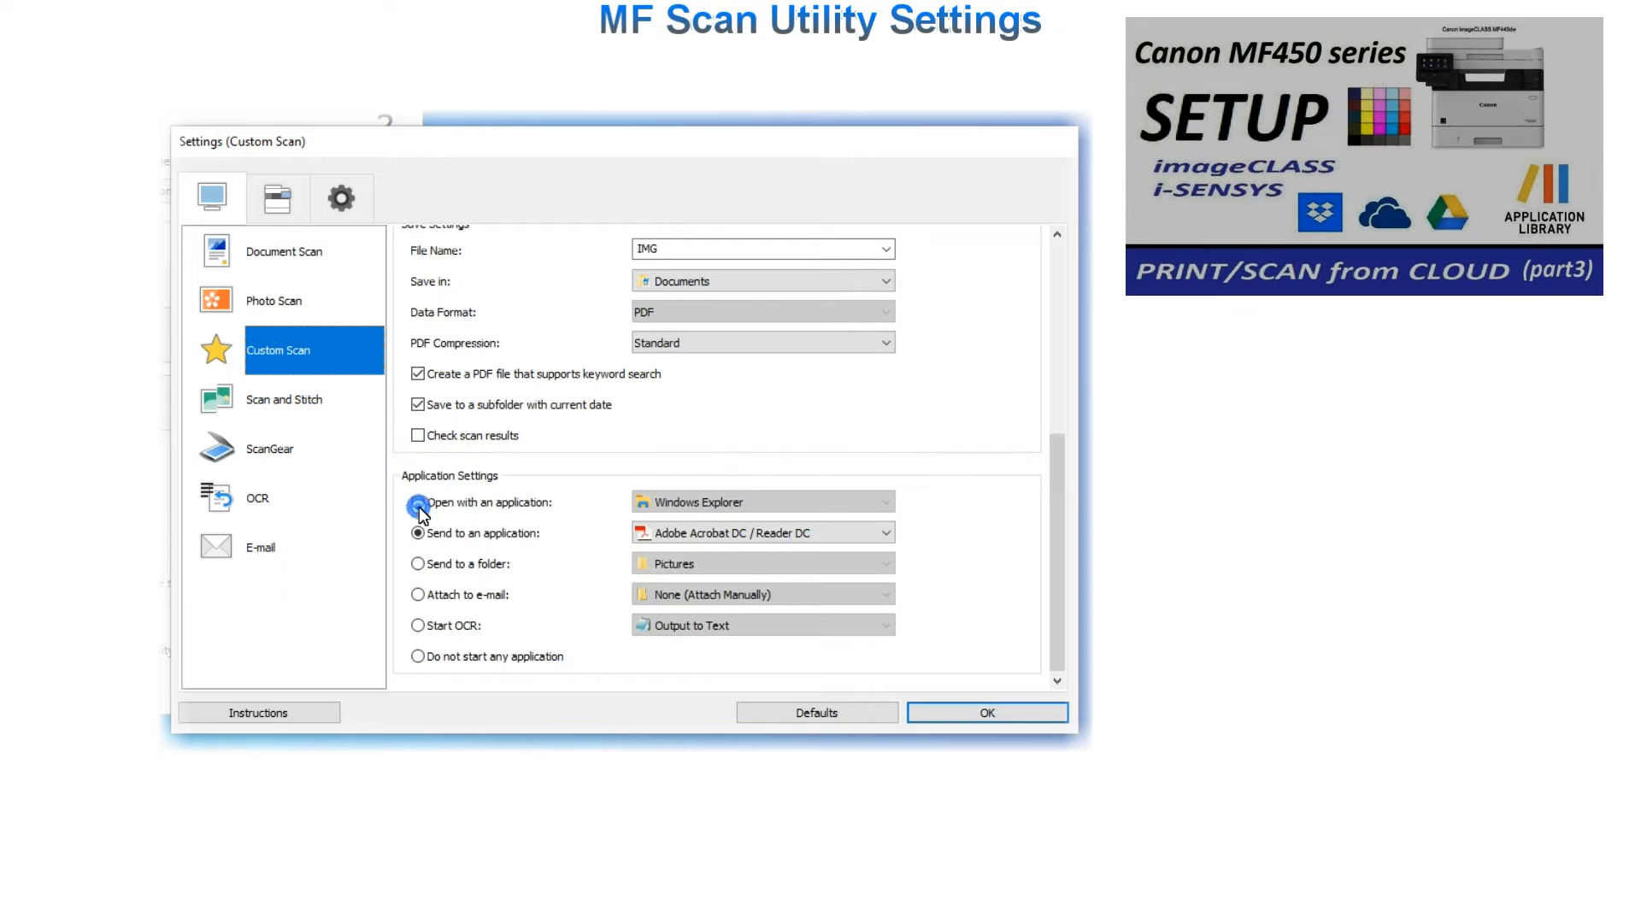
{"action": "left_click", "coordinate": [418, 503]}
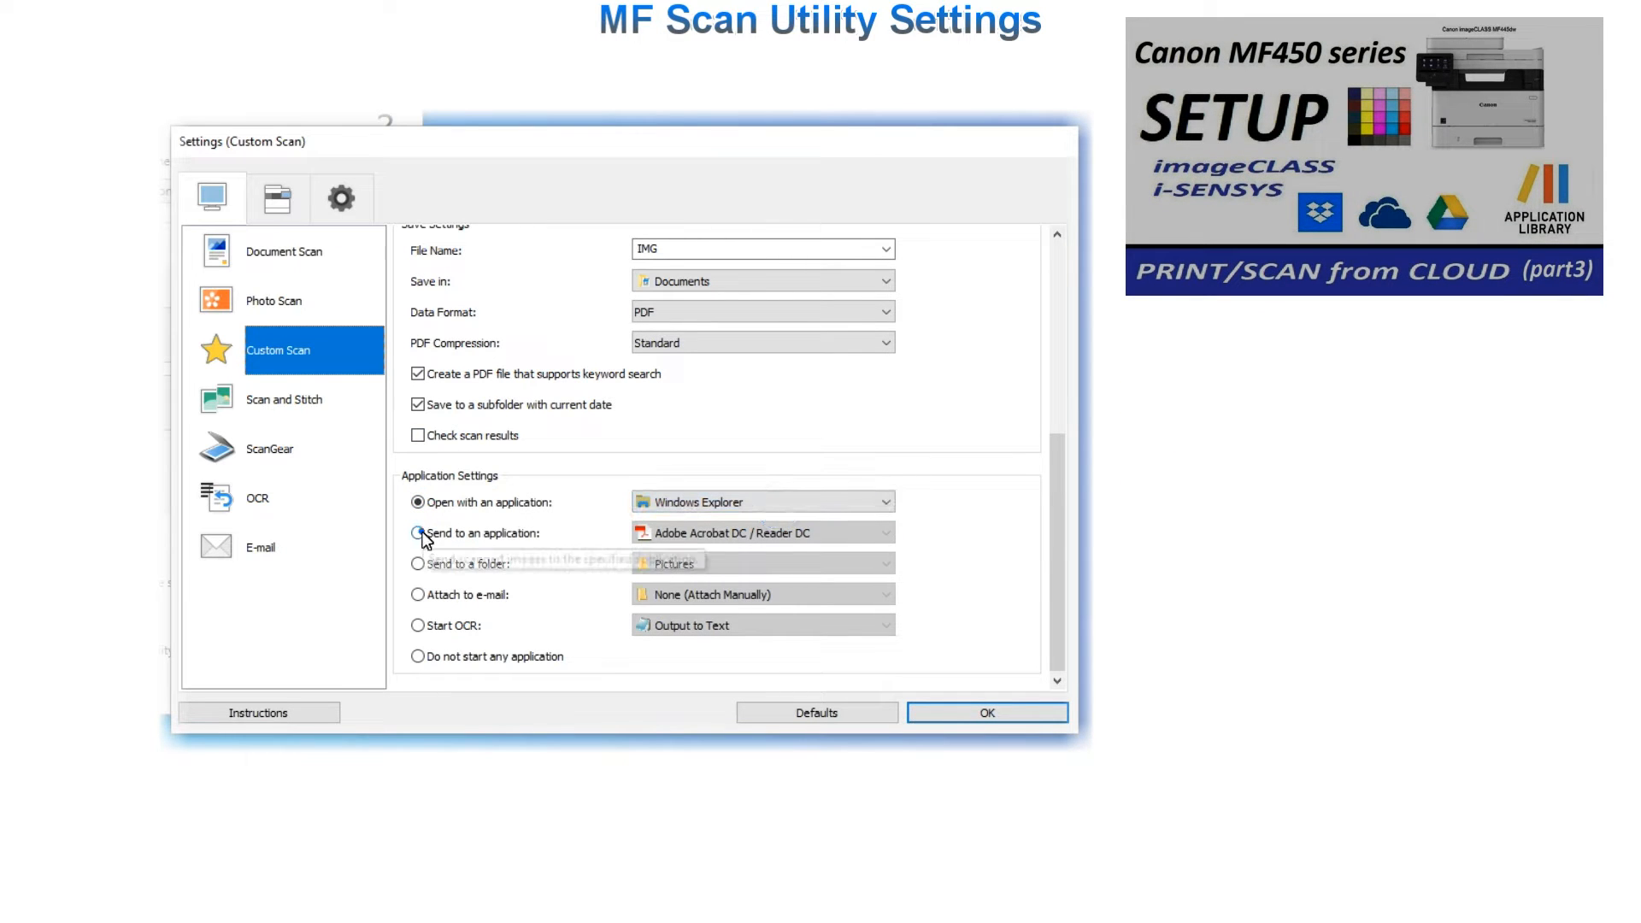
{"action": "left_click", "coordinate": [884, 532]}
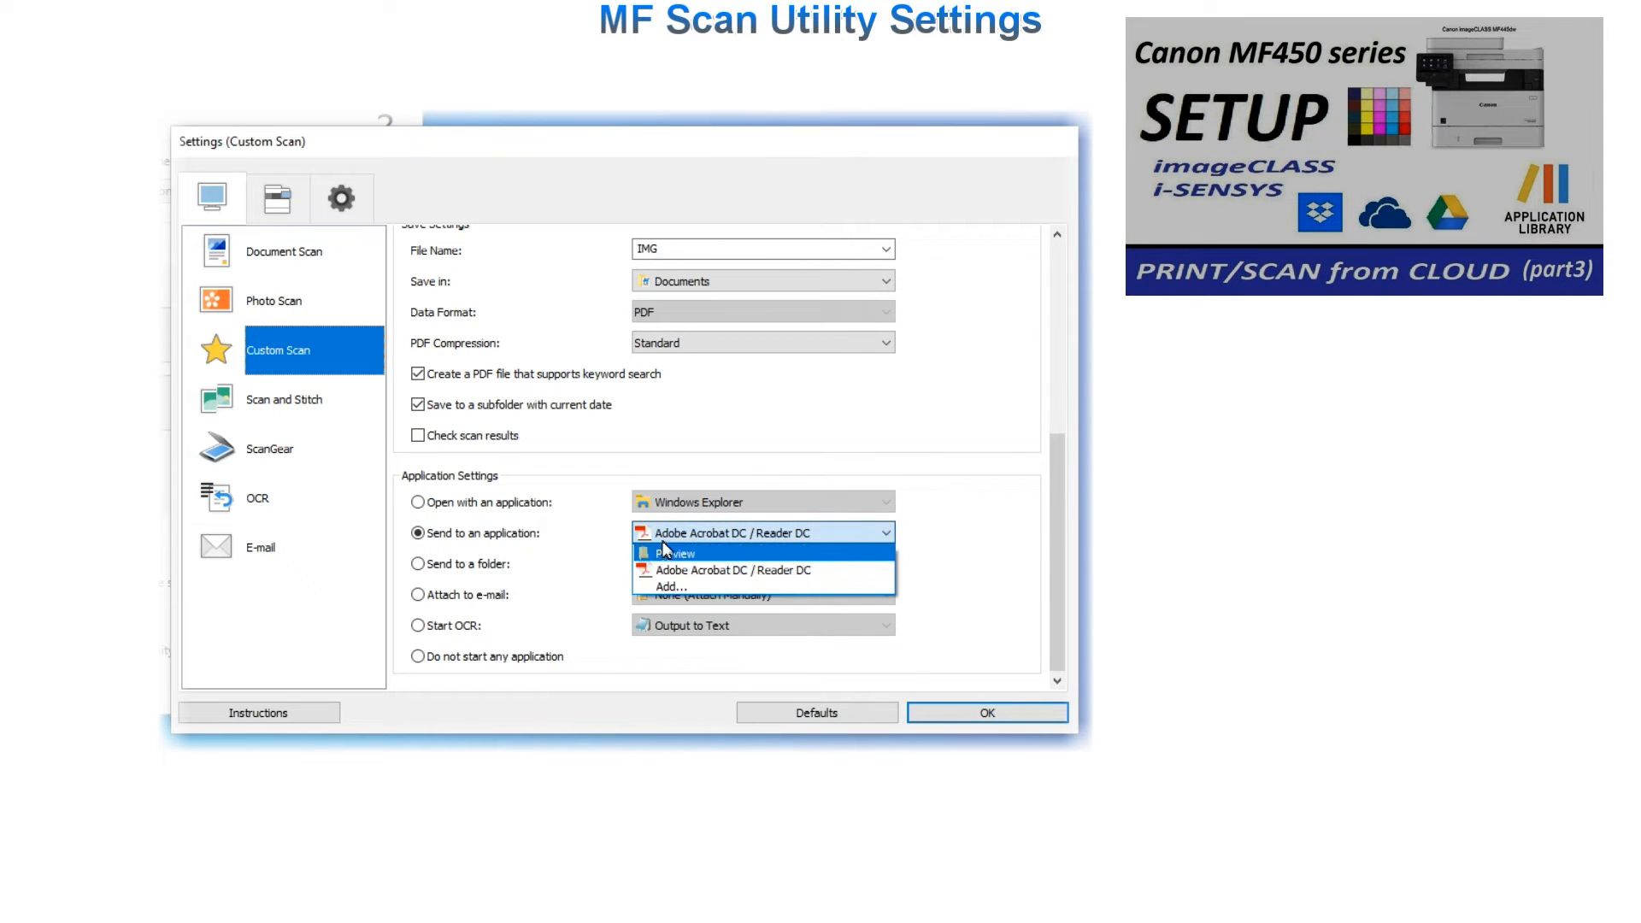
{"action": "left_click", "coordinate": [732, 569]}
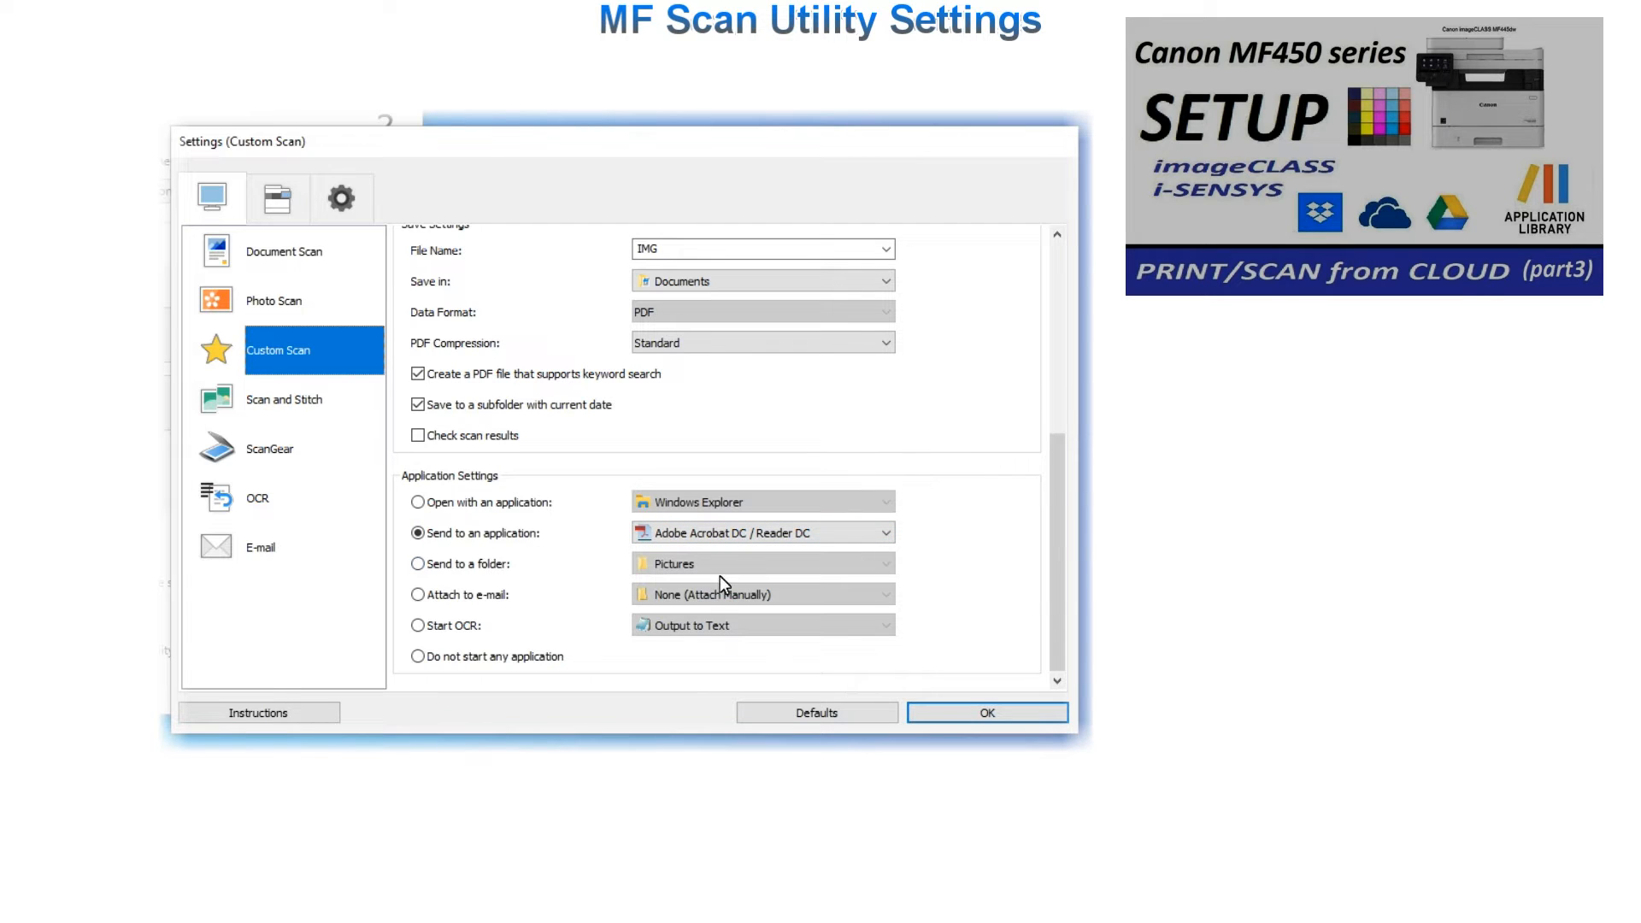
{"action": "mouse_move", "coordinate": [852, 642]}
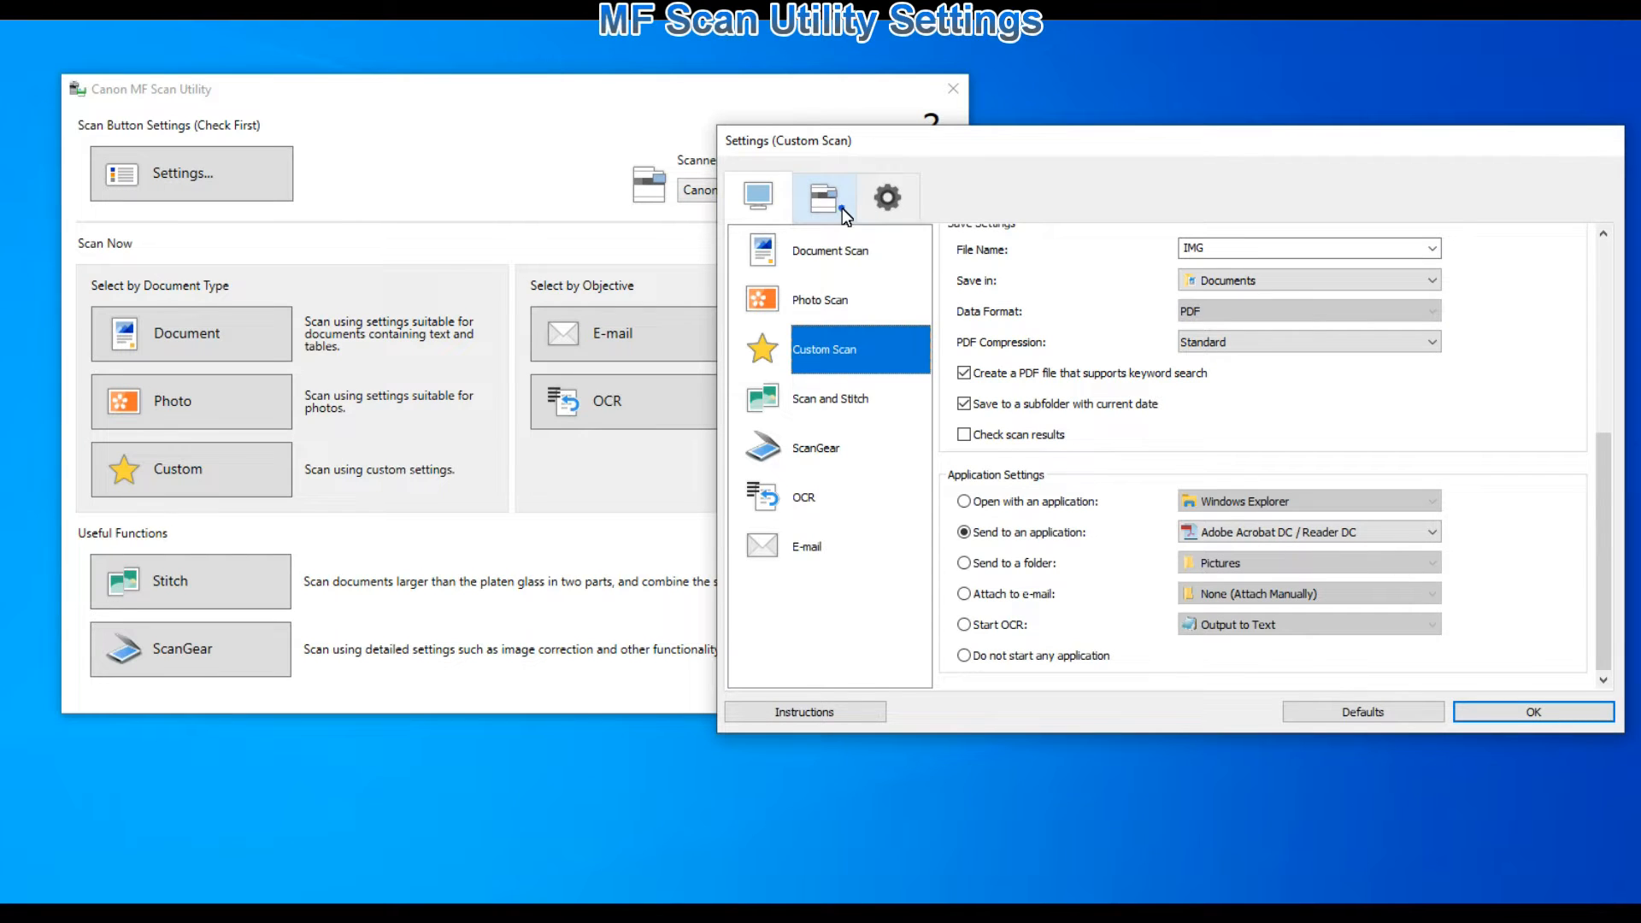
Step: Make the device's Custom 2 profile send scanfromMF PDFs to an application, and save with OK
{"action": "left_click", "coordinate": [824, 197]}
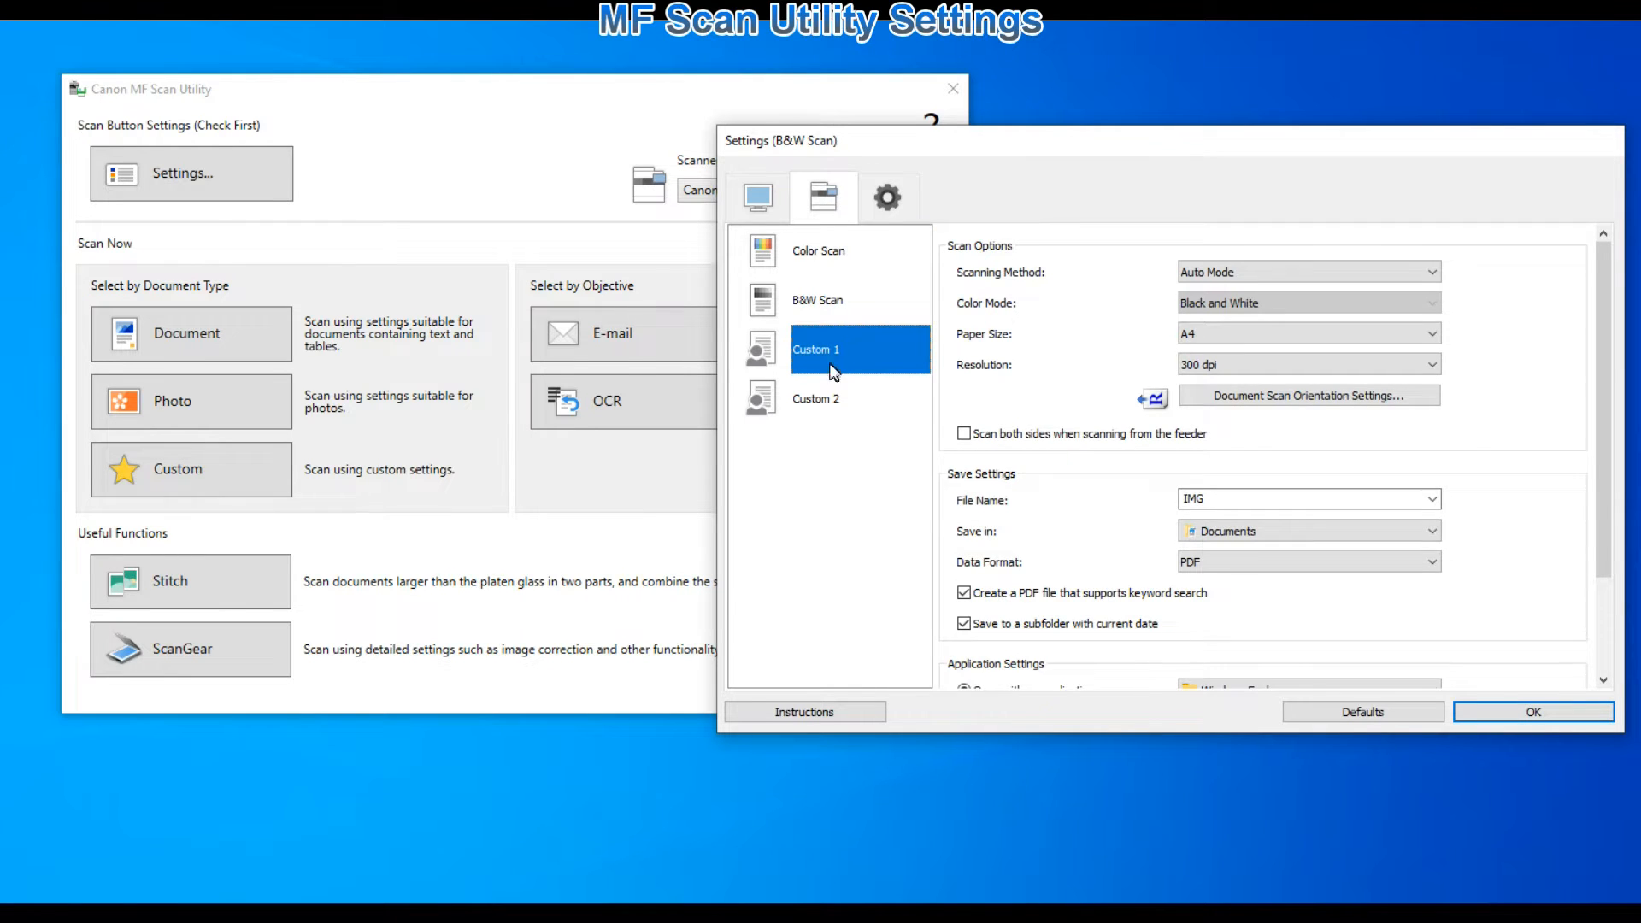
{"action": "left_click", "coordinate": [816, 399]}
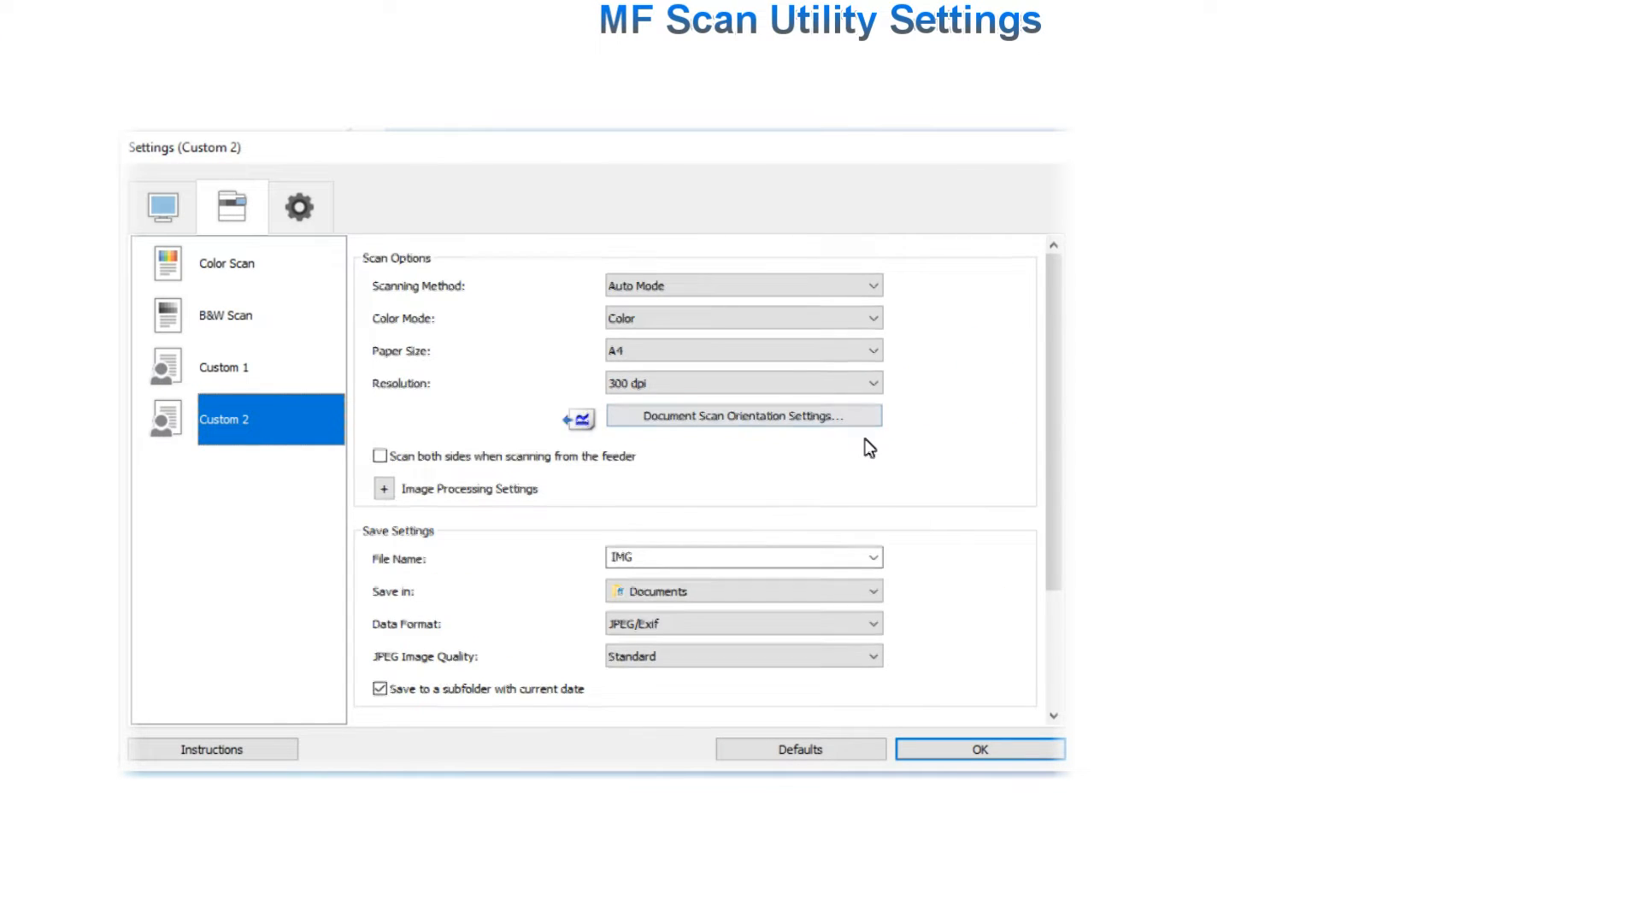
{"action": "scroll", "scroll_direction": "down", "scroll_amount": 3}
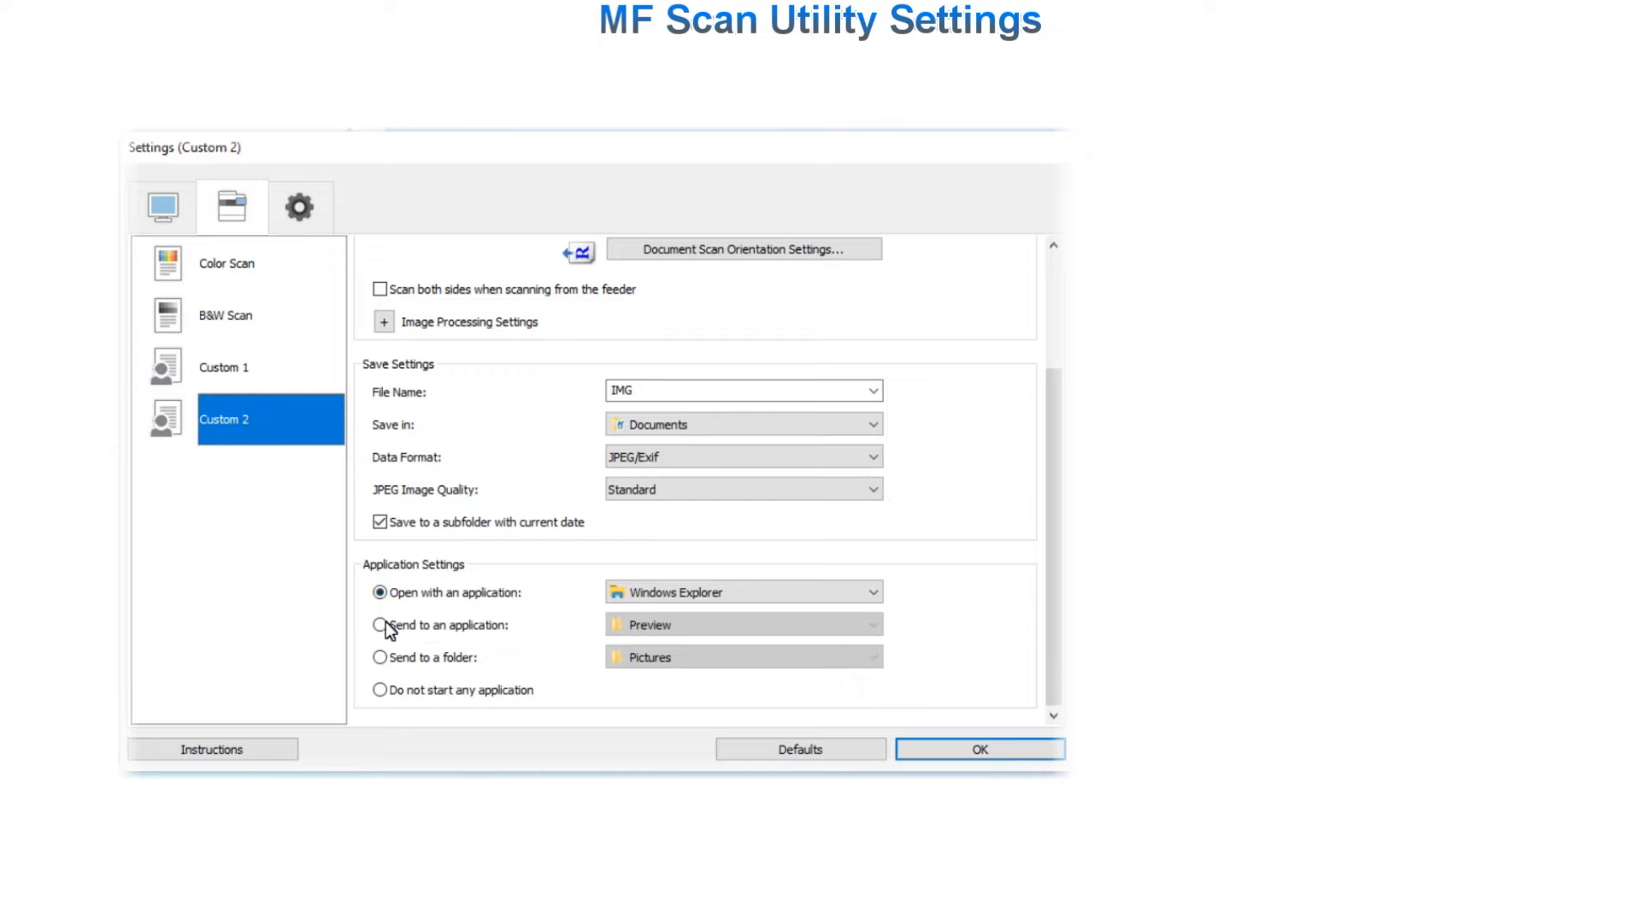
{"action": "left_click", "coordinate": [379, 625]}
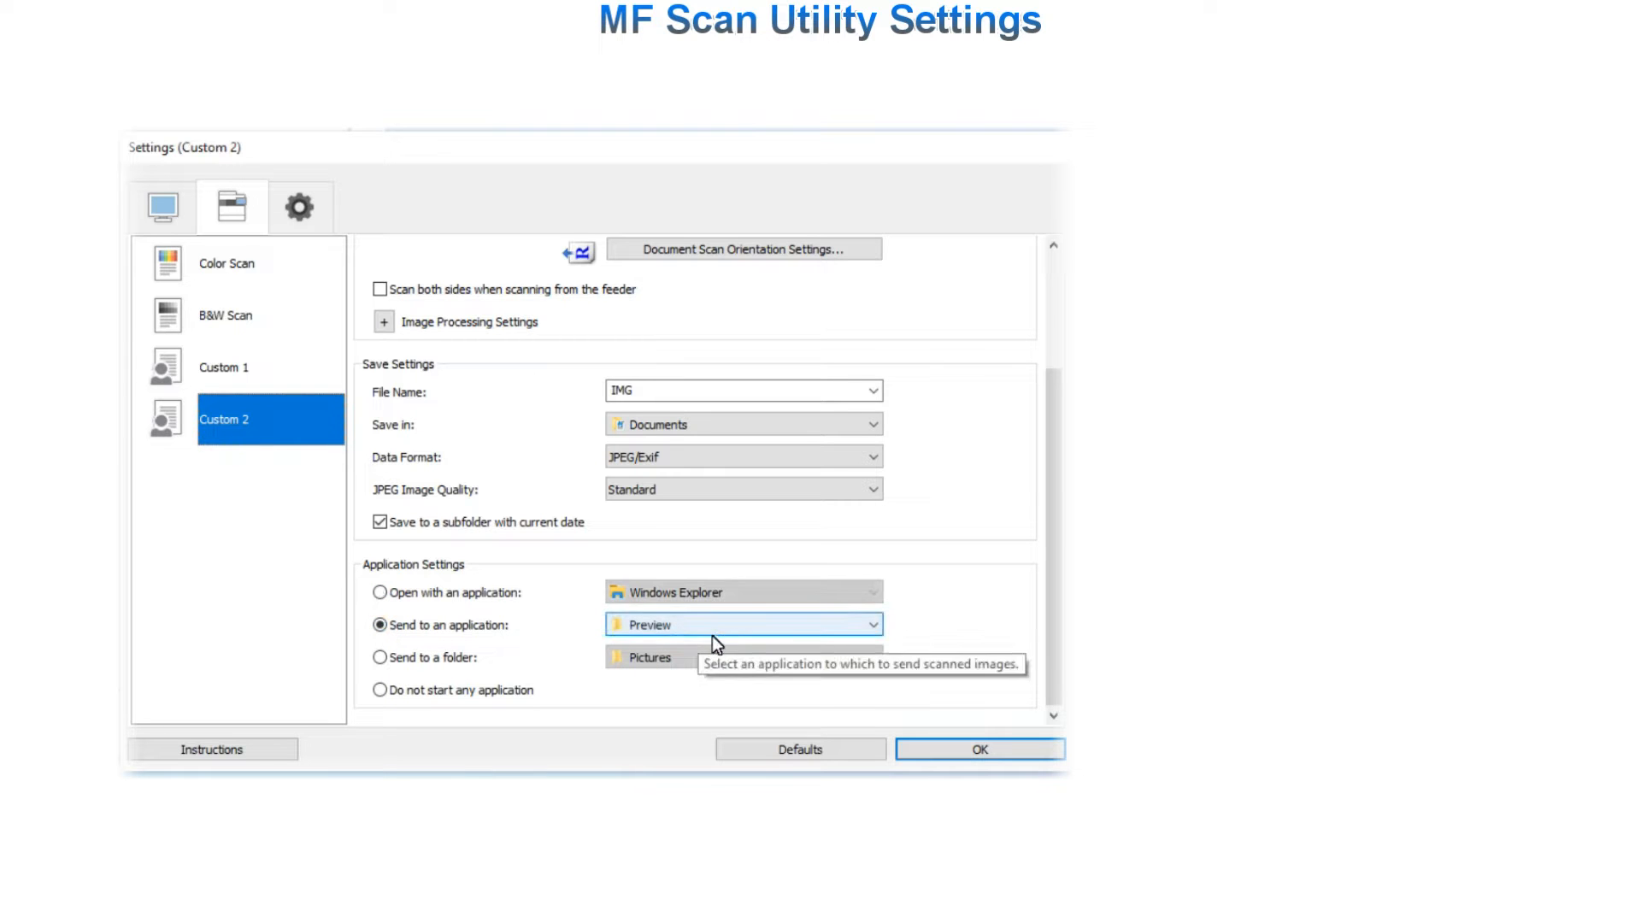
{"action": "left_click", "coordinate": [742, 624]}
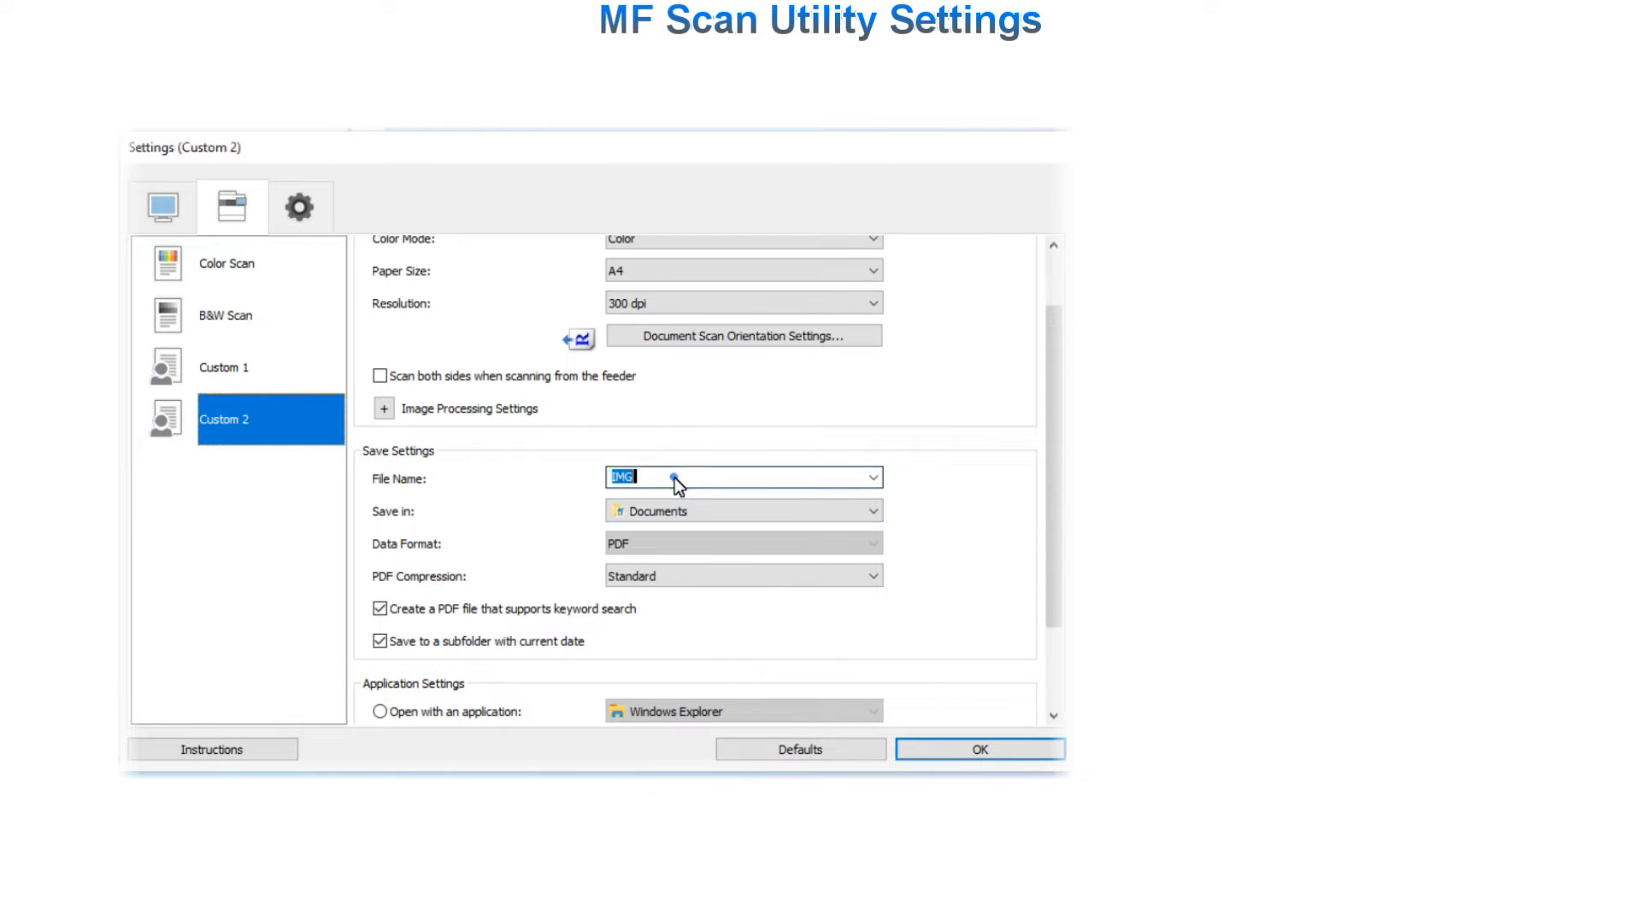
{"action": "type", "text": "scanfromMF"}
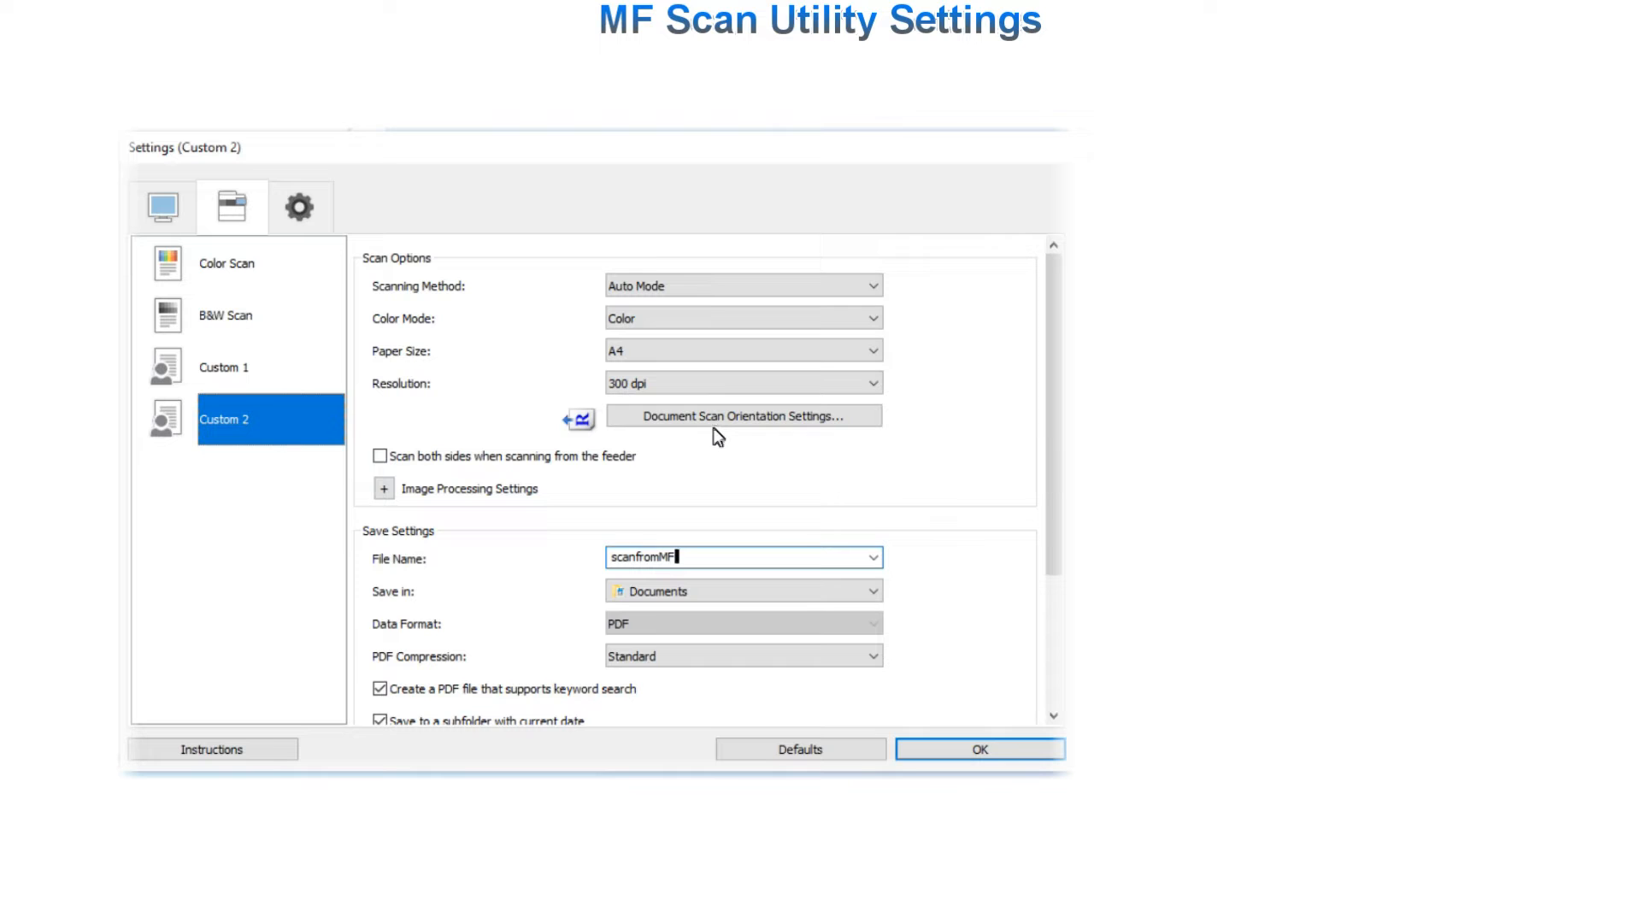
{"action": "mouse_move", "coordinate": [743, 415]}
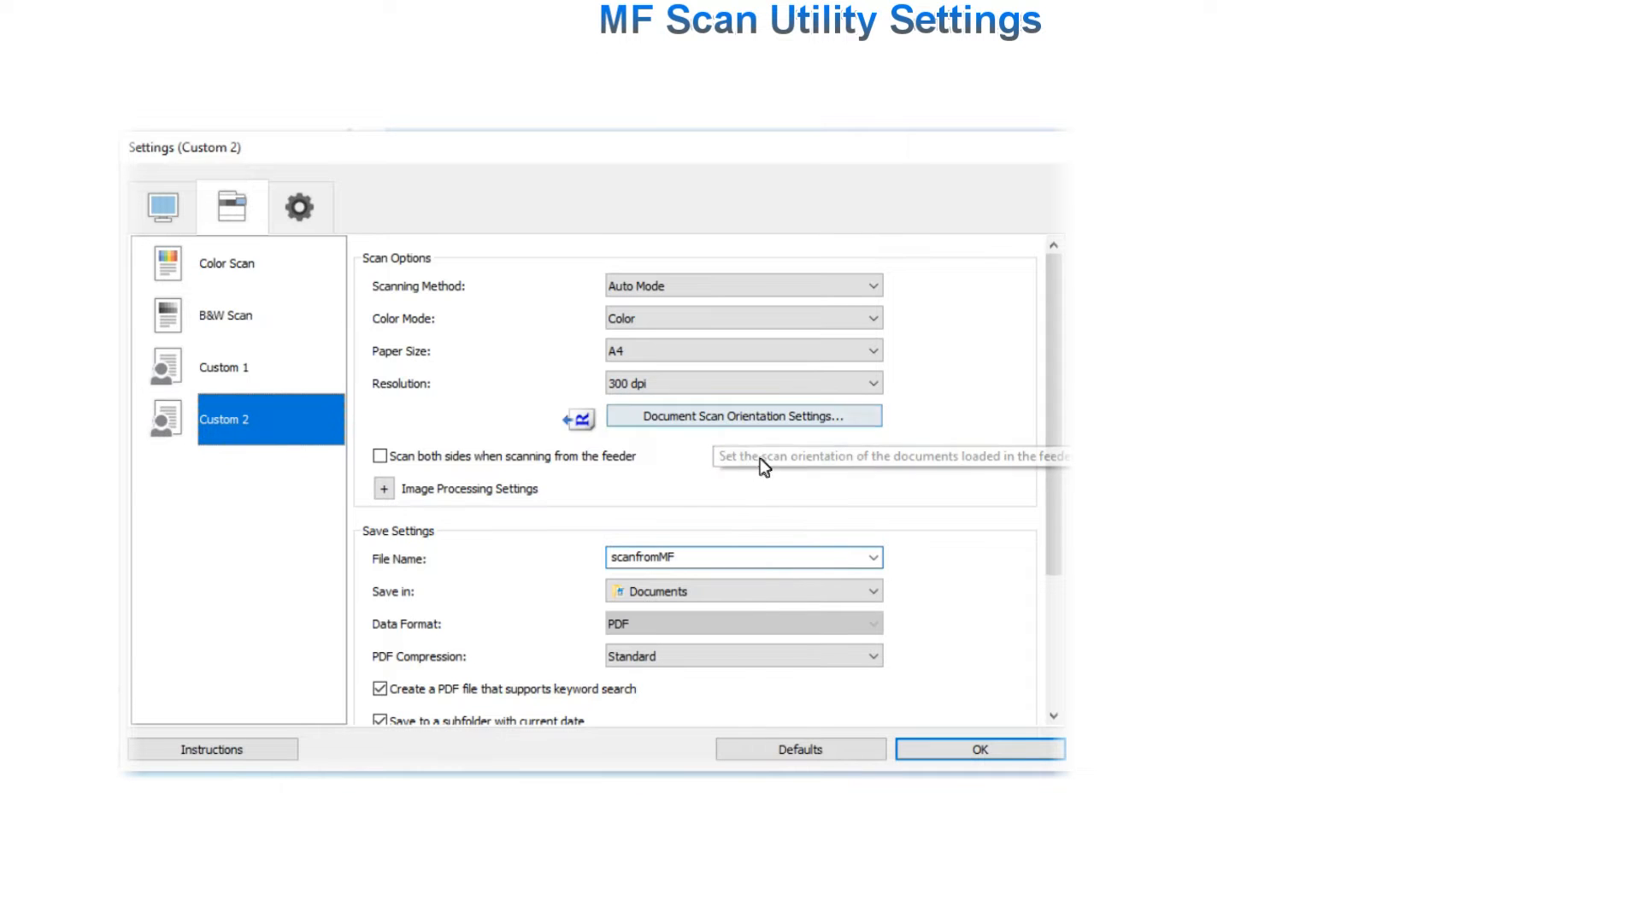
{"action": "left_click", "coordinate": [300, 206]}
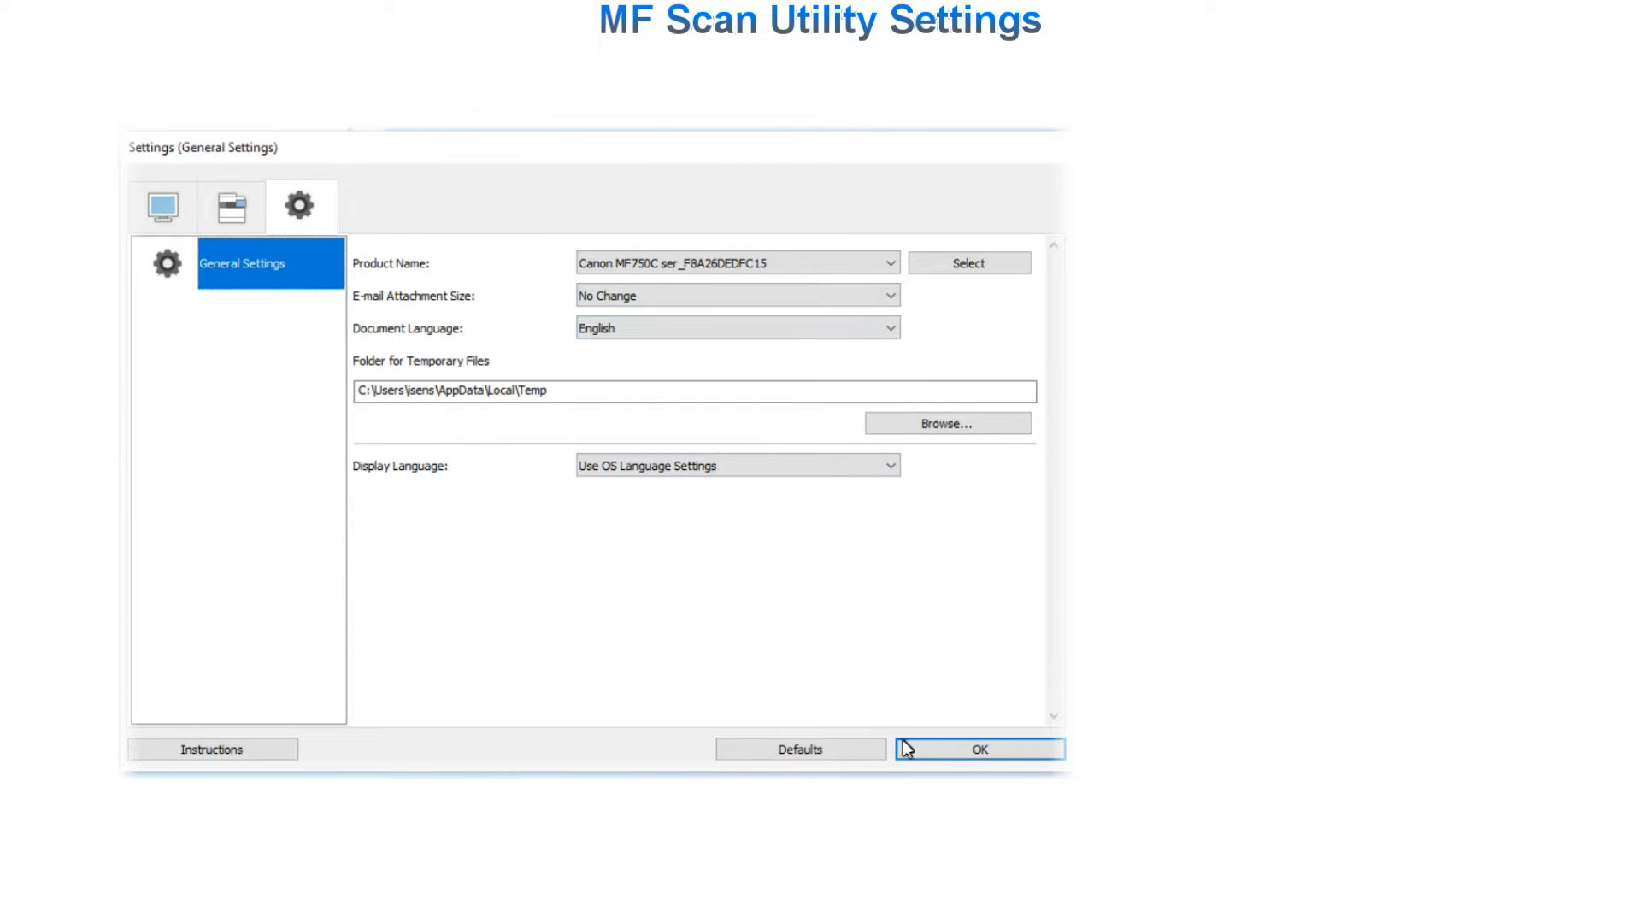
{"action": "left_click", "coordinate": [979, 749]}
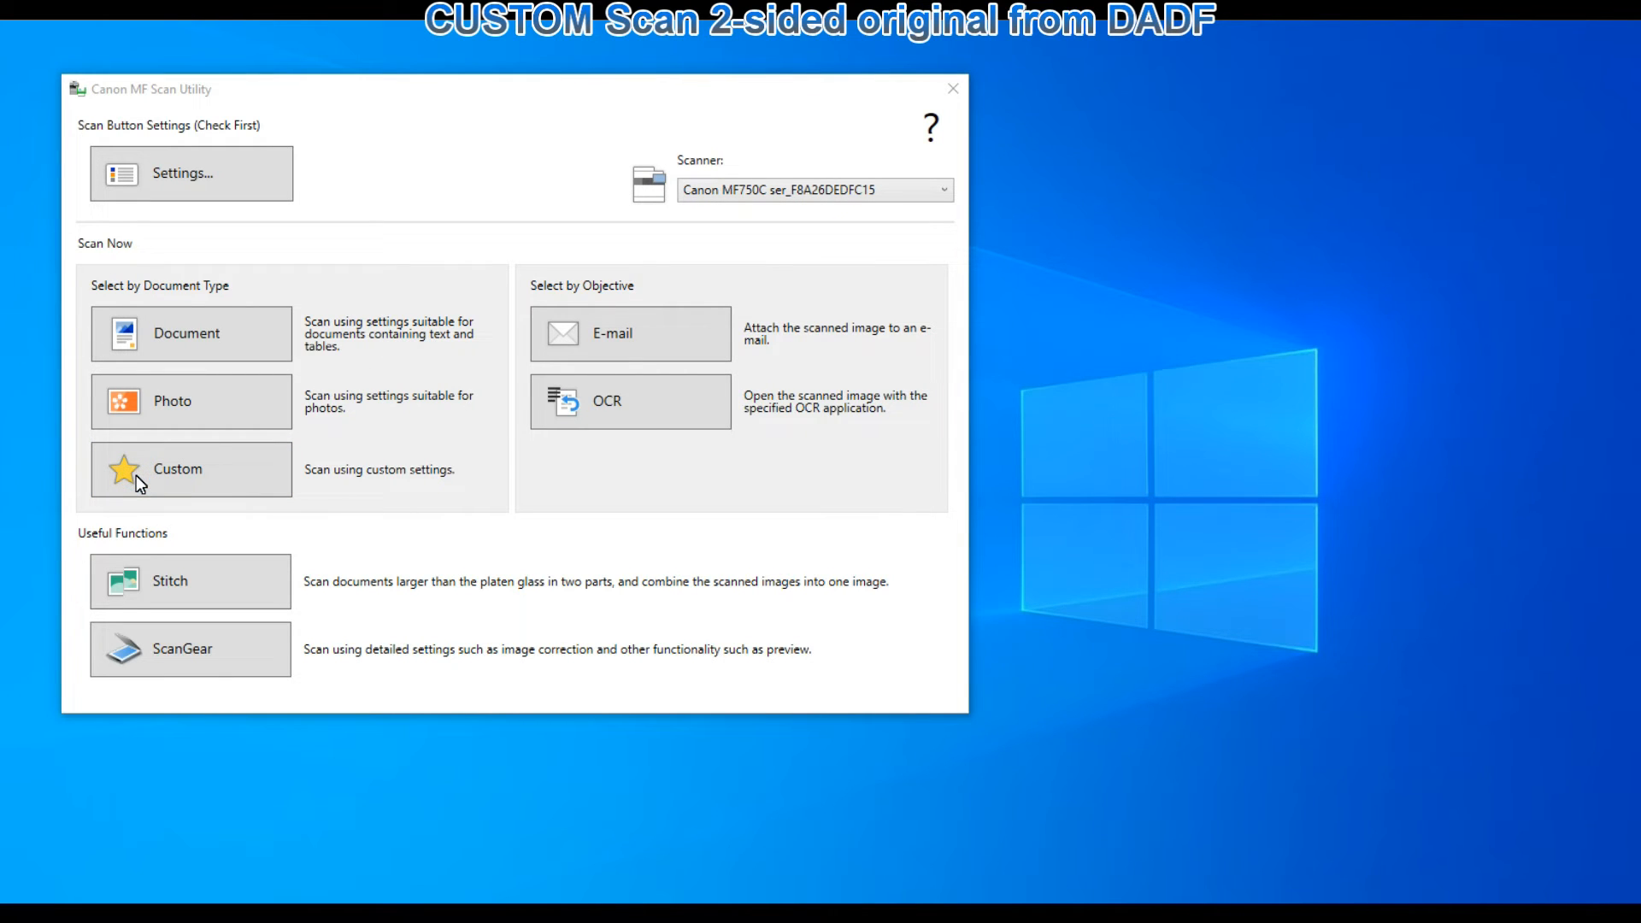
Step: Run a Custom scan of the two-sided original in the document feeder
{"action": "left_click", "coordinate": [191, 469]}
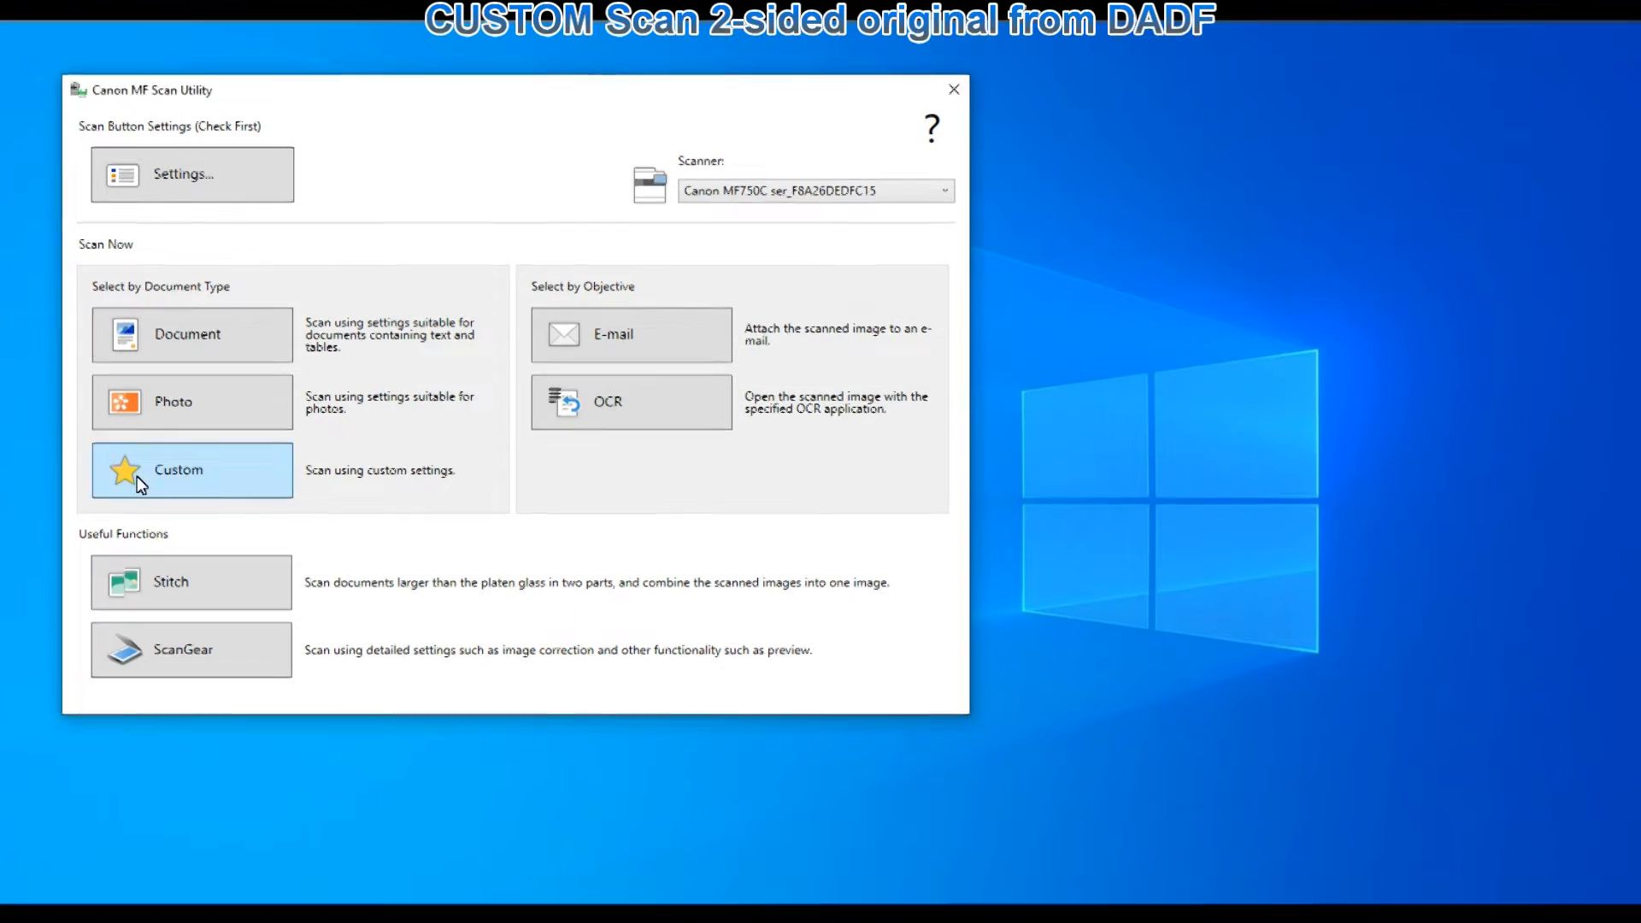
{"action": "left_click", "coordinate": [191, 469]}
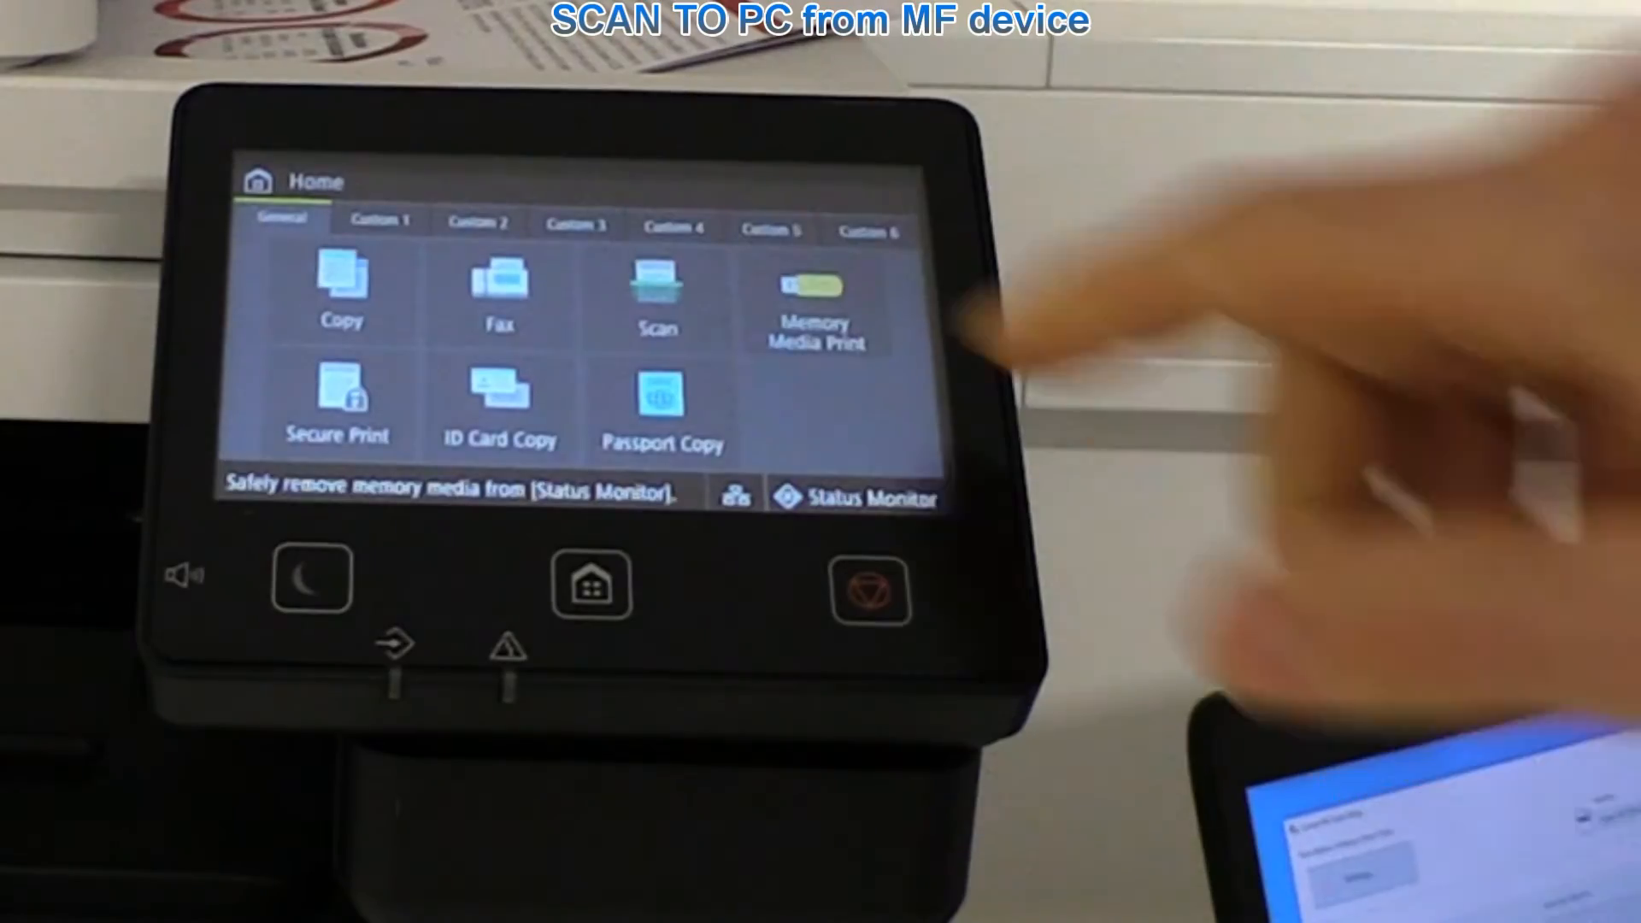
Step: On the device panel, scan to Computer with Custom 2, then finish the job
{"action": "left_click", "coordinate": [657, 293]}
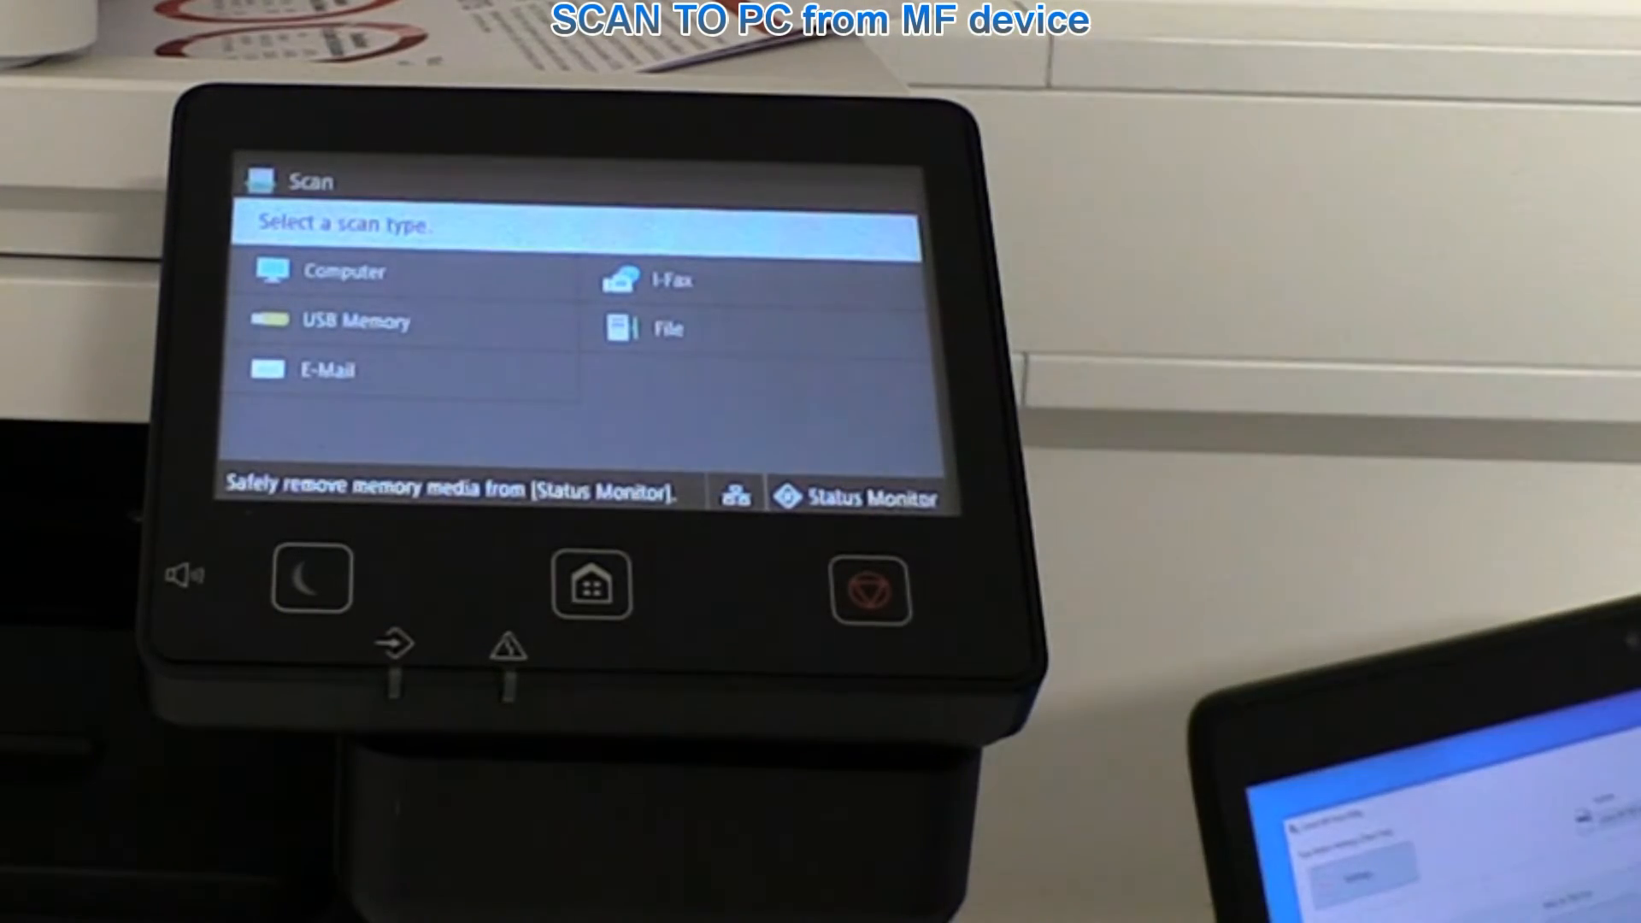
{"action": "left_click", "coordinate": [346, 271]}
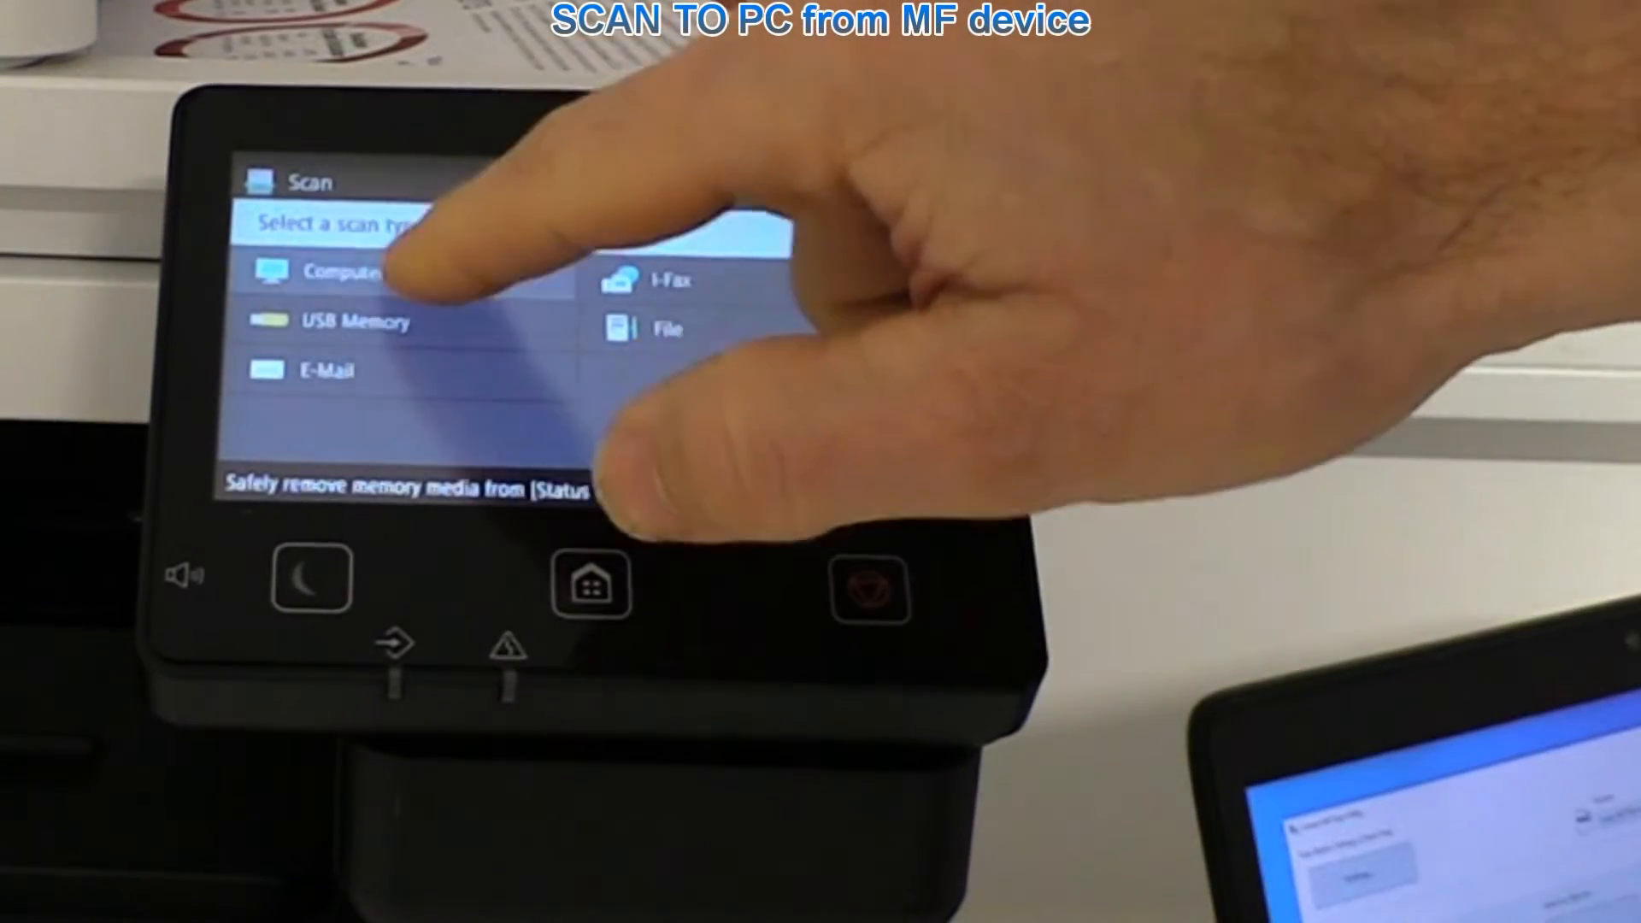
{"action": "left_click", "coordinate": [335, 272]}
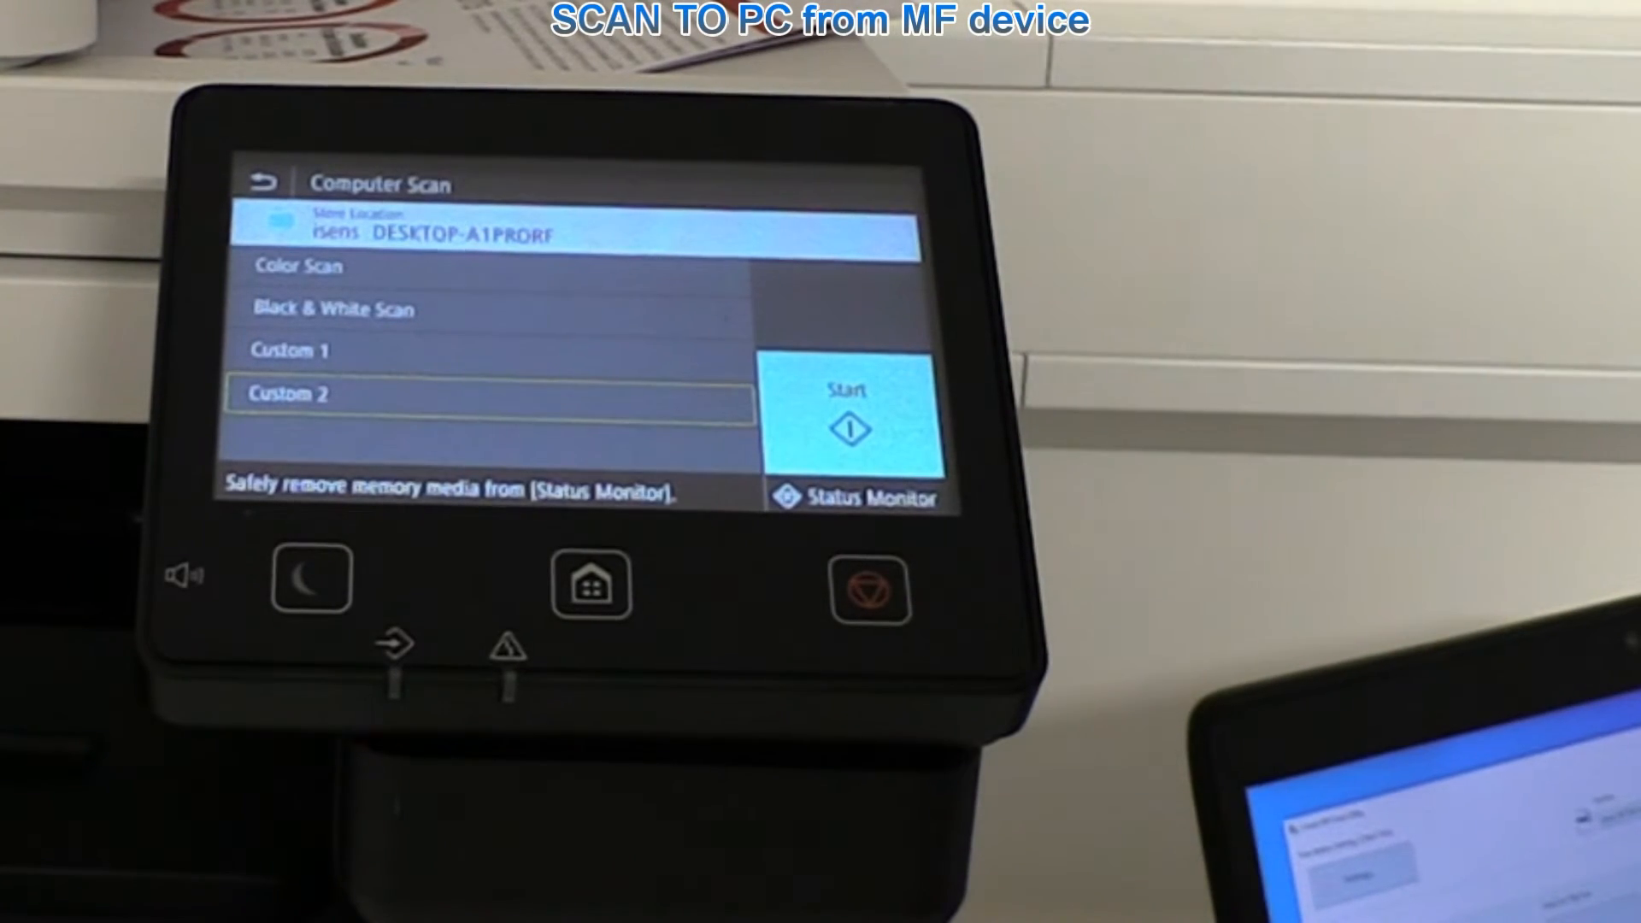
{"action": "left_click", "coordinate": [850, 414]}
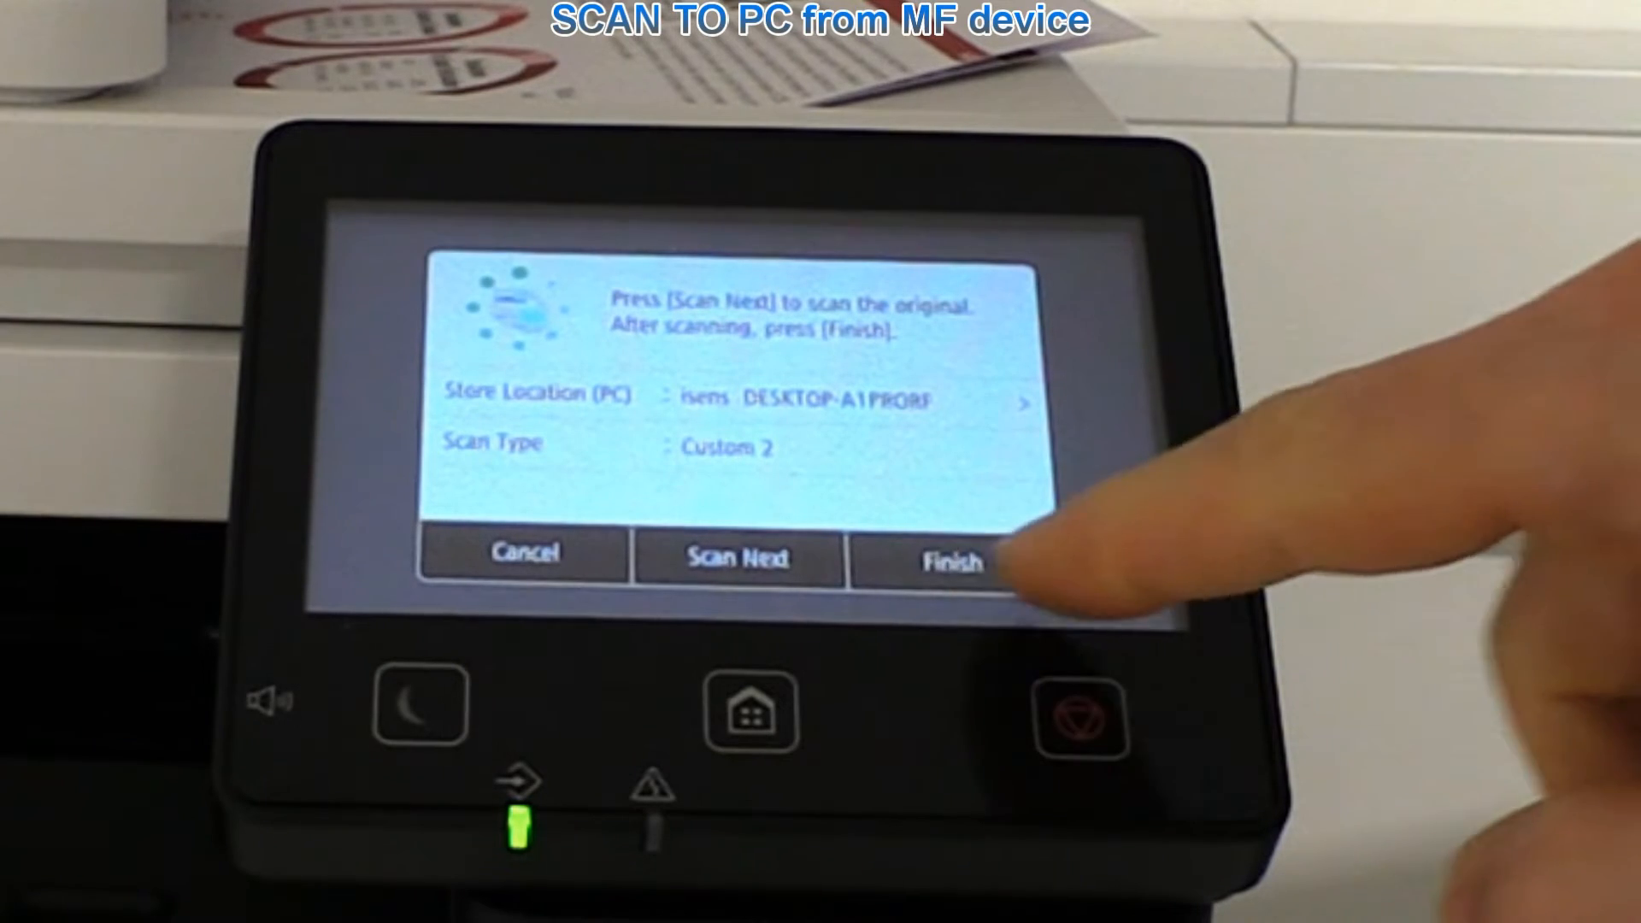
{"action": "left_click", "coordinate": [950, 559]}
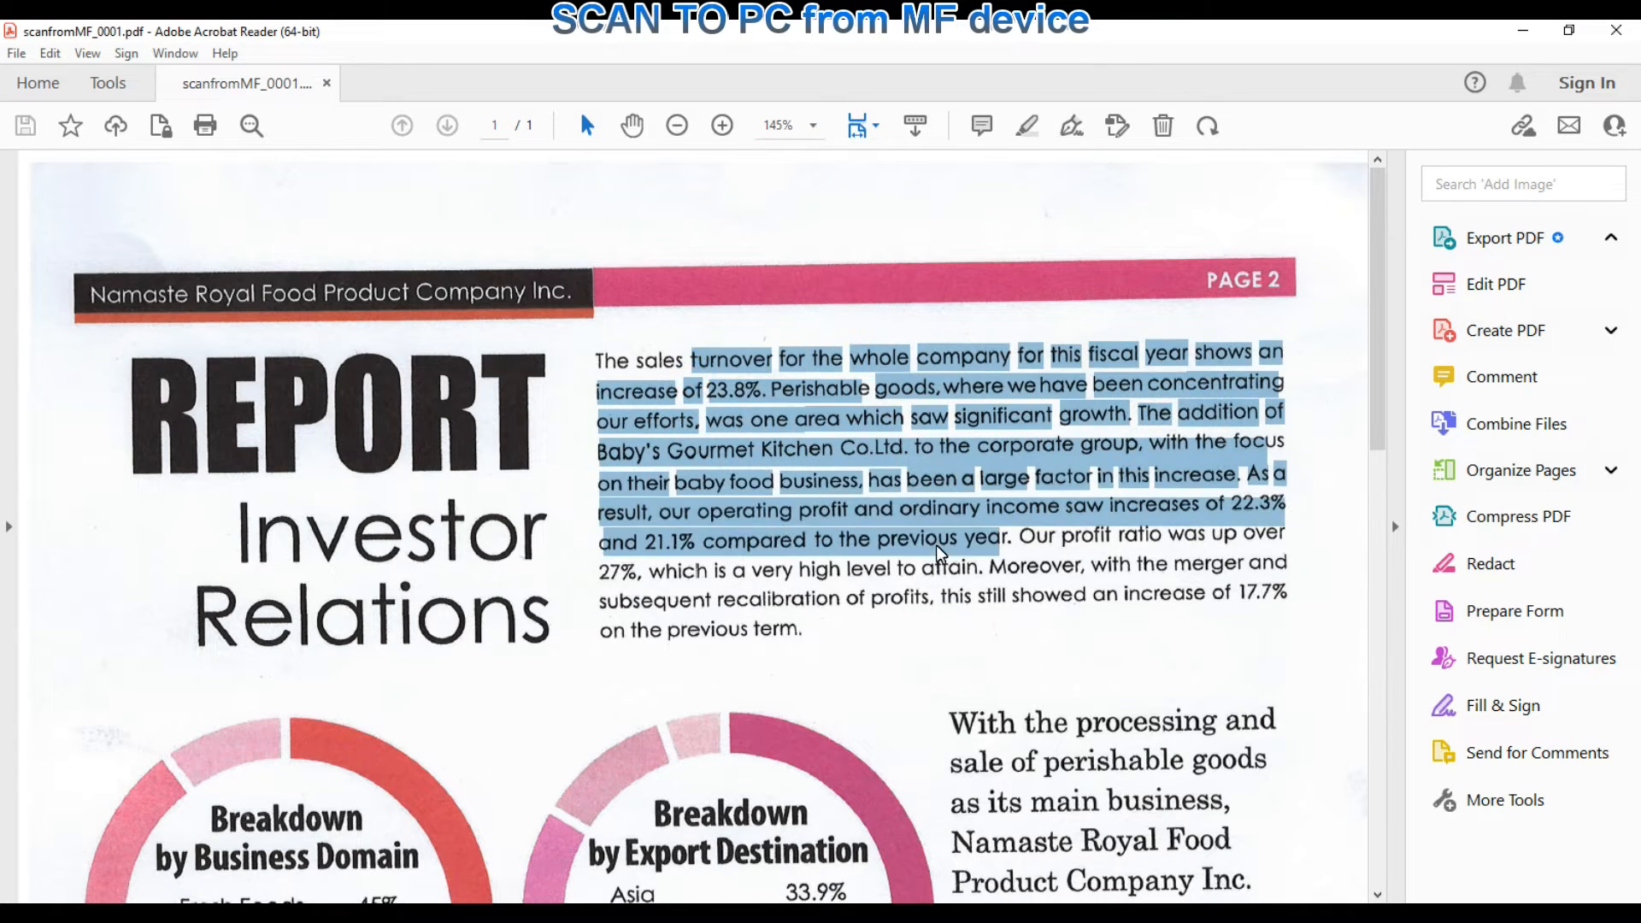
Step: Scroll through the scanned scanfromMF_0001.pdf report in Acrobat Reader
{"action": "scroll", "scroll_direction": "down", "scroll_amount": 3}
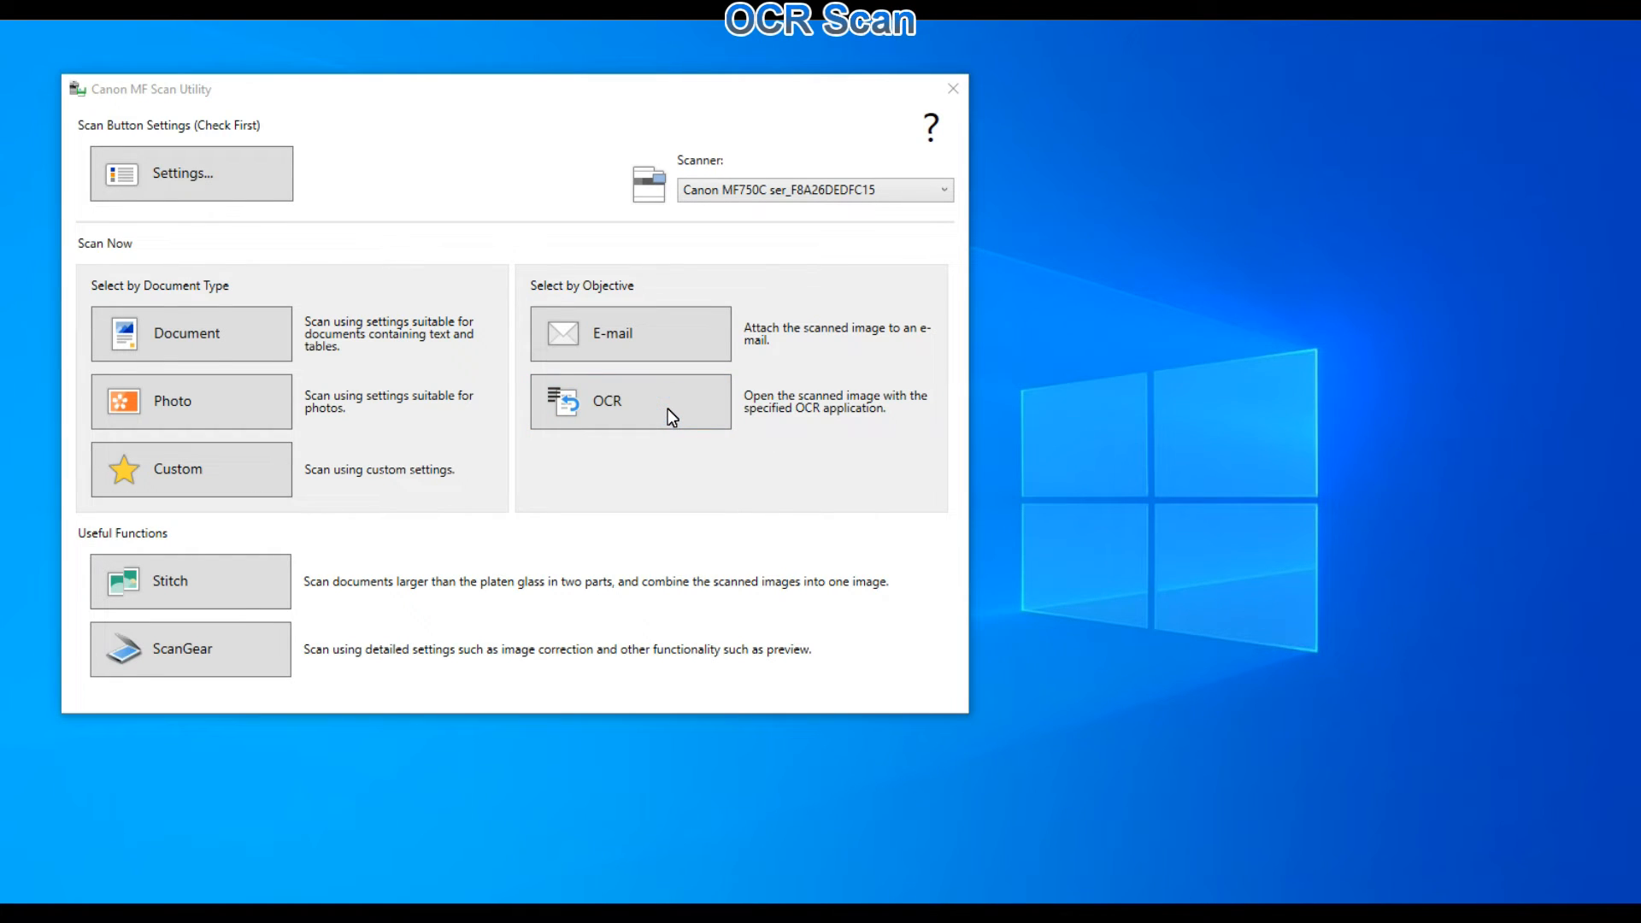
Step: Run an OCR scan so the recognised text opens in Notepad as IMG_0002
{"action": "left_click", "coordinate": [629, 401]}
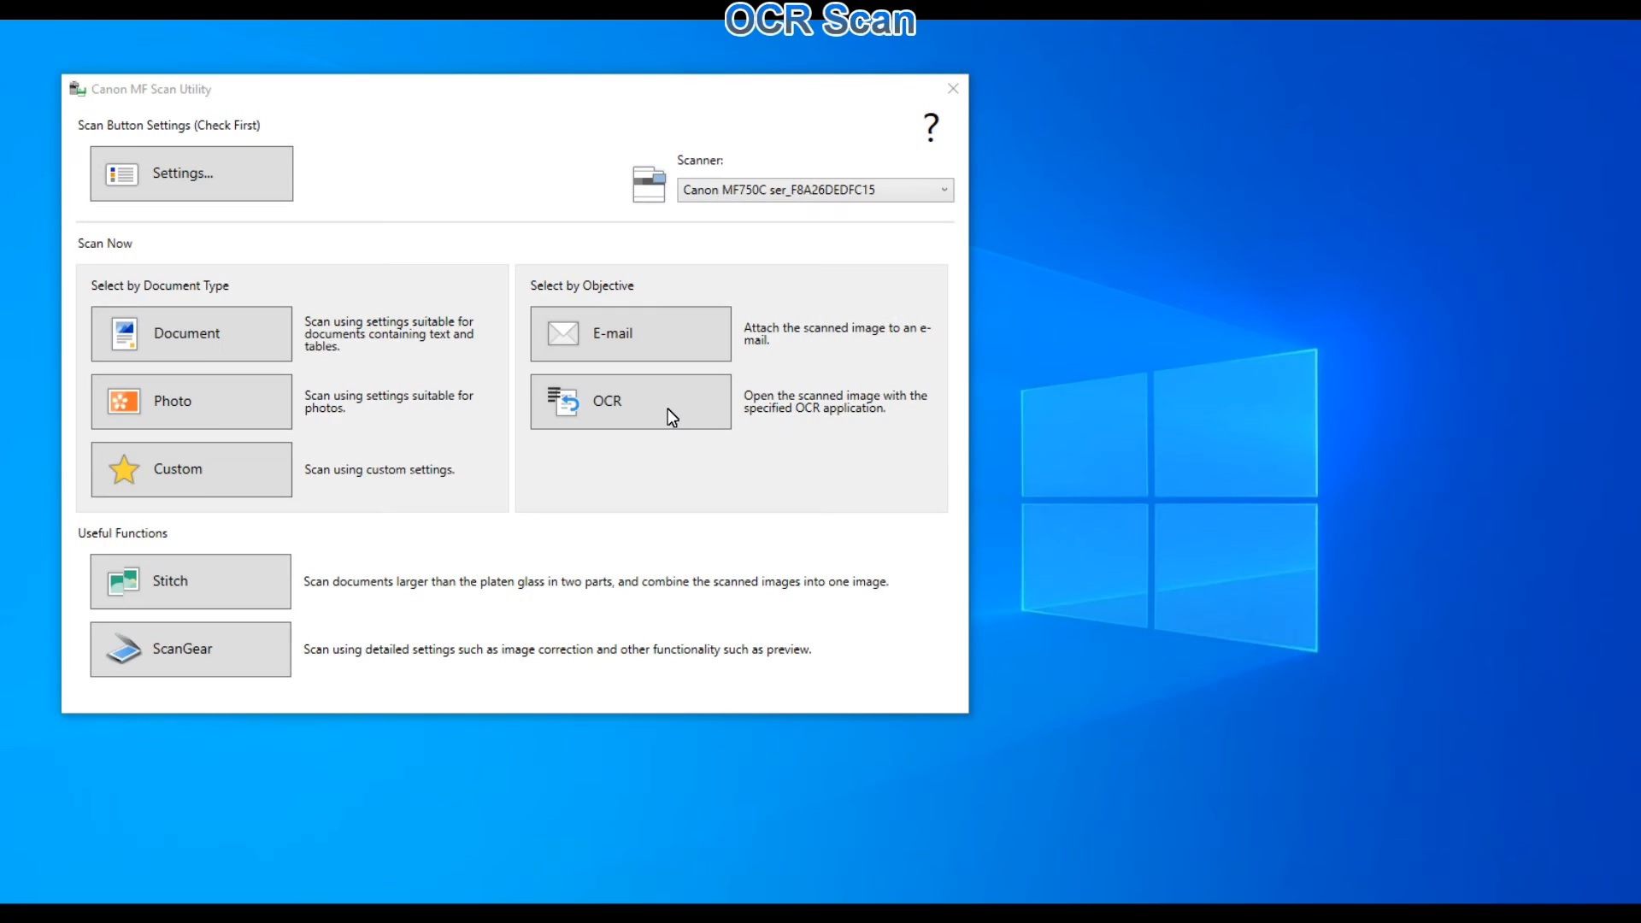
{"action": "left_click", "coordinate": [629, 401]}
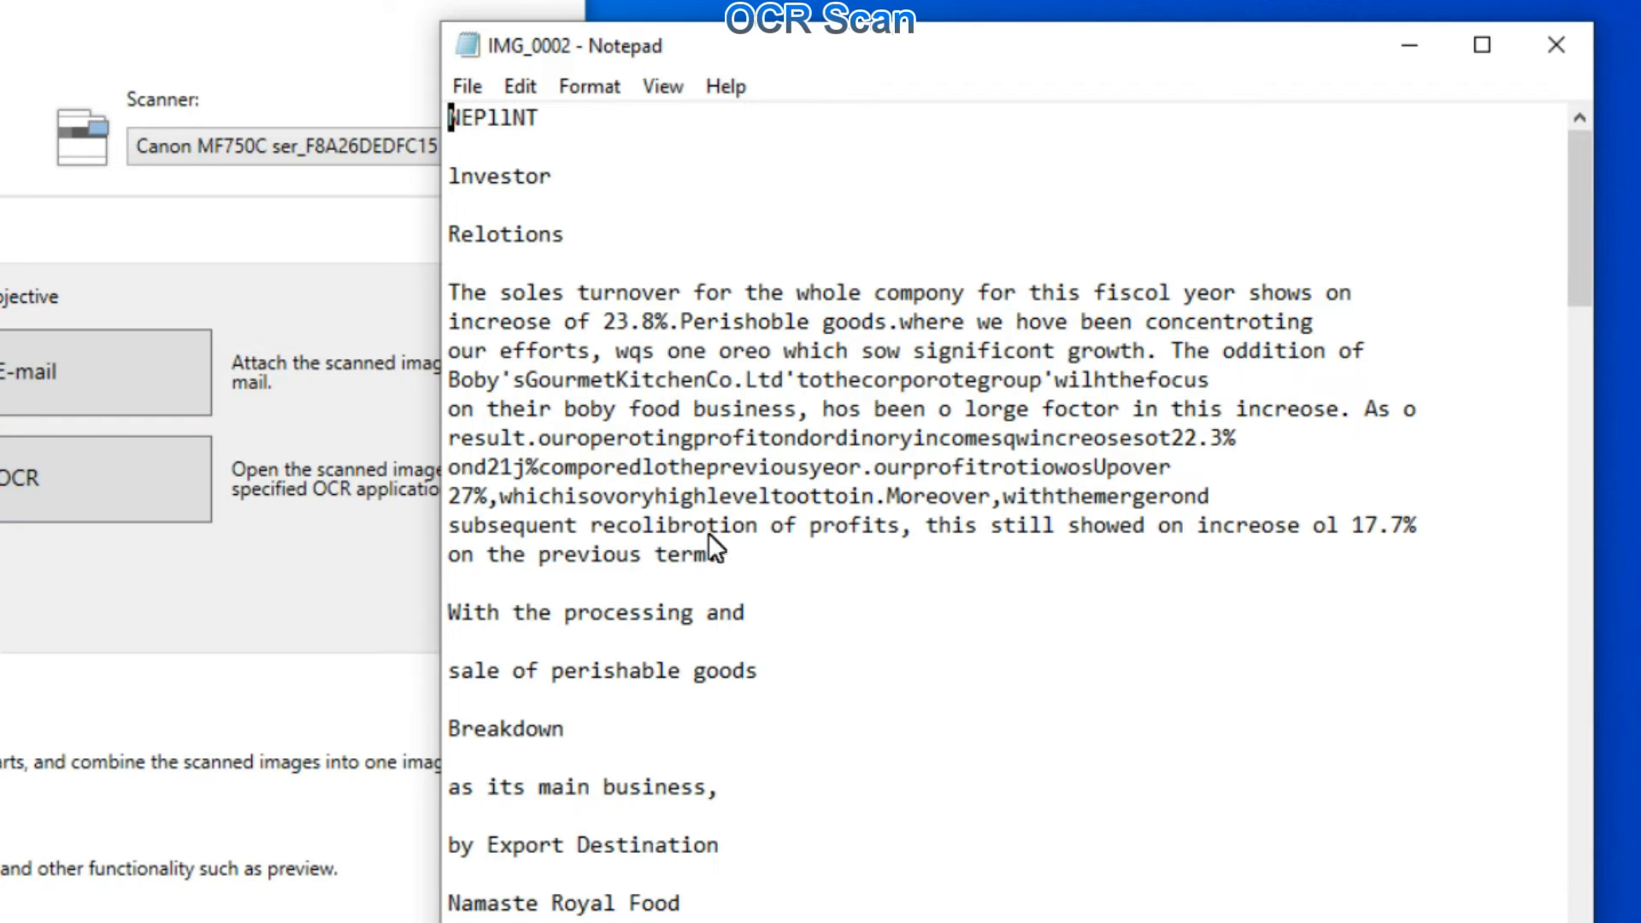
{"action": "scroll", "scroll_direction": "down", "scroll_amount": 3}
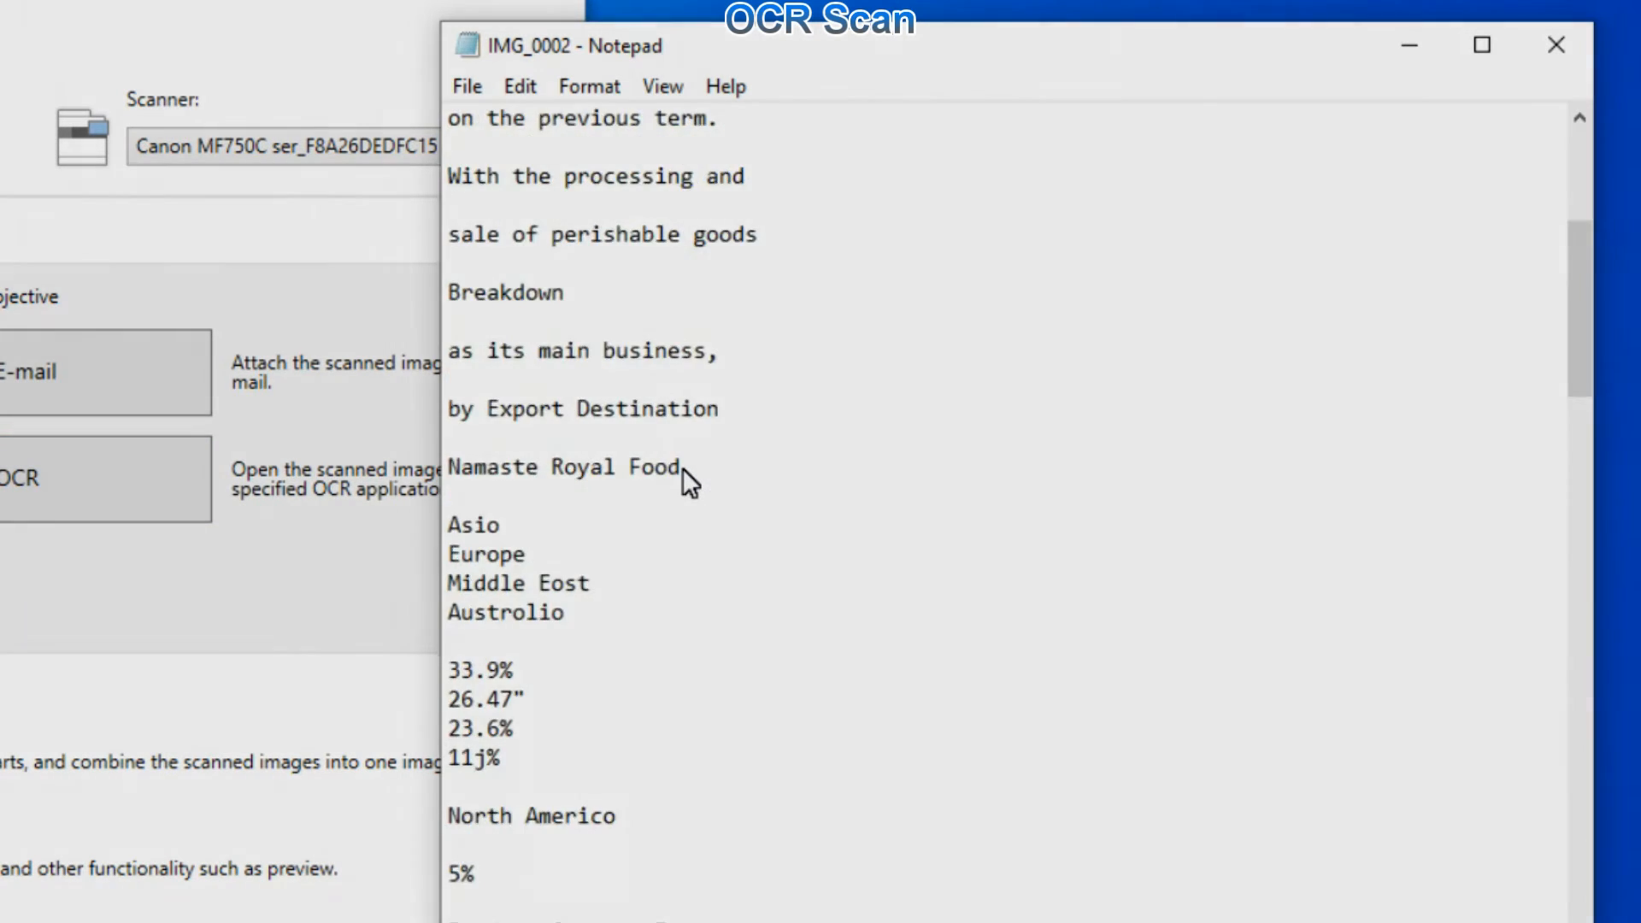
{"action": "scroll", "scroll_direction": "down", "scroll_amount": 3}
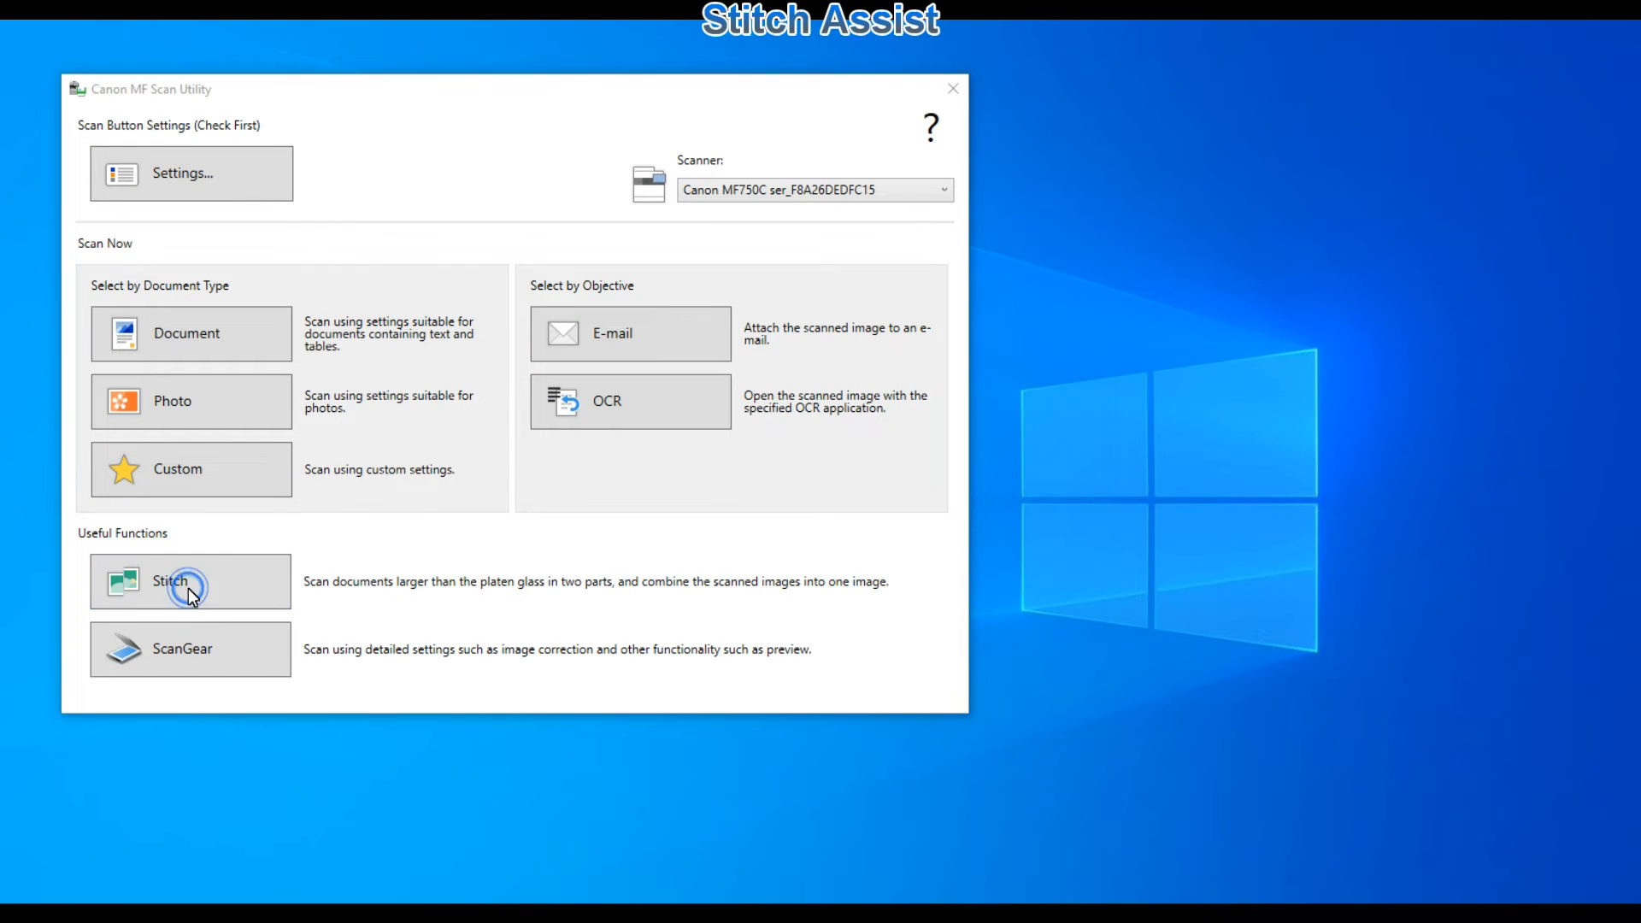
{"action": "left_click", "coordinate": [190, 582]}
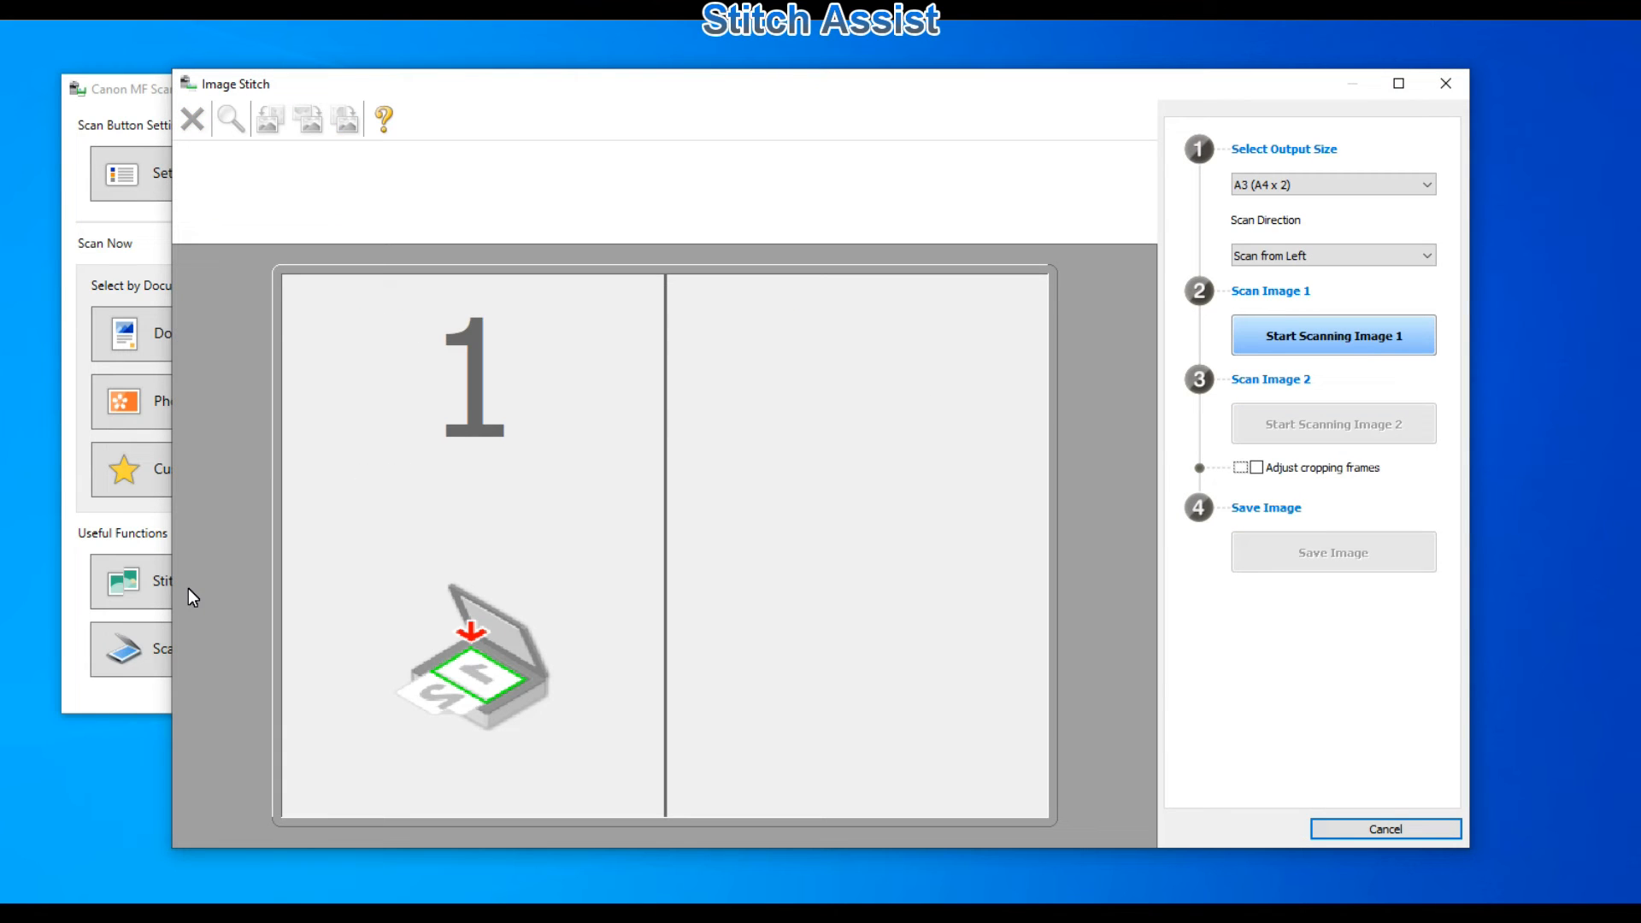
{"action": "mouse_move", "coordinate": [583, 502]}
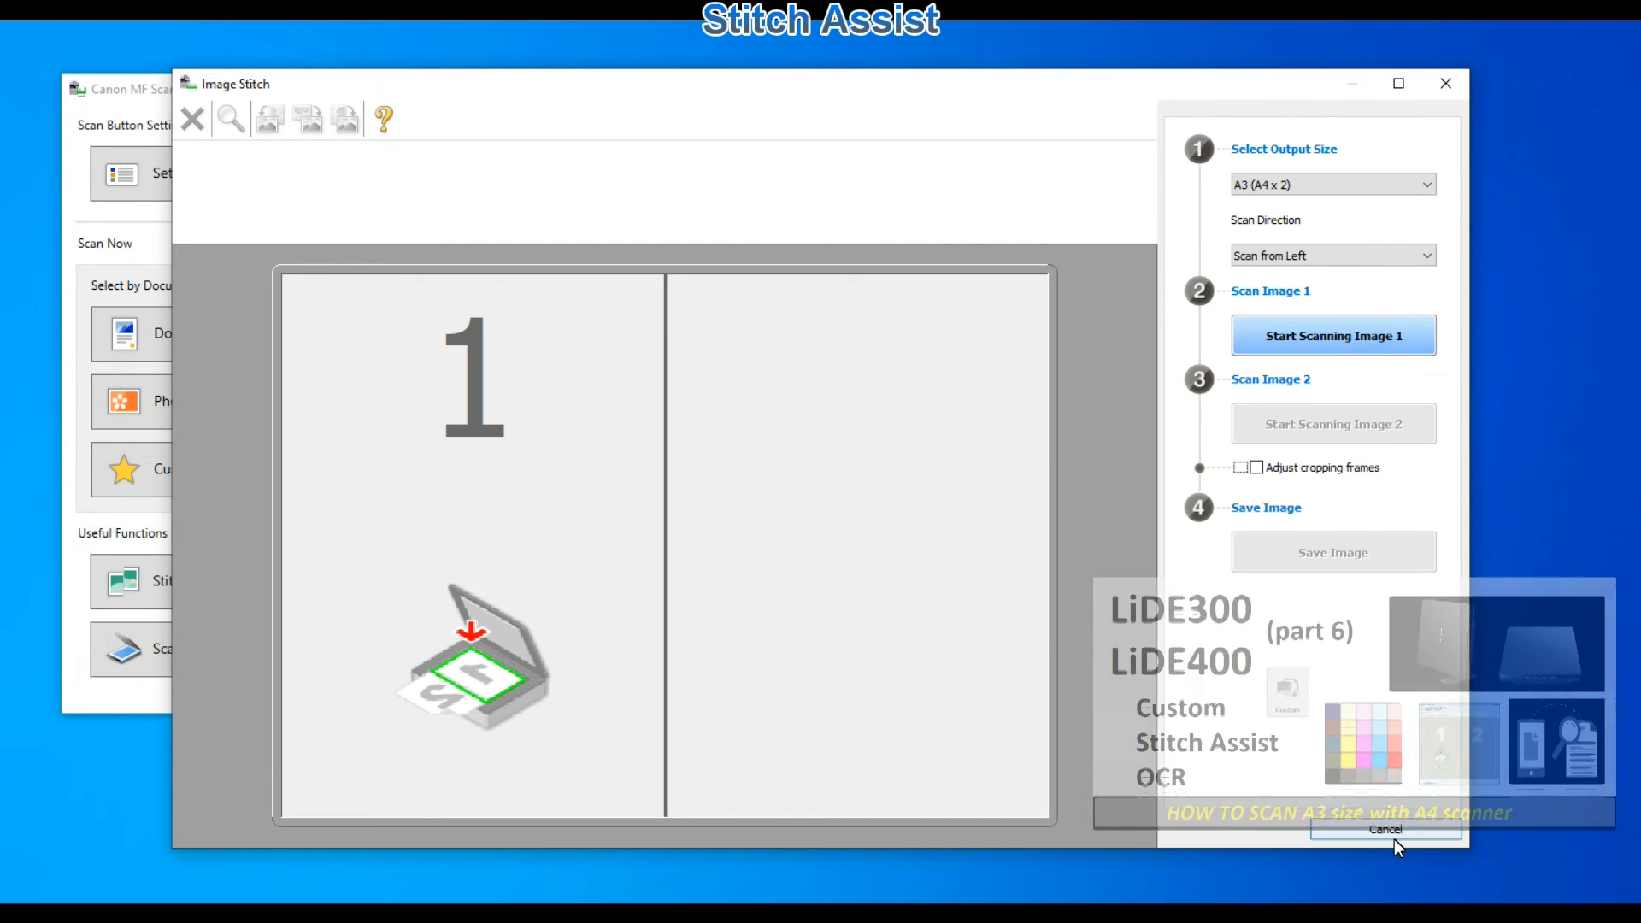
{"action": "left_click", "coordinate": [1385, 829]}
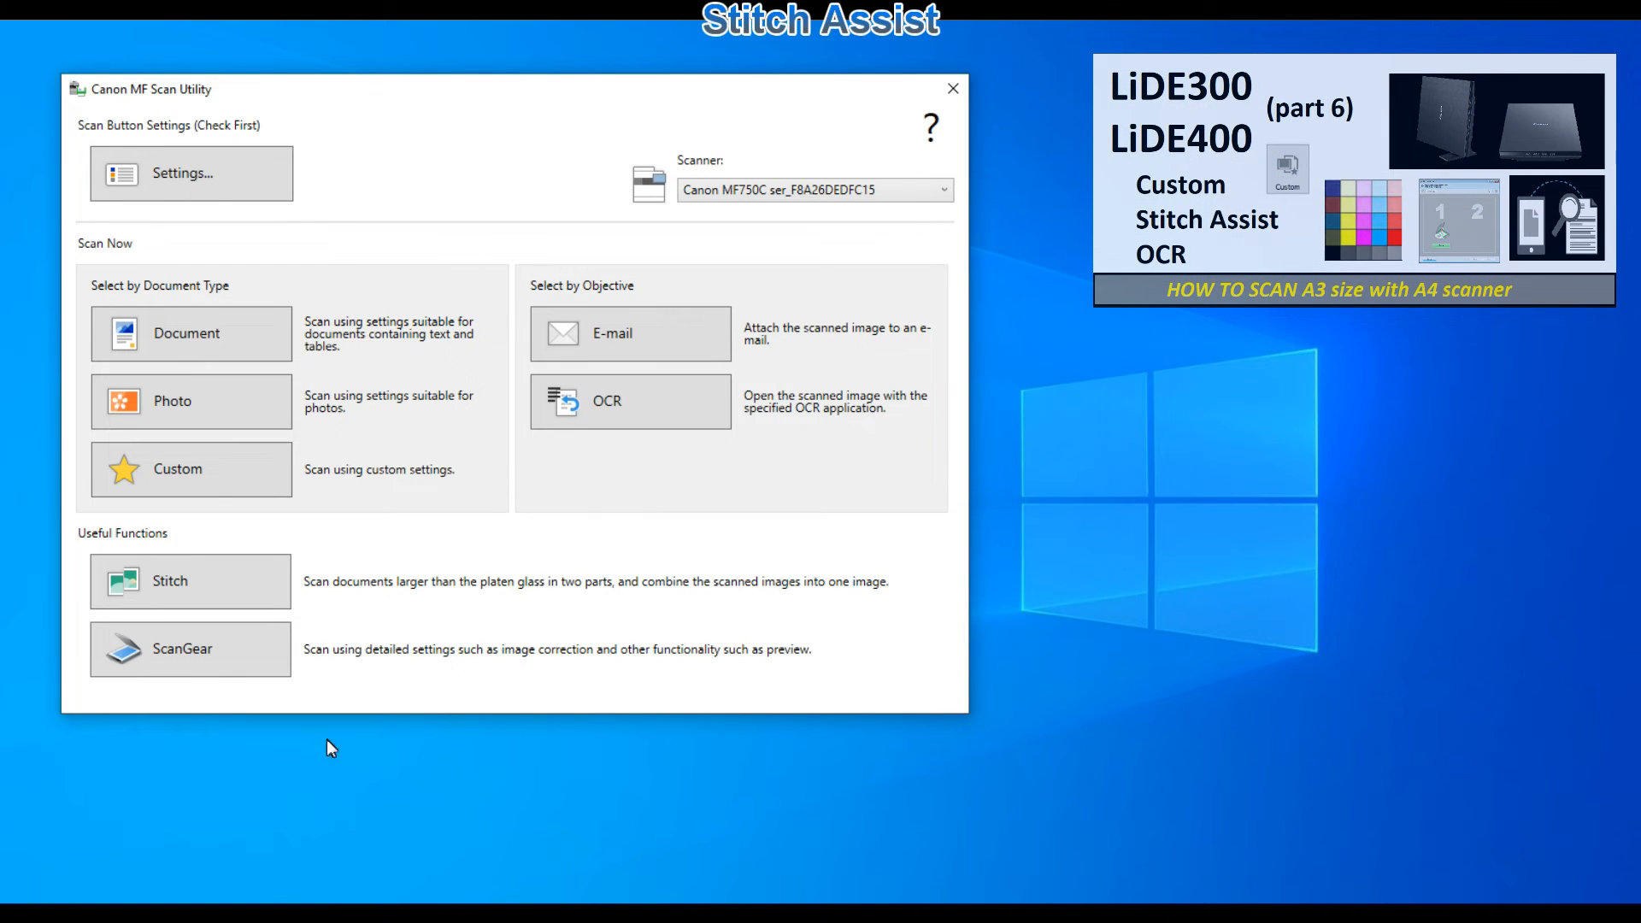
{"action": "mouse_move", "coordinate": [189, 648]}
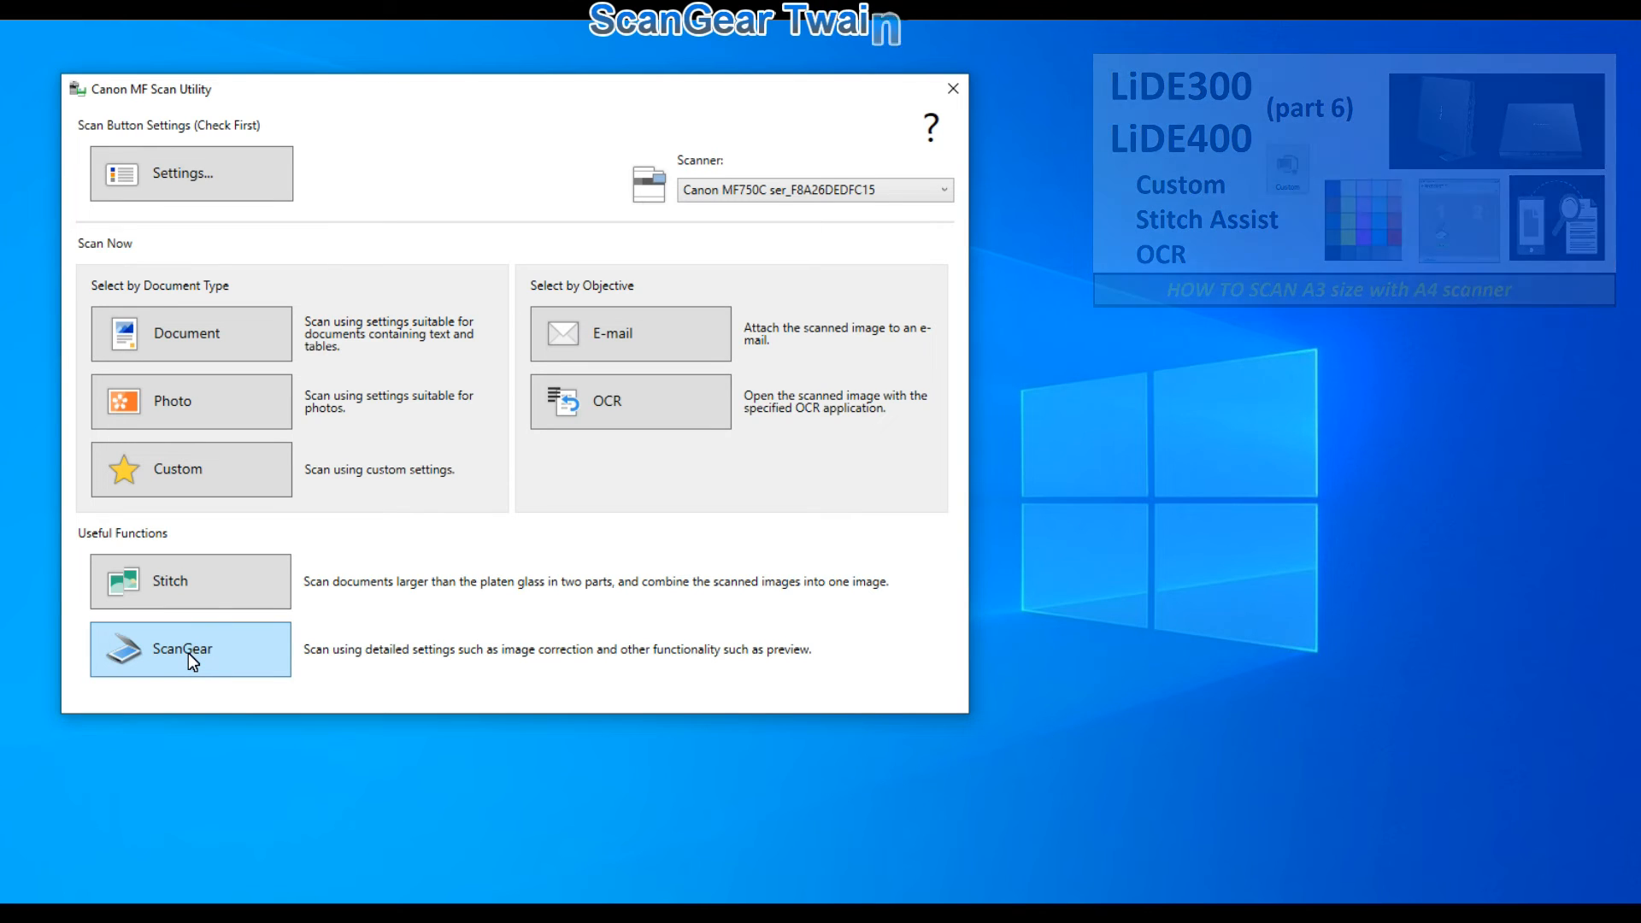
Step: Open ScanGear MF and preview the Investor Relations report page on the platen
{"action": "left_click", "coordinate": [190, 649]}
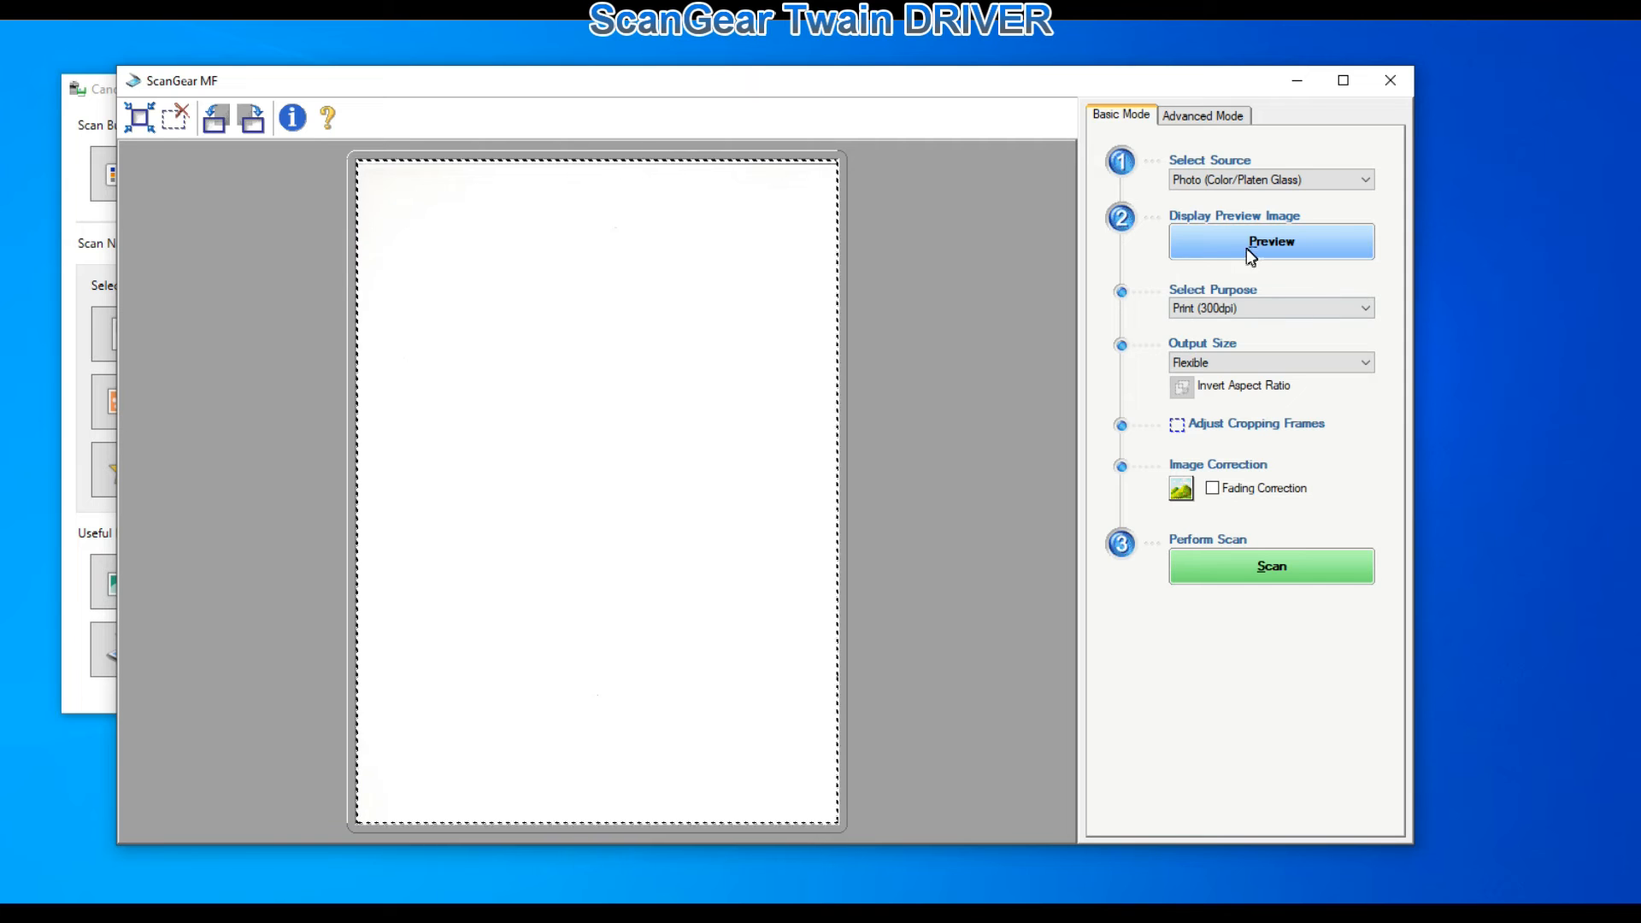
{"action": "left_click", "coordinate": [1270, 241]}
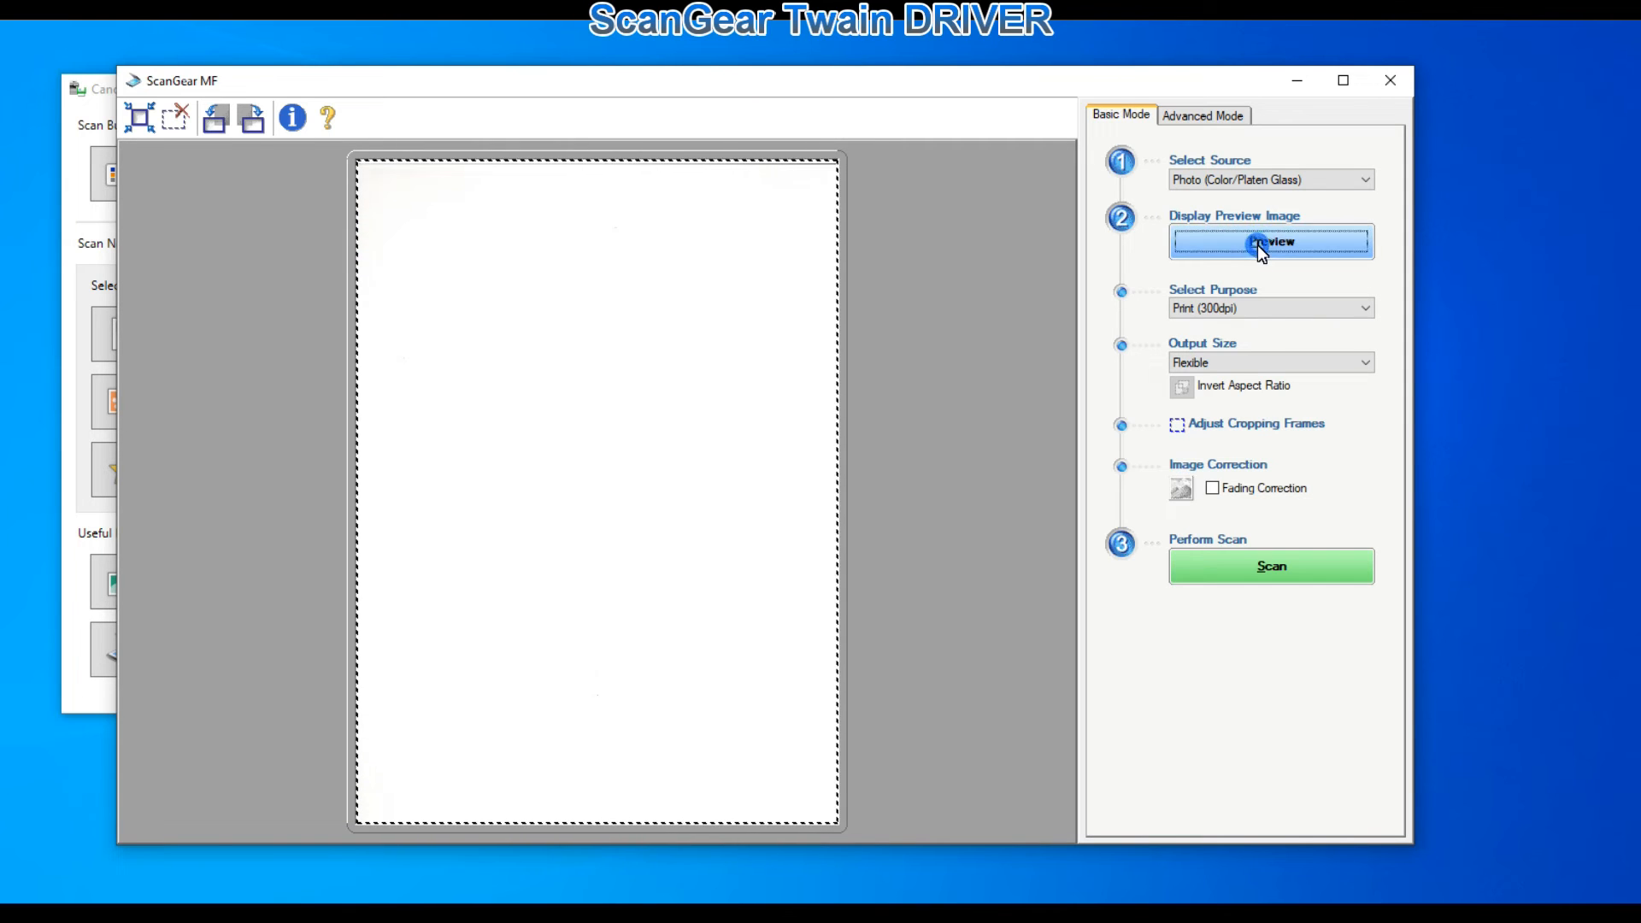
{"action": "left_click", "coordinate": [1270, 242]}
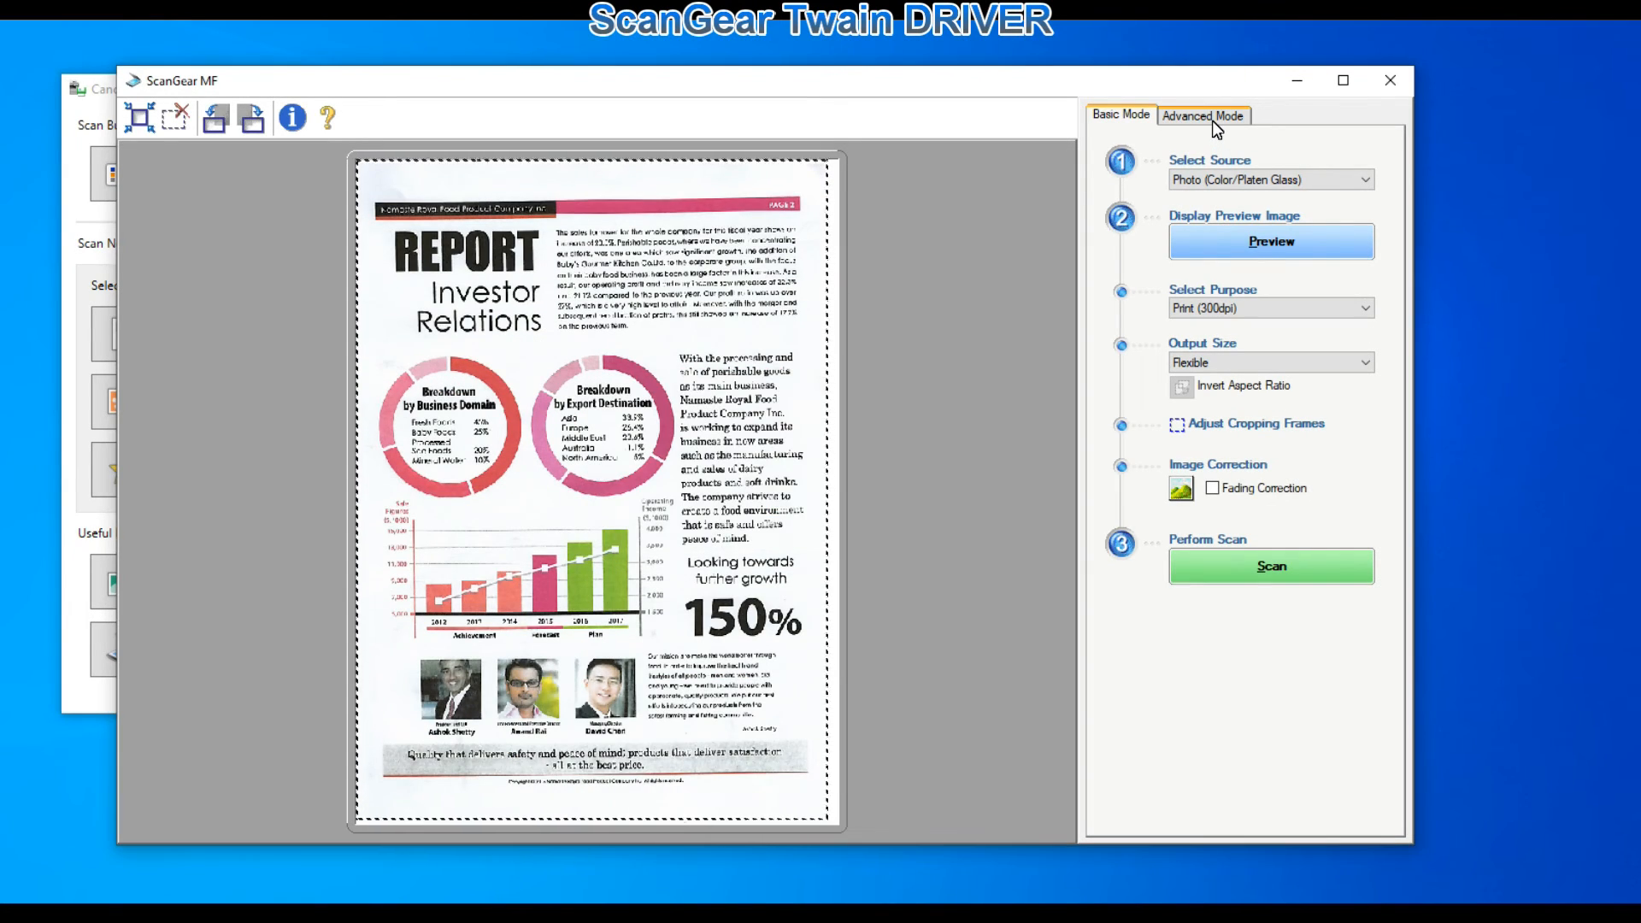
Step: In Advanced Mode, try 2400 dpi output resolution, then set it back to 300 dpi
{"action": "left_click", "coordinate": [1202, 116]}
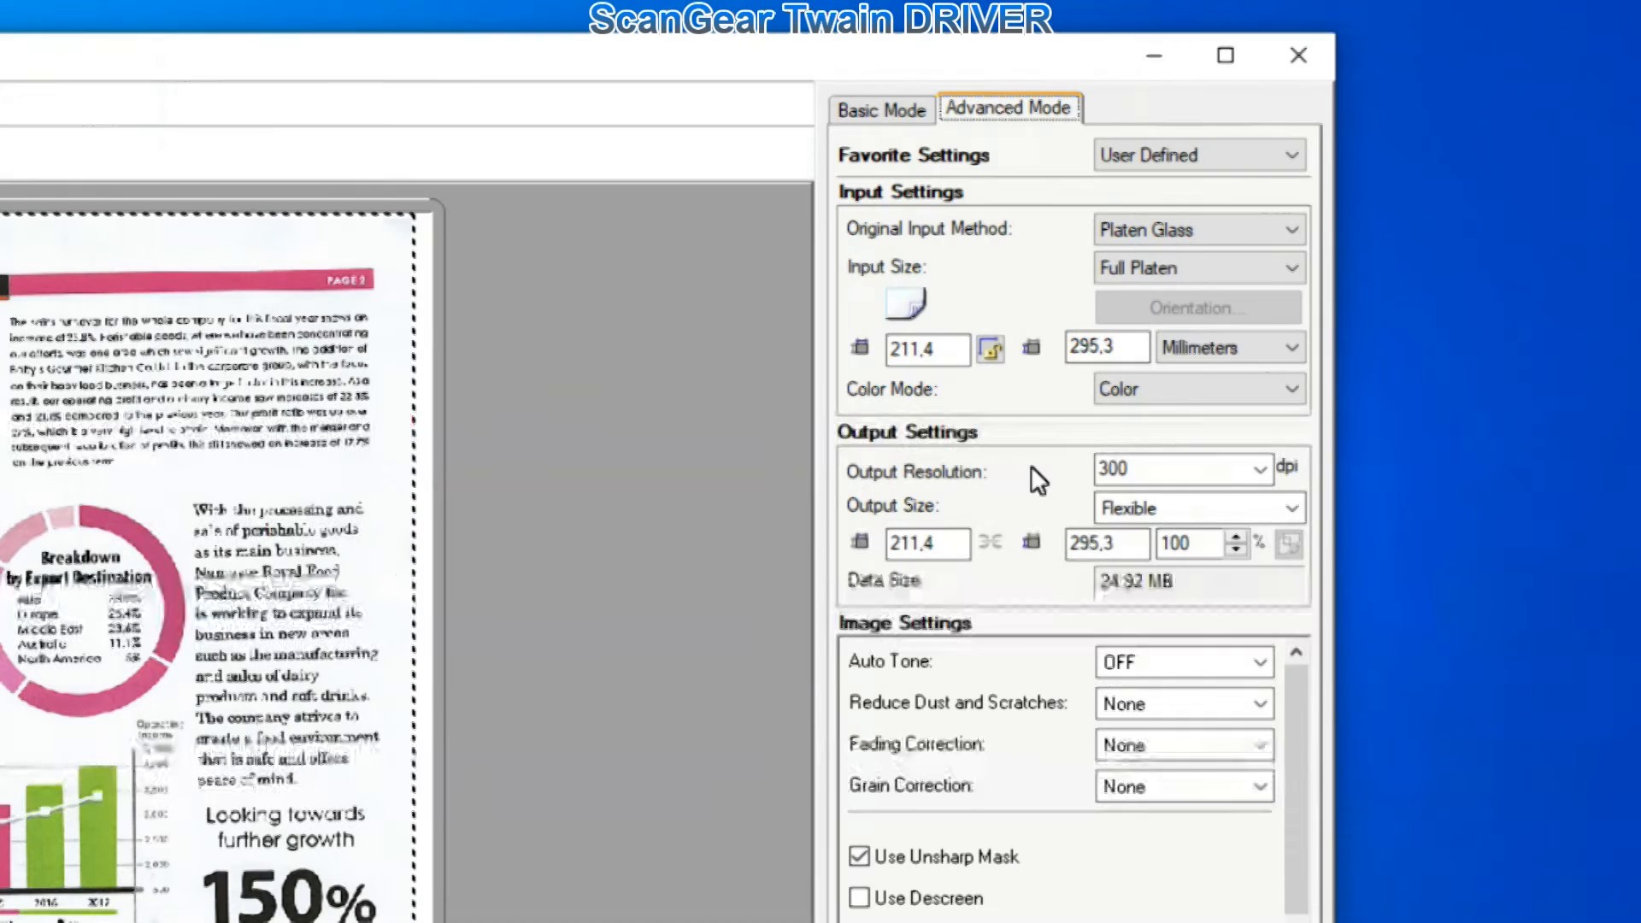
{"action": "left_click", "coordinate": [1261, 470]}
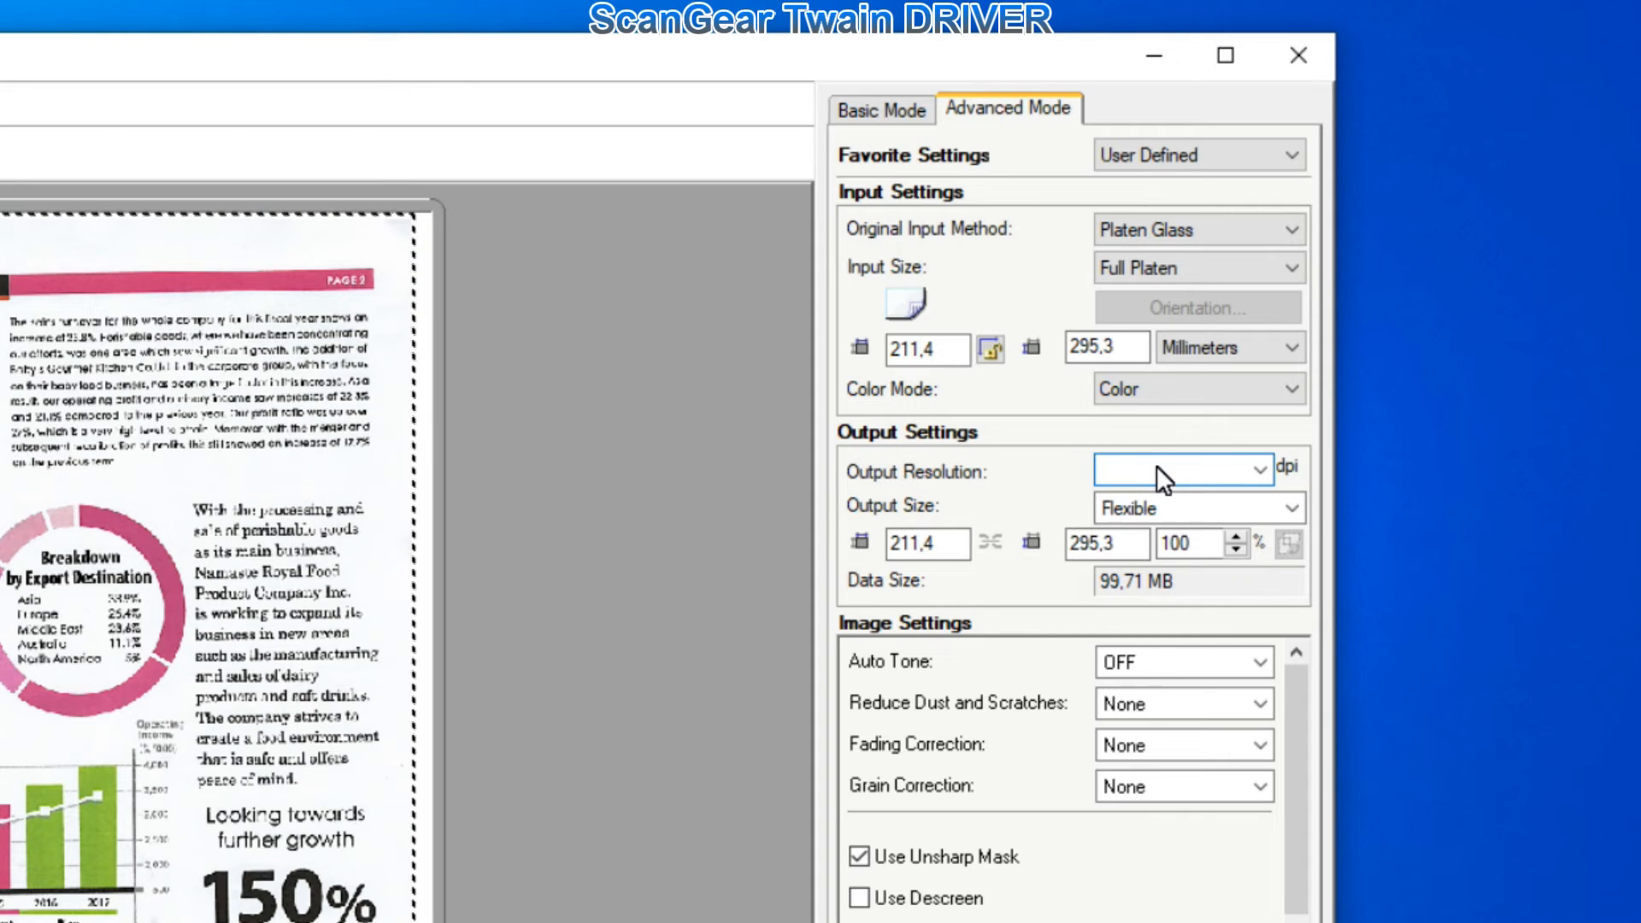
{"action": "type", "text": "2400"}
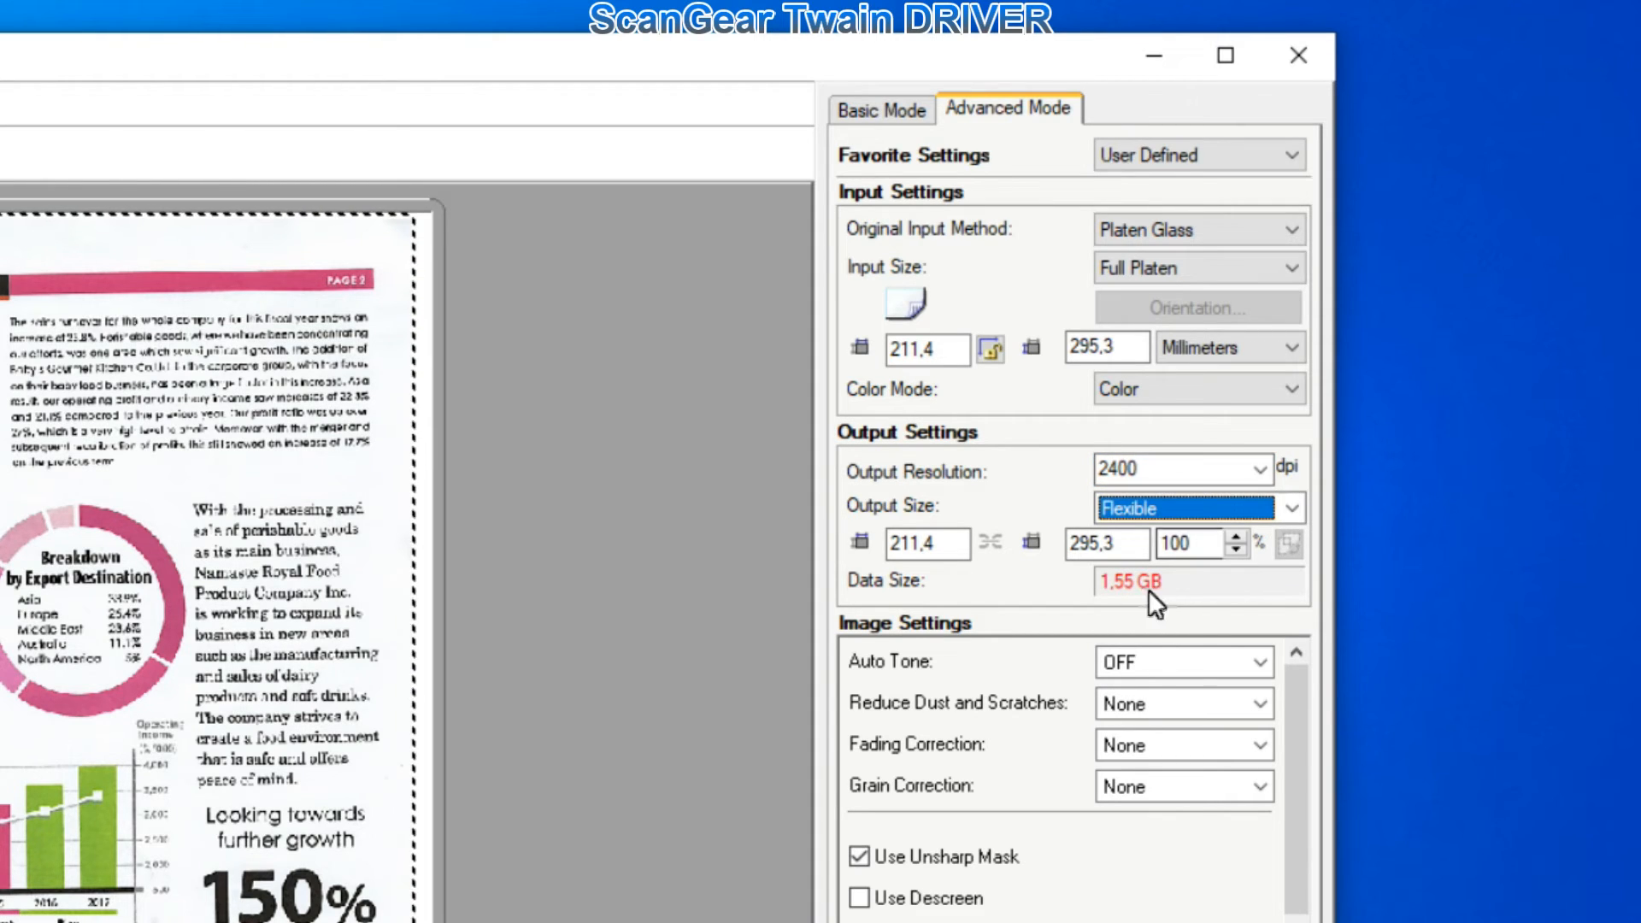
{"action": "left_click", "coordinate": [1265, 470]}
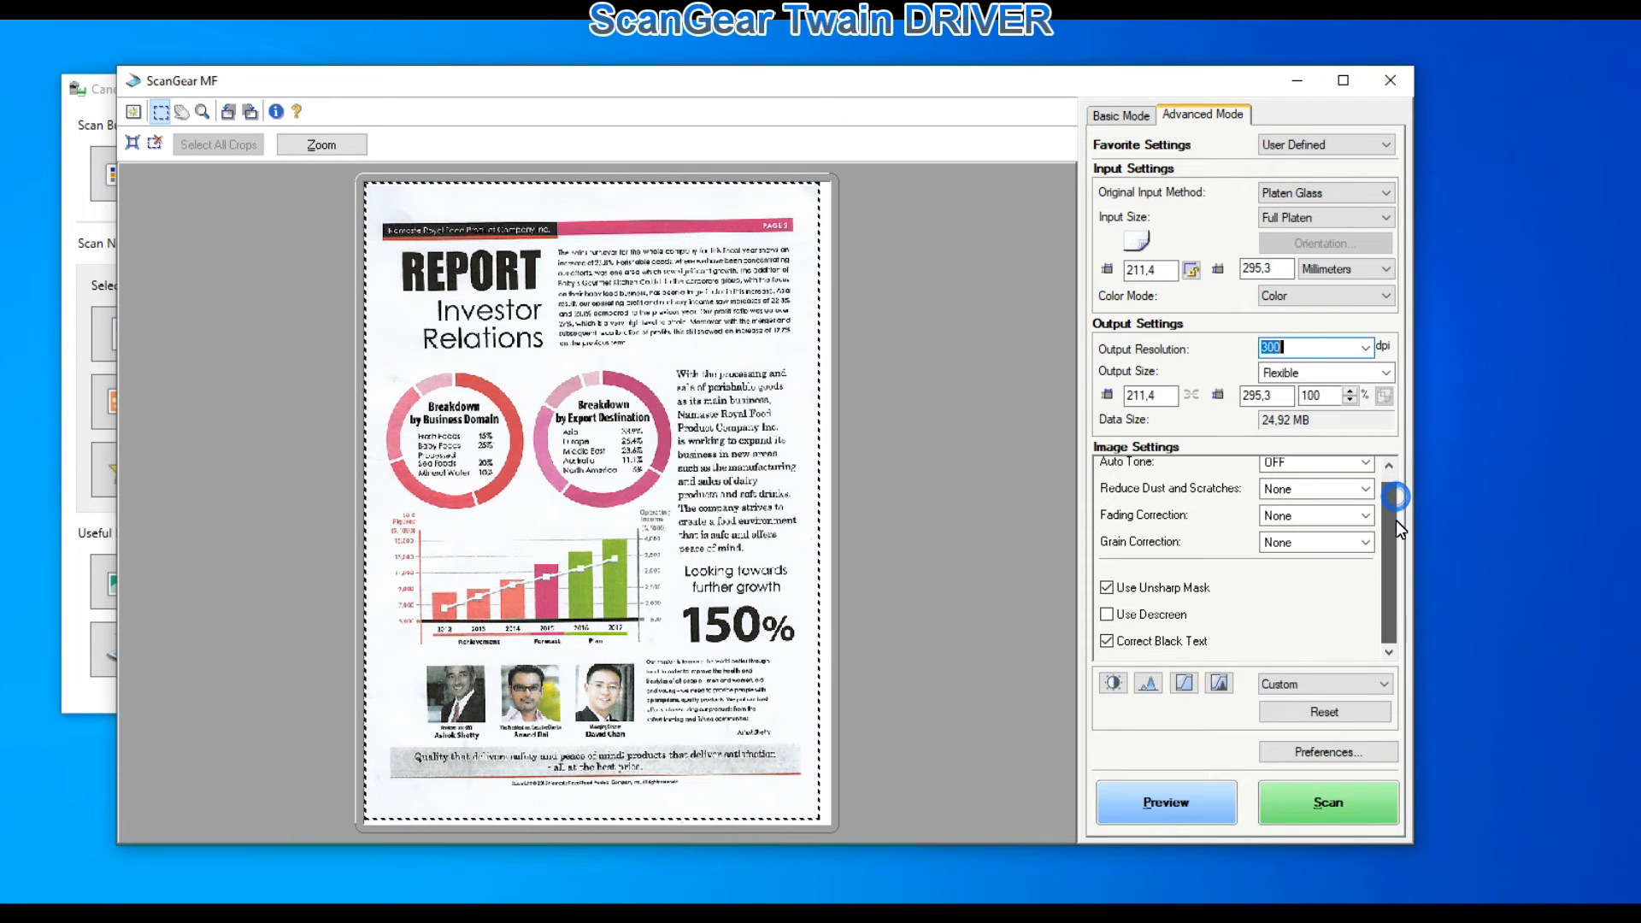
Step: Invert the report preview to white-on-black using Brightness/Contrast, Histogram and Tone Curve, then close Final Review
{"action": "left_click", "coordinate": [1112, 683]}
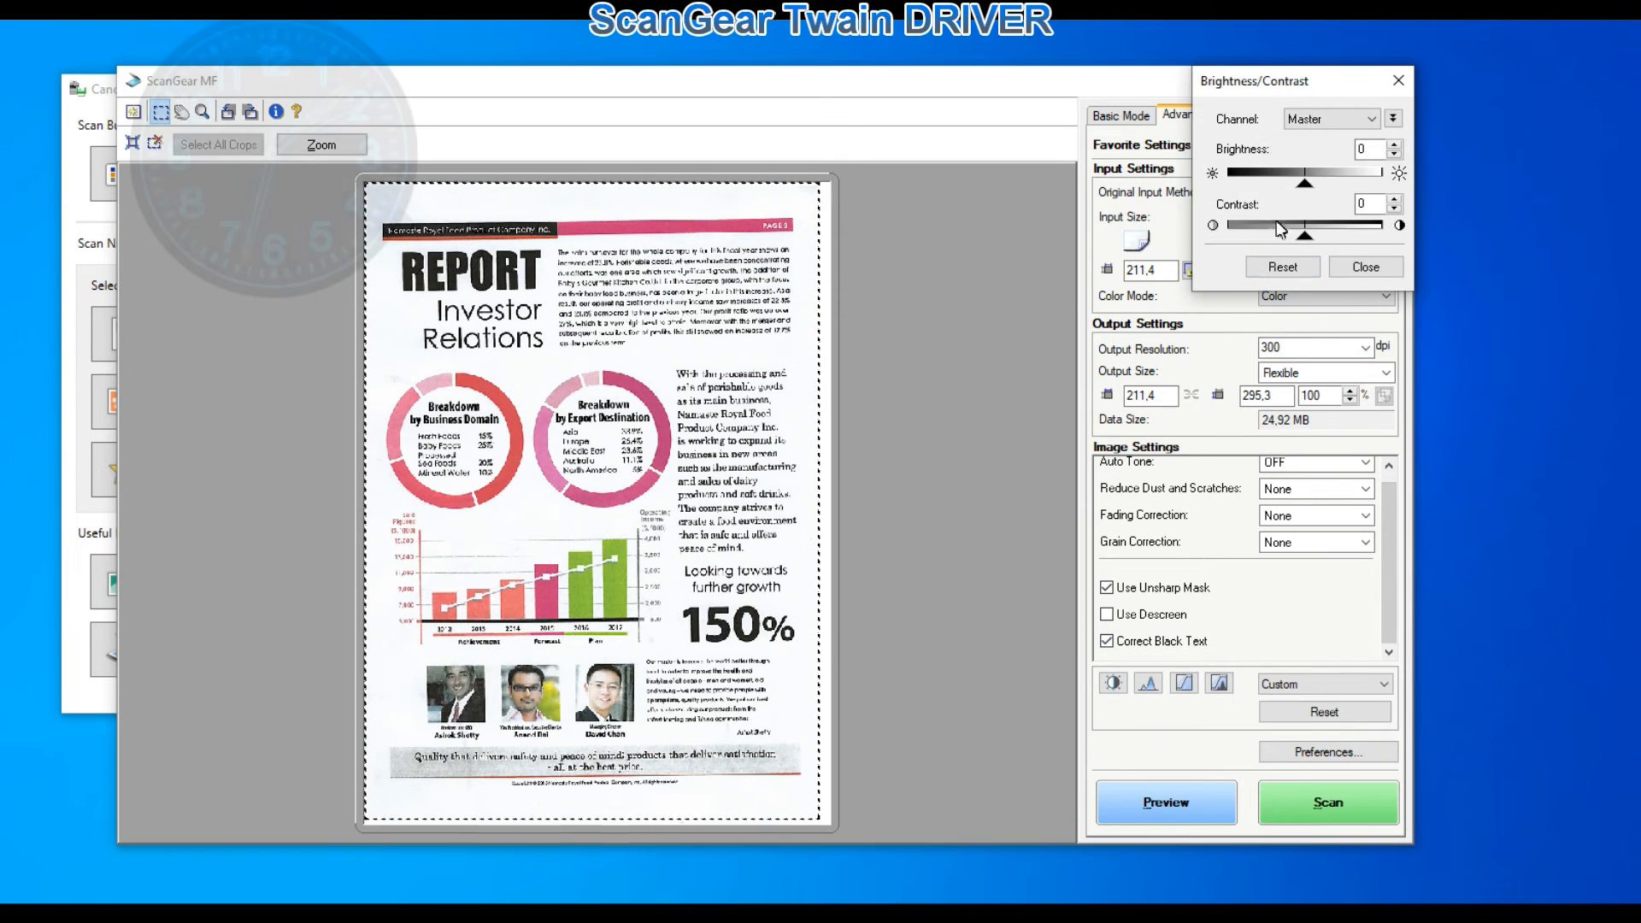
{"action": "left_click", "coordinate": [1147, 682]}
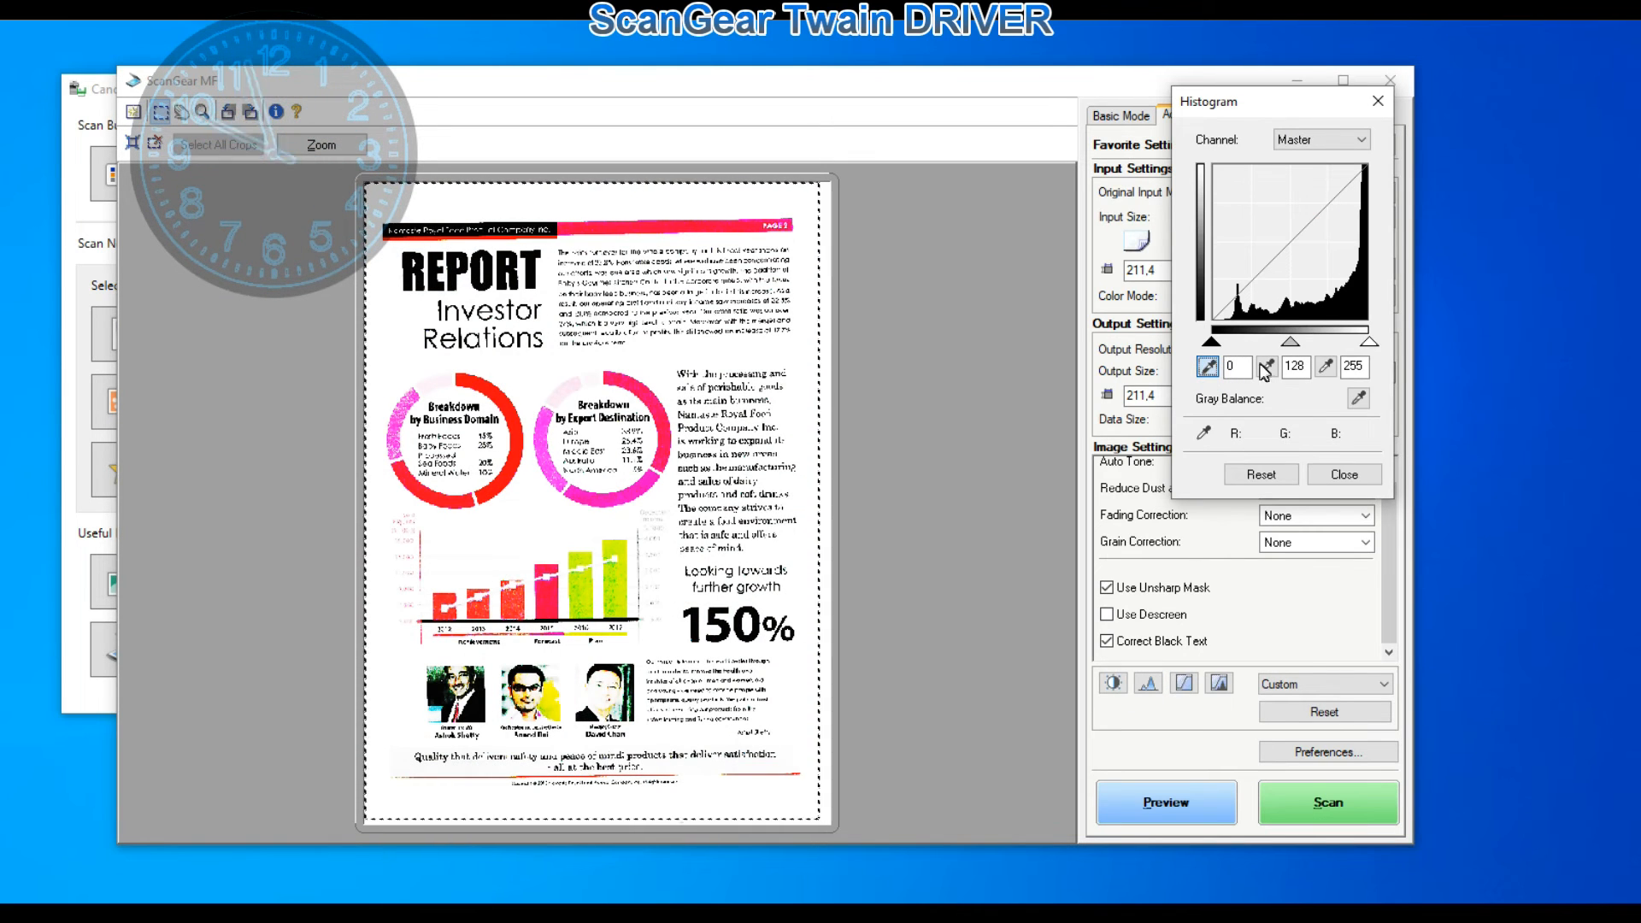
{"action": "left_click", "coordinate": [1344, 474]}
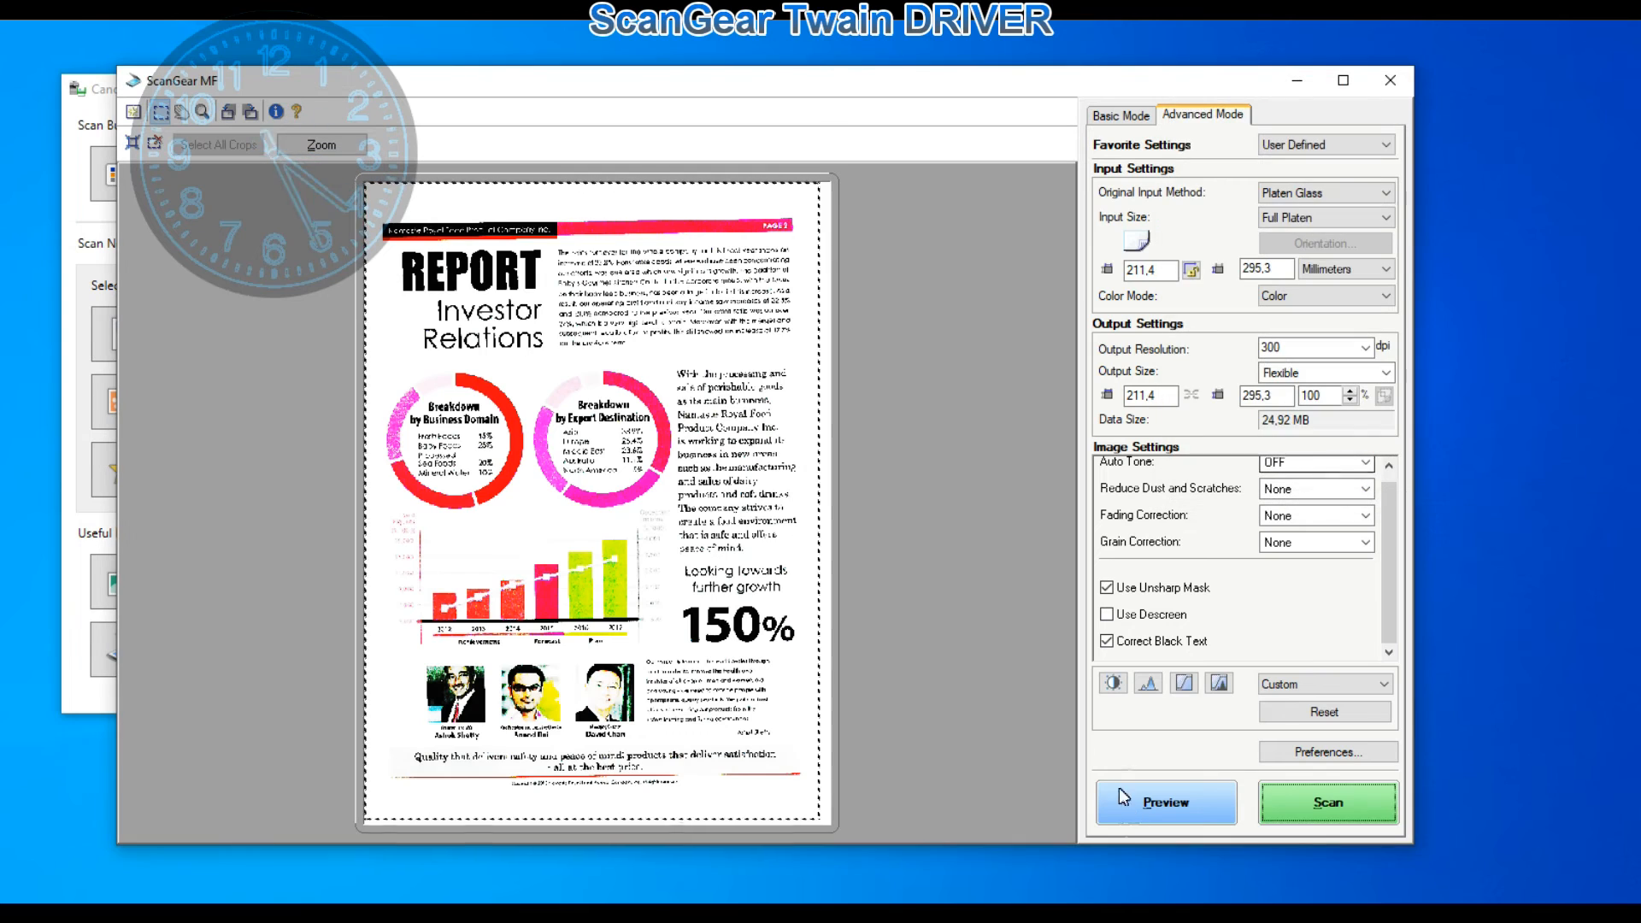
{"action": "left_click", "coordinate": [1183, 682]}
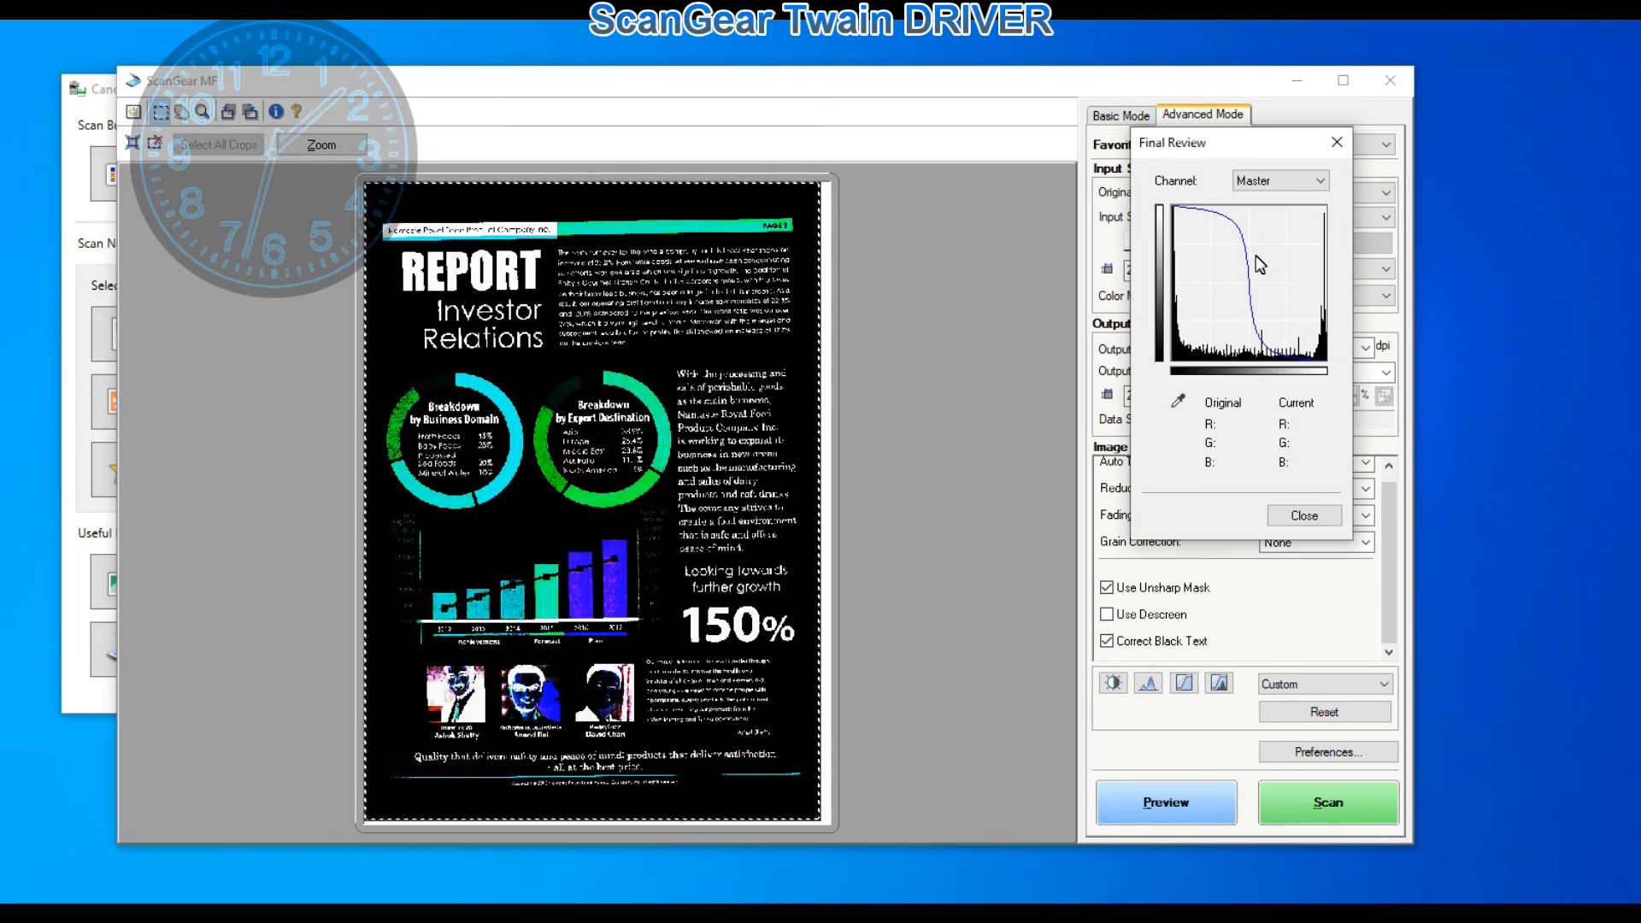
{"action": "left_click", "coordinate": [1325, 802]}
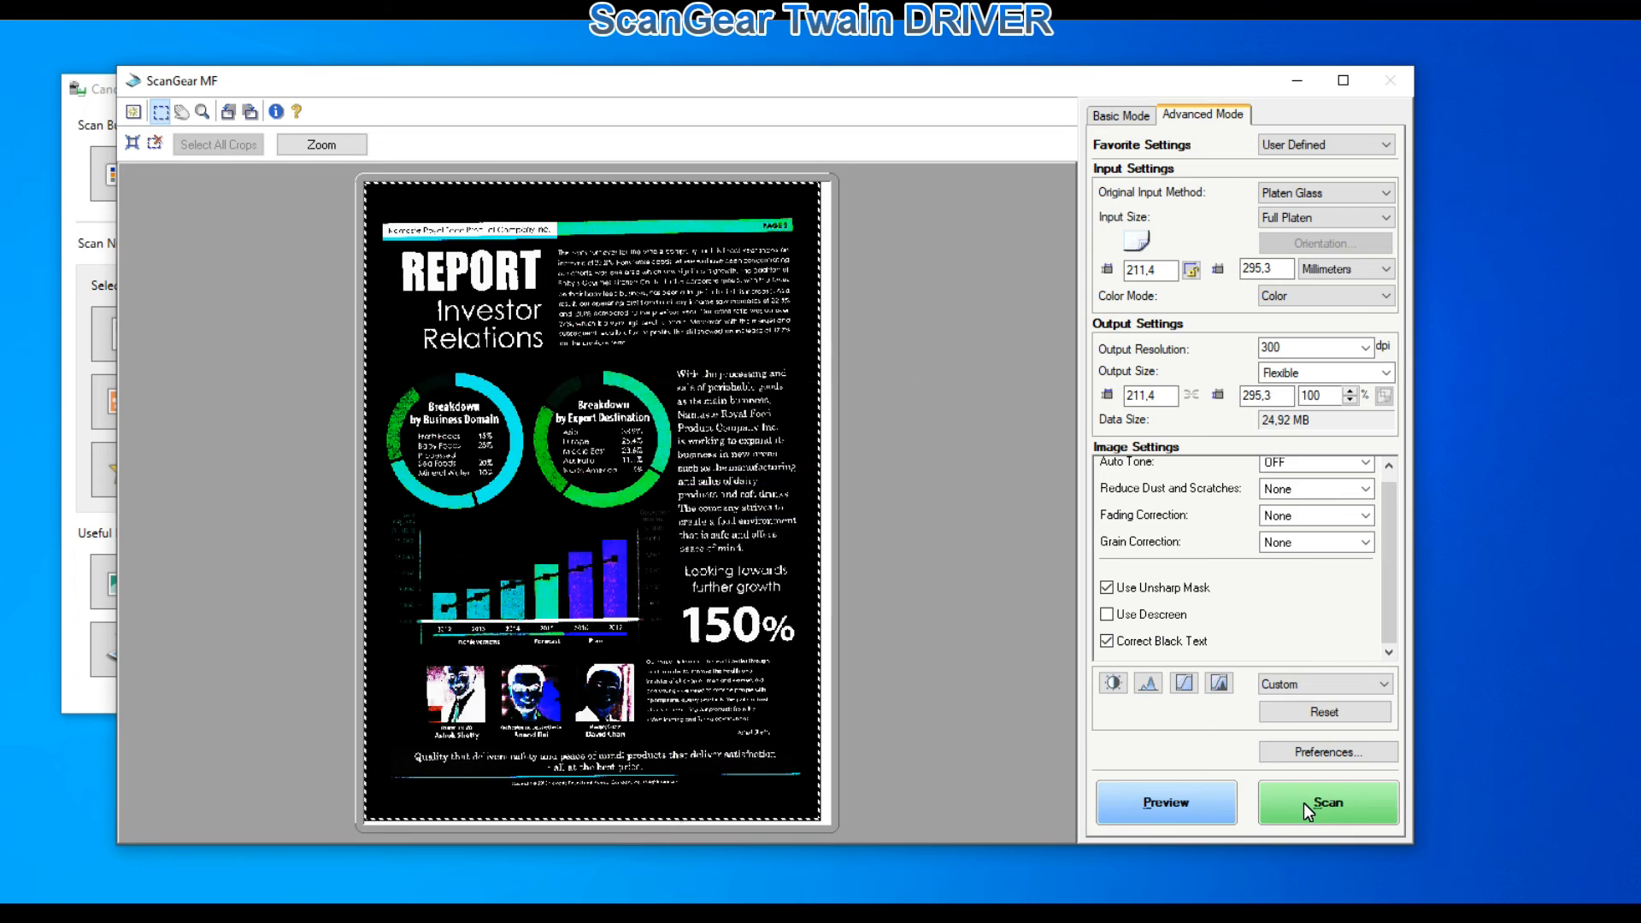
{"action": "left_click", "coordinate": [1325, 803]}
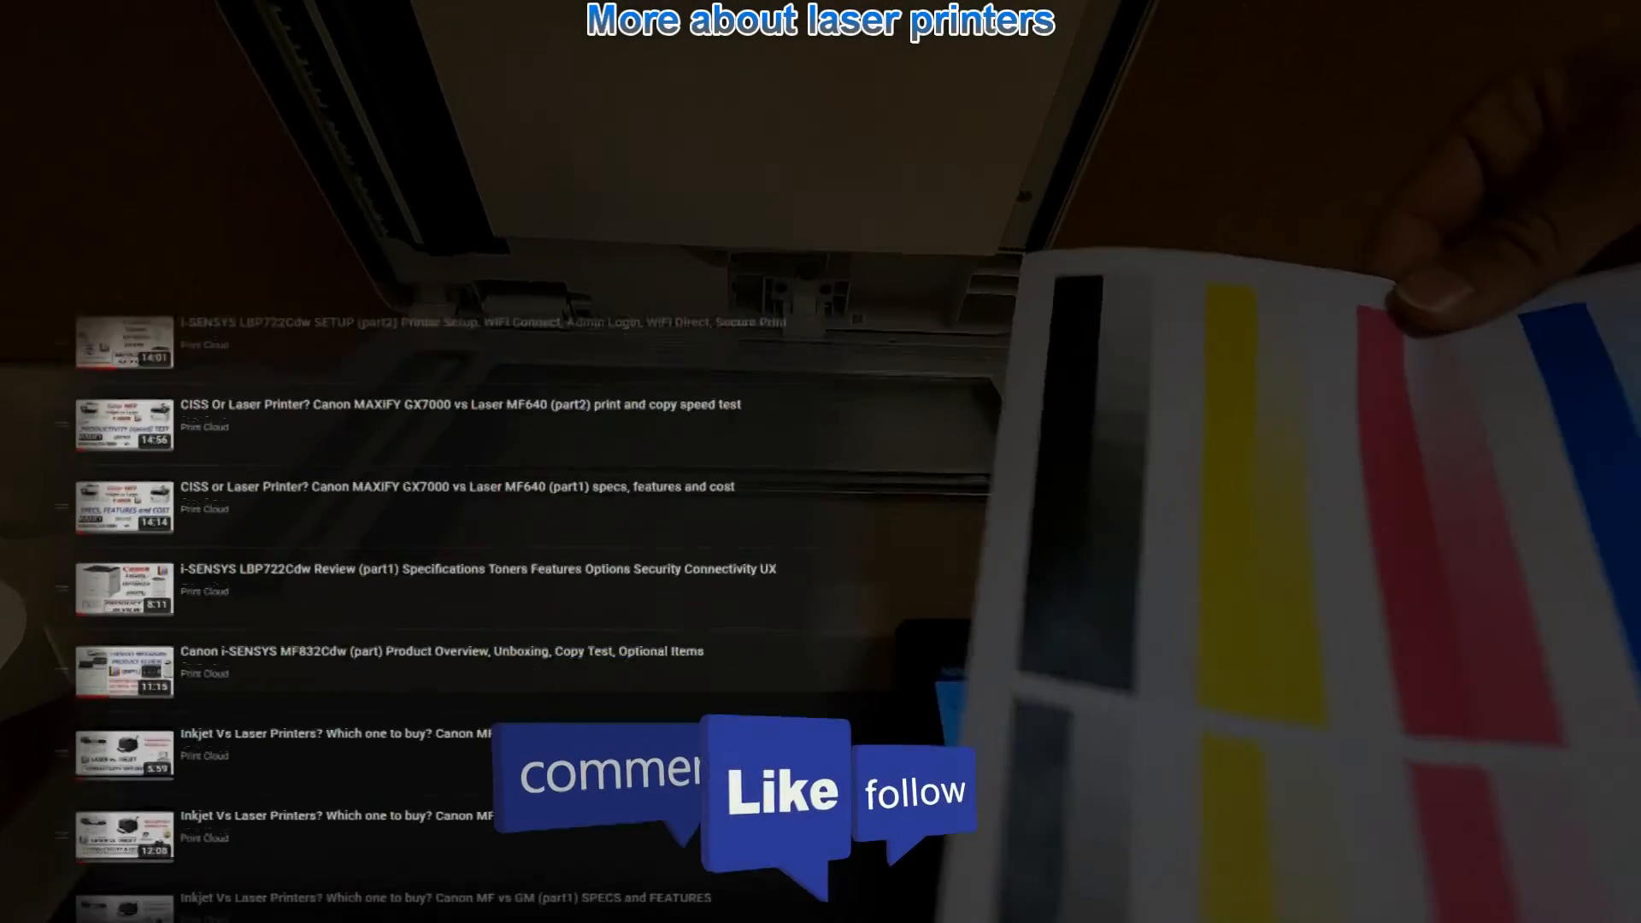
Step: Subscribe to Print Cloud and set its notification bell to All
{"action": "scroll", "scroll_direction": "down", "scroll_amount": 3}
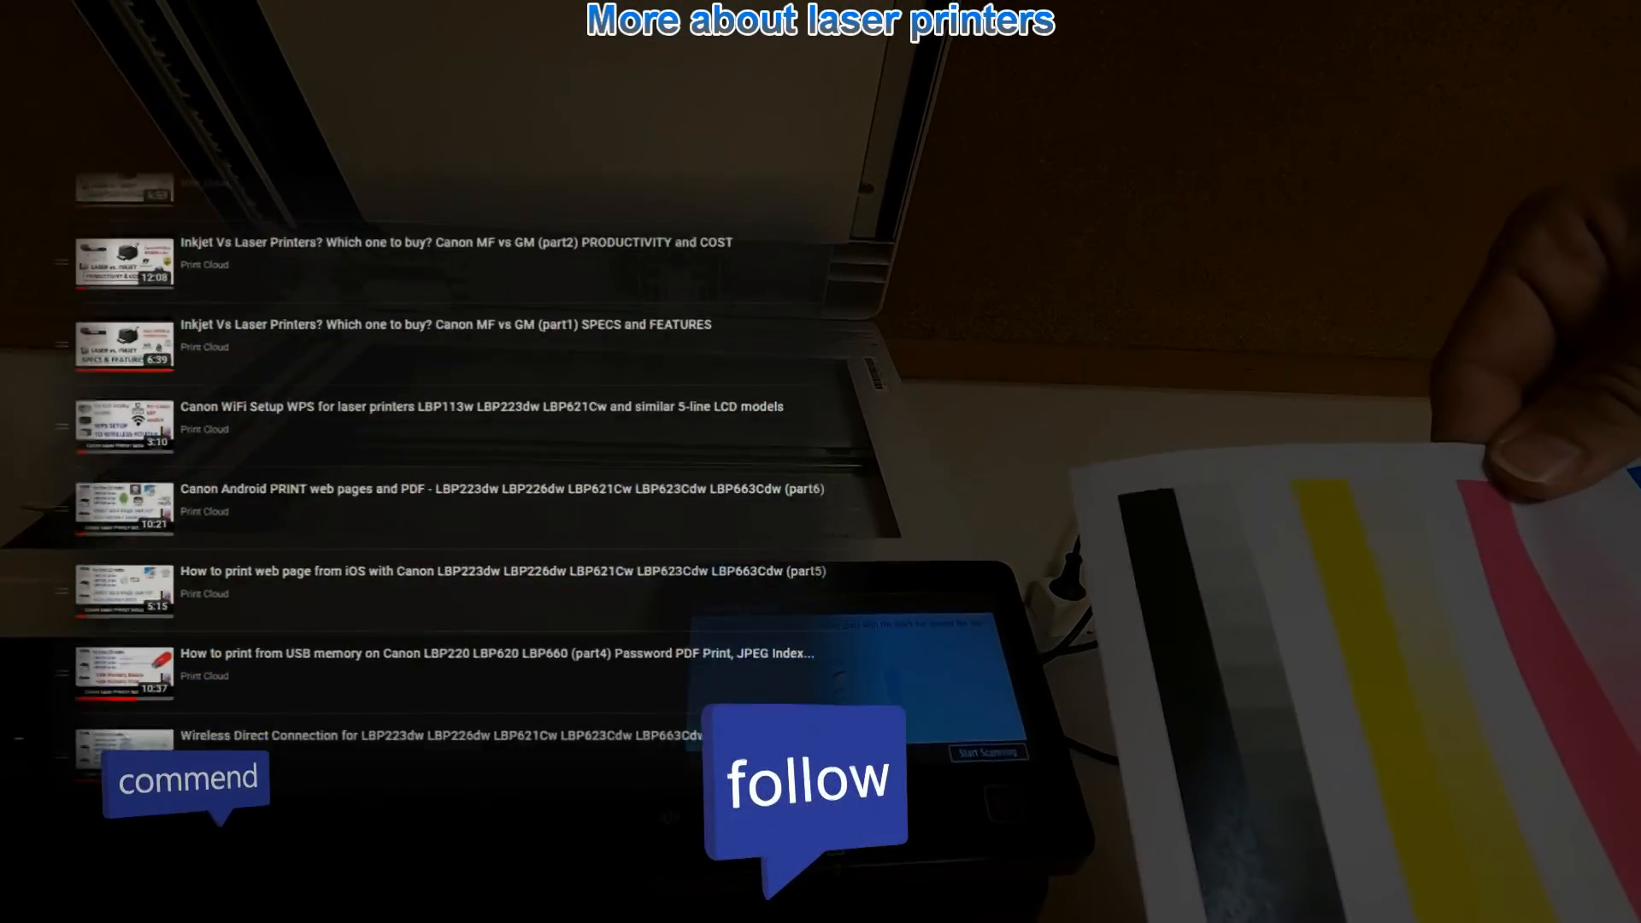
{"action": "scroll", "scroll_direction": "down", "scroll_amount": 3}
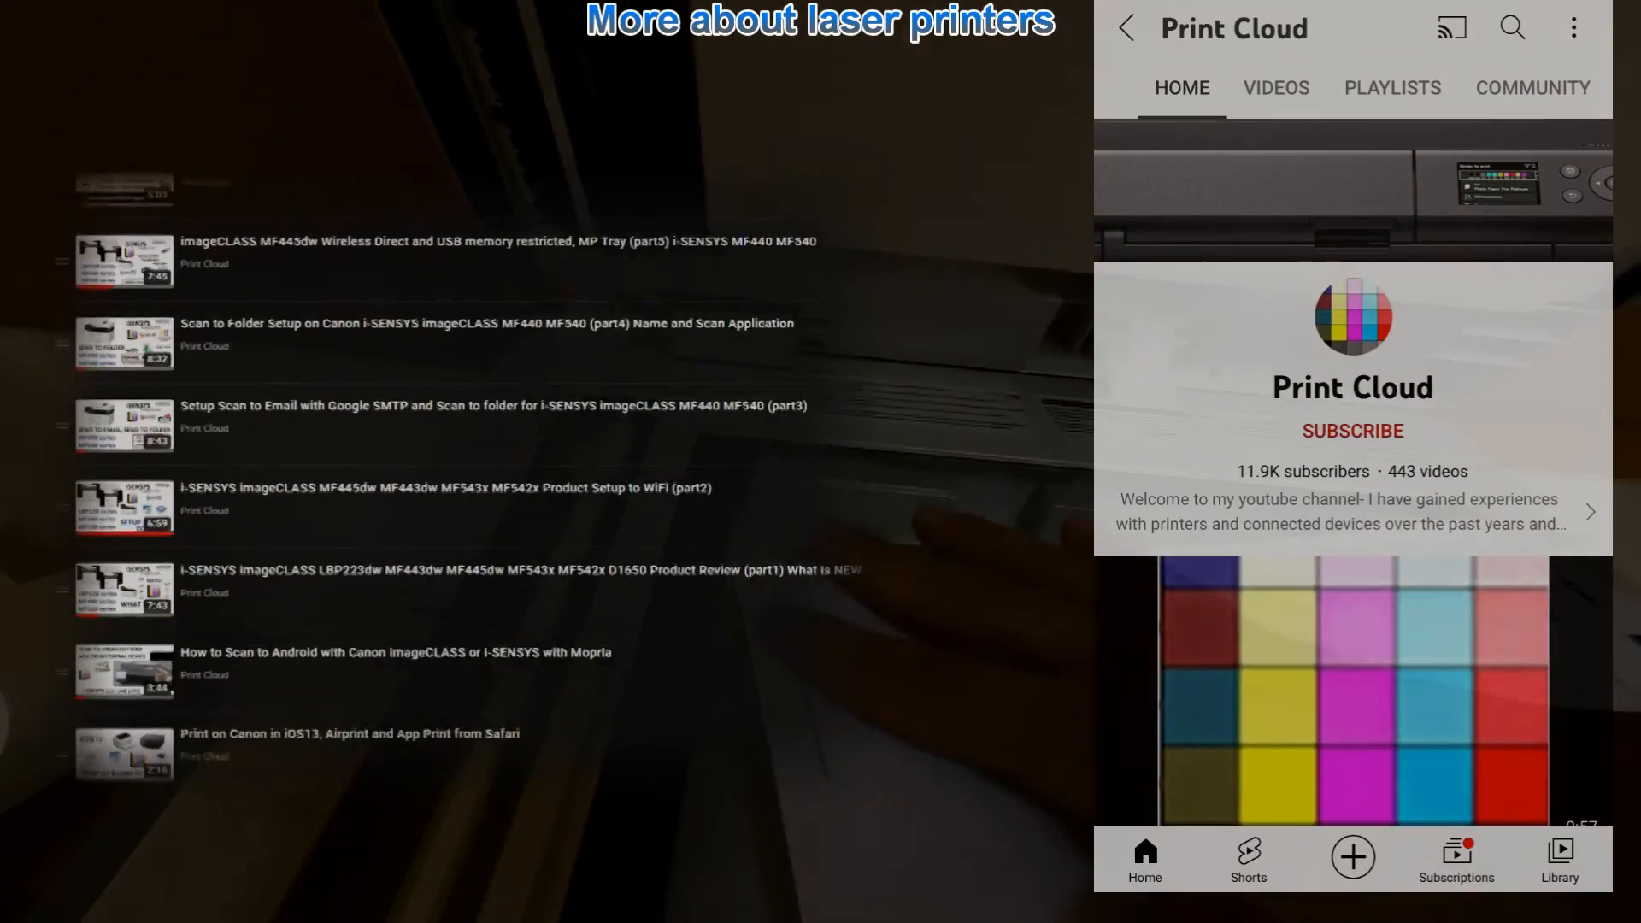
{"action": "left_click", "coordinate": [1351, 430]}
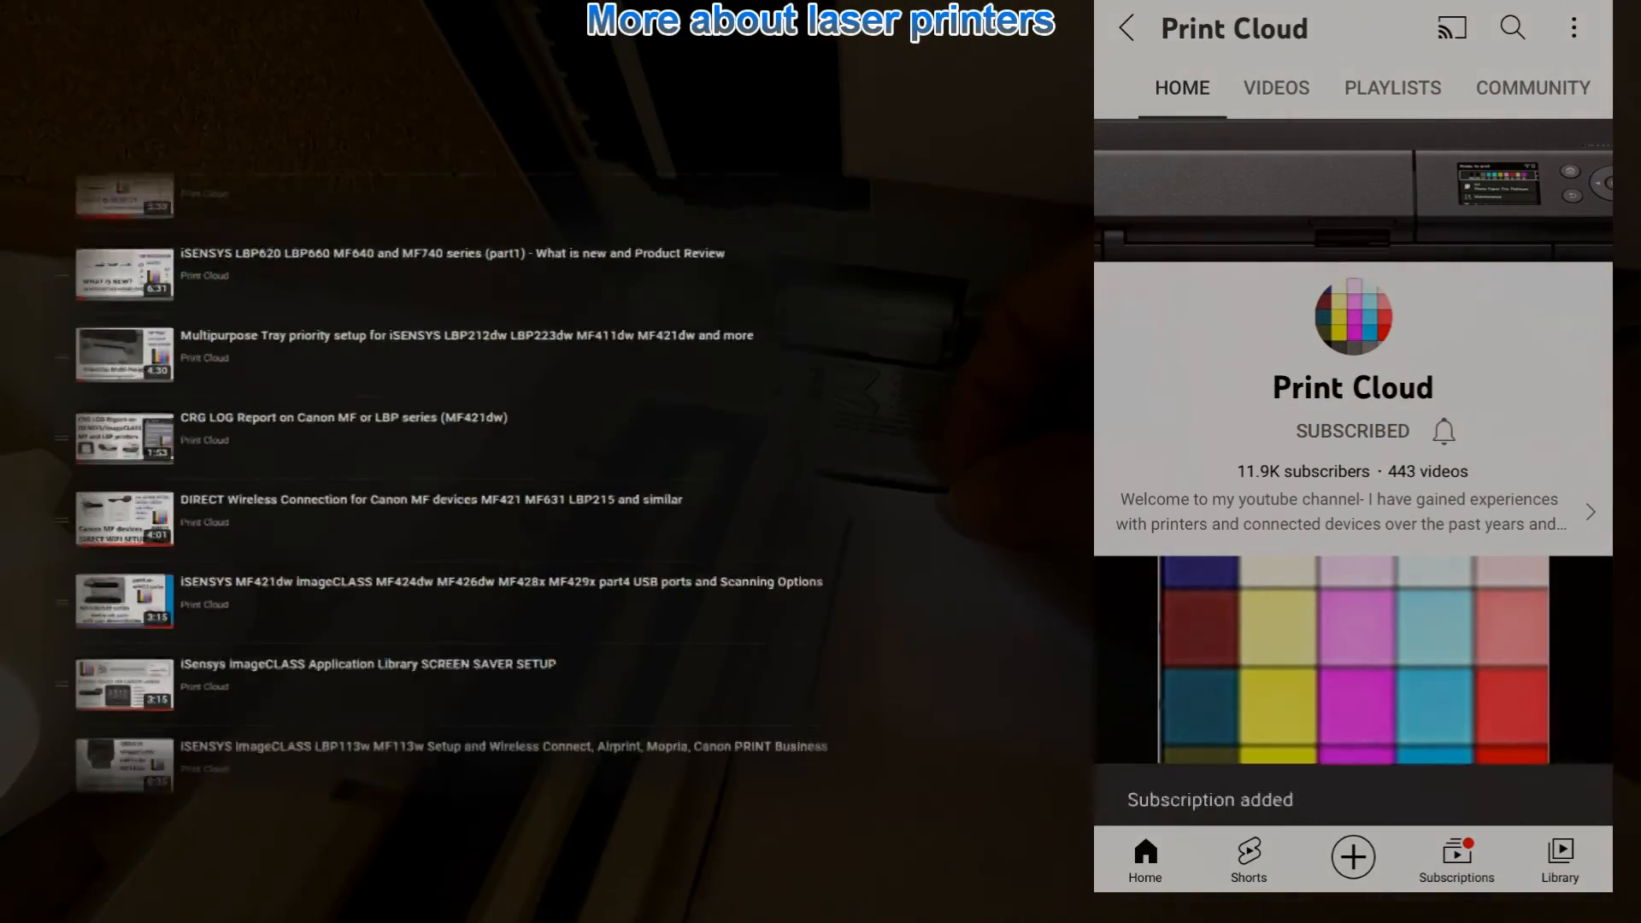
{"action": "left_click", "coordinate": [1444, 430]}
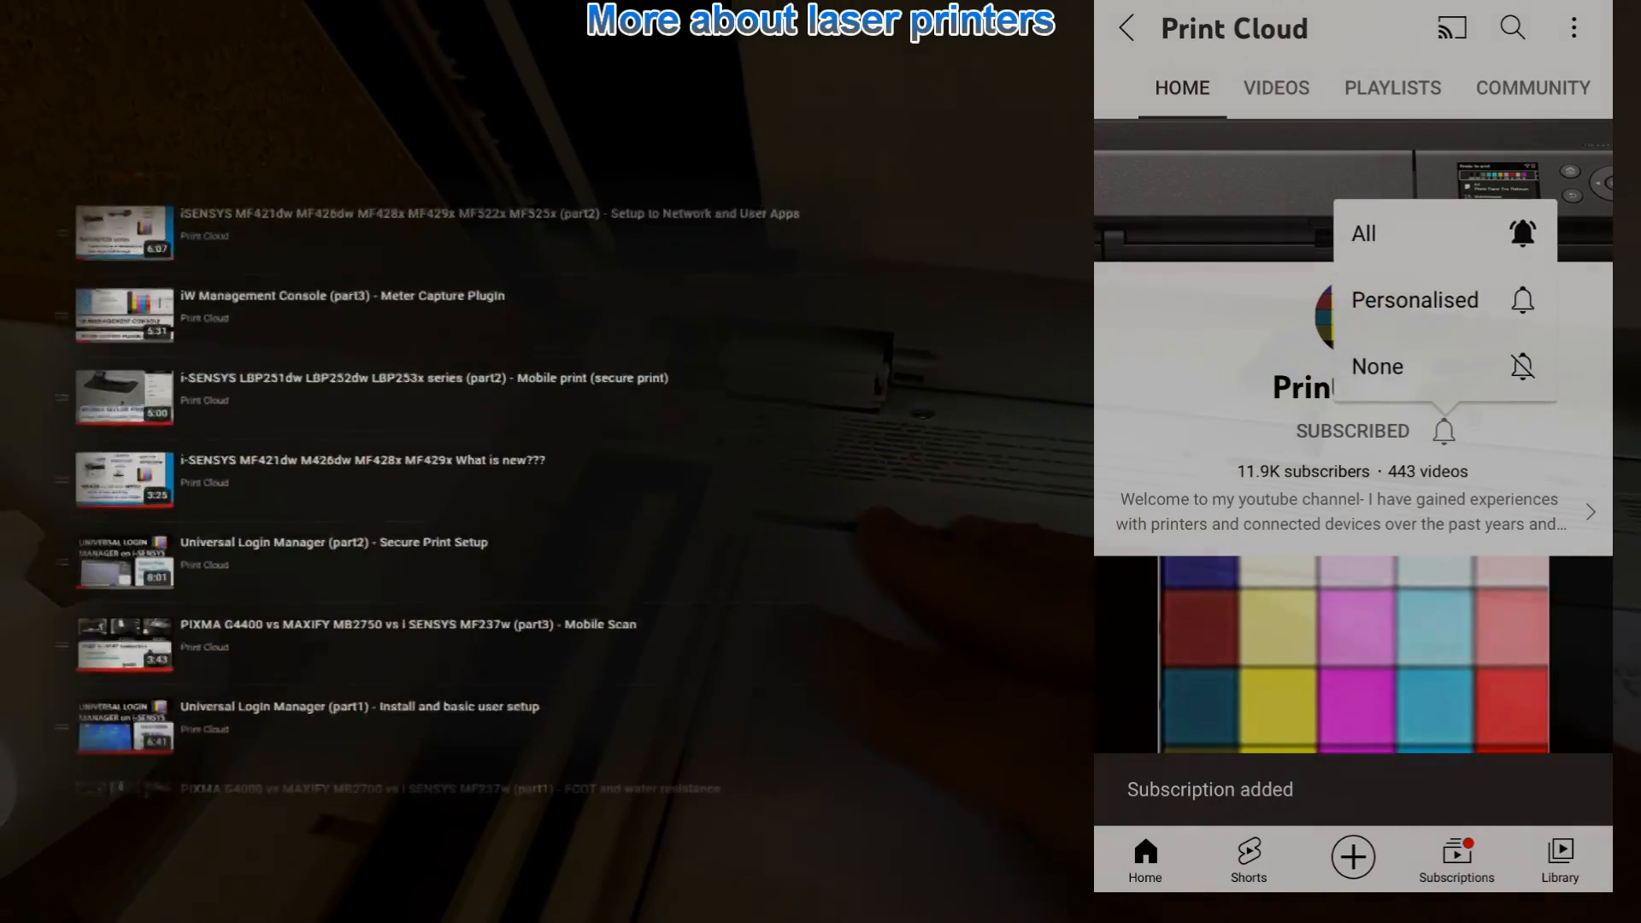
{"action": "left_click", "coordinate": [1362, 232]}
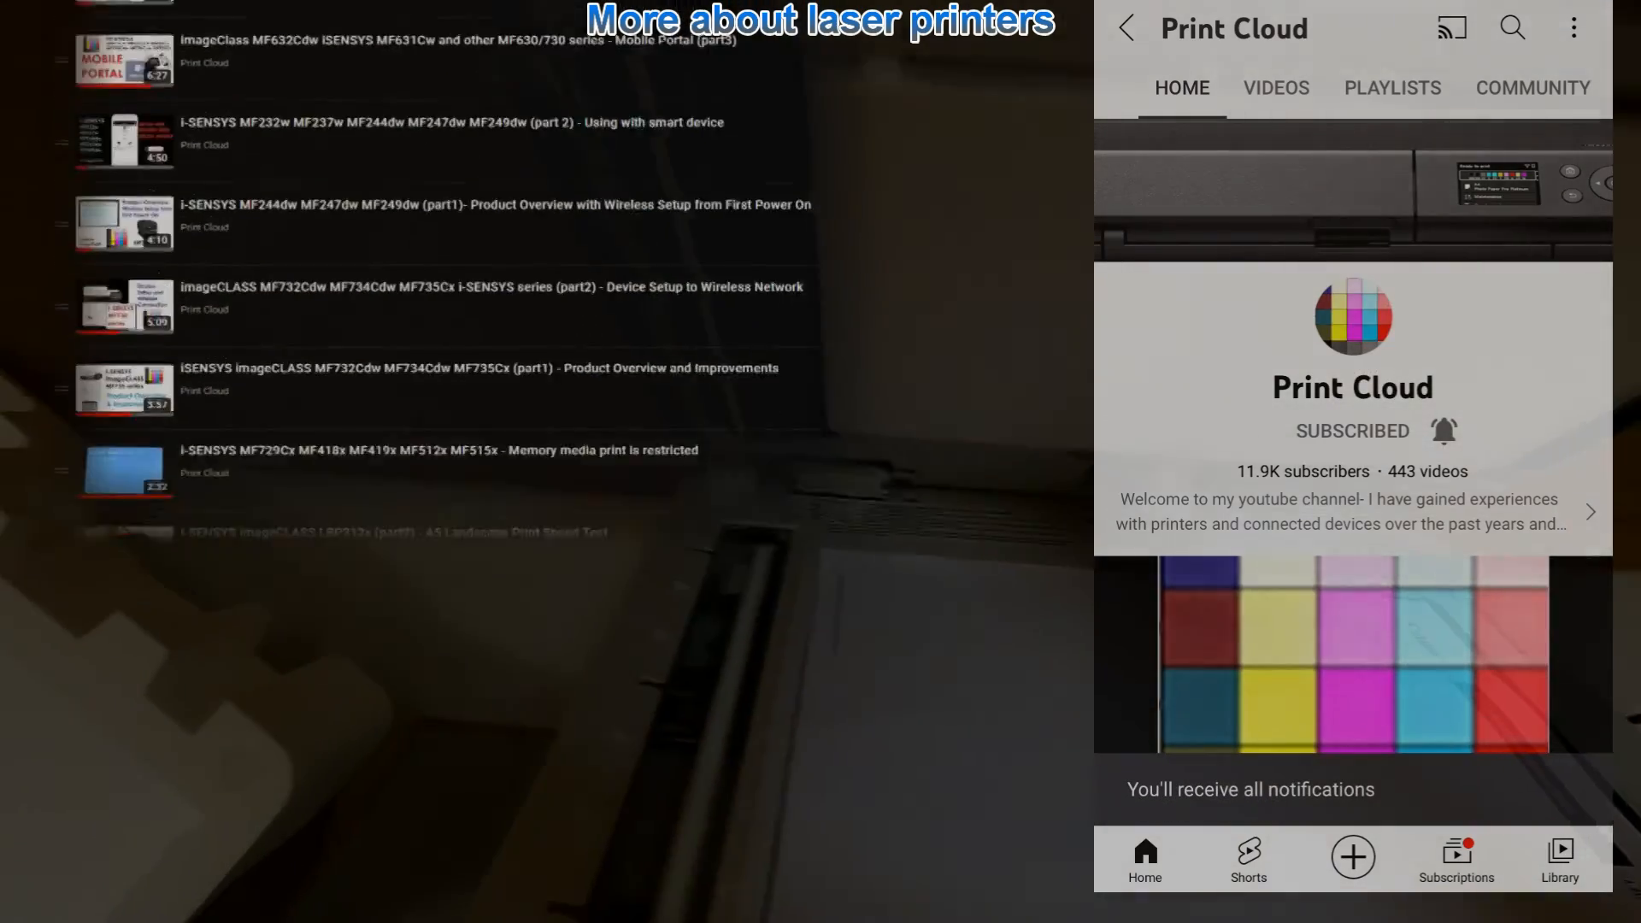